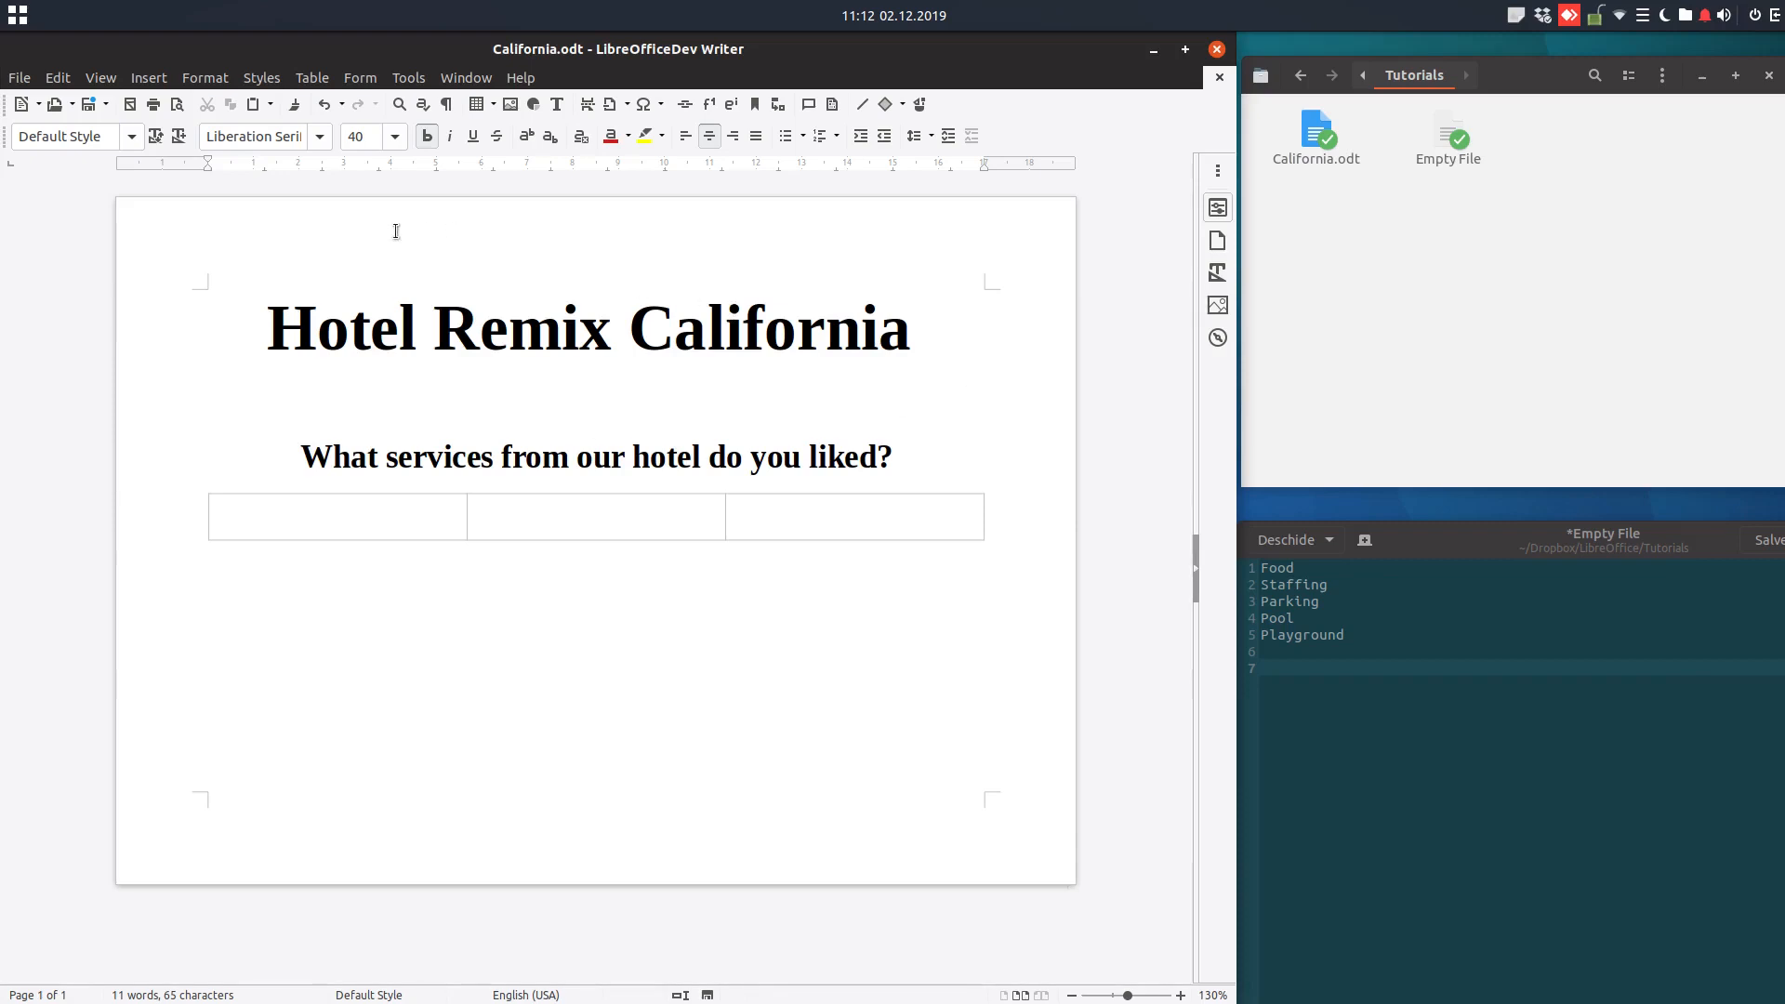
# Check the PDF export options with Create PDF form and PDF submit format, then cancel without exporting.
pyautogui.click(19, 78)
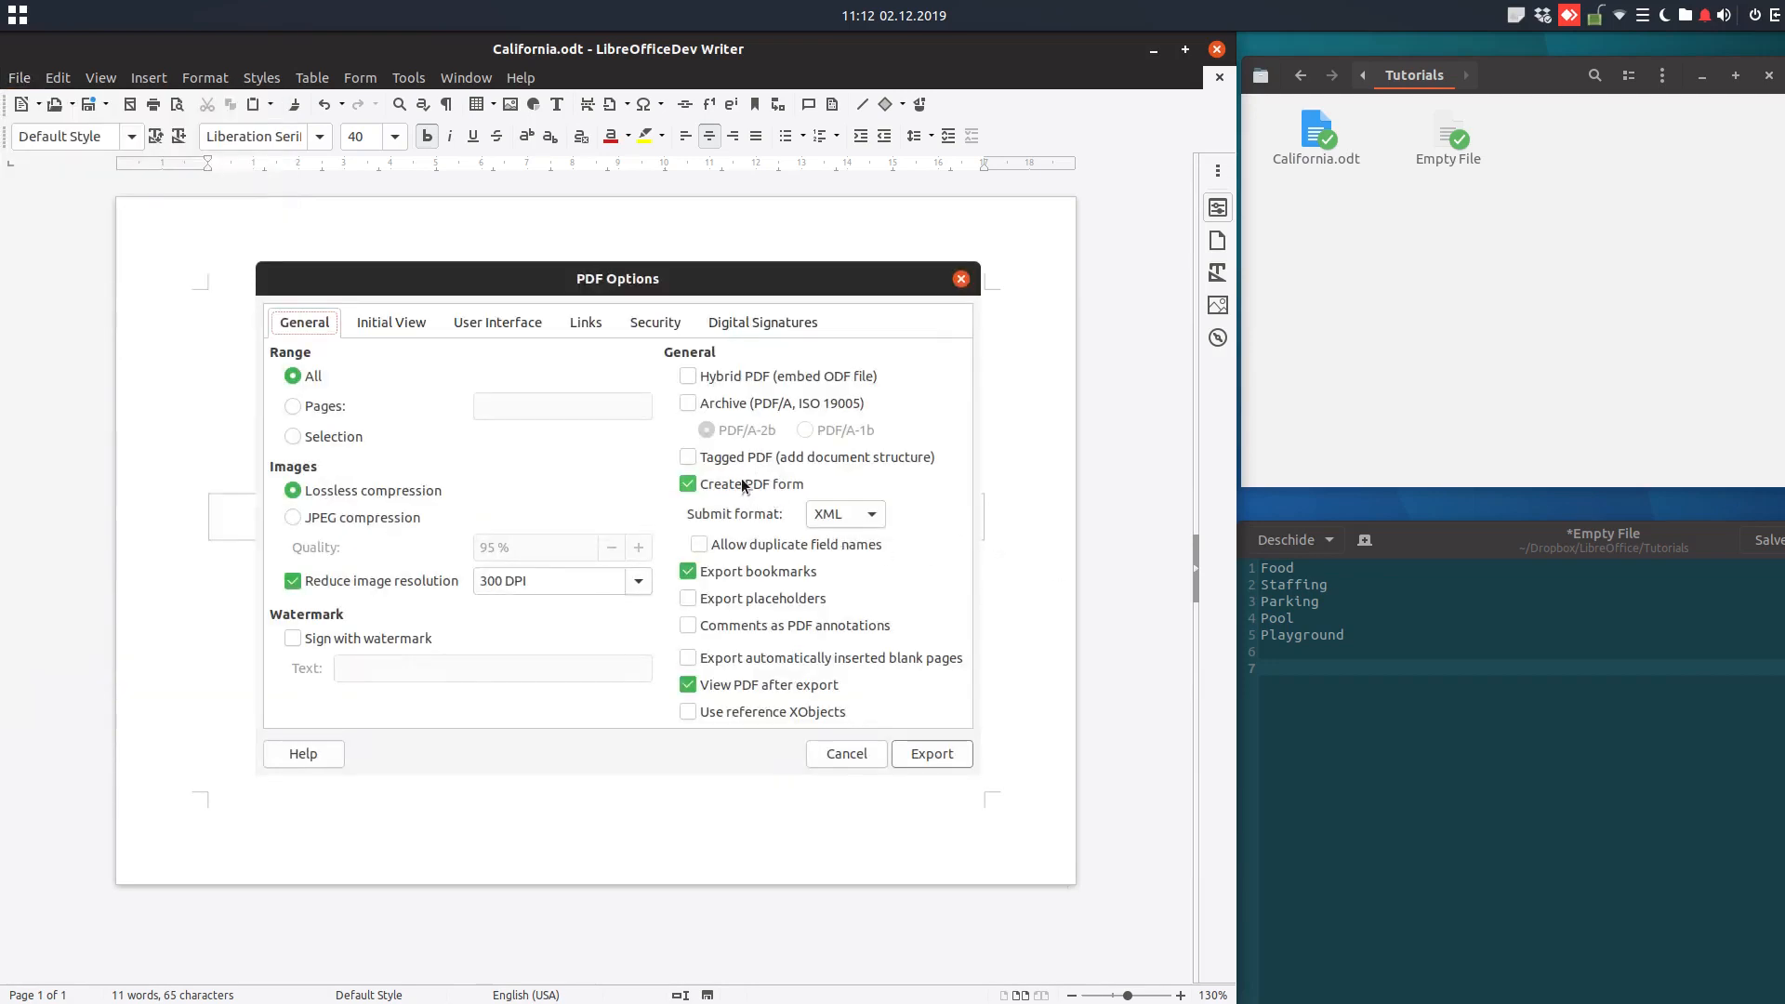
pyautogui.click(868, 513)
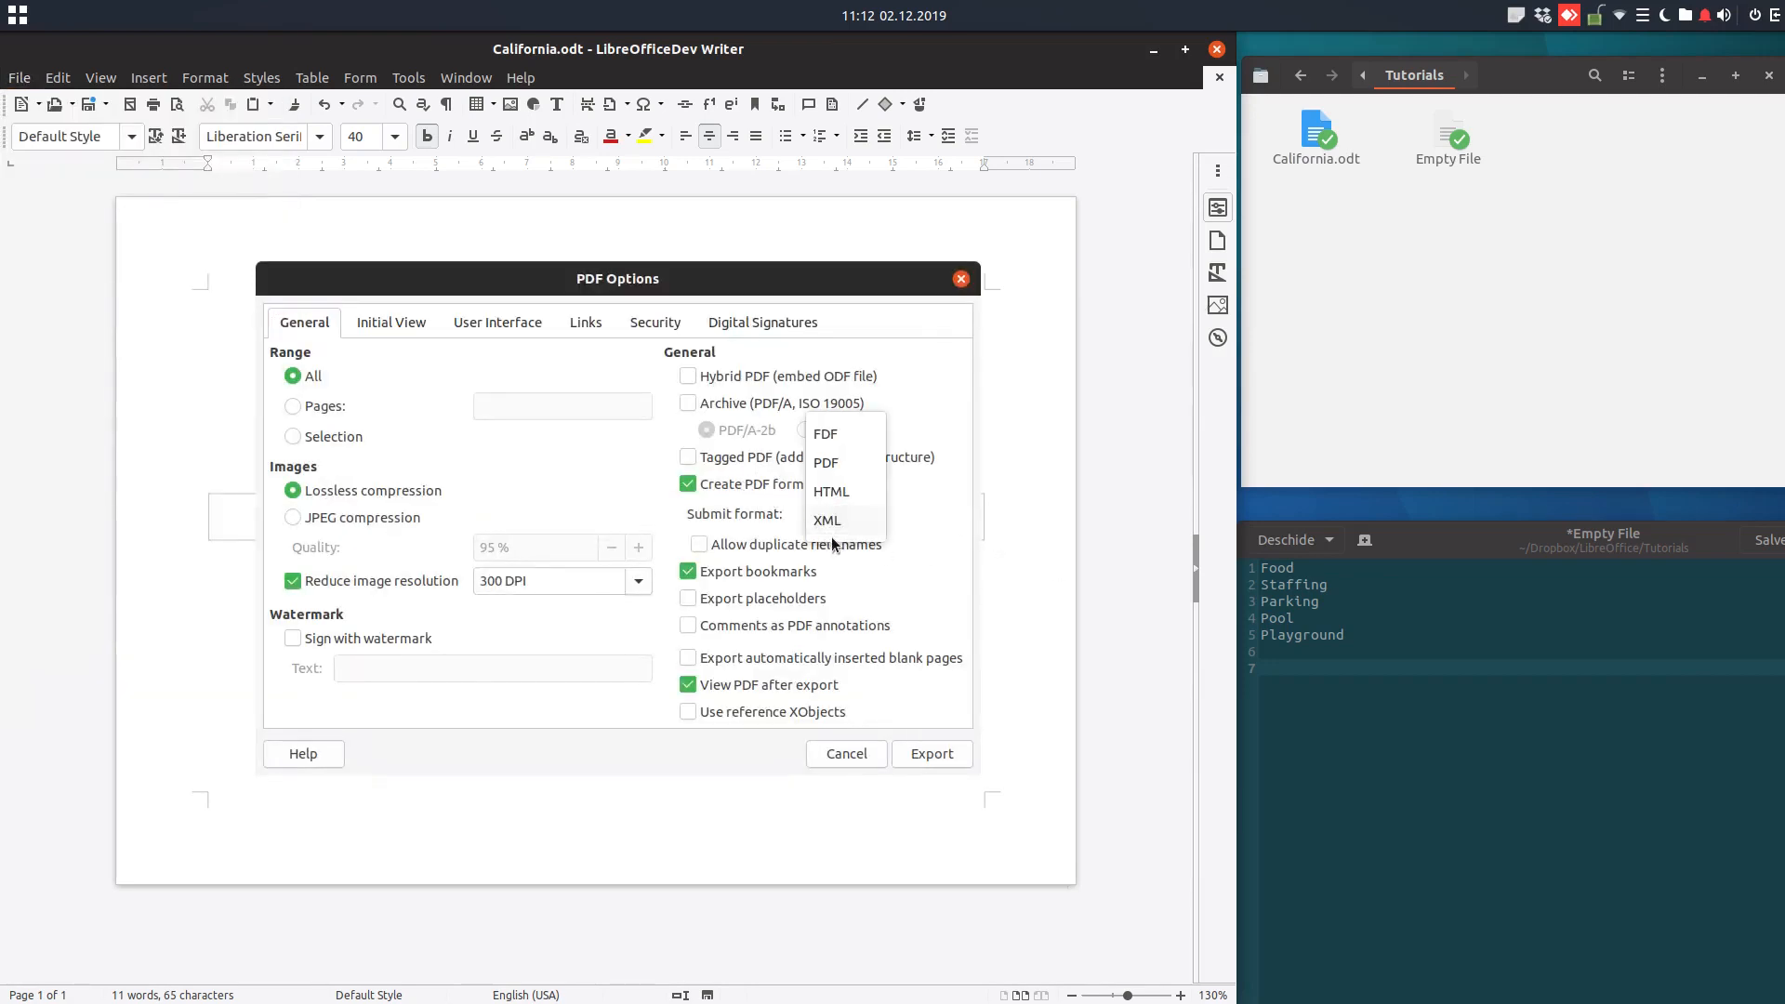
pyautogui.click(826, 463)
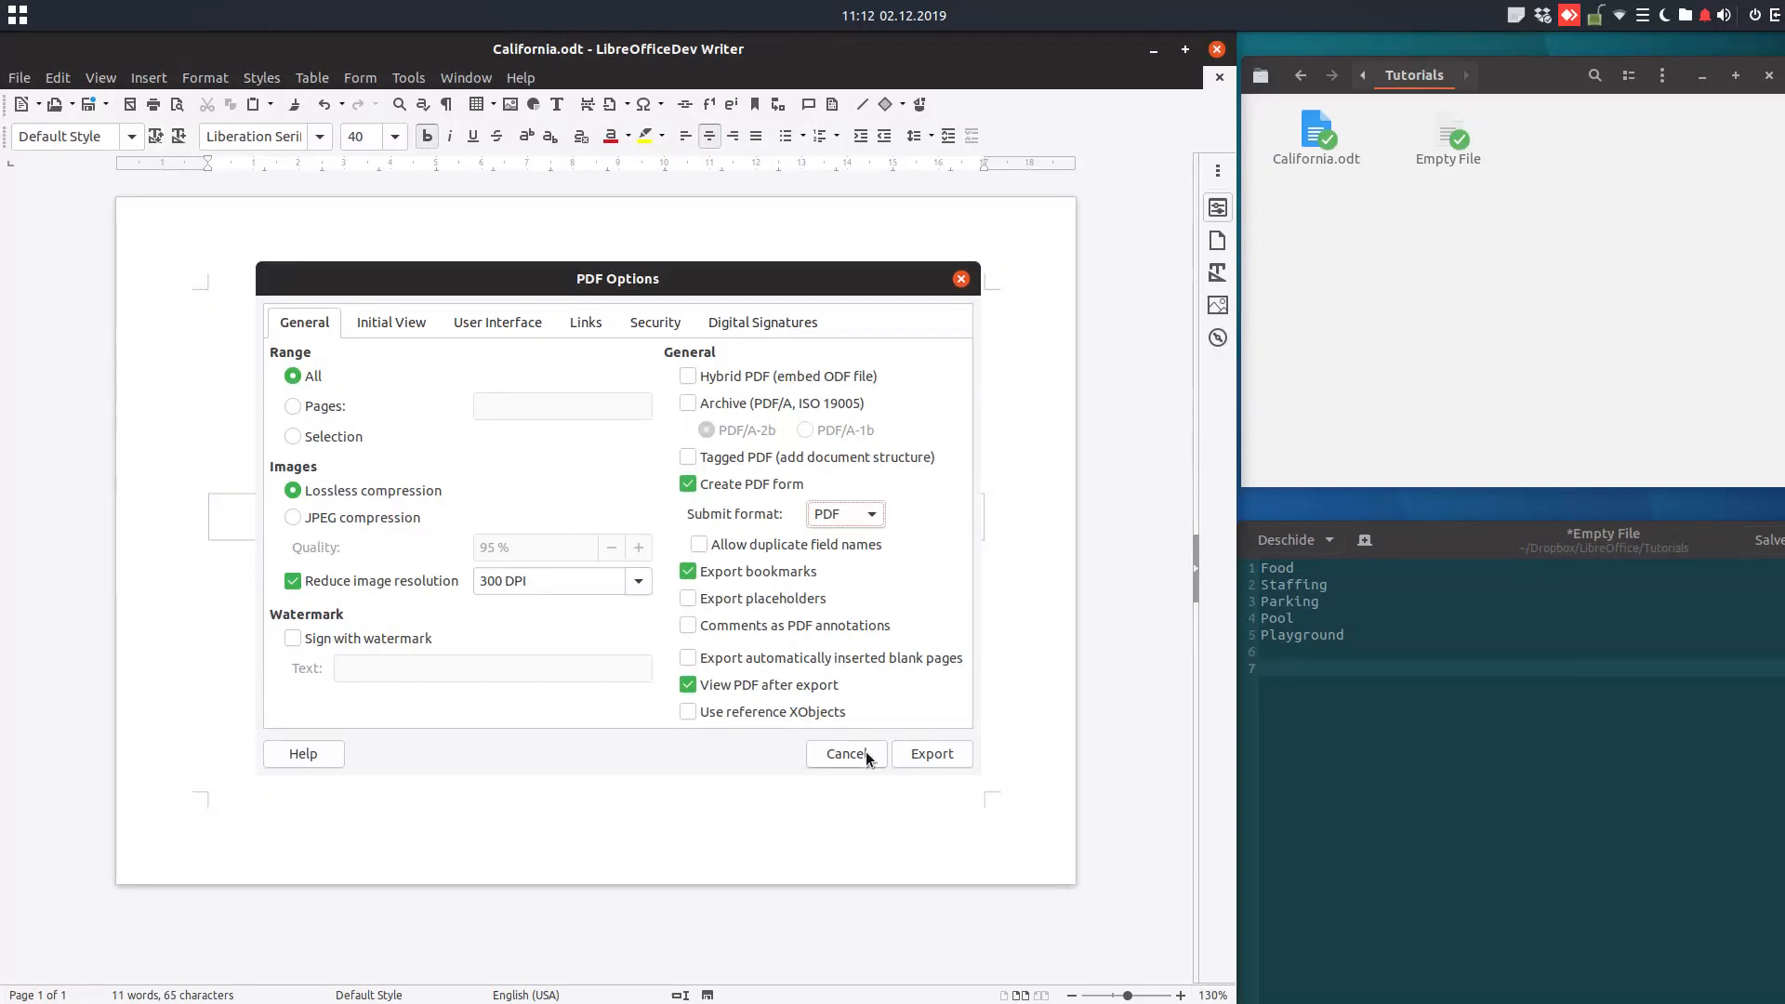
pyautogui.click(847, 753)
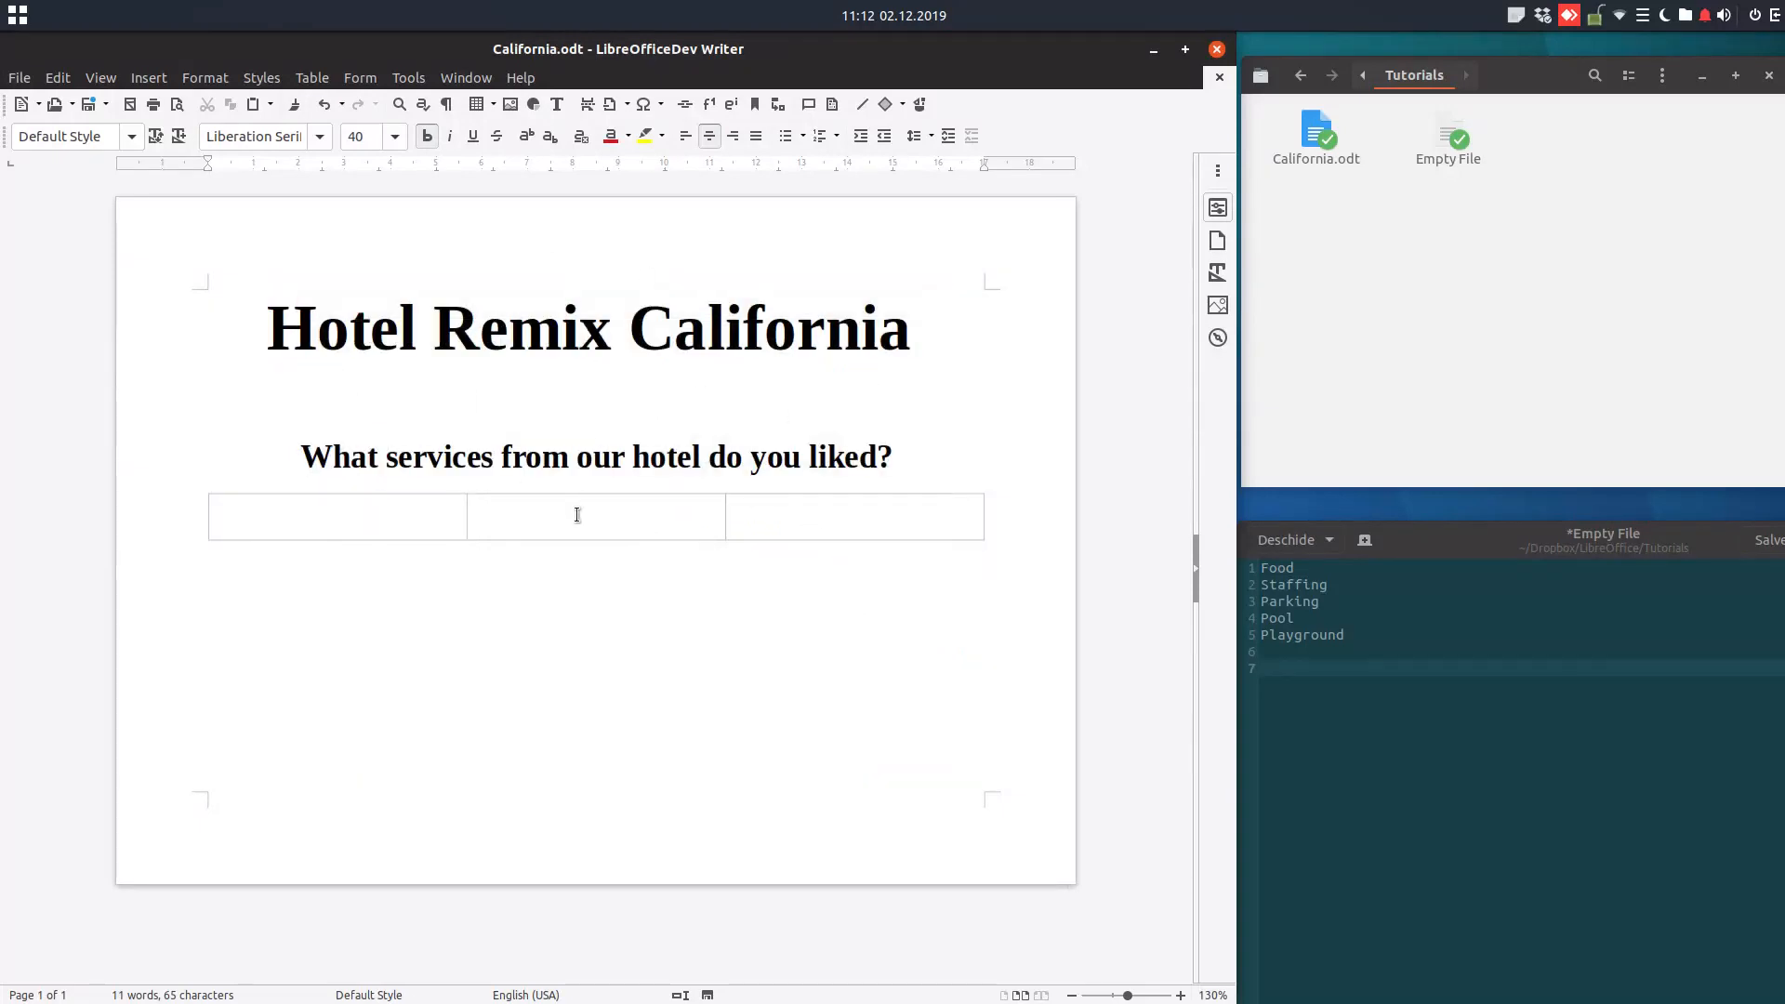
# Insert a check box in the middle table cell named cb1 with the label Food.
pyautogui.click(595, 515)
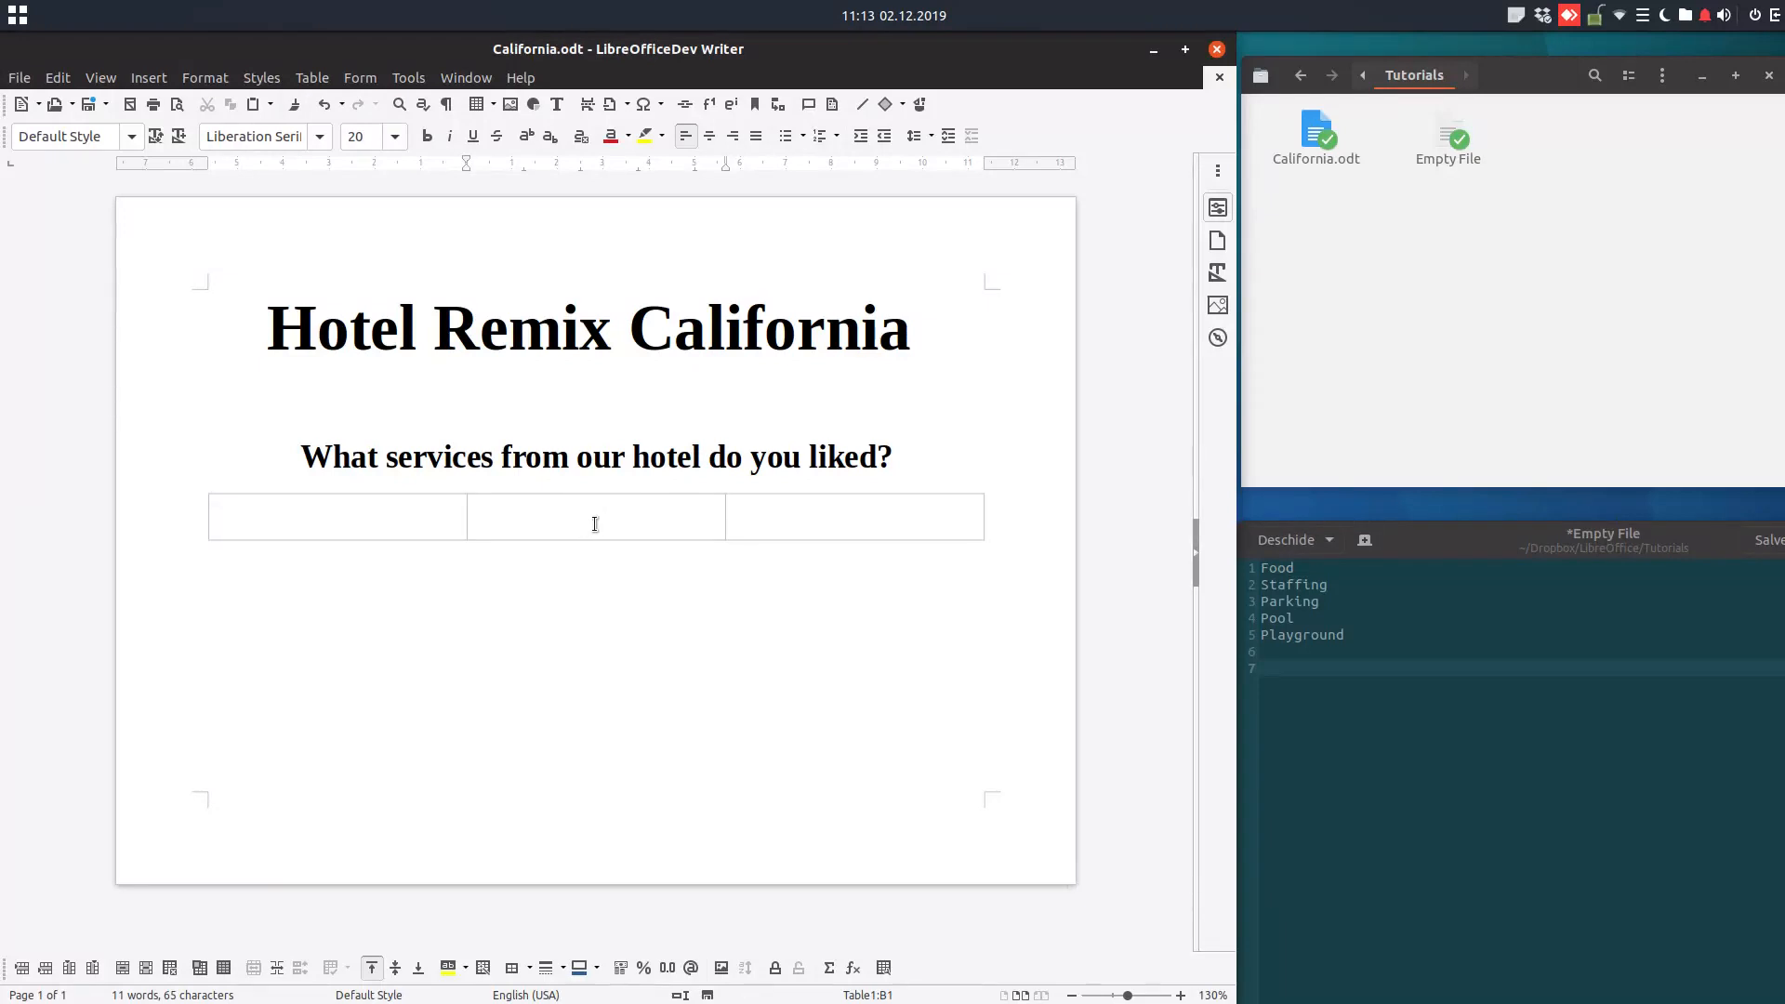
pyautogui.click(359, 78)
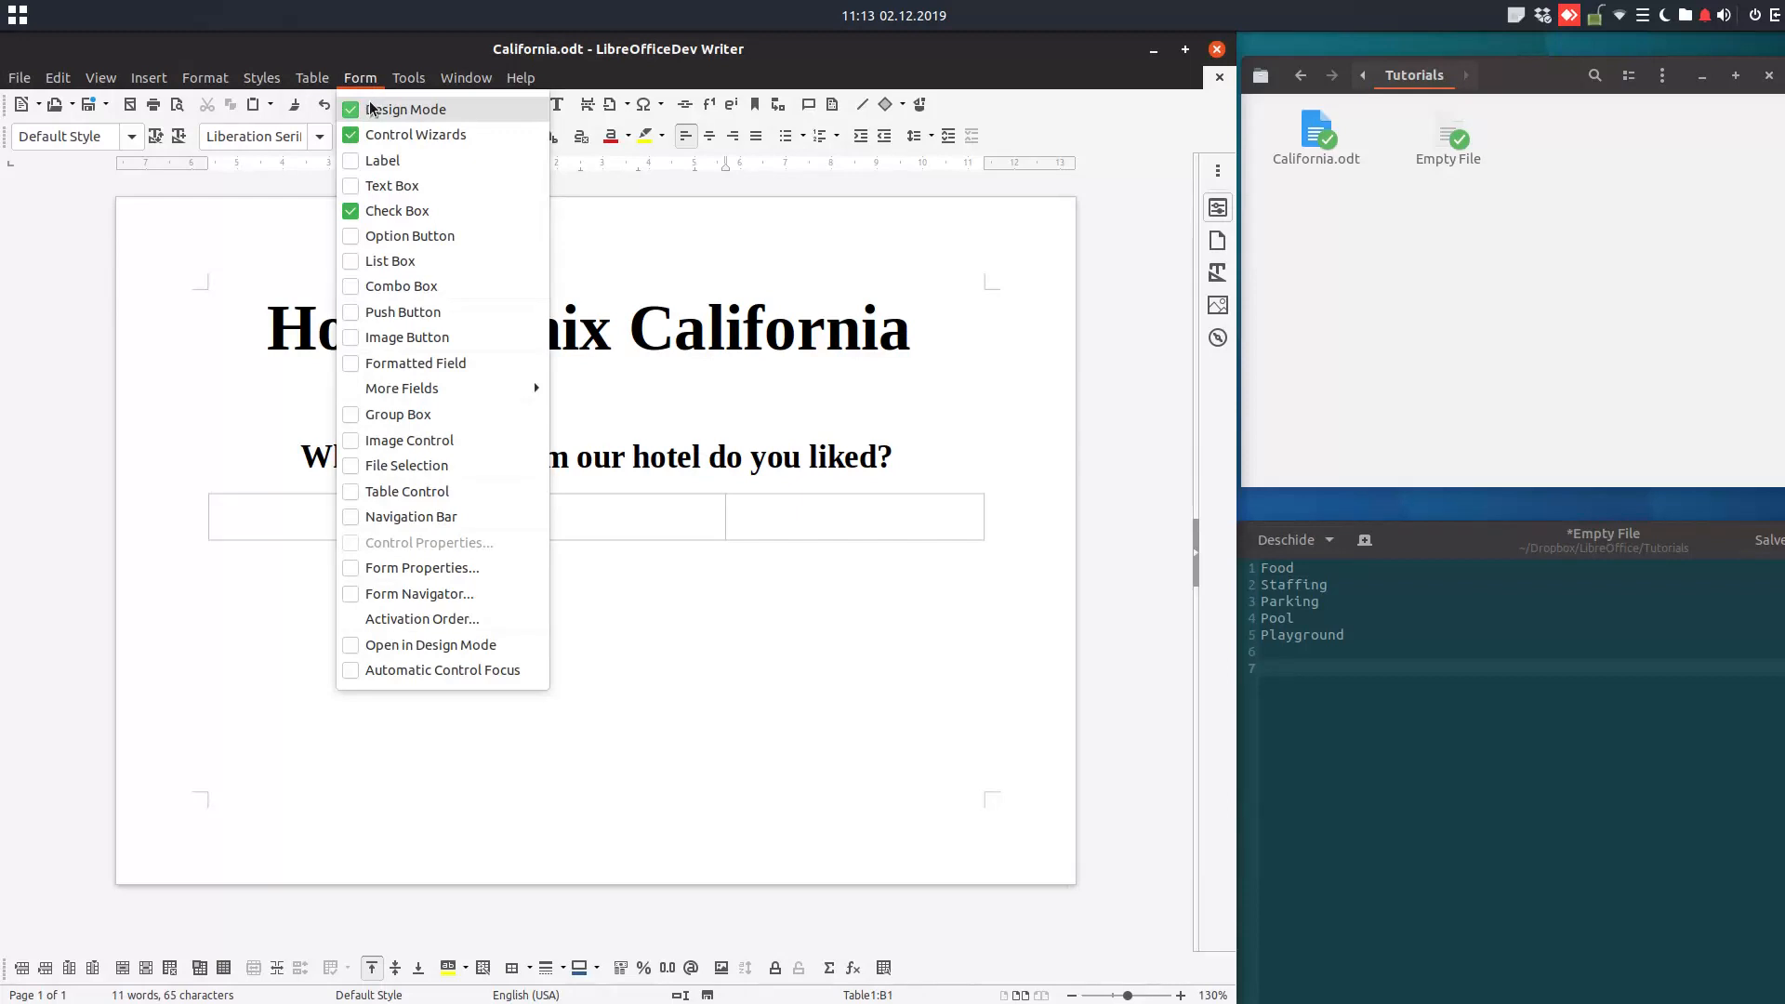
pyautogui.moveTo(398, 212)
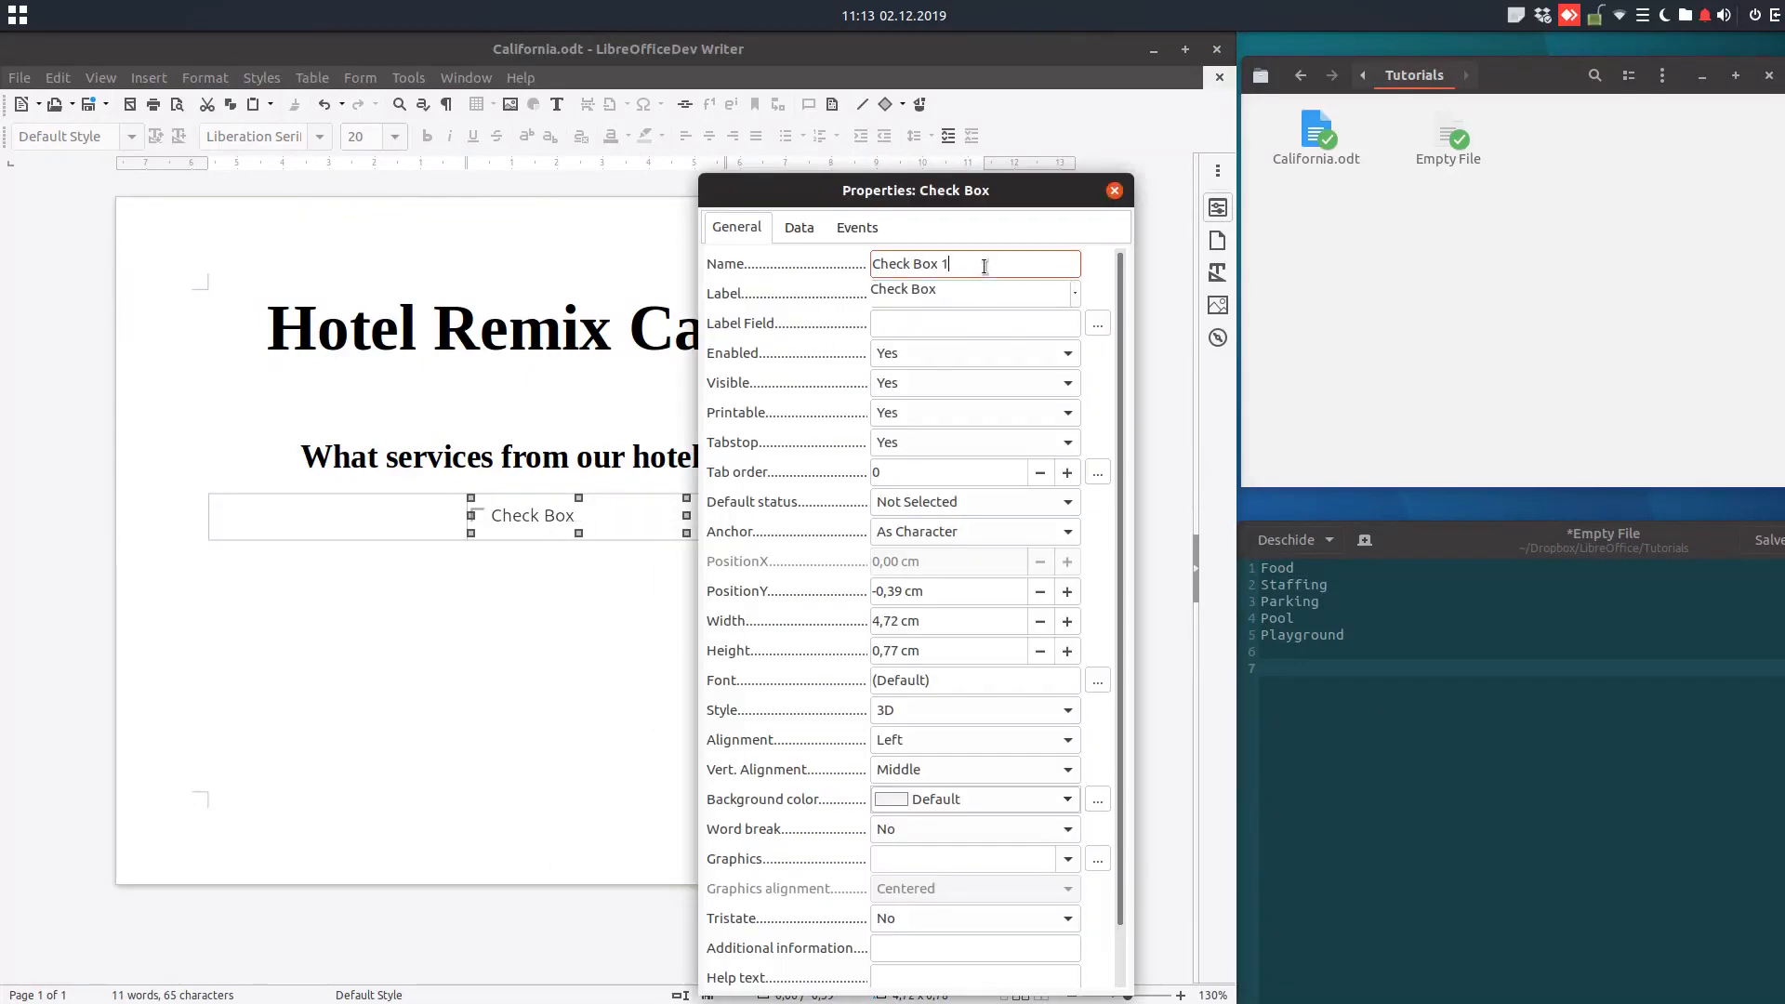
pyautogui.write('cb1')
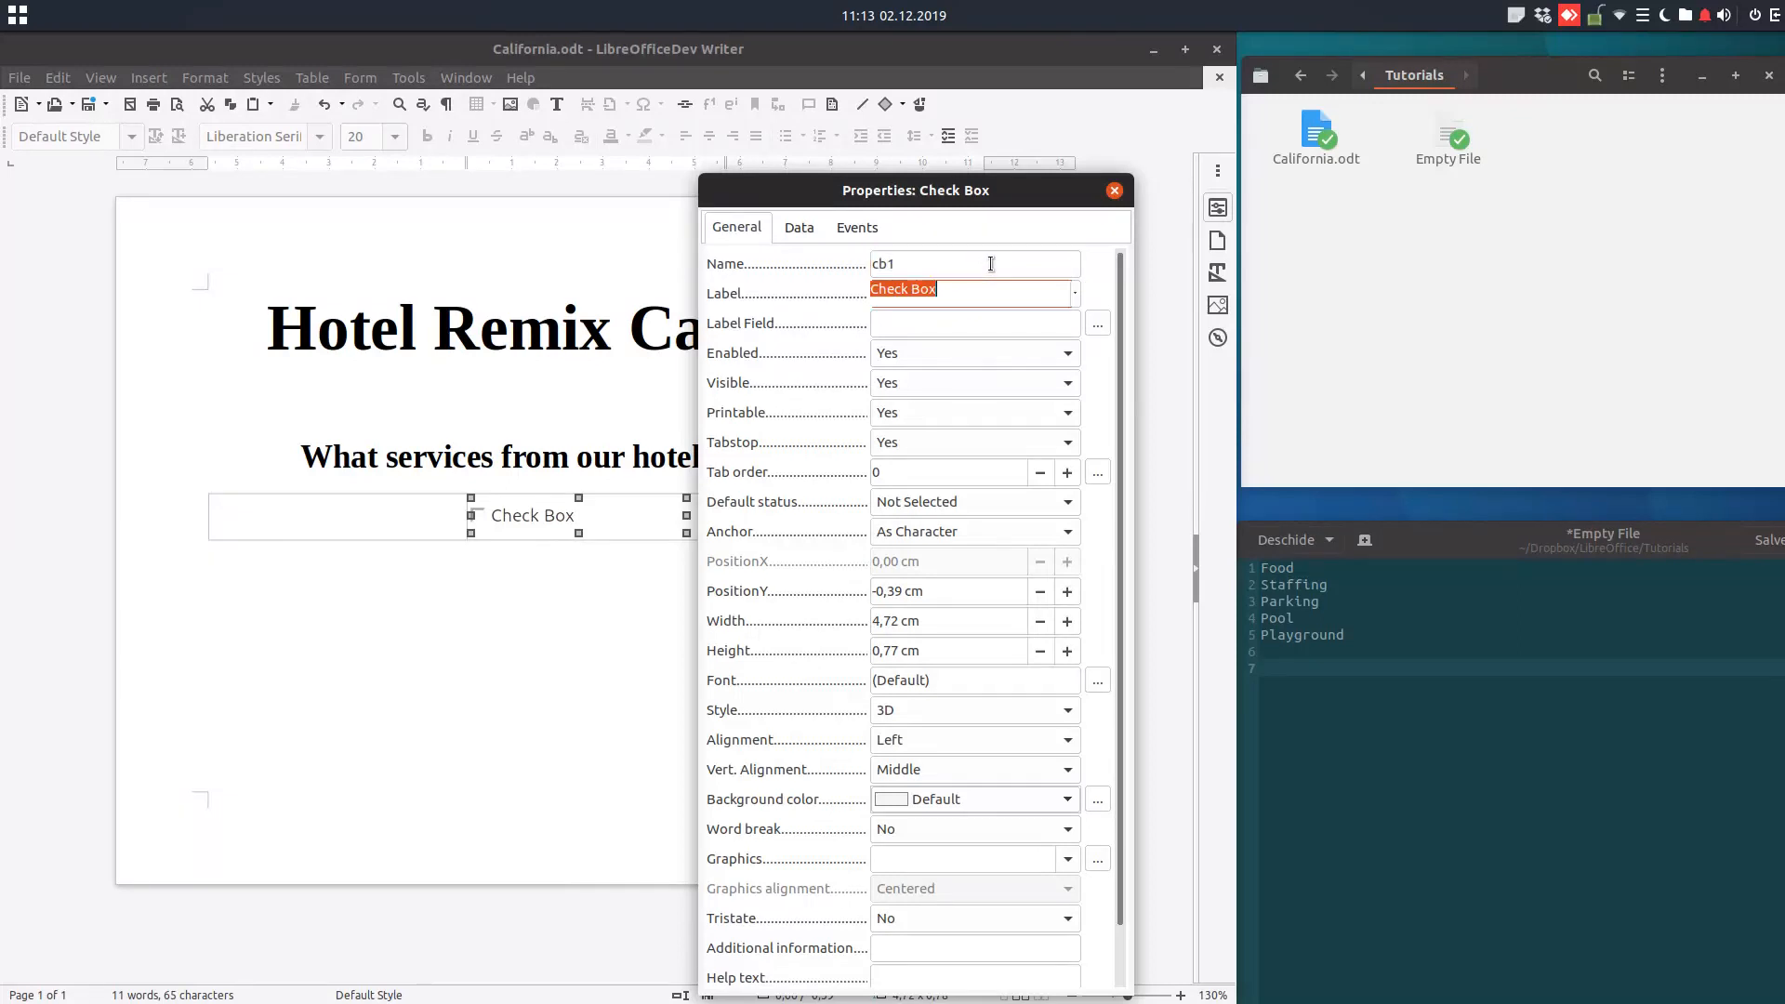
pyautogui.write('F')
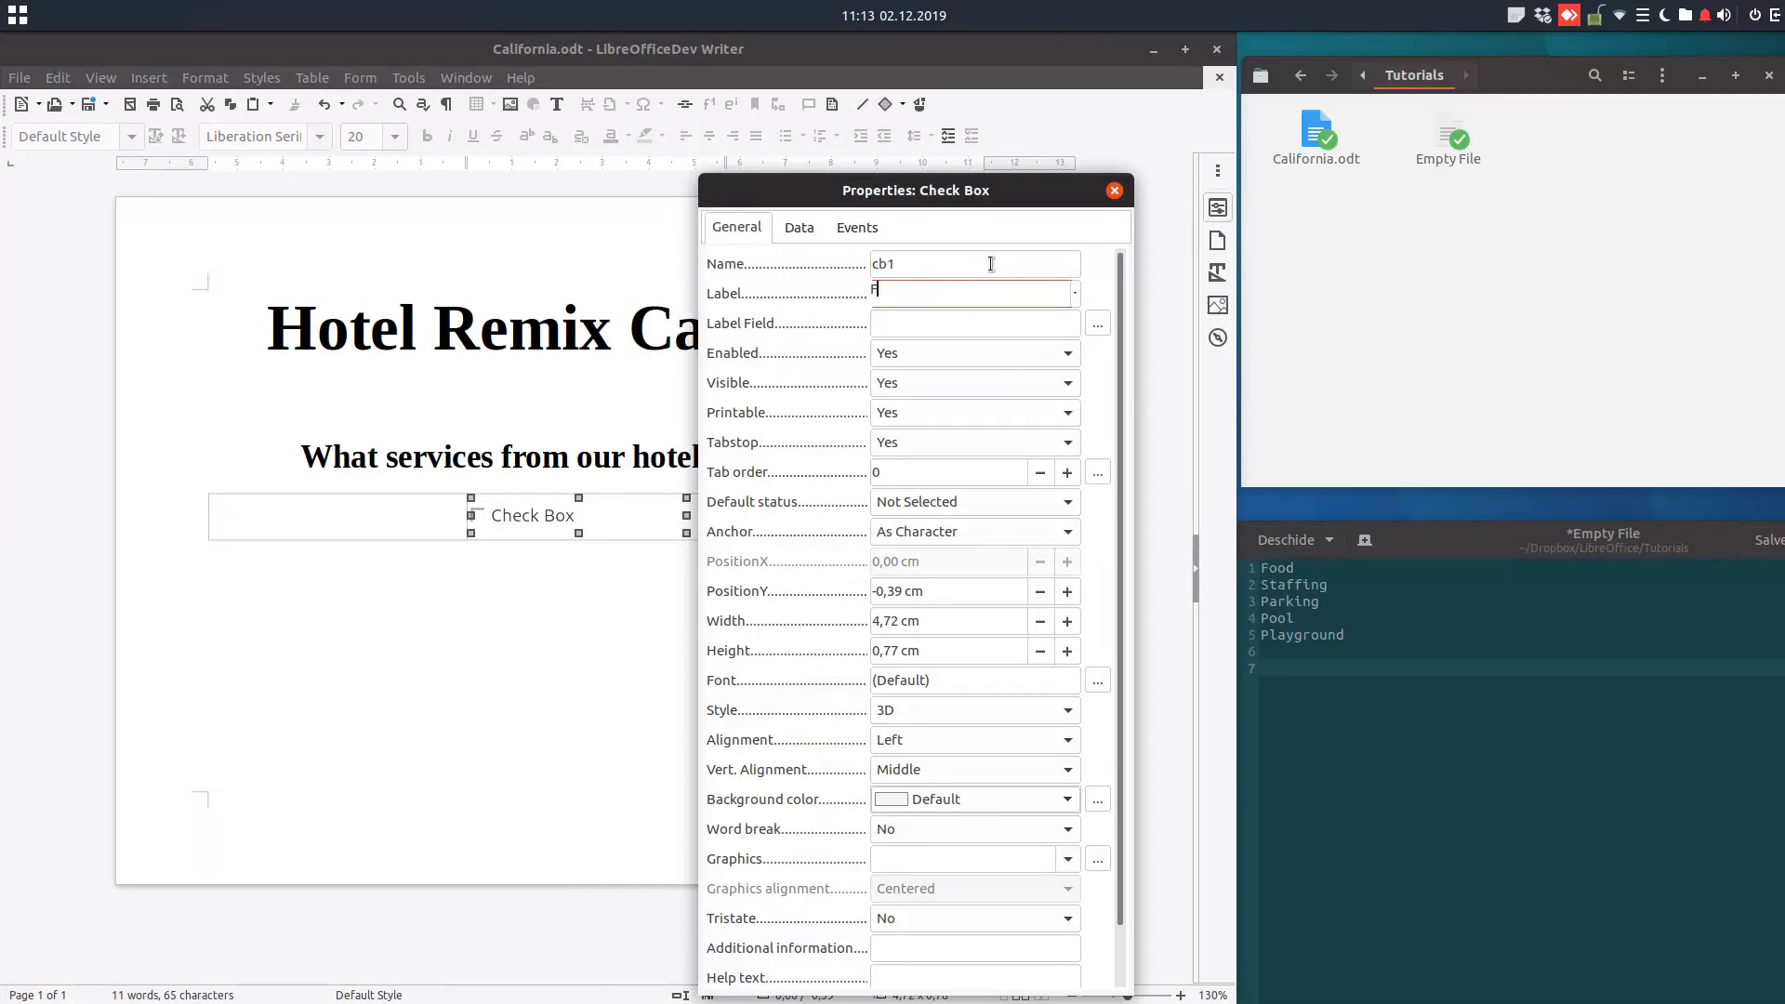
pyautogui.write('ood')
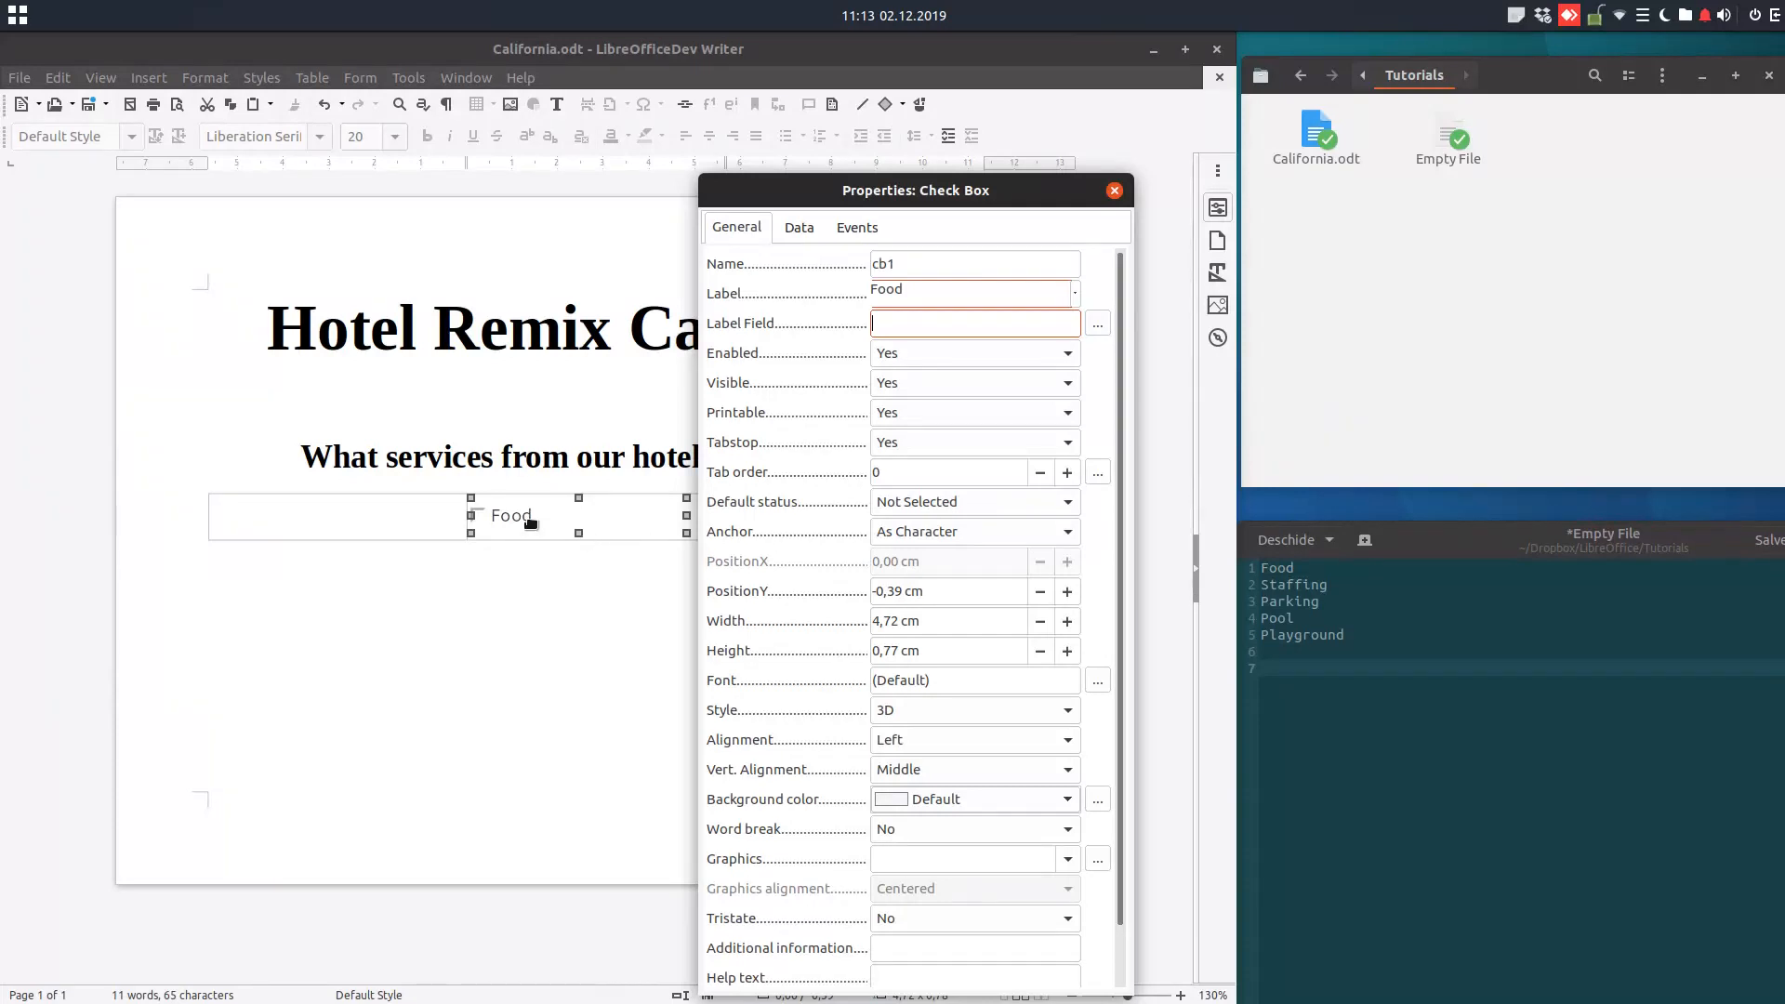
# Size the Food check box to 4 cm by 1 cm and make its label font bold.
pyautogui.click(934, 621)
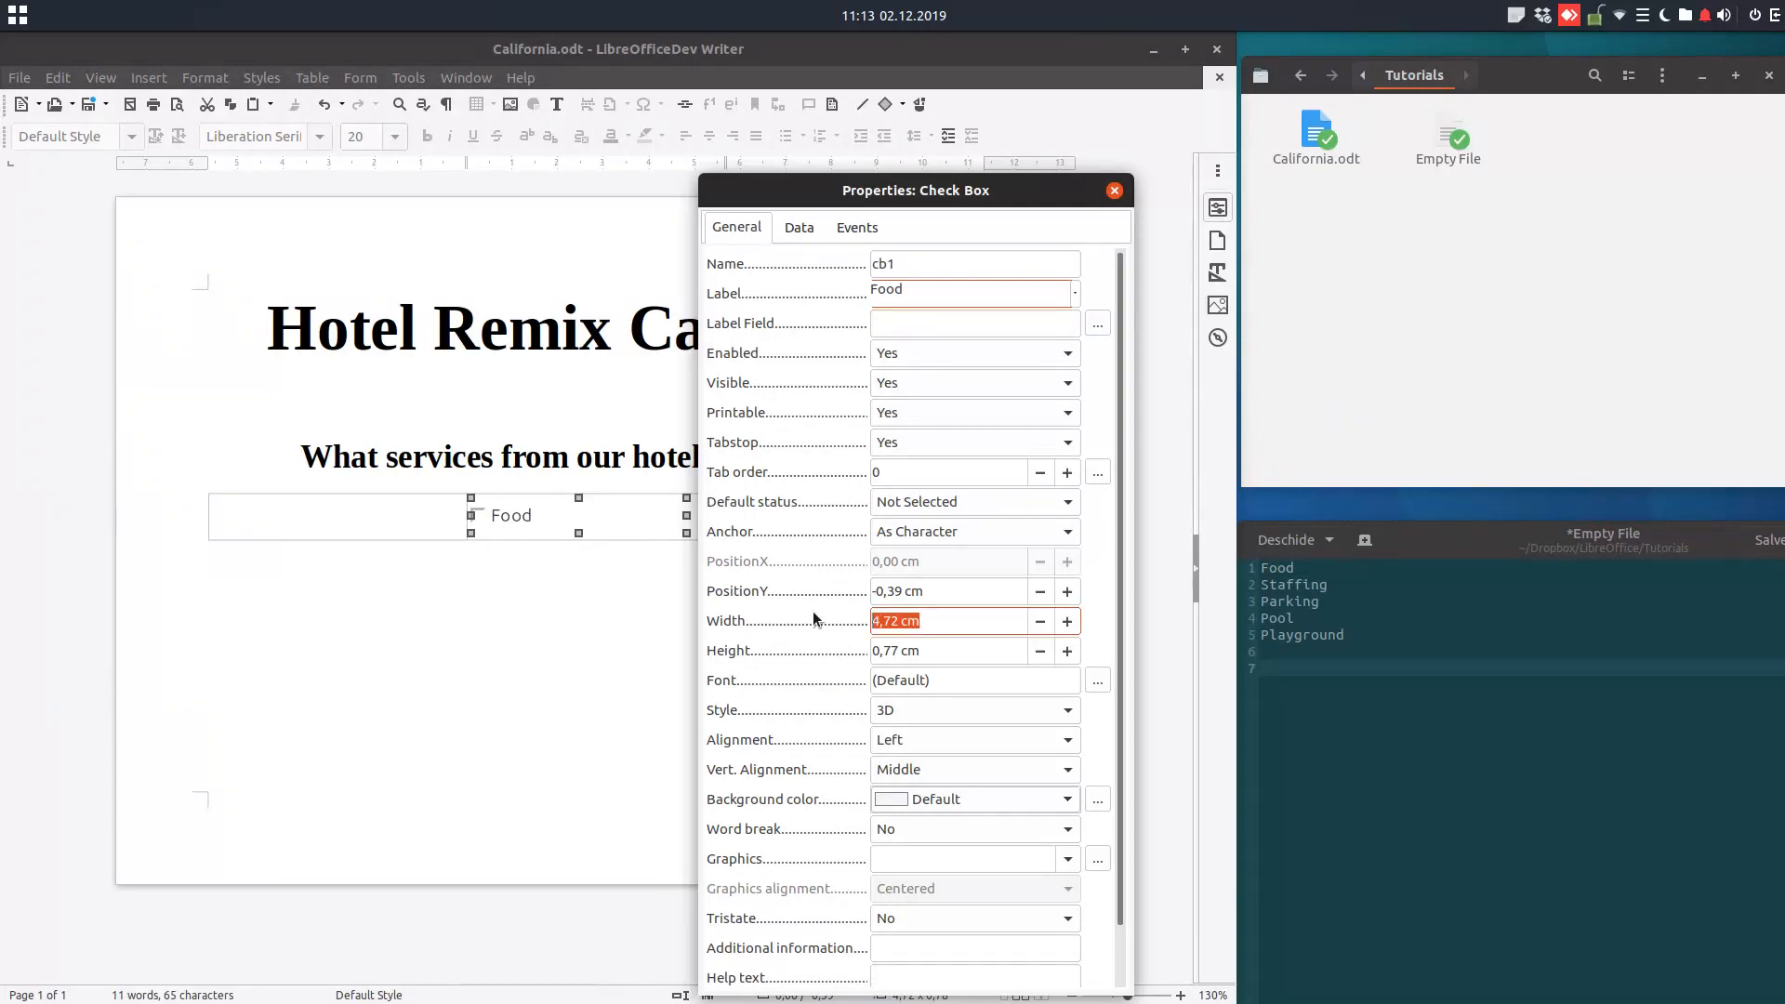
pyautogui.write('4,00 cm')
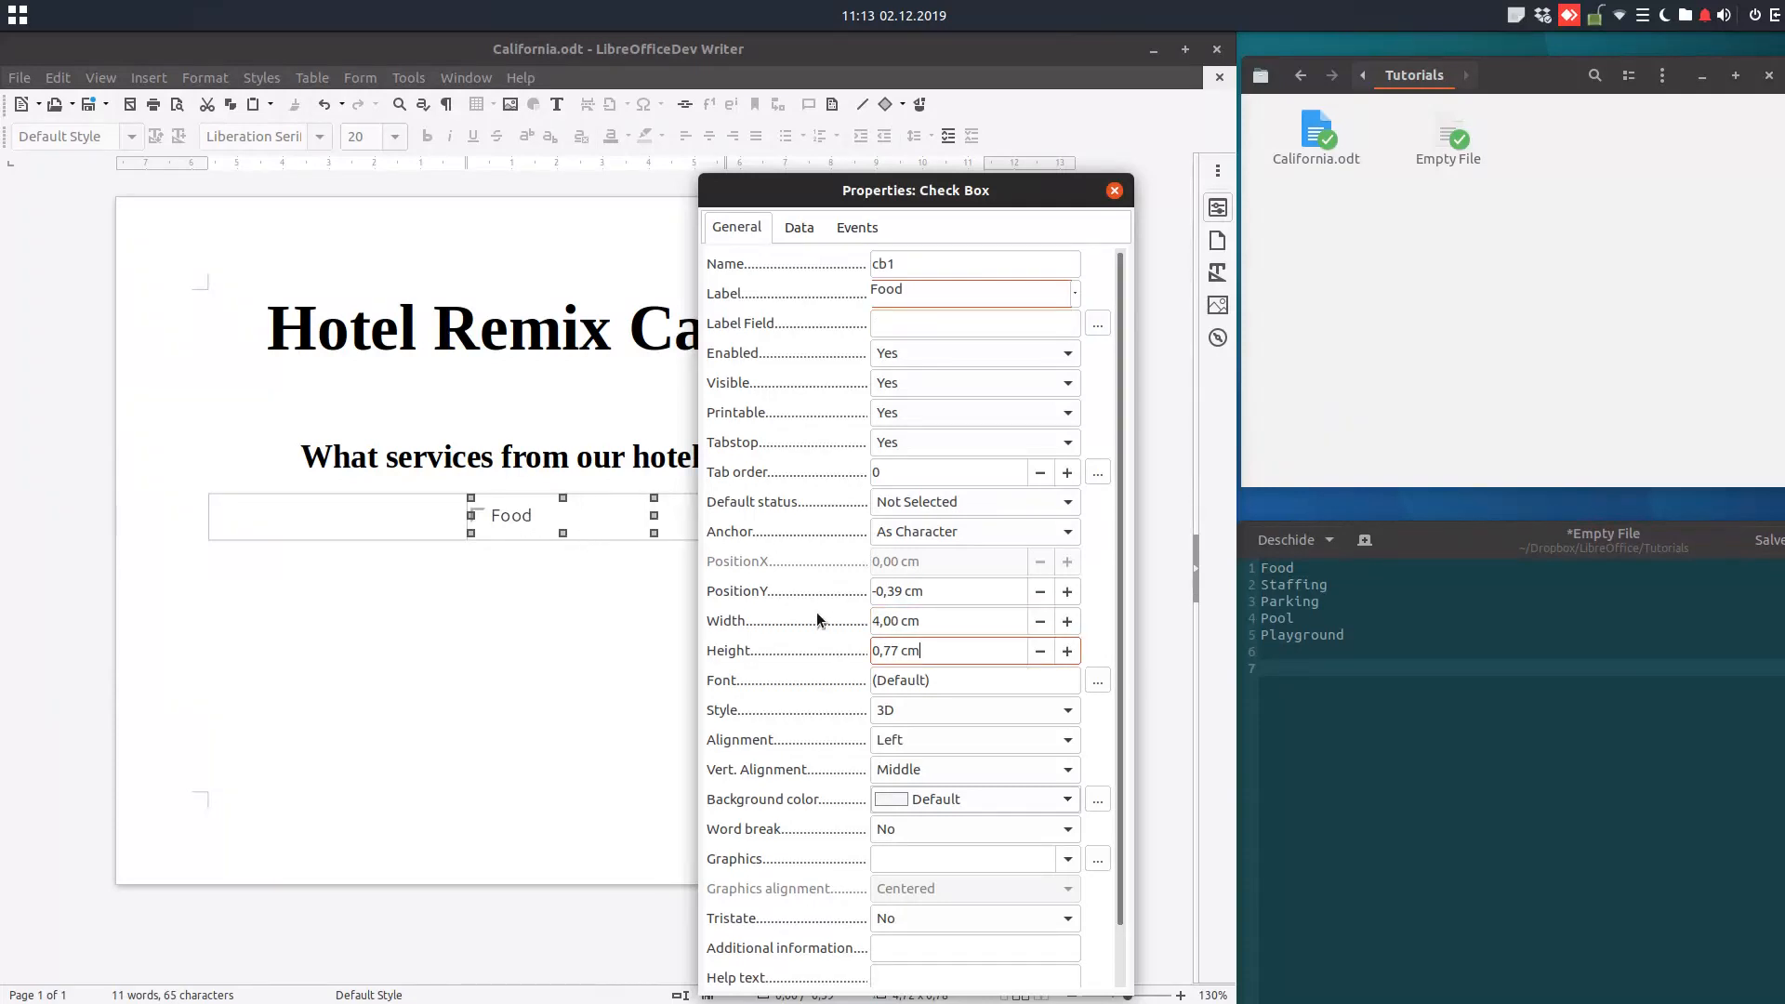
pyautogui.write('1')
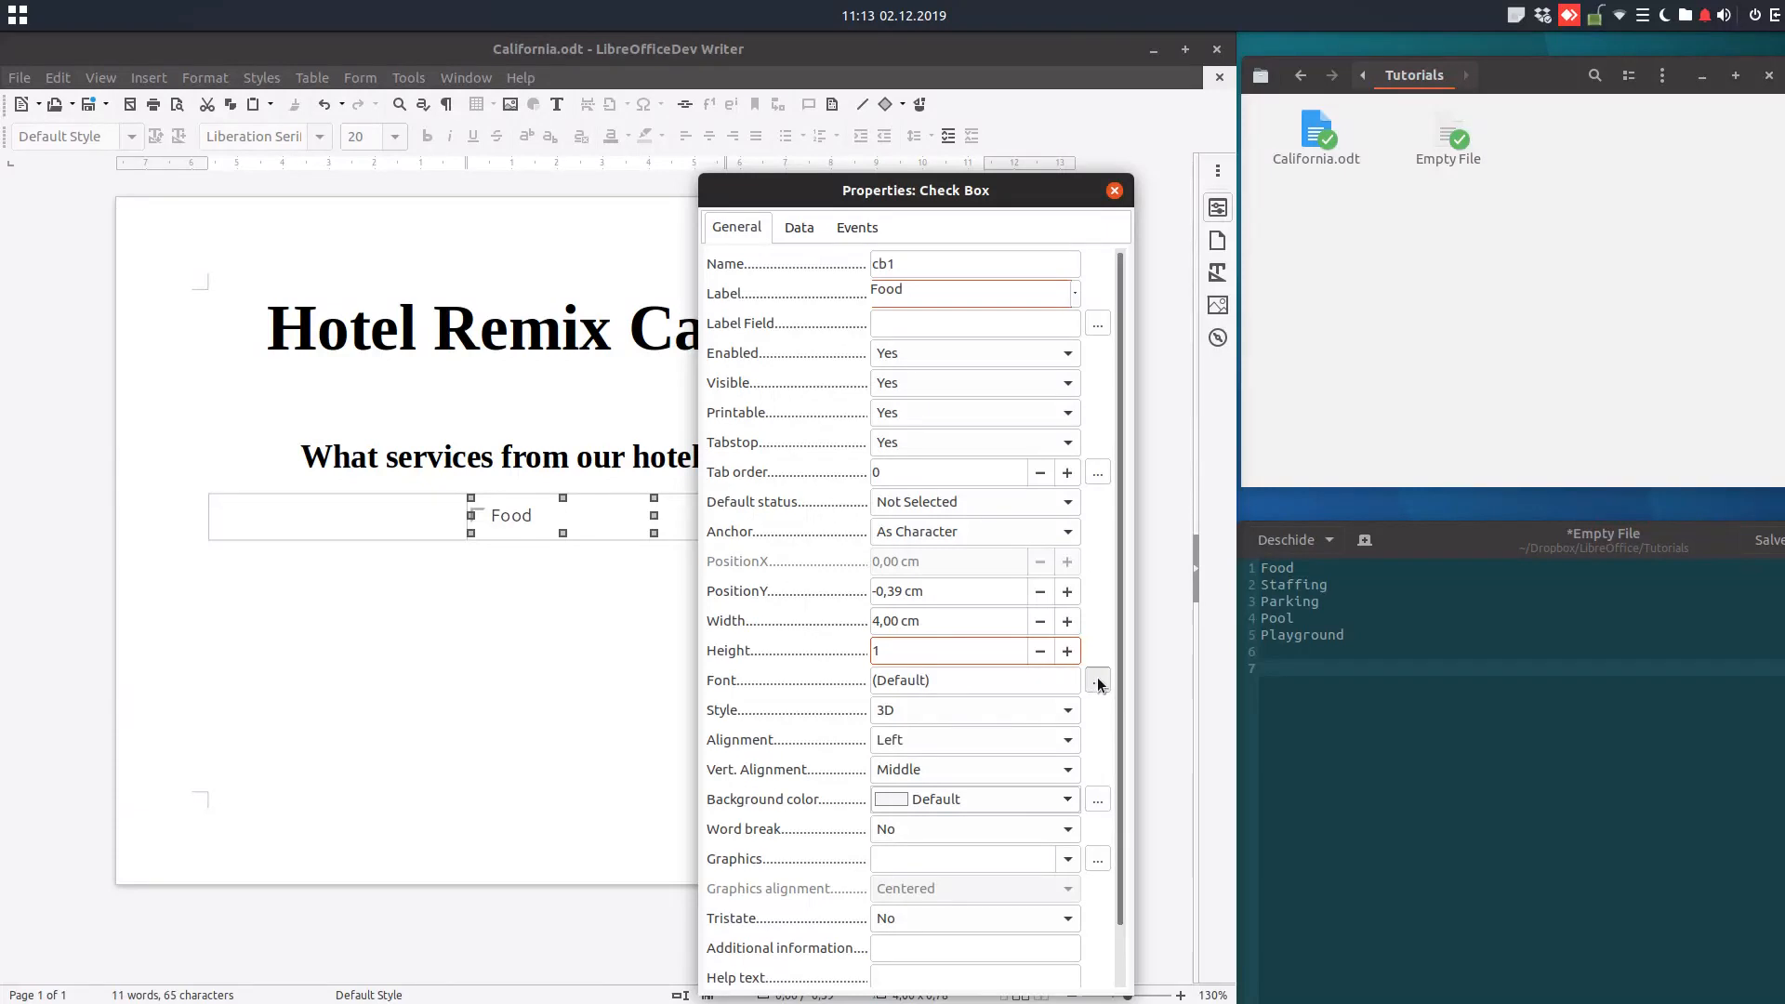
pyautogui.click(1098, 681)
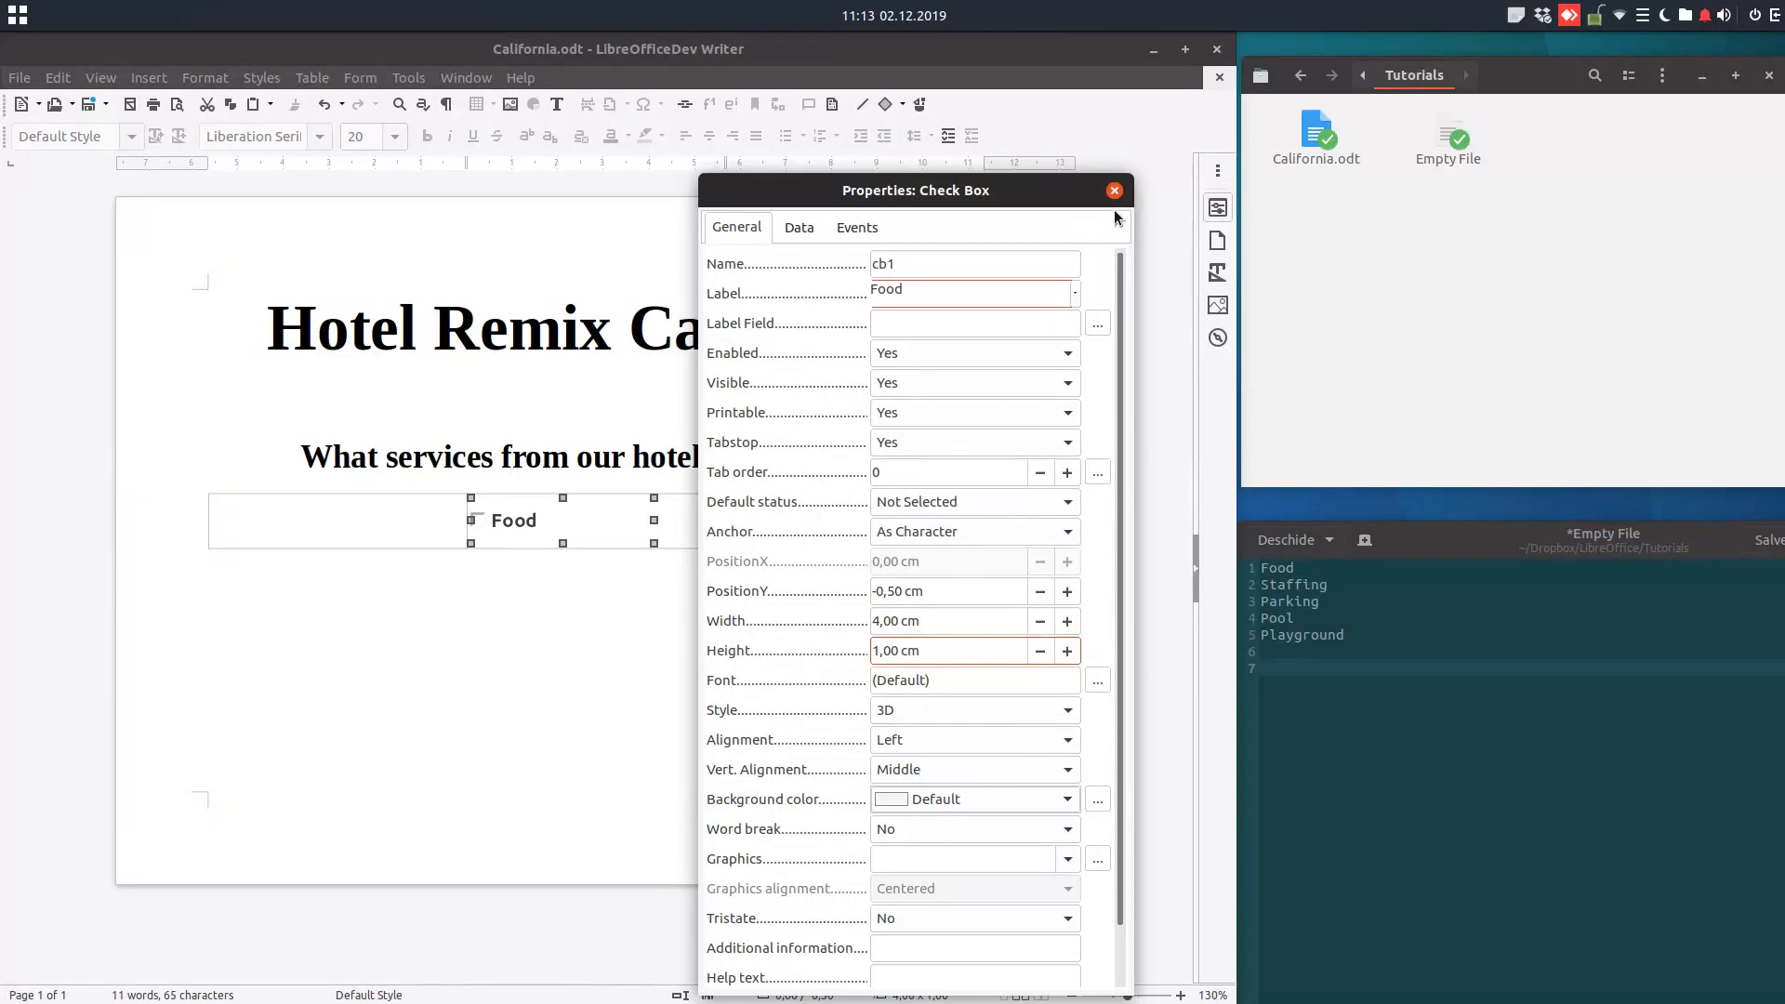
pyautogui.click(1114, 189)
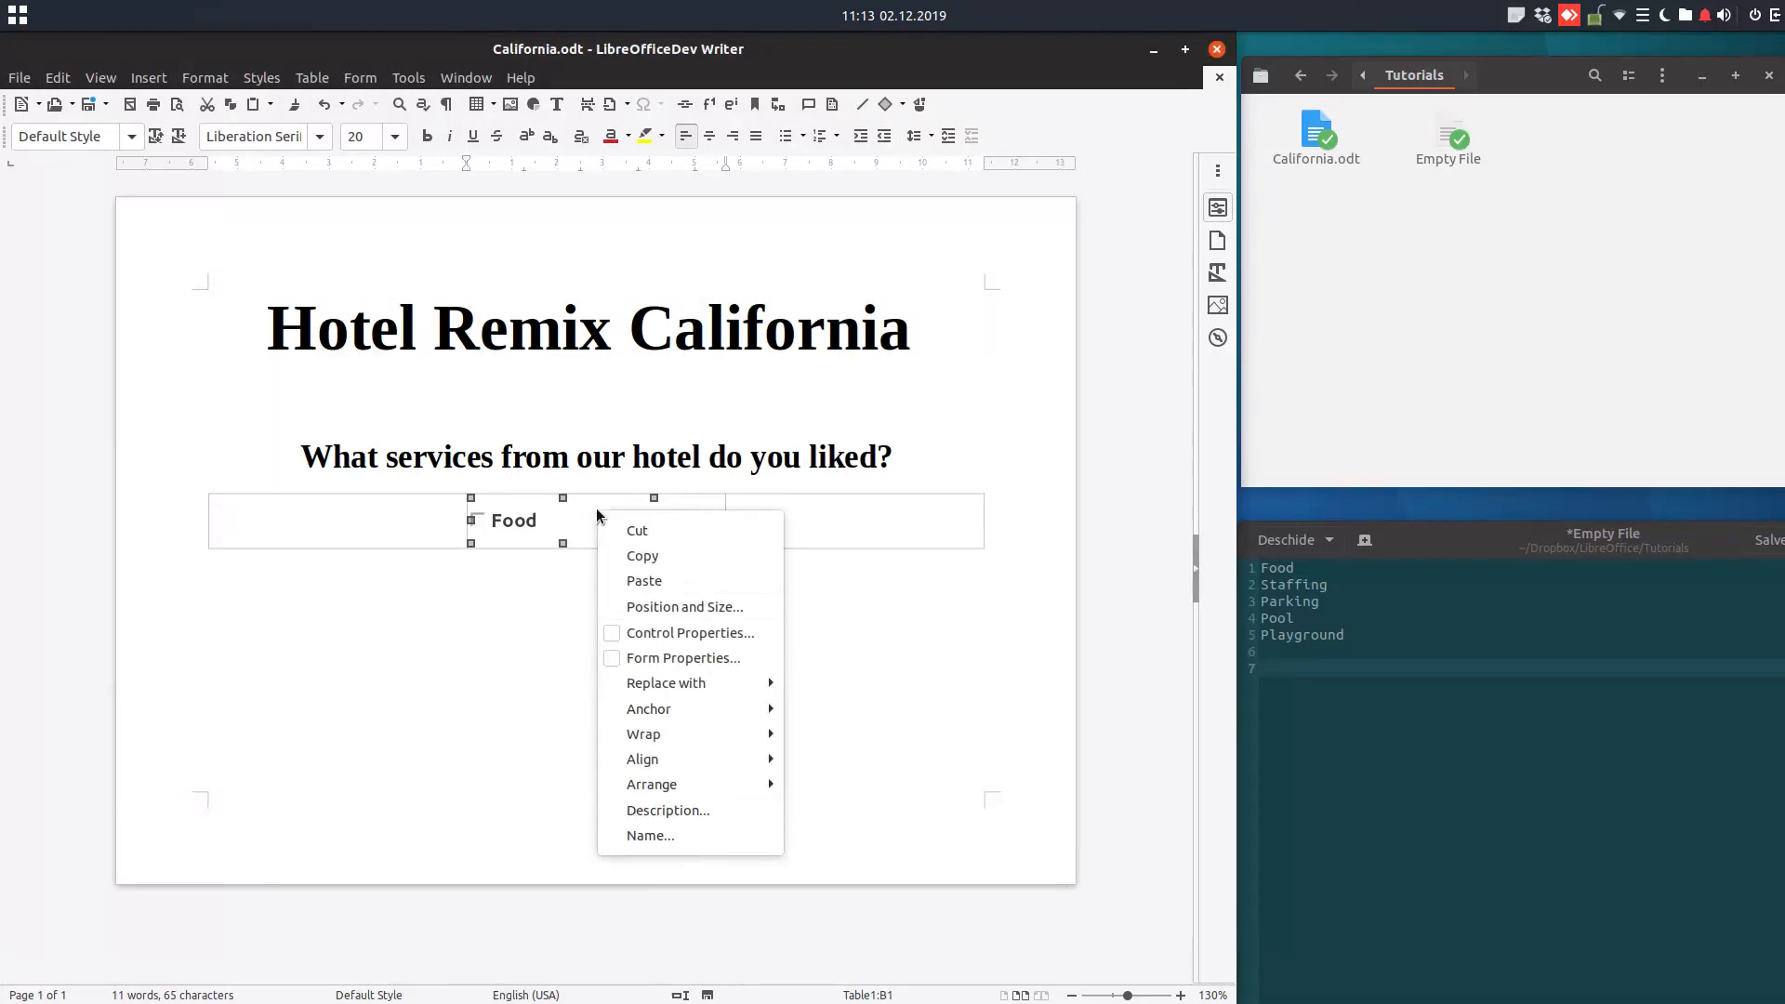
# Keep the Food check box anchored as a character and return to the table text.
pyautogui.click(649, 709)
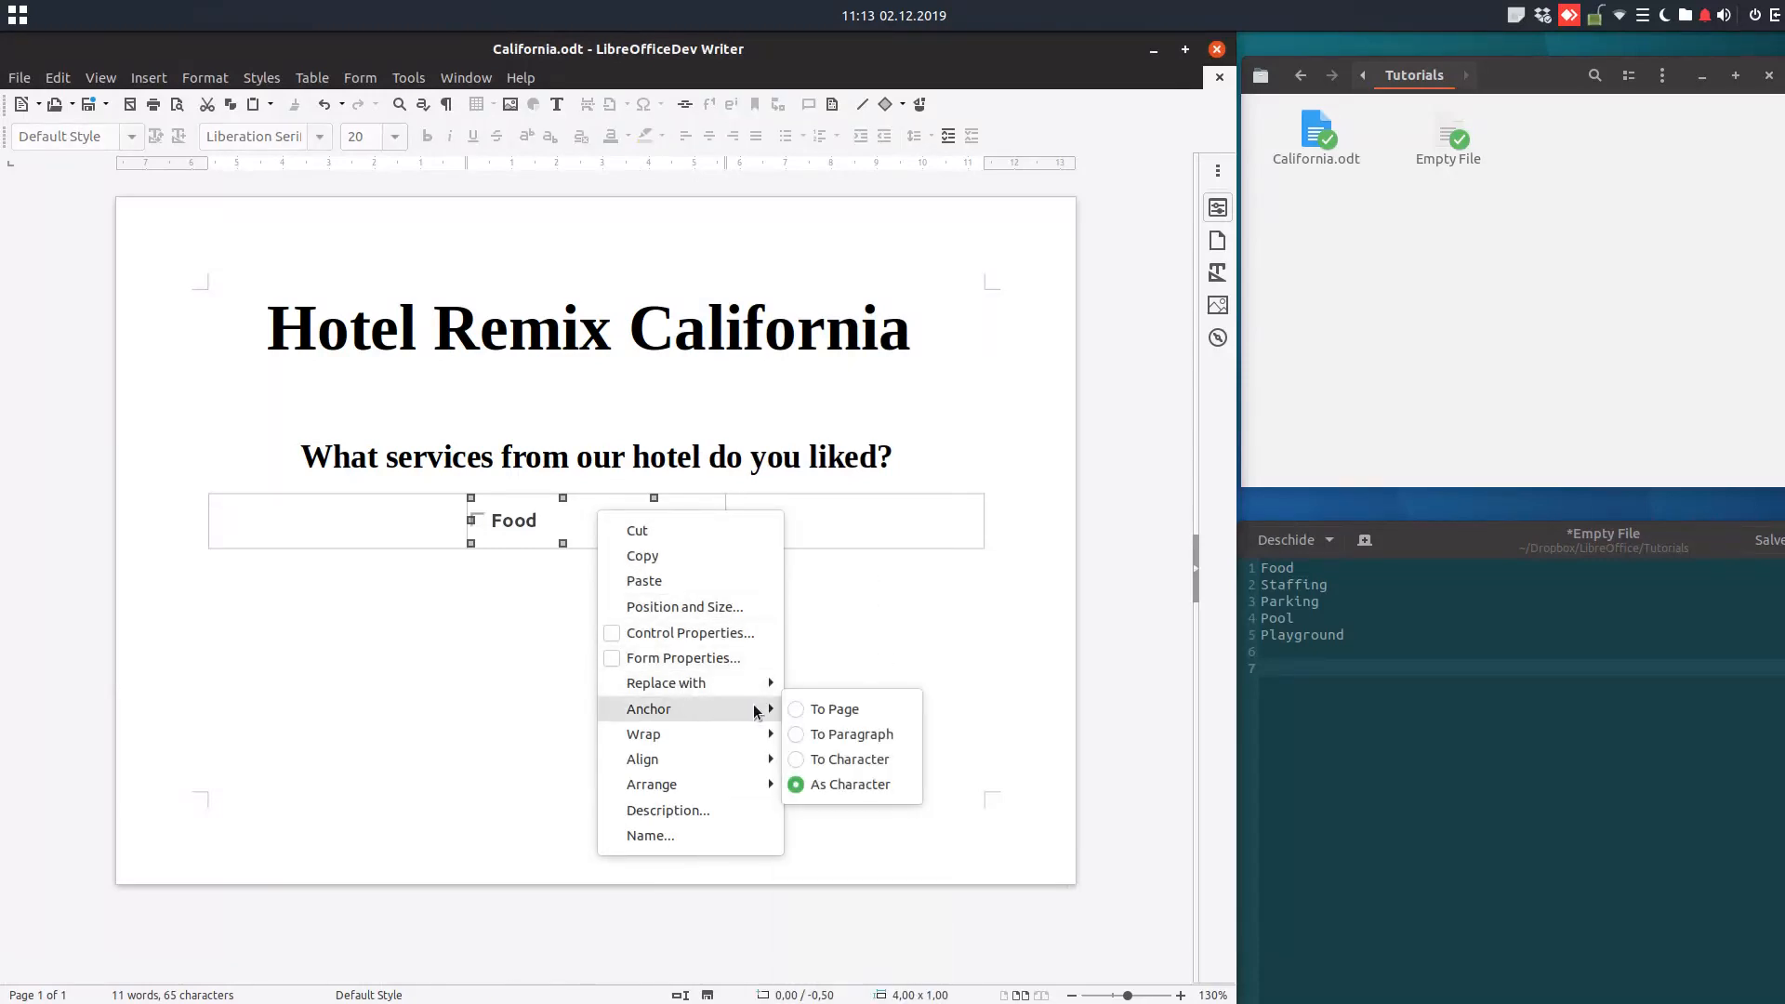
pyautogui.click(694, 510)
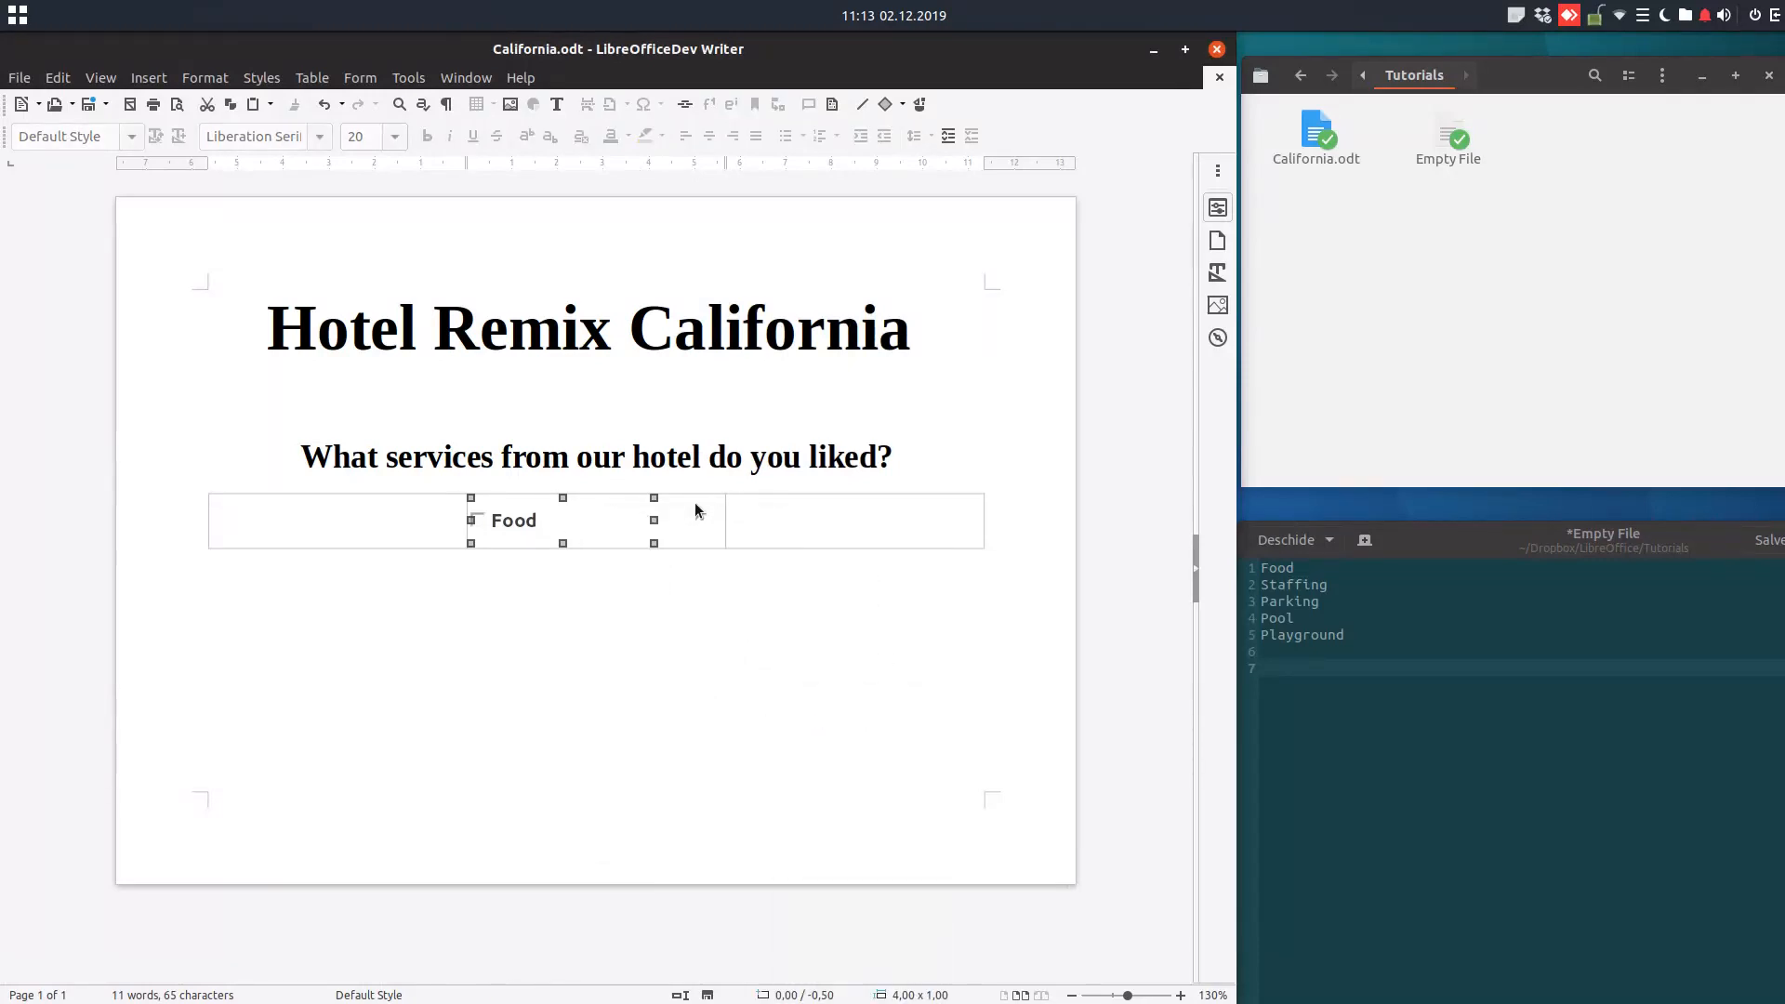
pyautogui.click(675, 524)
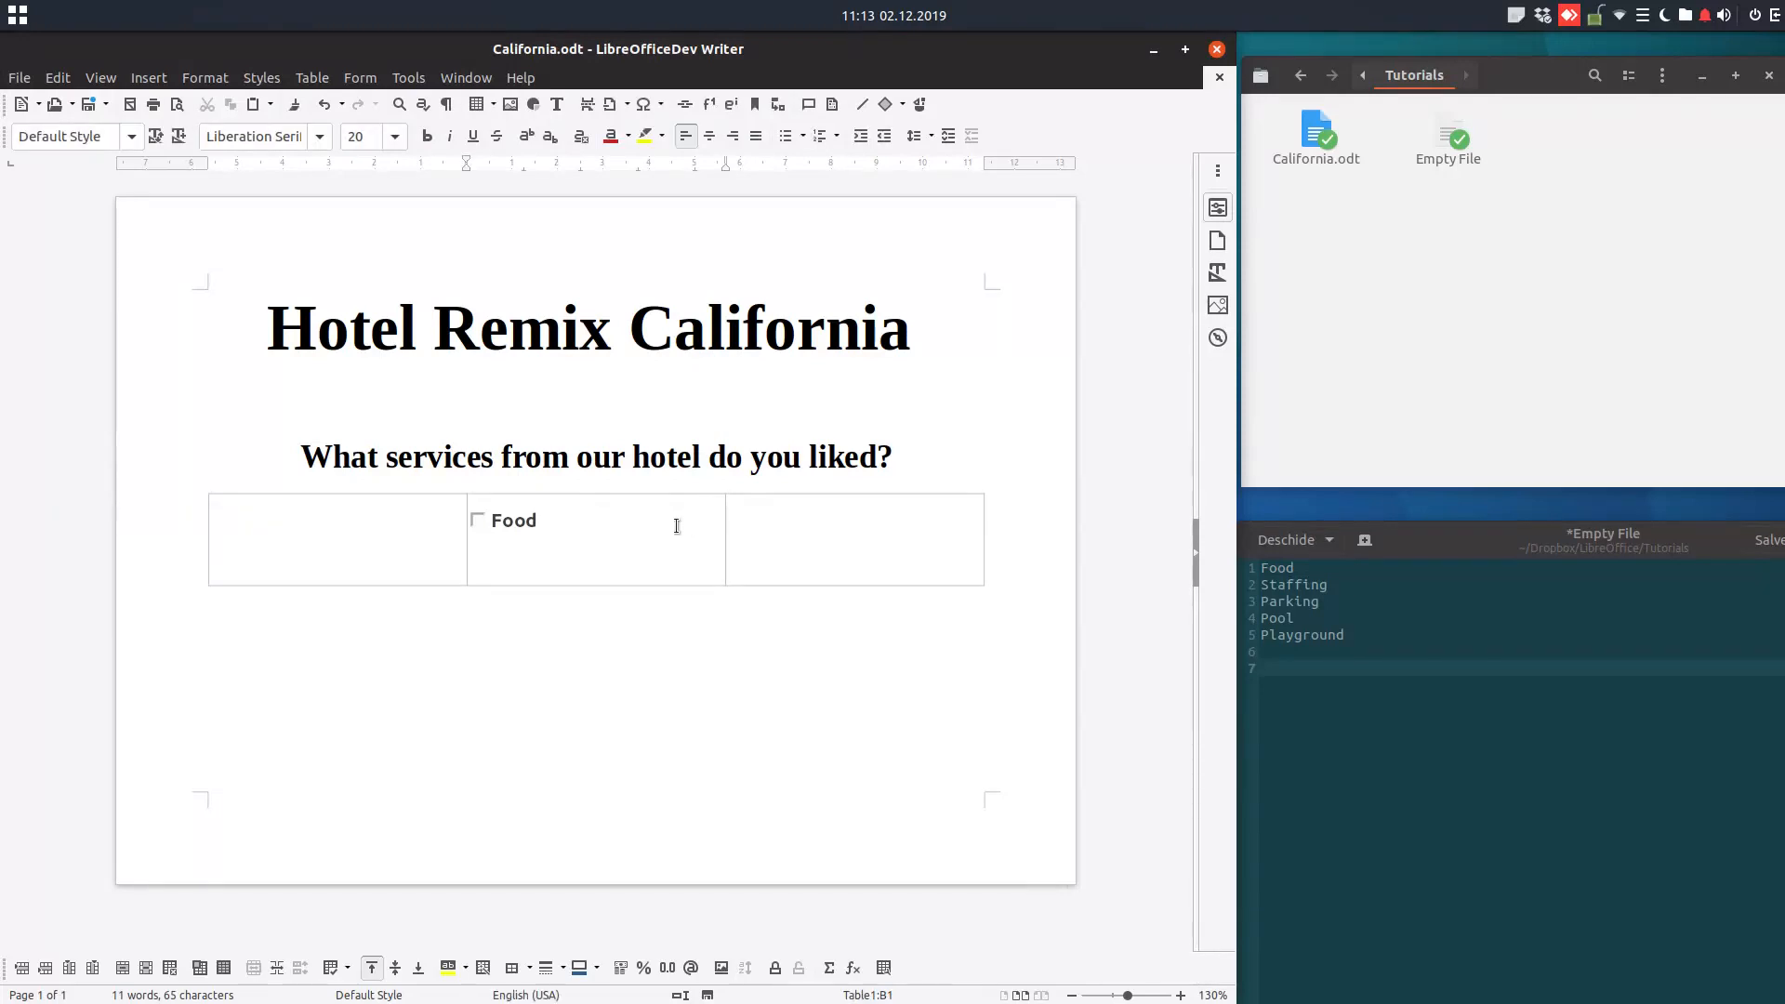
# Insert a second check box cb2 labelled Parking, 4 × 1 cm, with a bold label, below Food.
pyautogui.click(359, 78)
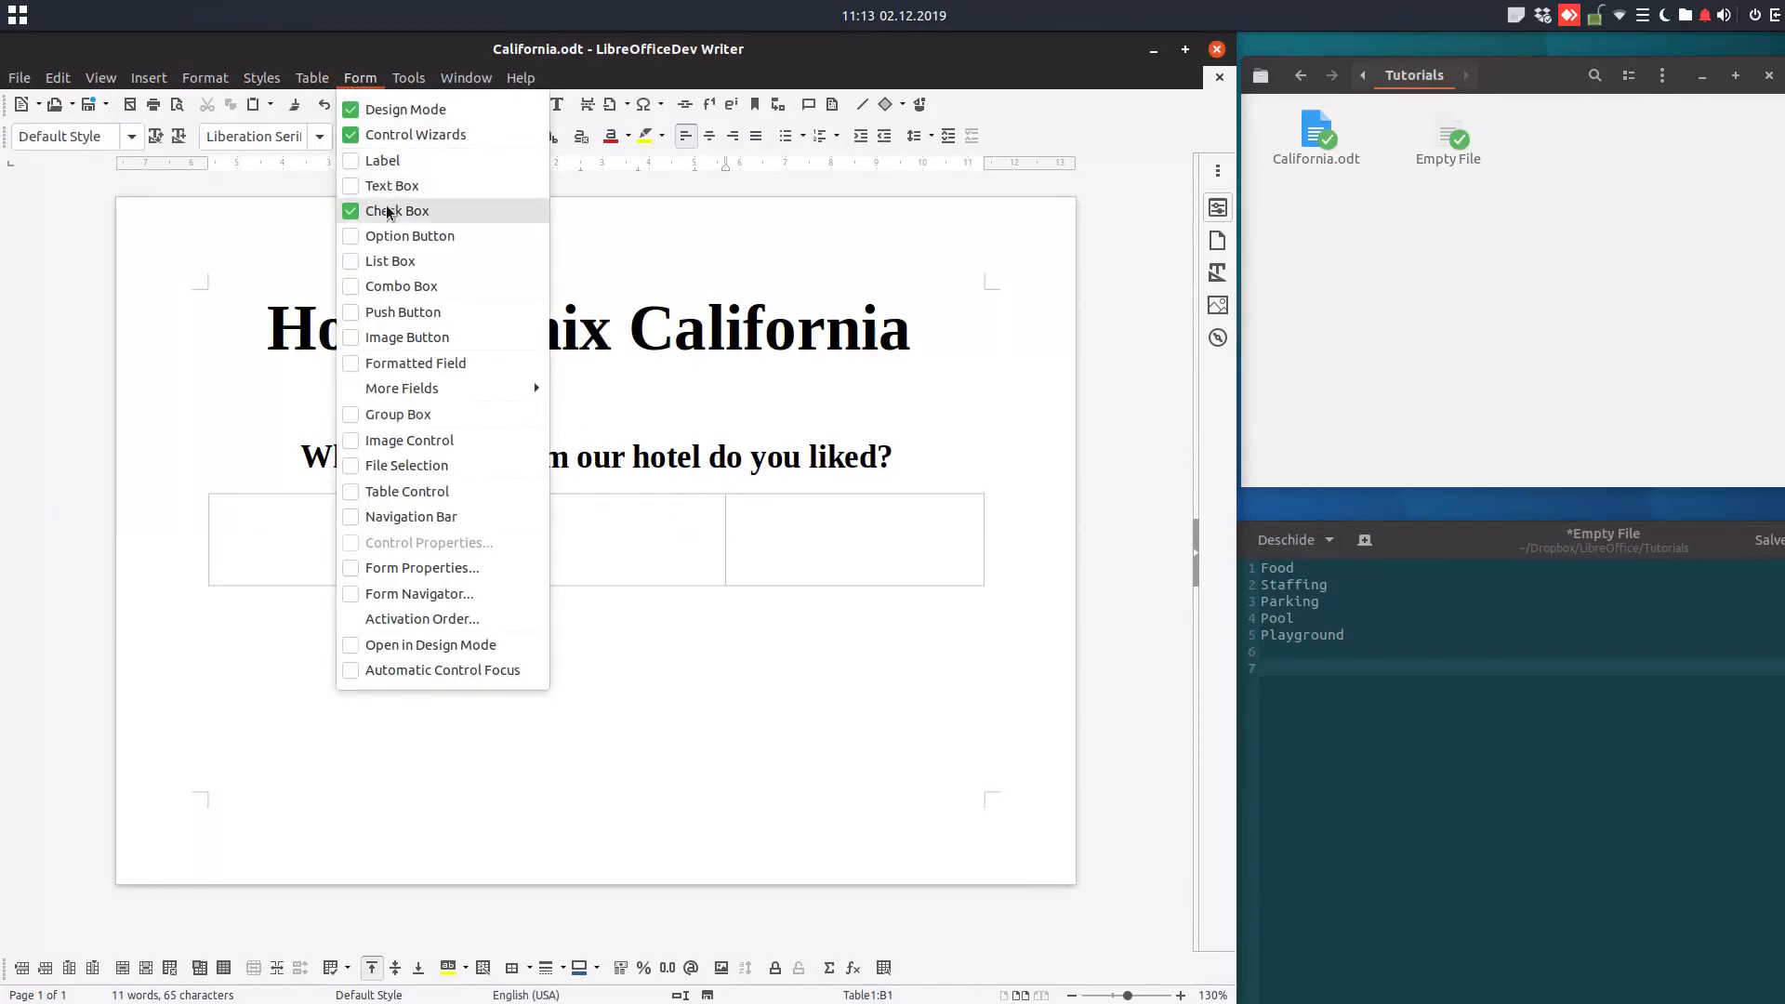
pyautogui.click(398, 210)
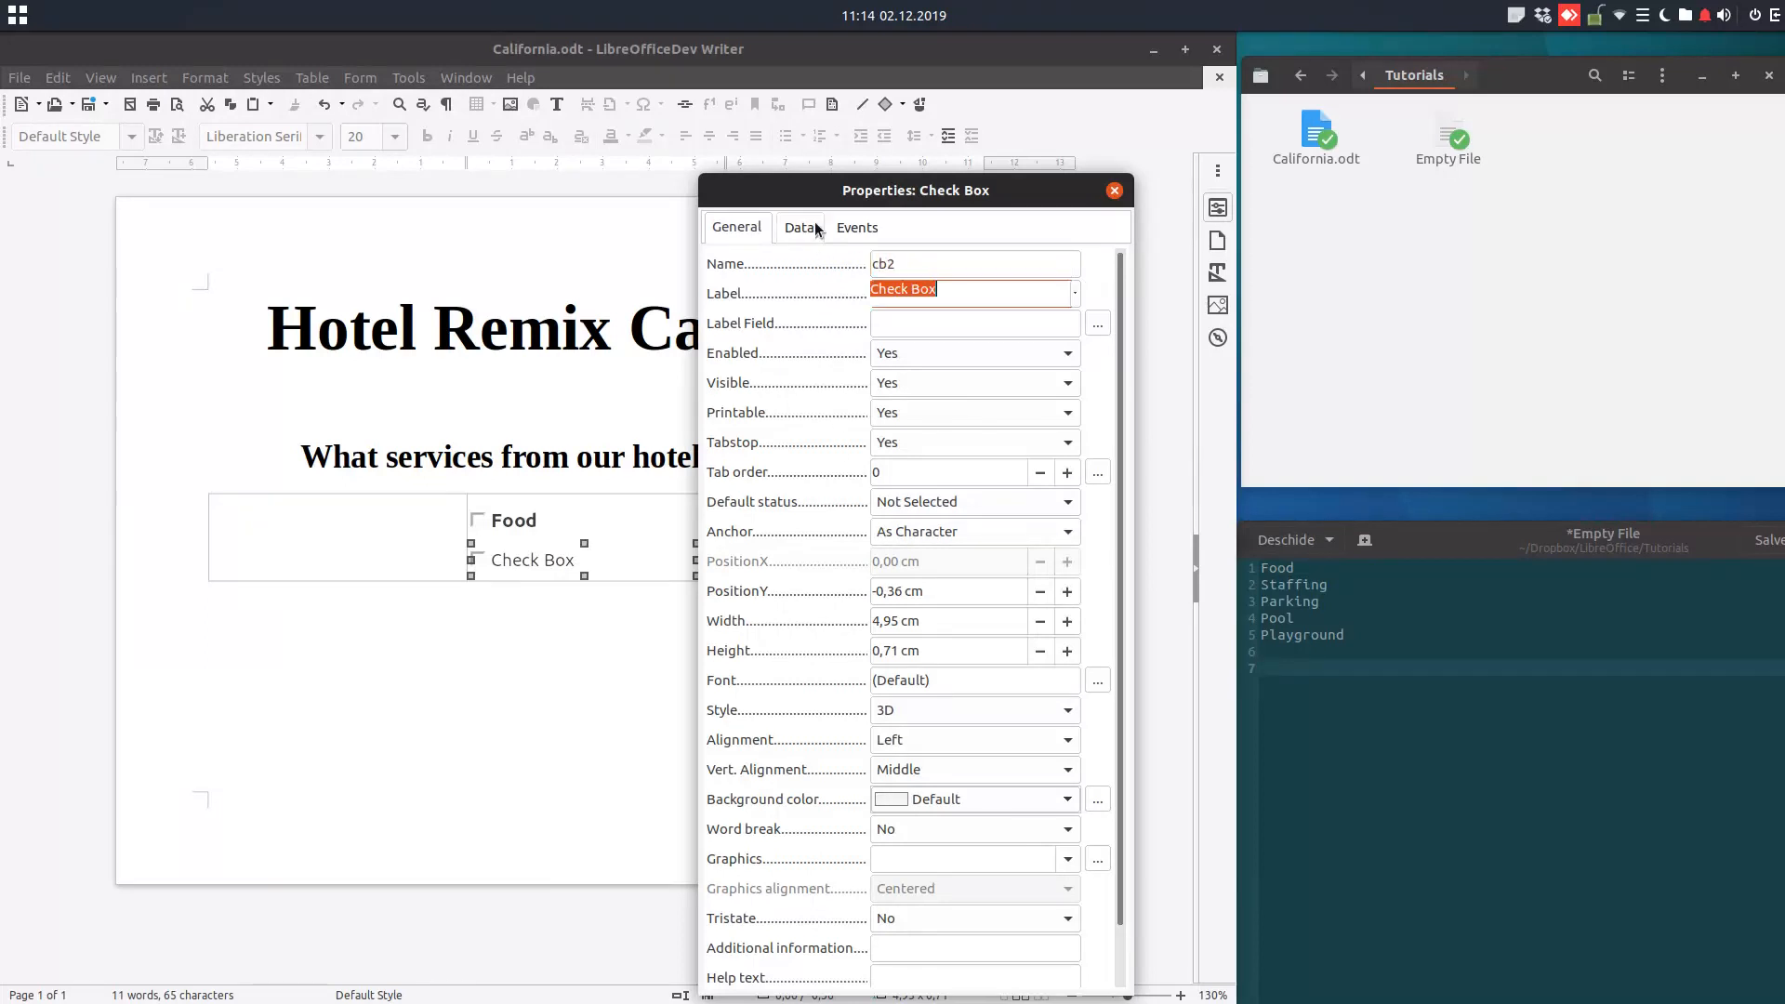
pyautogui.write('F')
pyautogui.write('Parking')
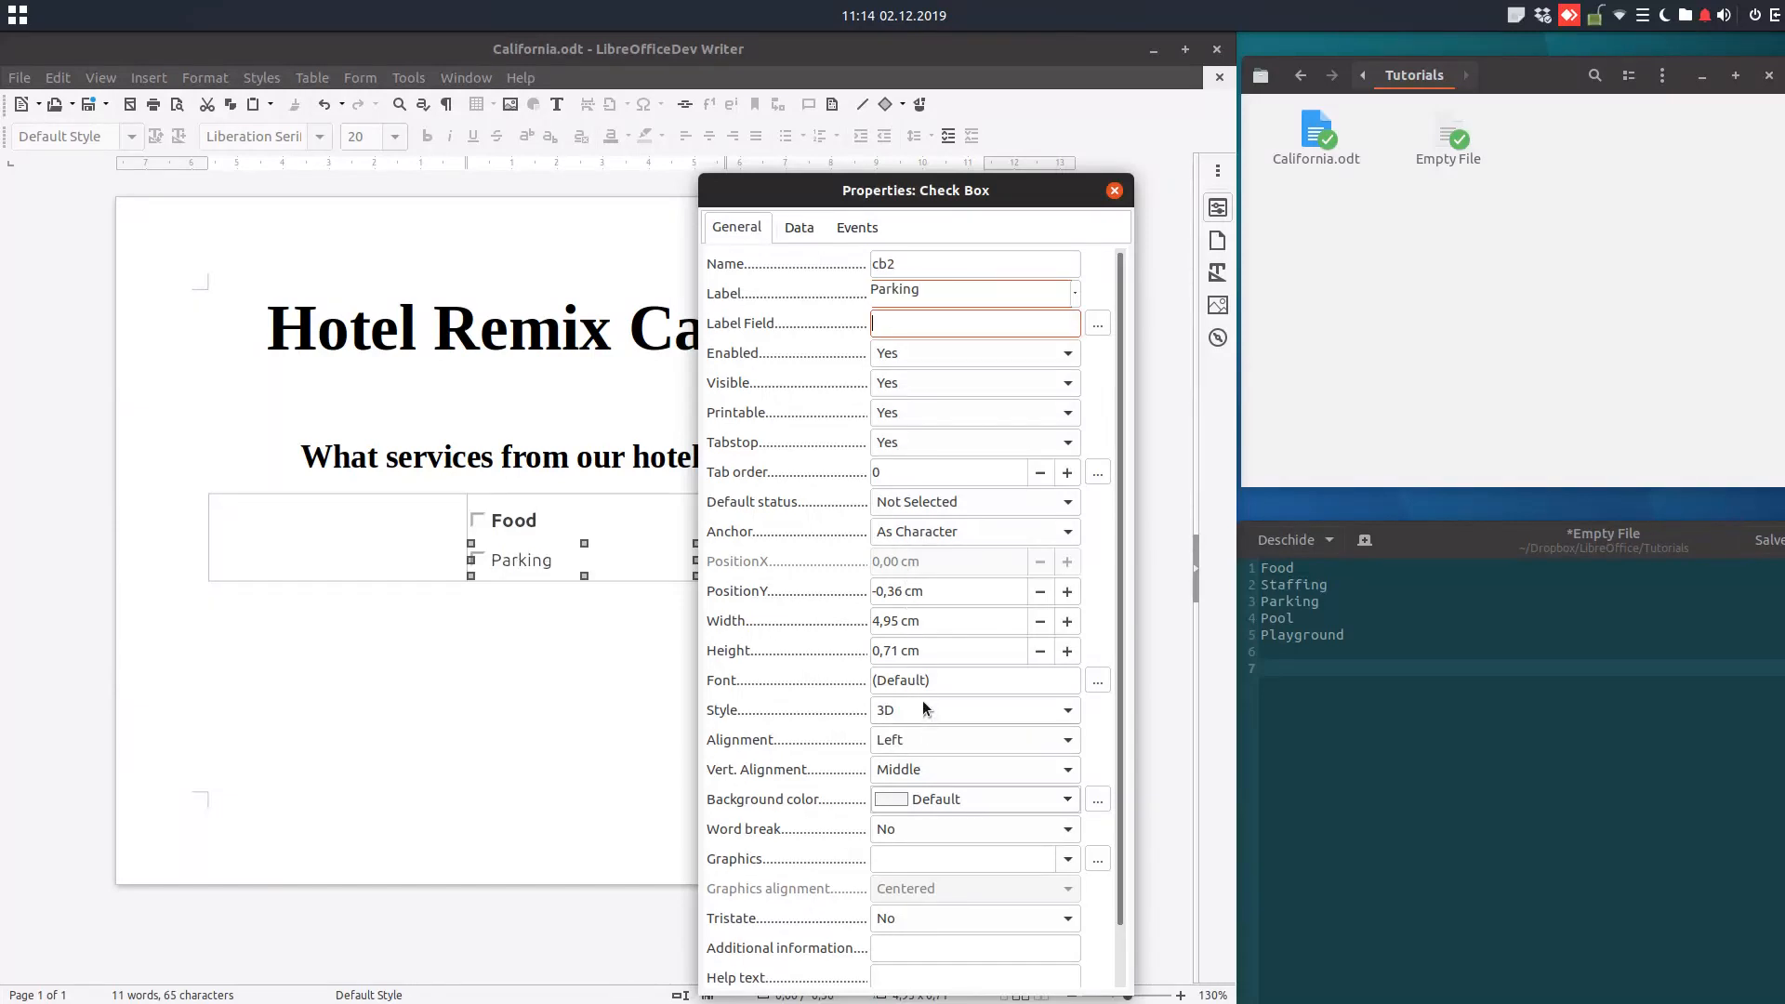
pyautogui.moveTo(911, 742)
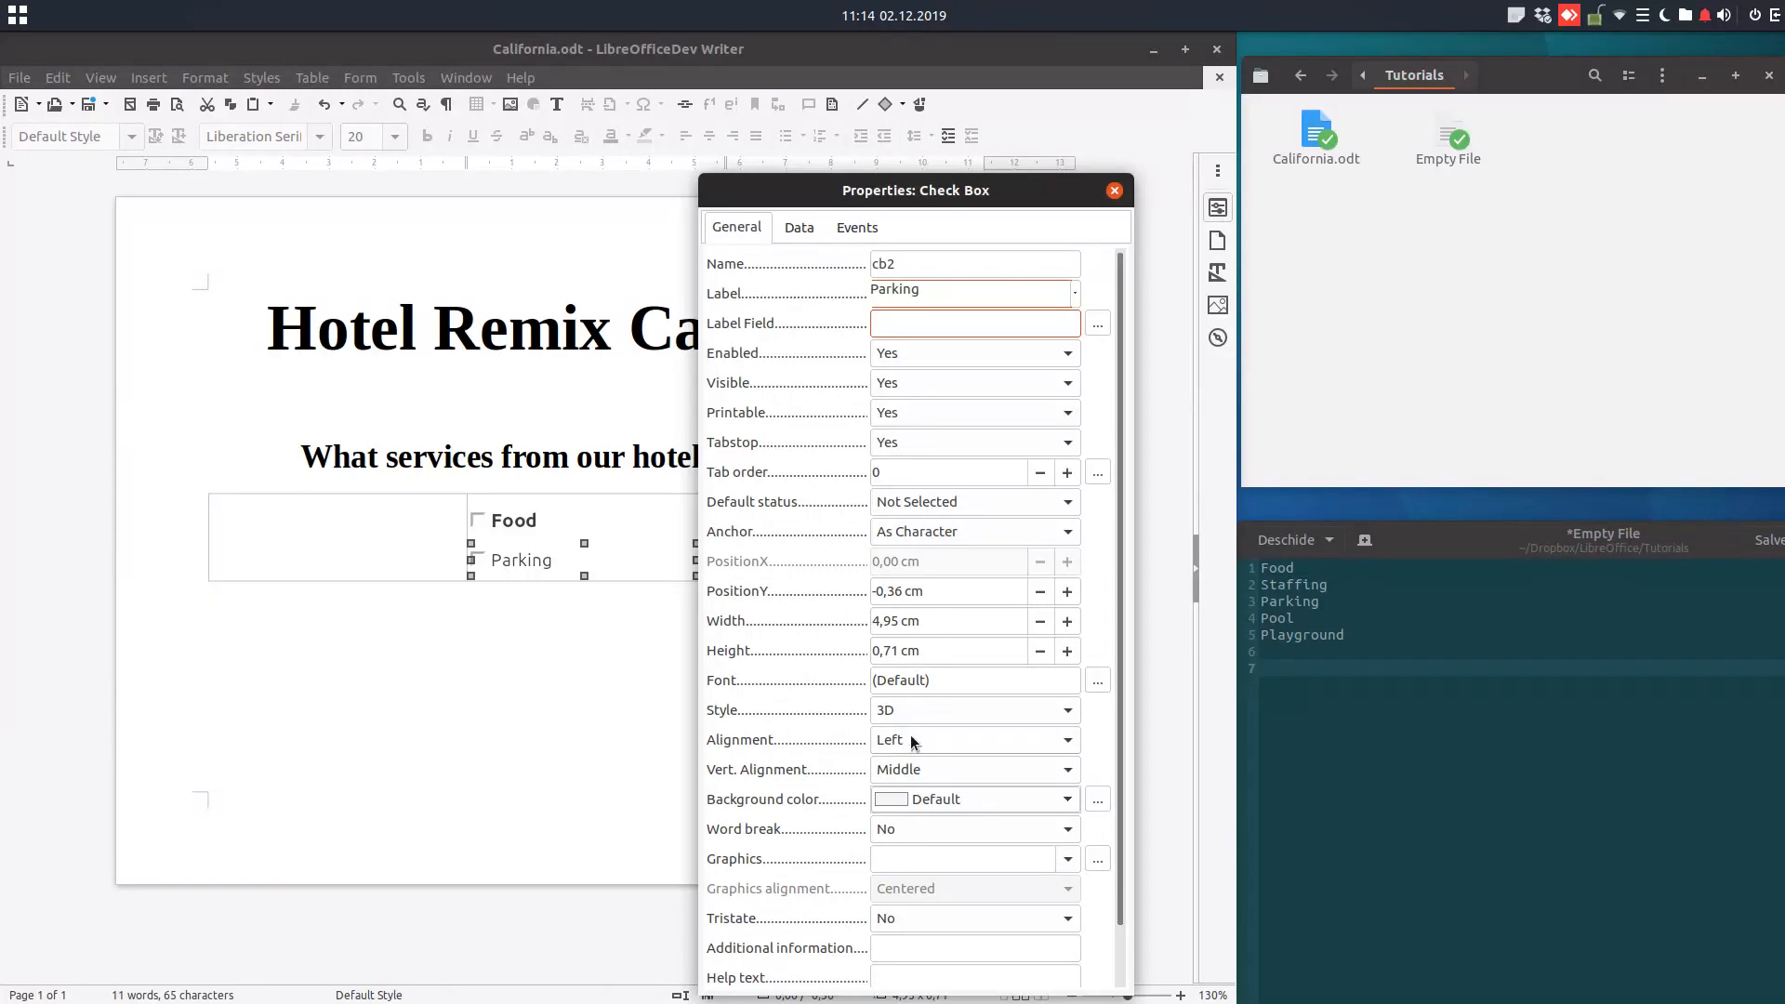
pyautogui.moveTo(934, 804)
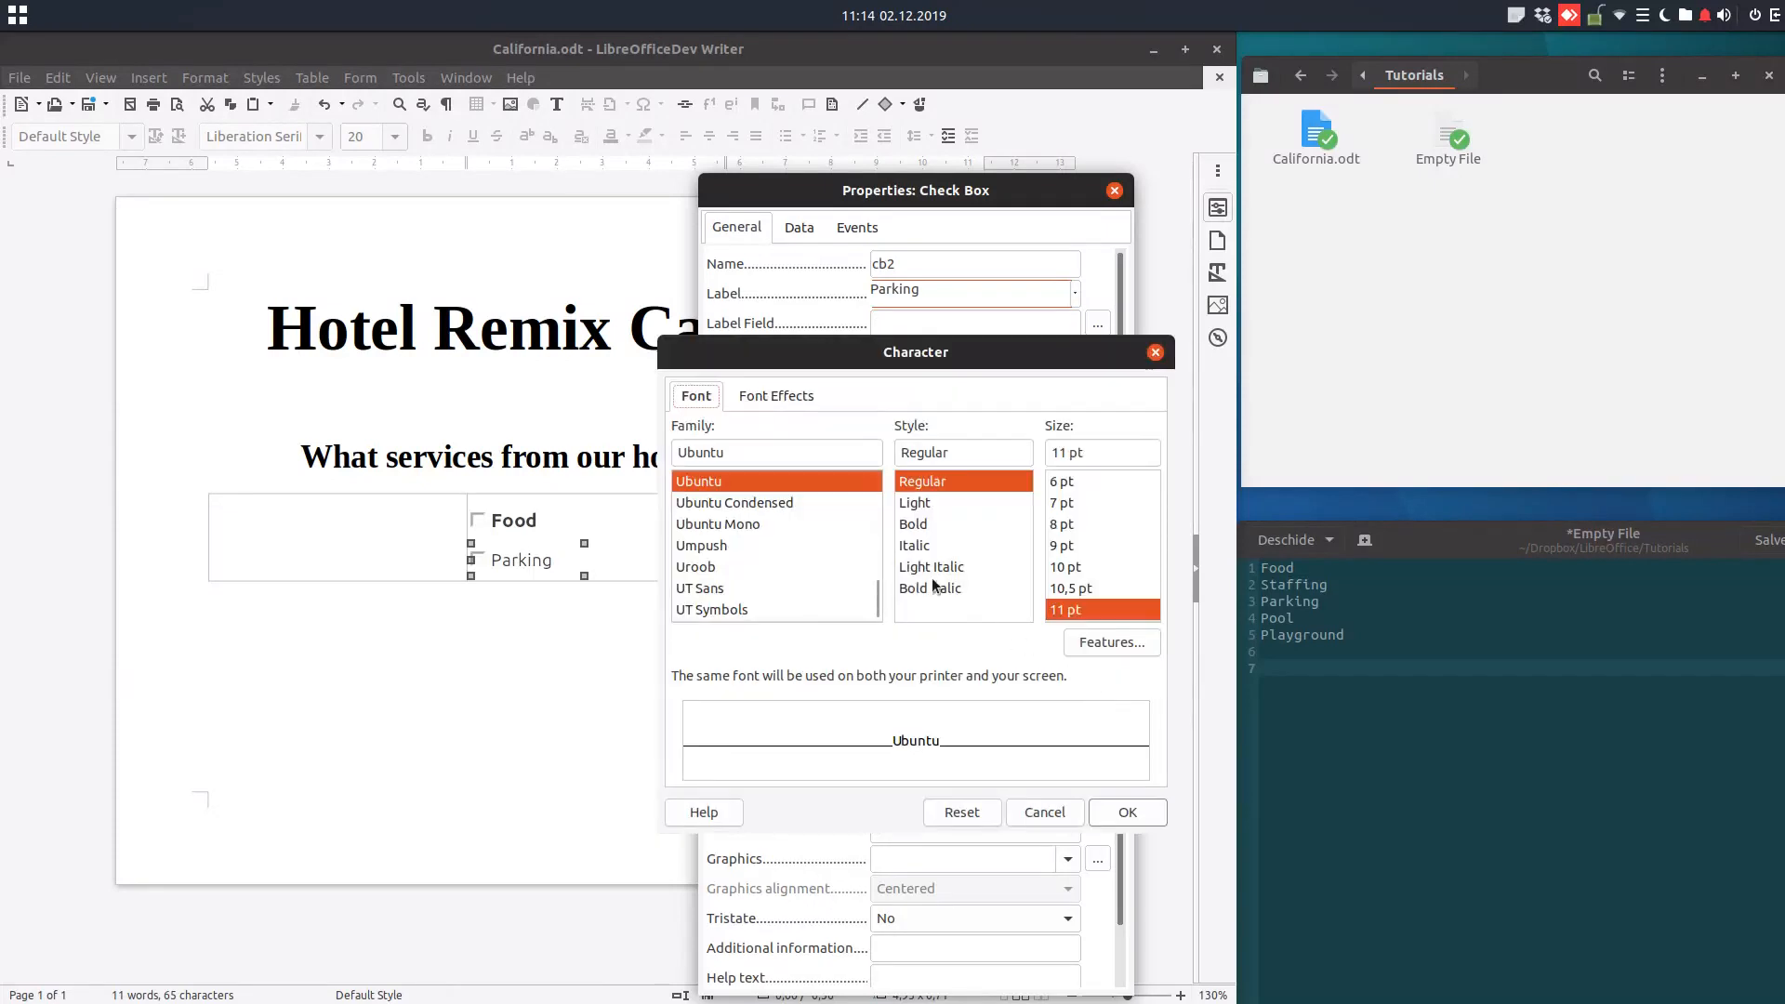
pyautogui.click(913, 524)
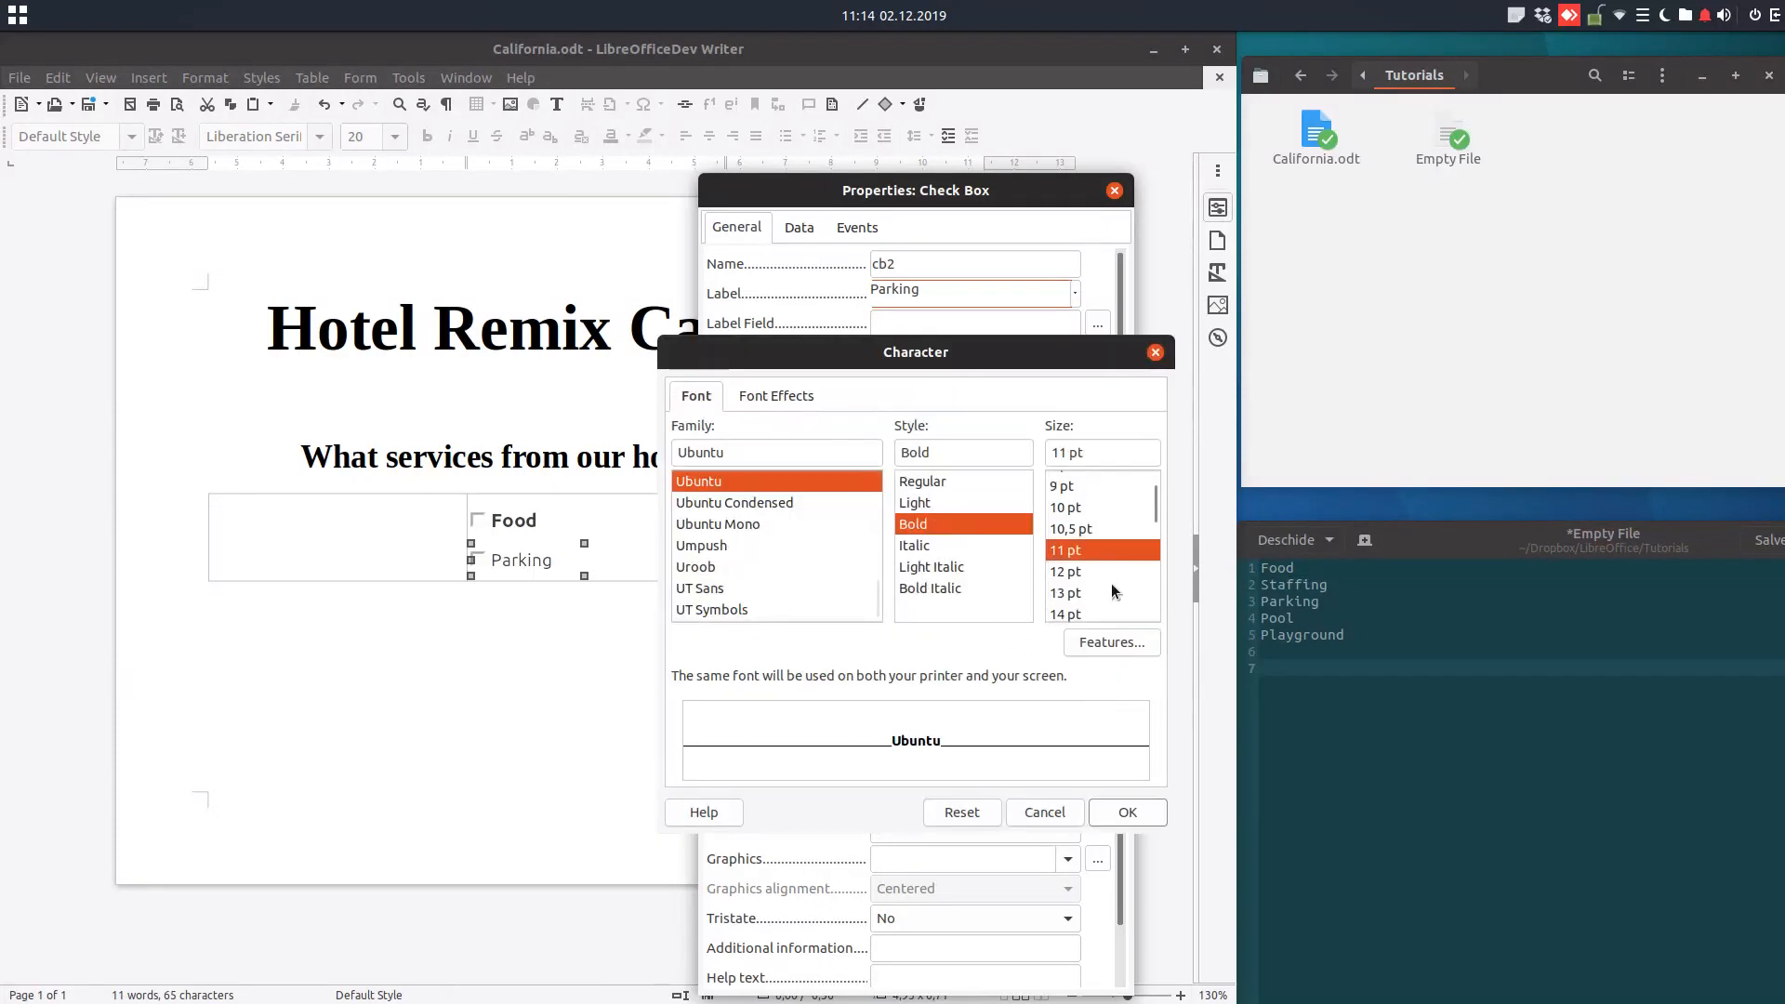
pyautogui.click(1042, 813)
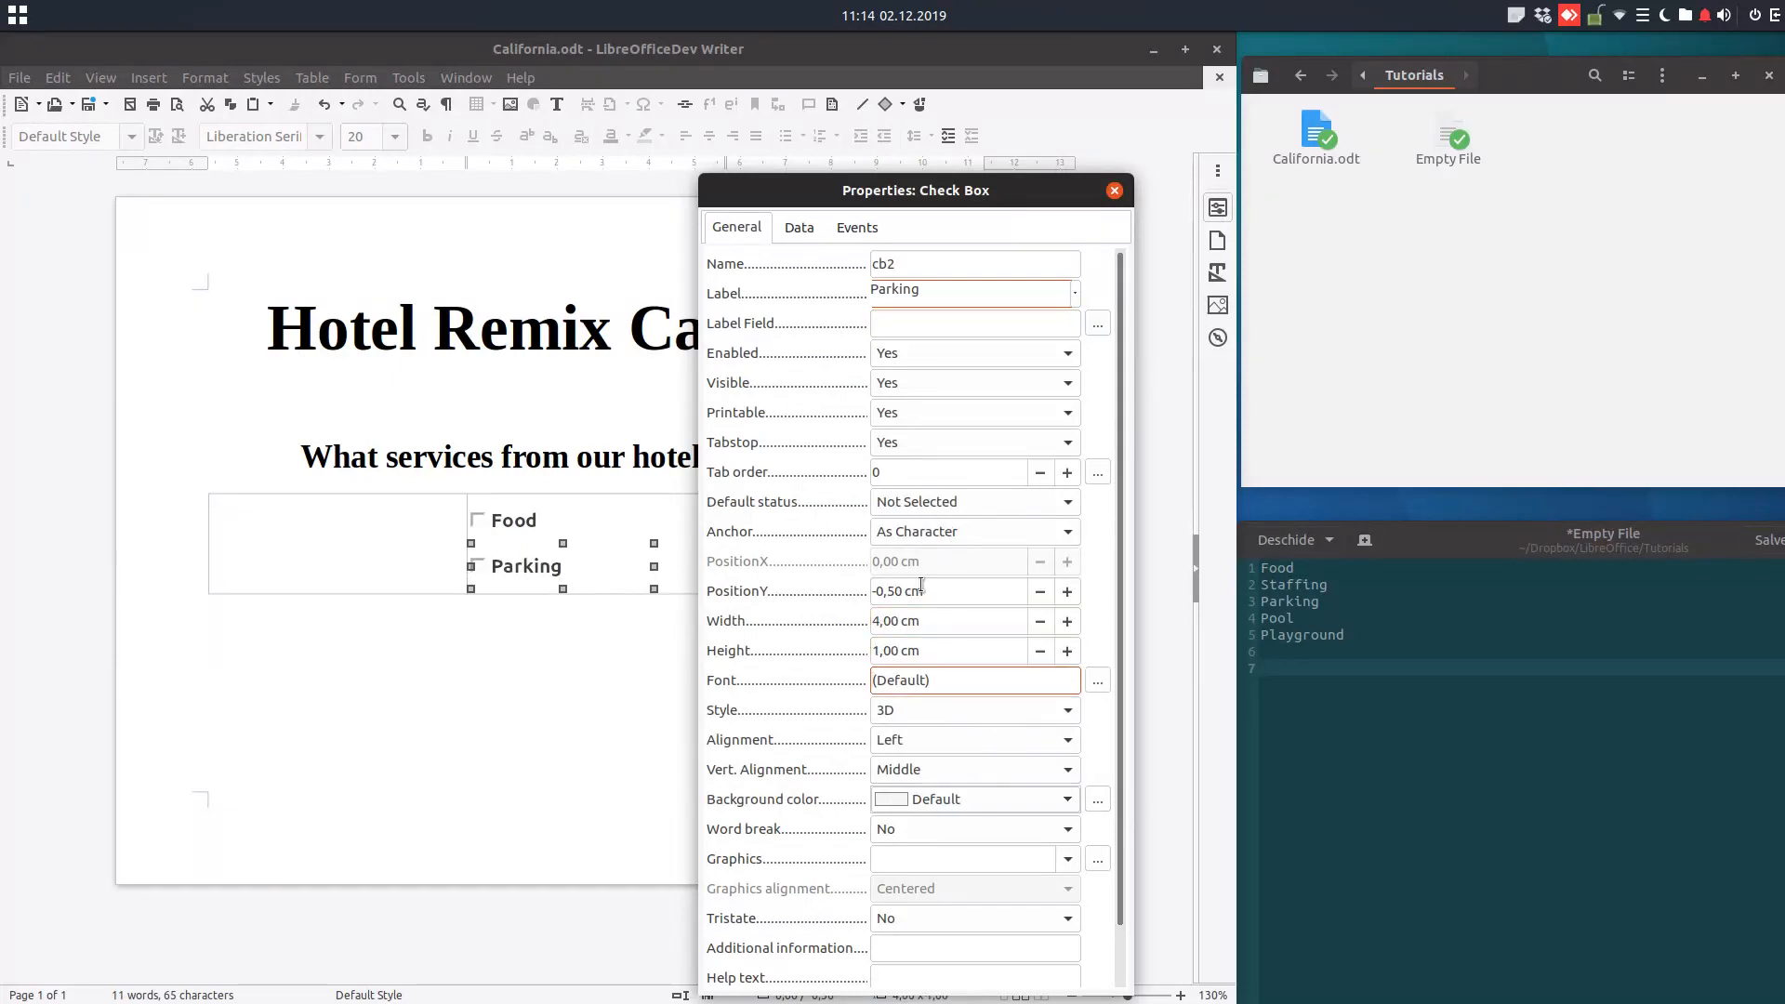
pyautogui.click(1113, 190)
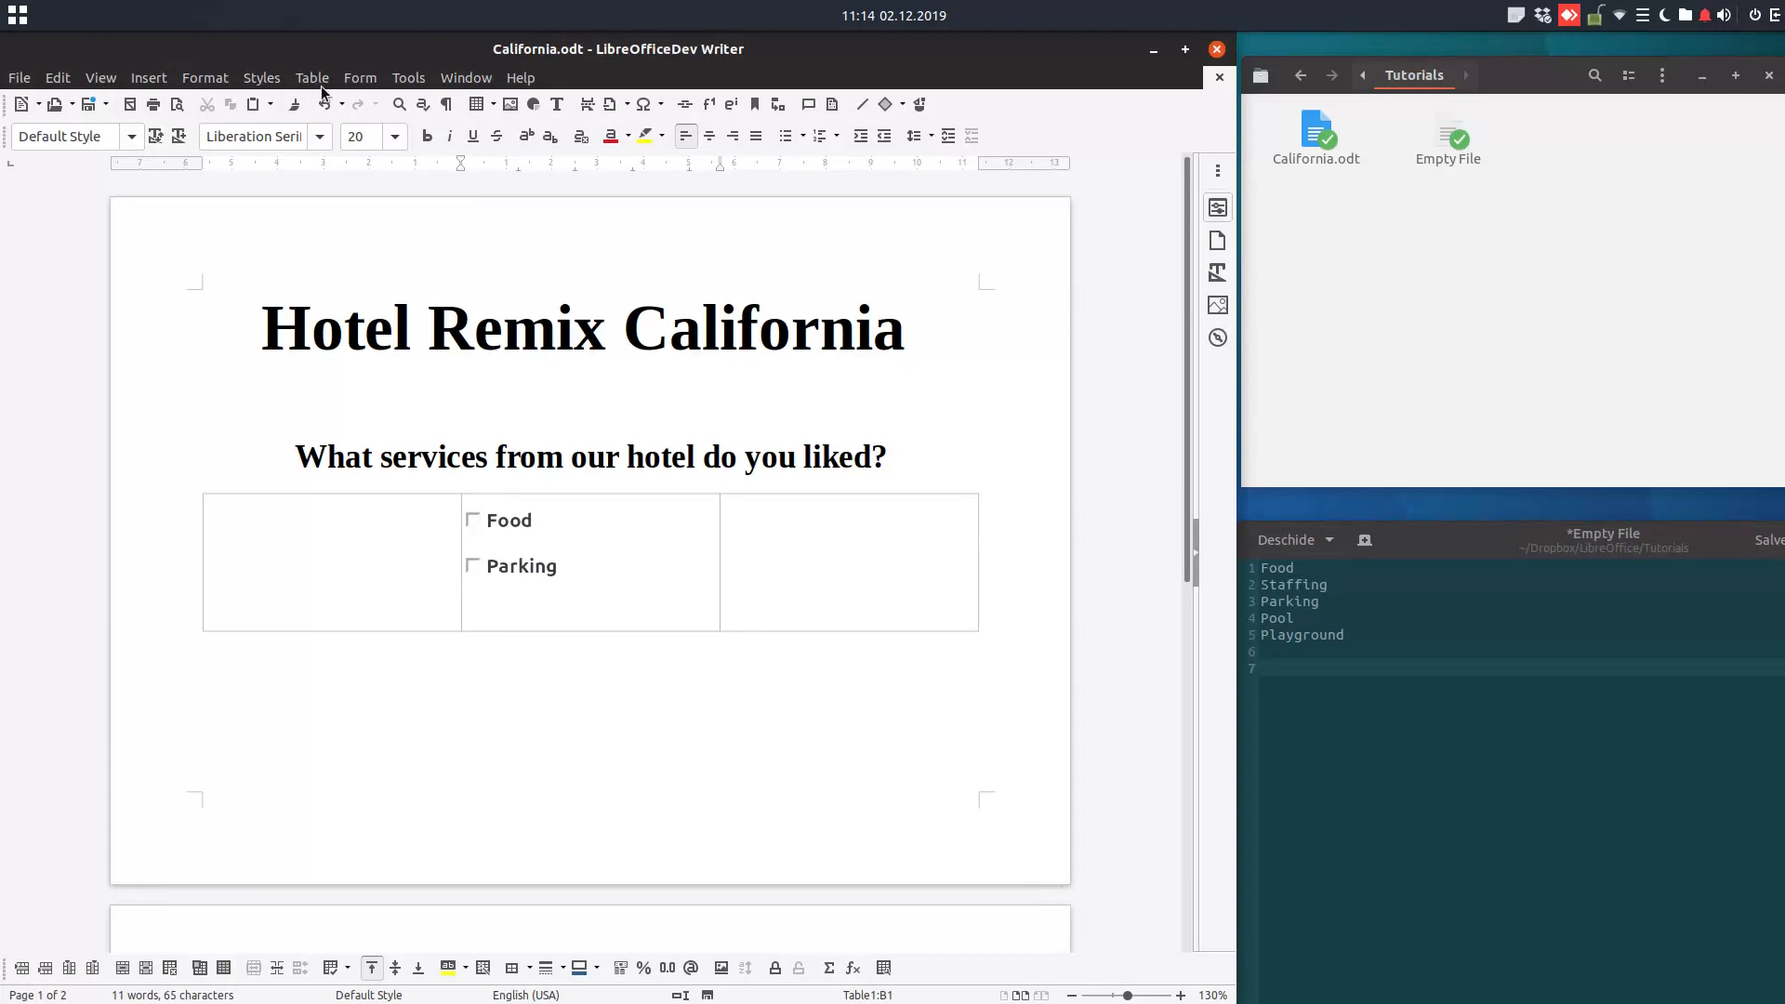
# Insert a third check box cb3 labelled Playground below Parking and make its label bold.
pyautogui.click(359, 78)
pyautogui.write('c')
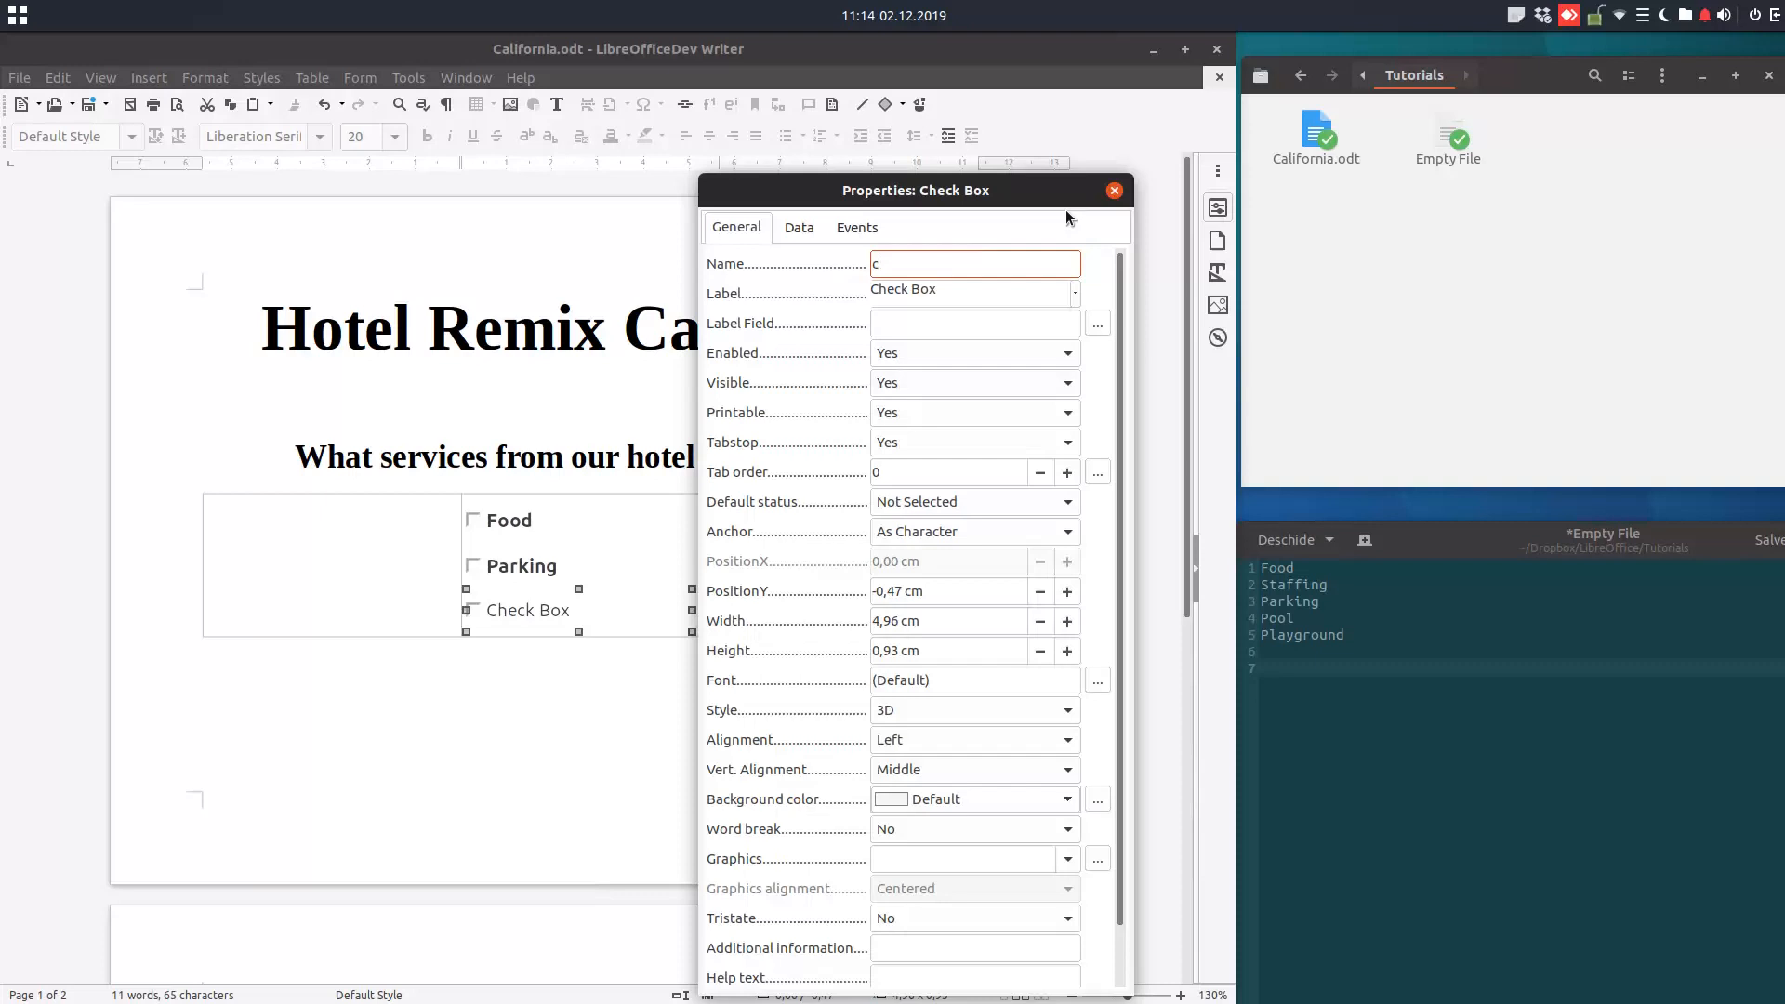
pyautogui.write('b3')
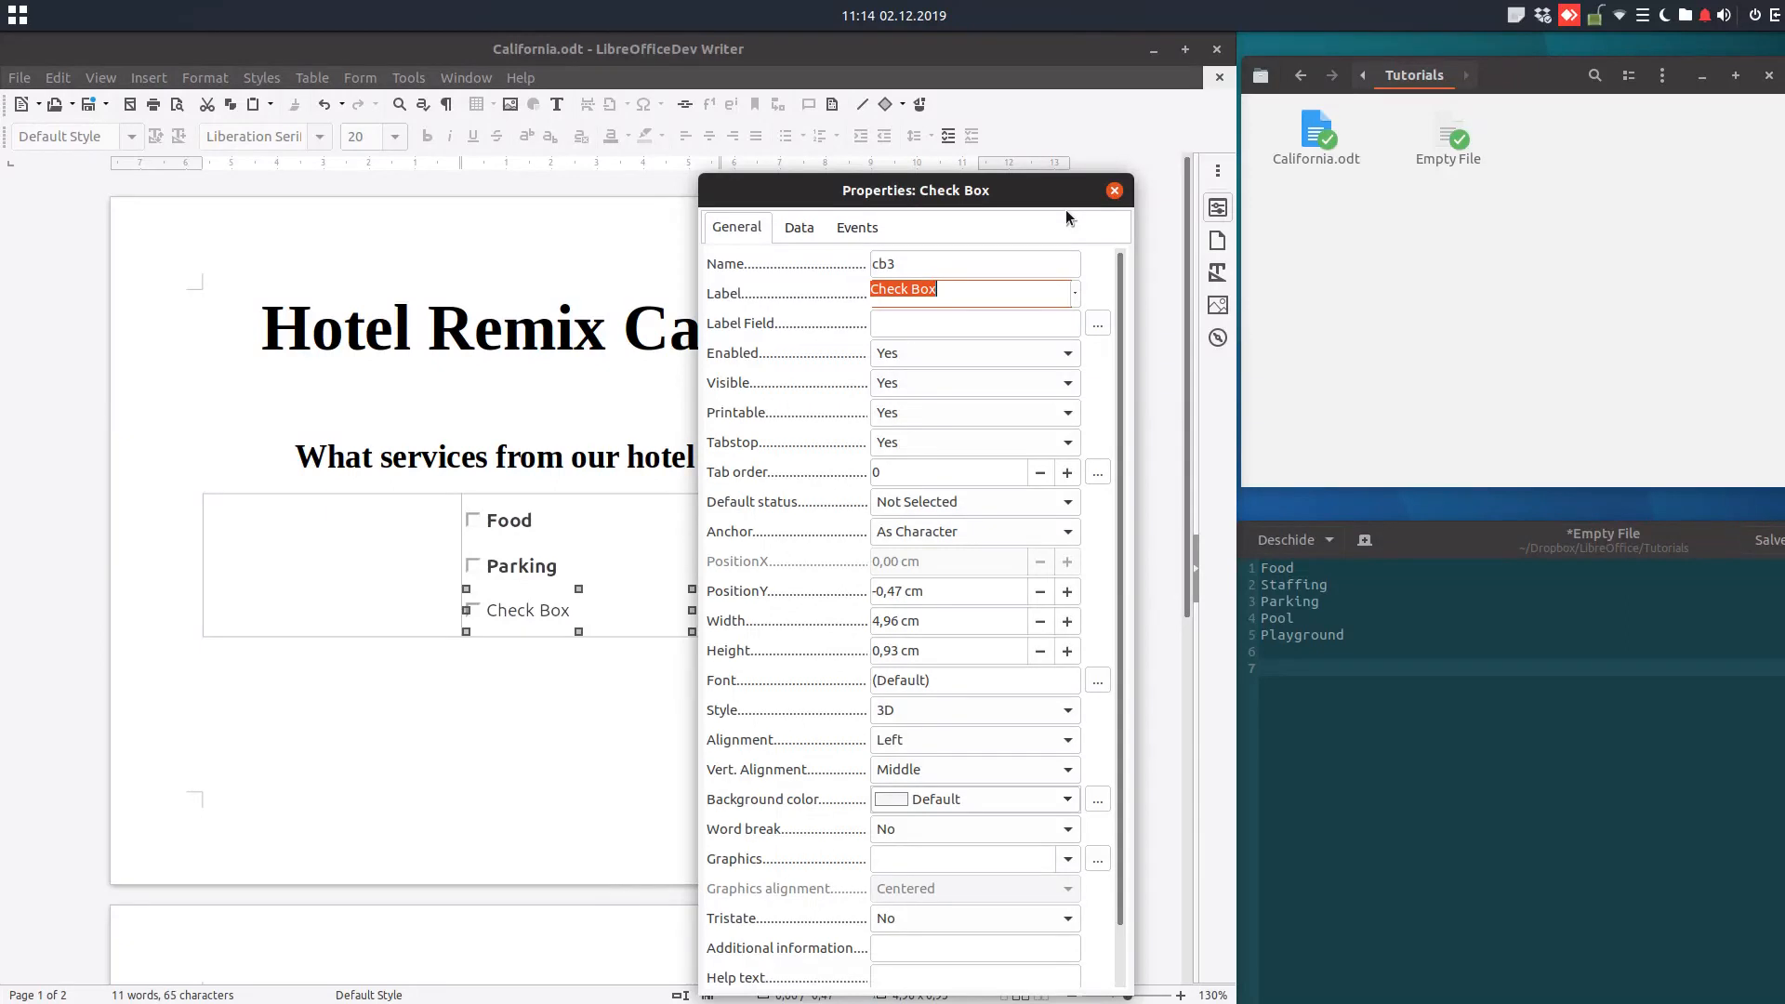
pyautogui.write('playground')
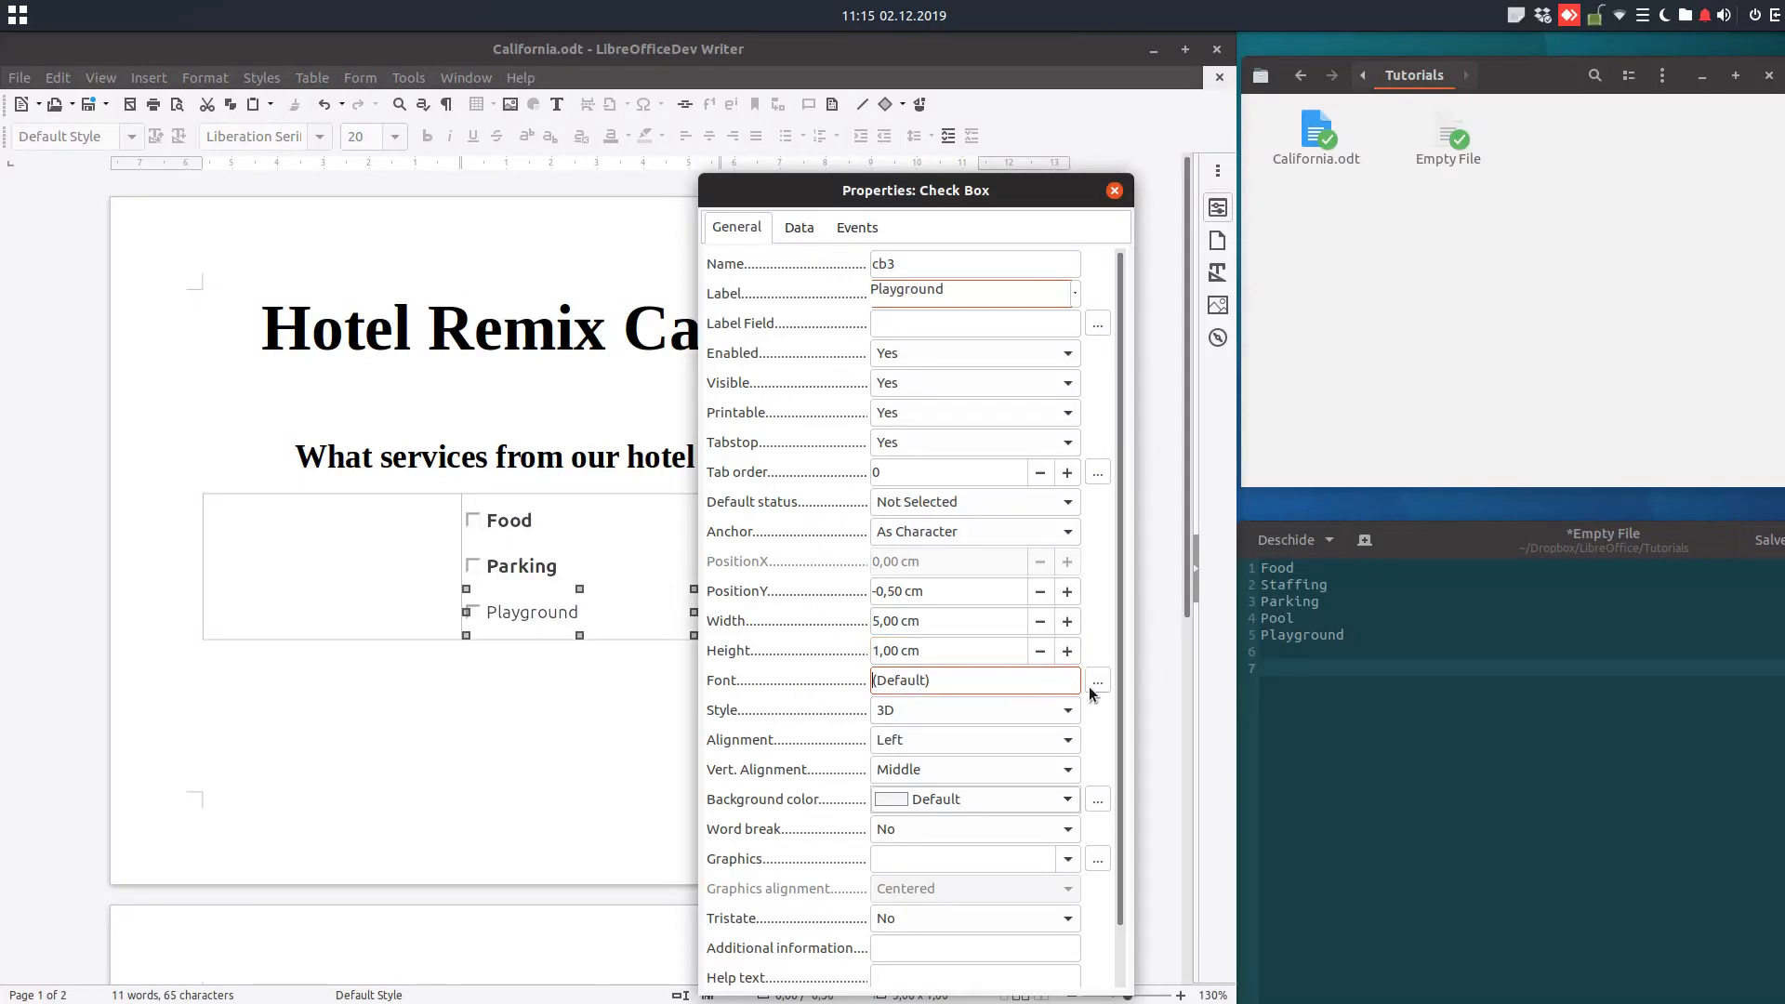
pyautogui.click(1097, 680)
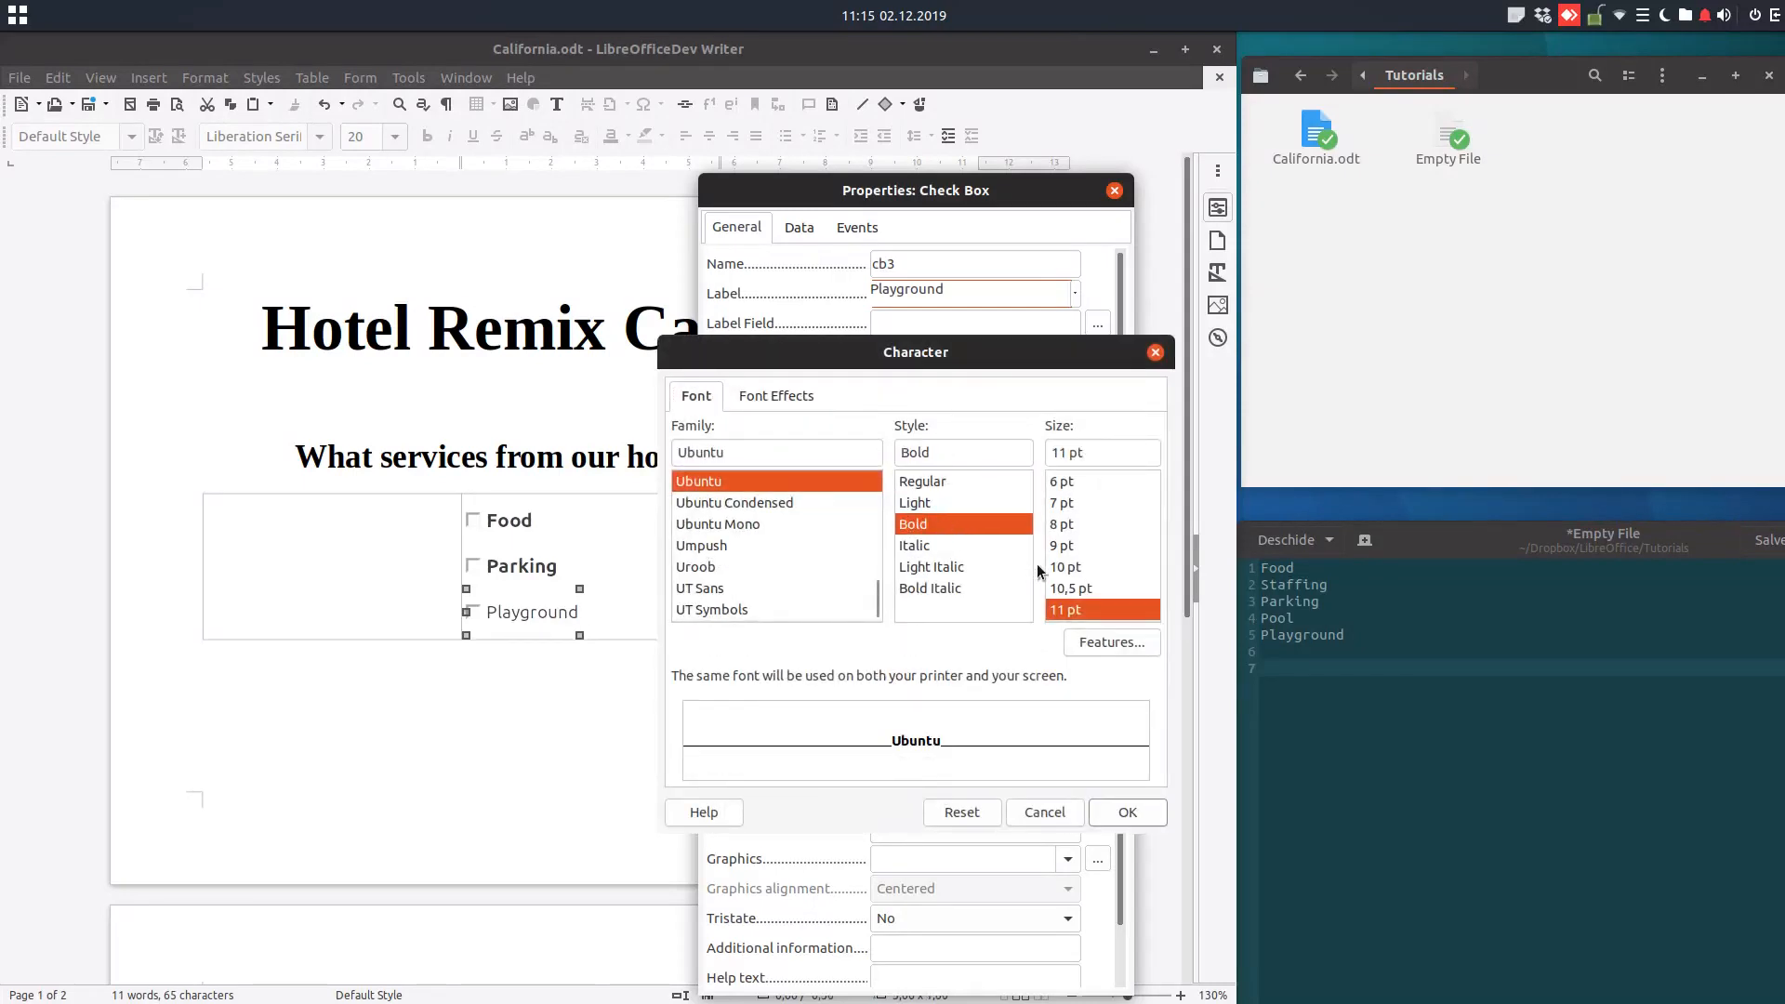
pyautogui.click(1041, 813)
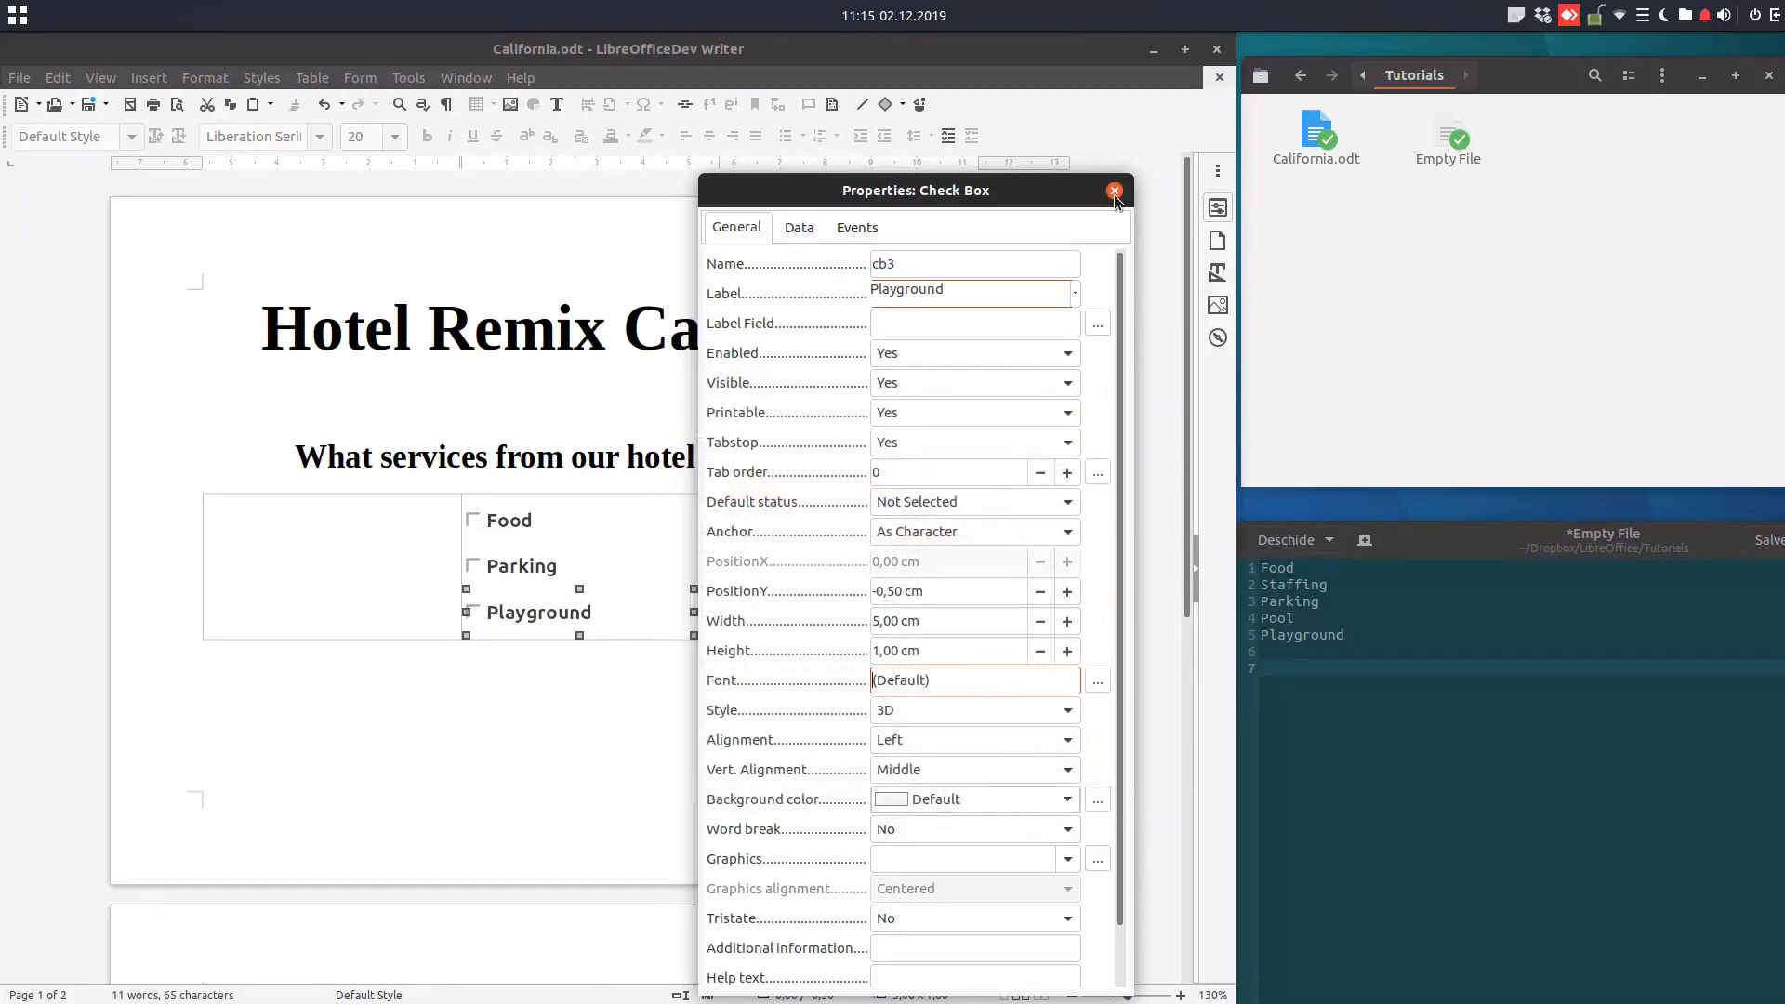
pyautogui.click(1114, 189)
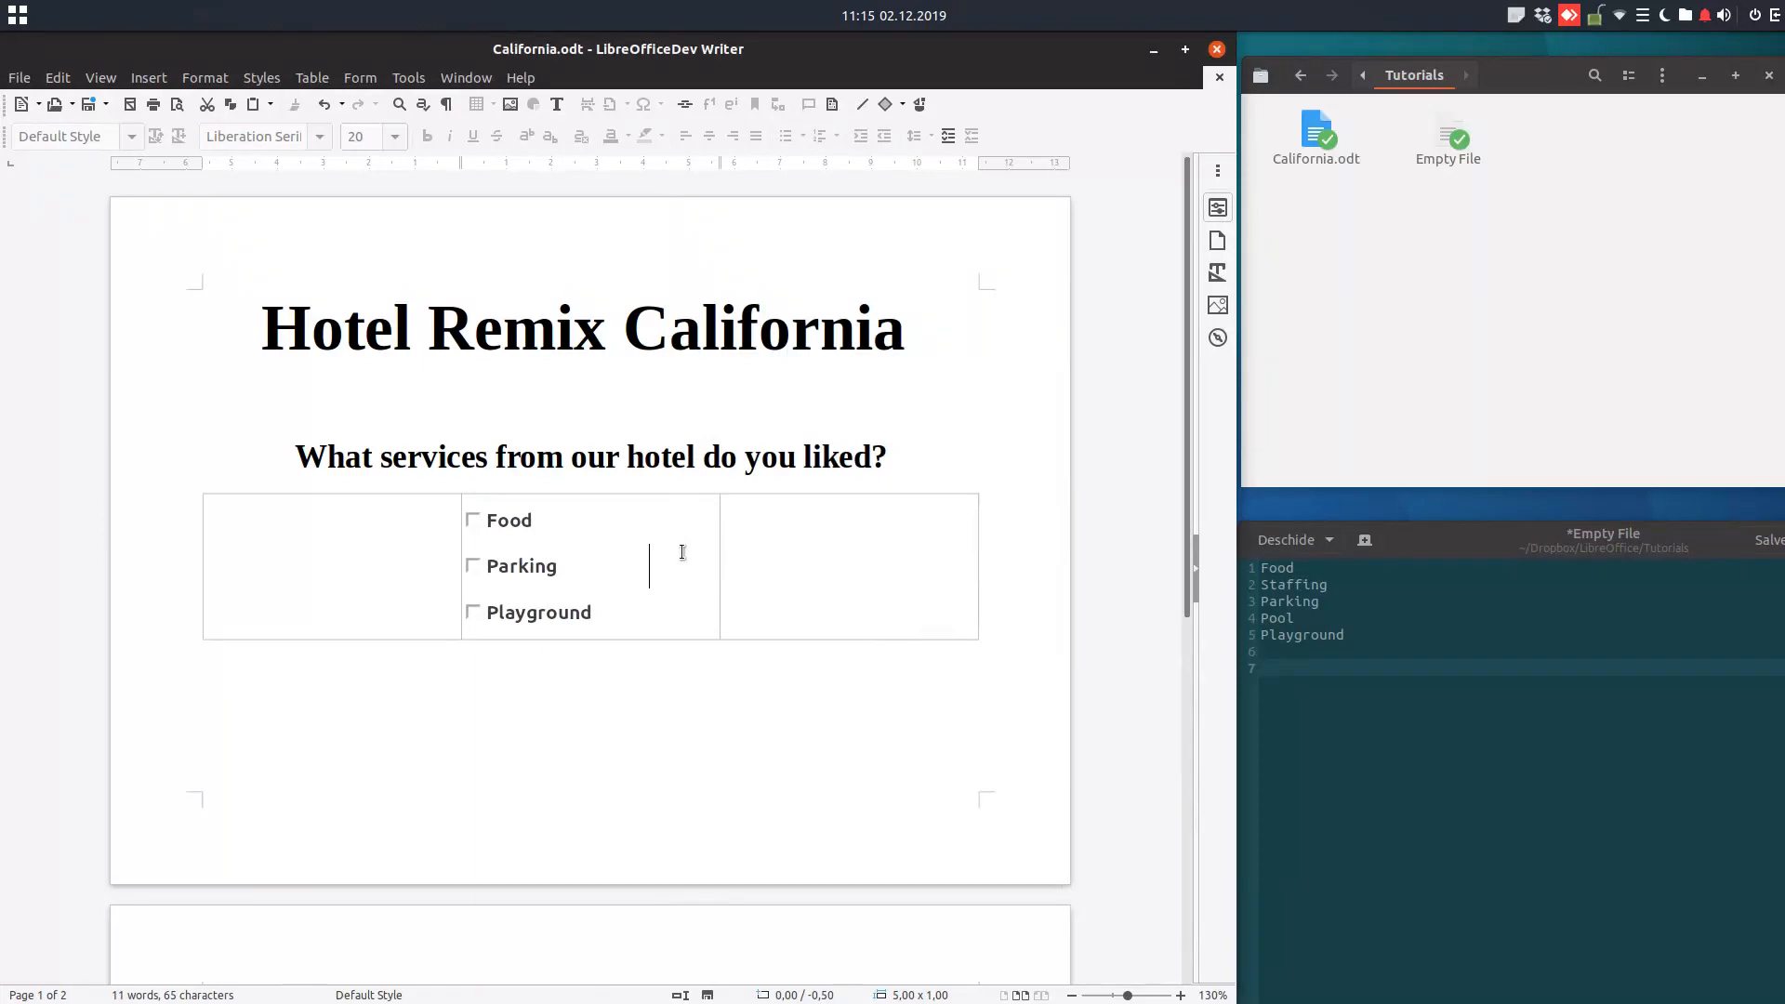
# Space the Food, Parking and Playground check boxes evenly down a taller middle cell on one page.
pyautogui.click(590, 565)
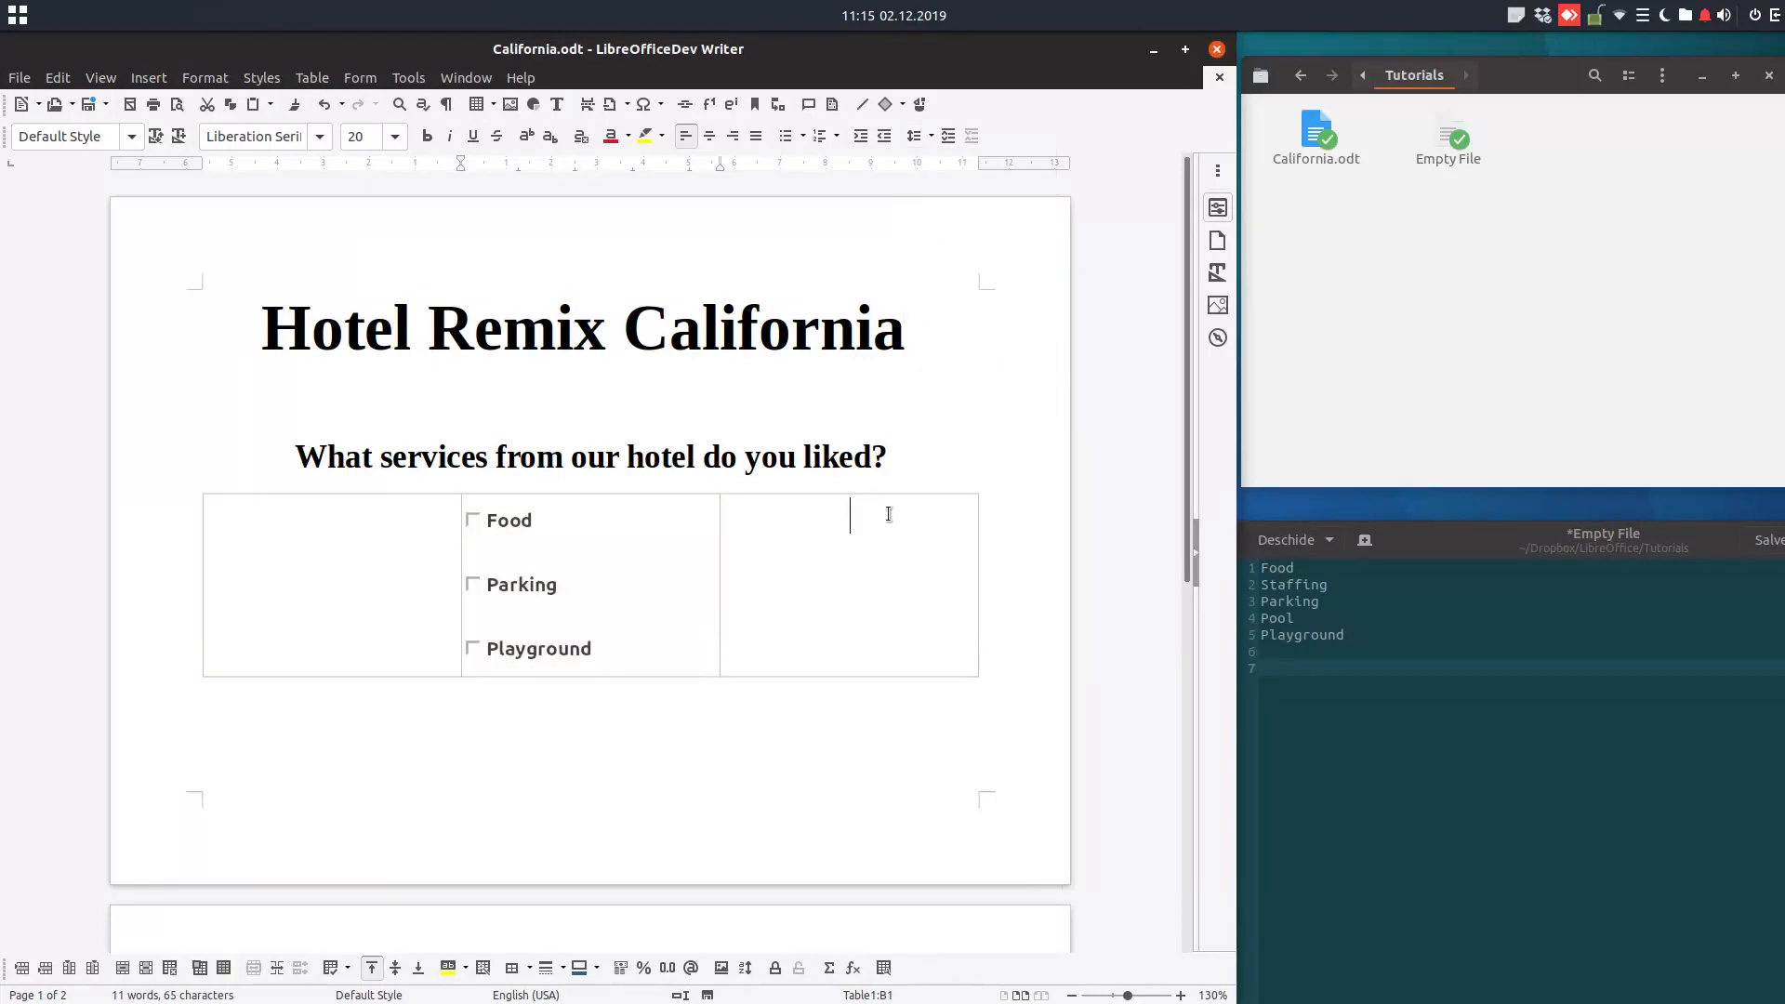
pyautogui.scroll(-3)
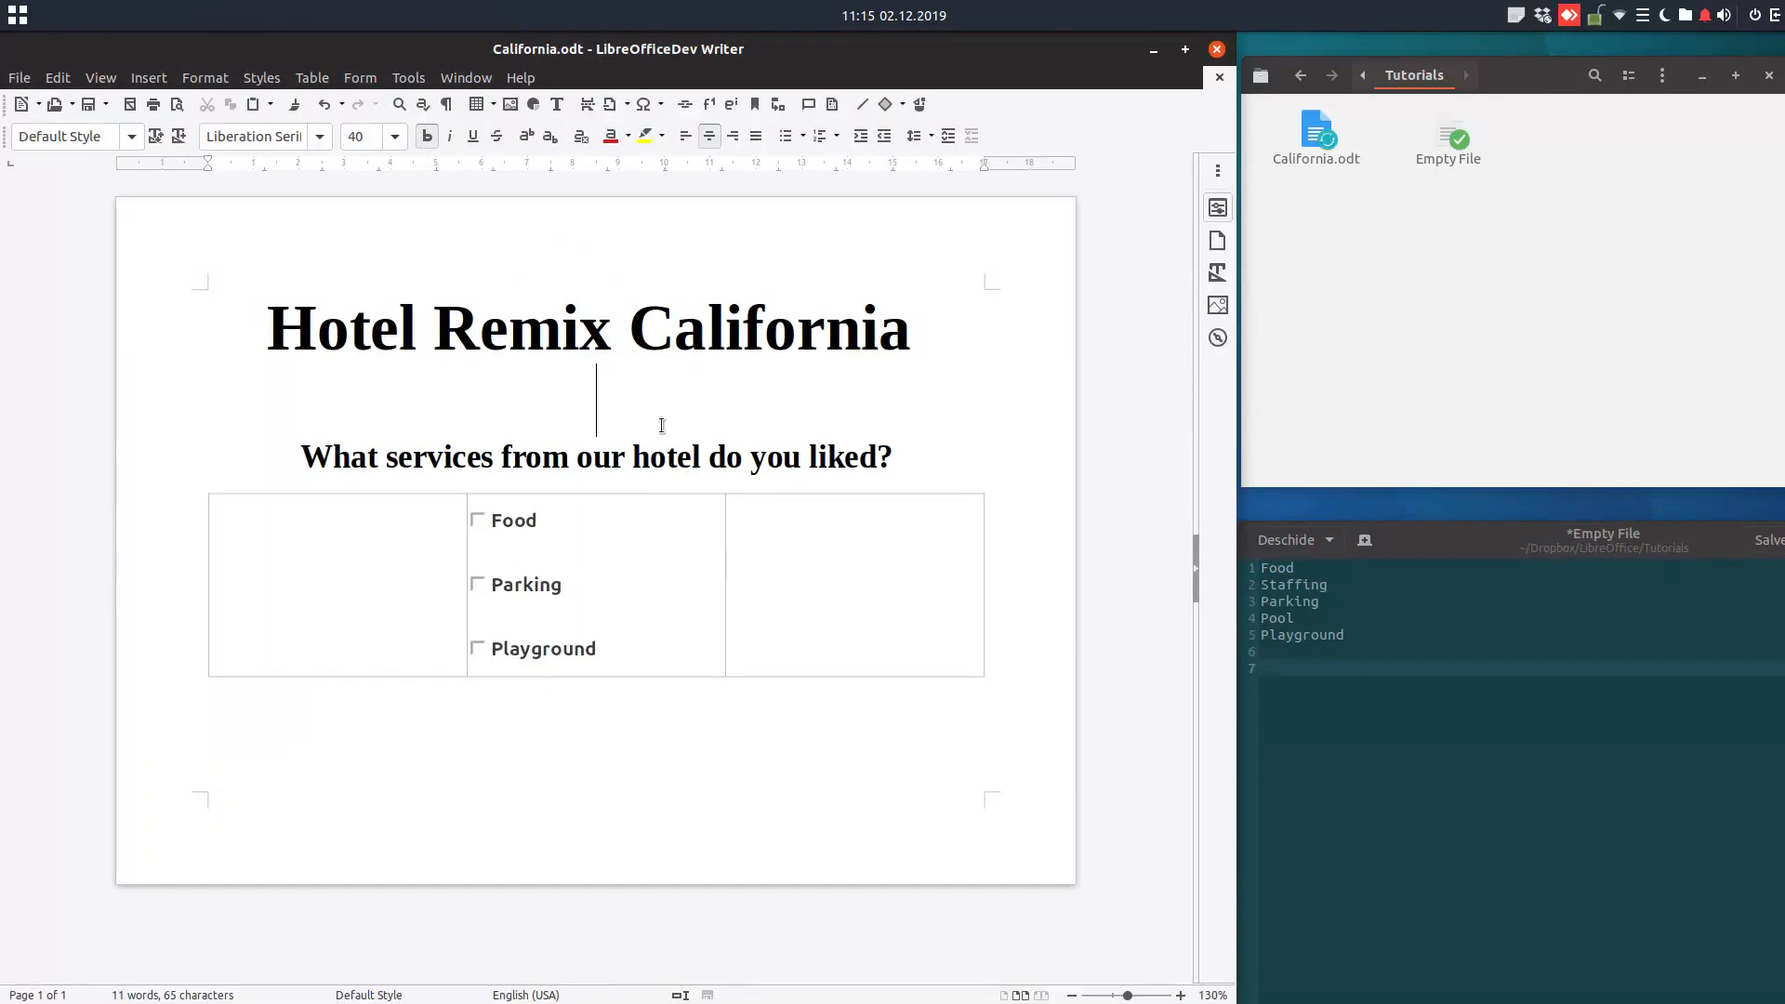
pyautogui.click(19, 78)
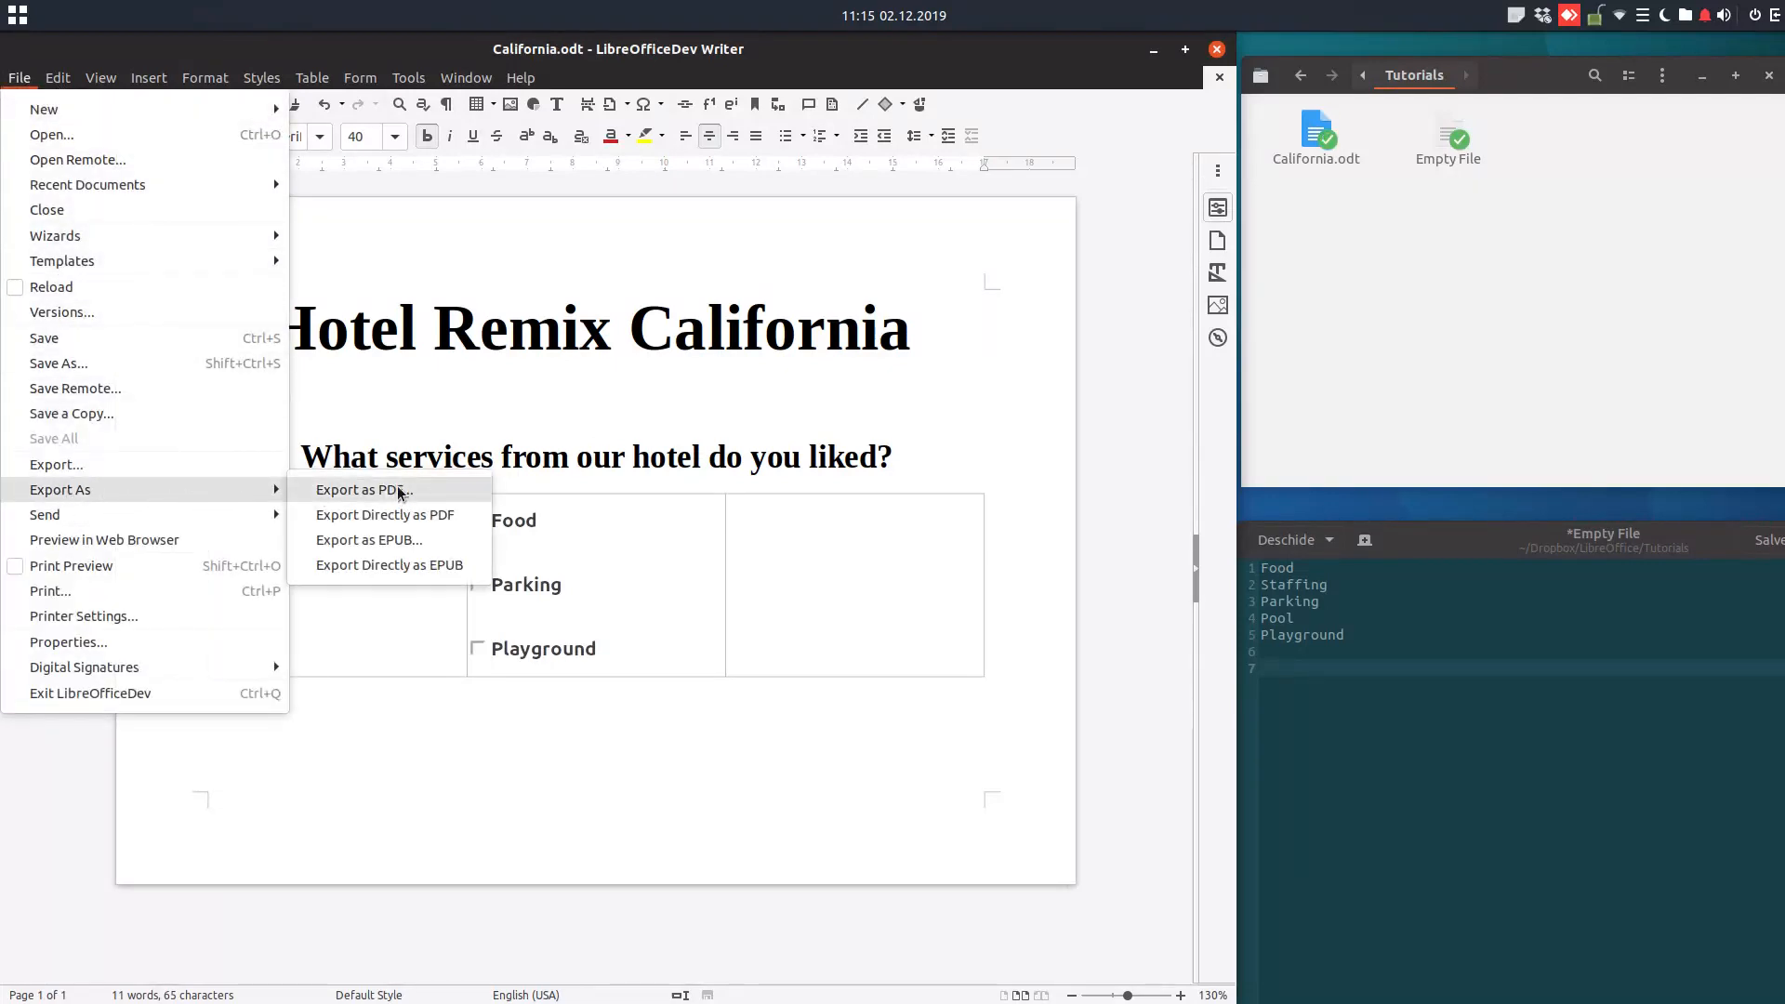
# Export the survey as a fillable PDF form with PDF submit format, saved as California.pdf in Tutorials.
pyautogui.click(361, 490)
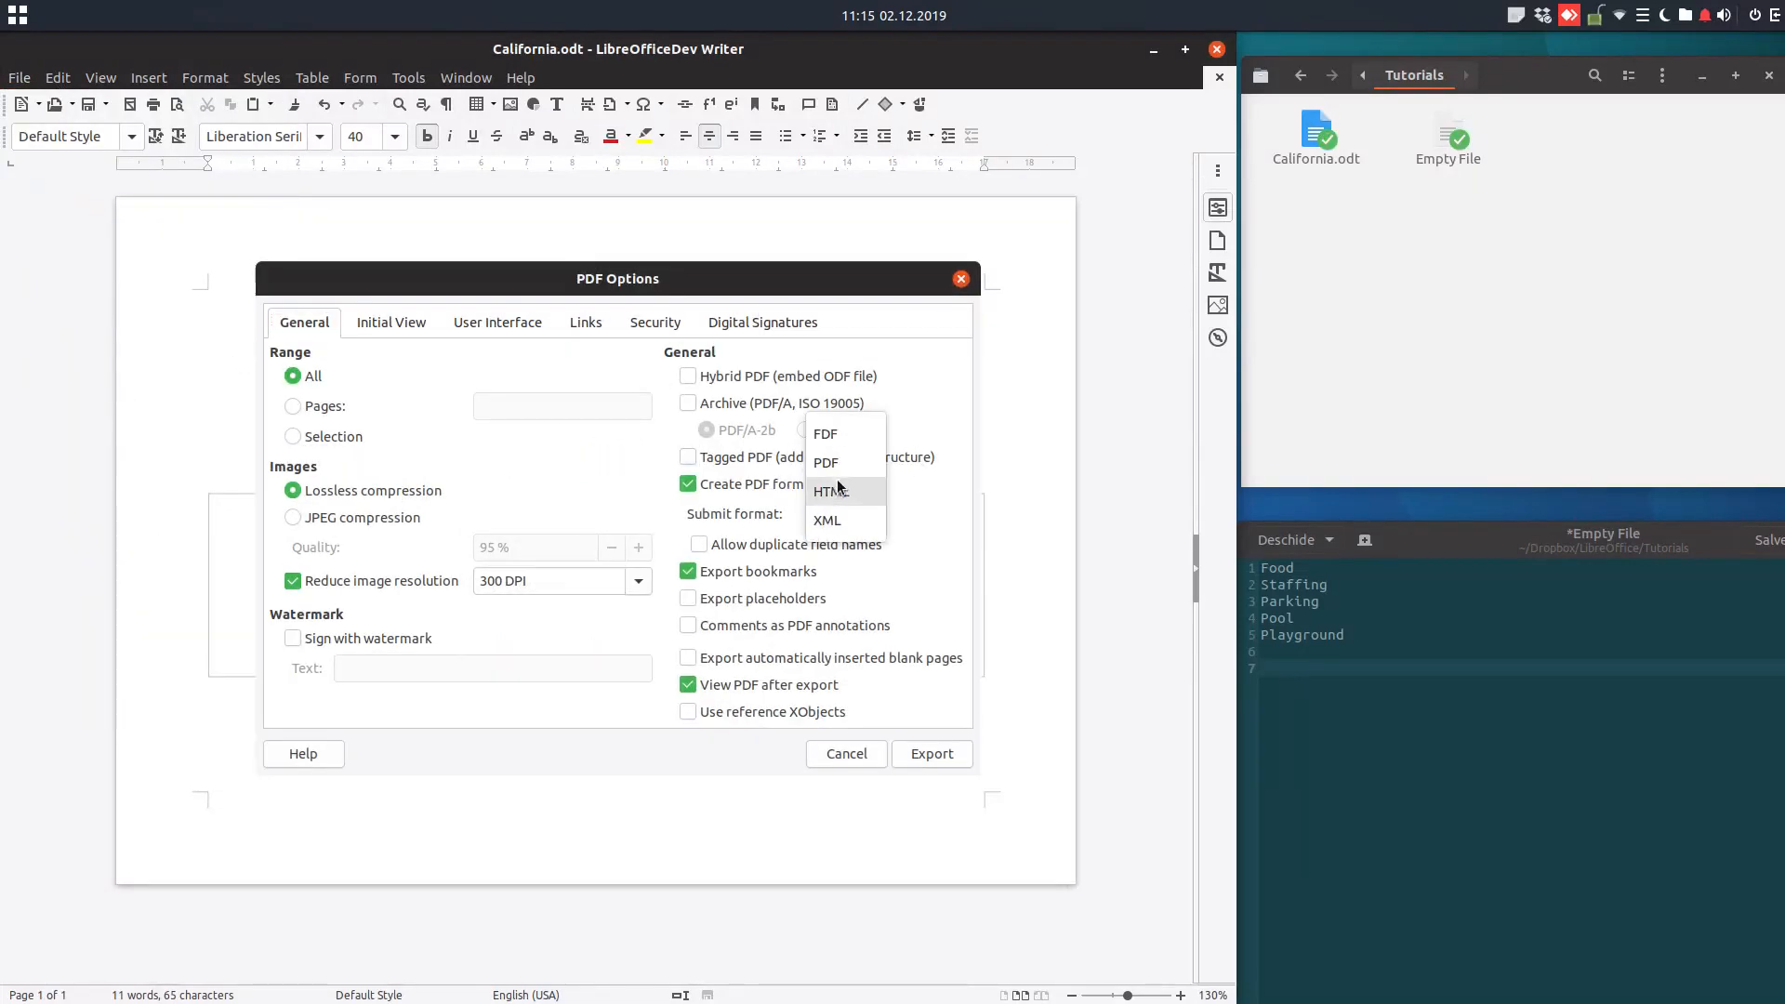
pyautogui.click(825, 461)
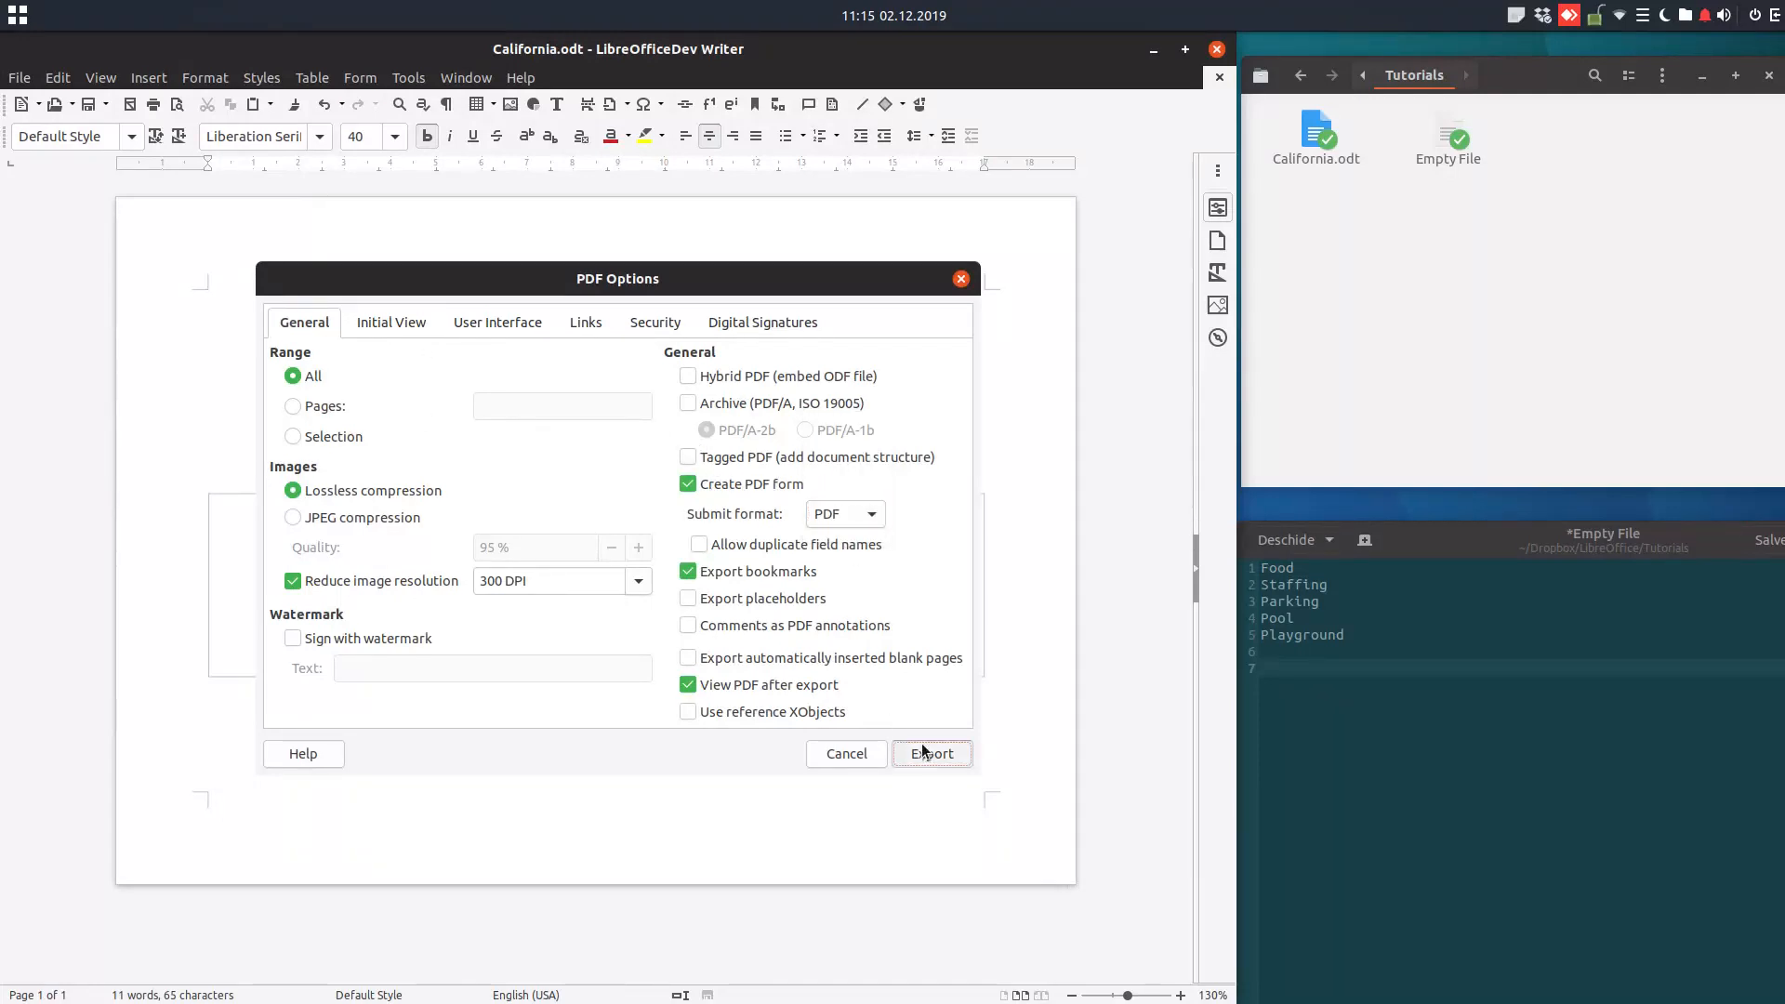
pyautogui.click(932, 753)
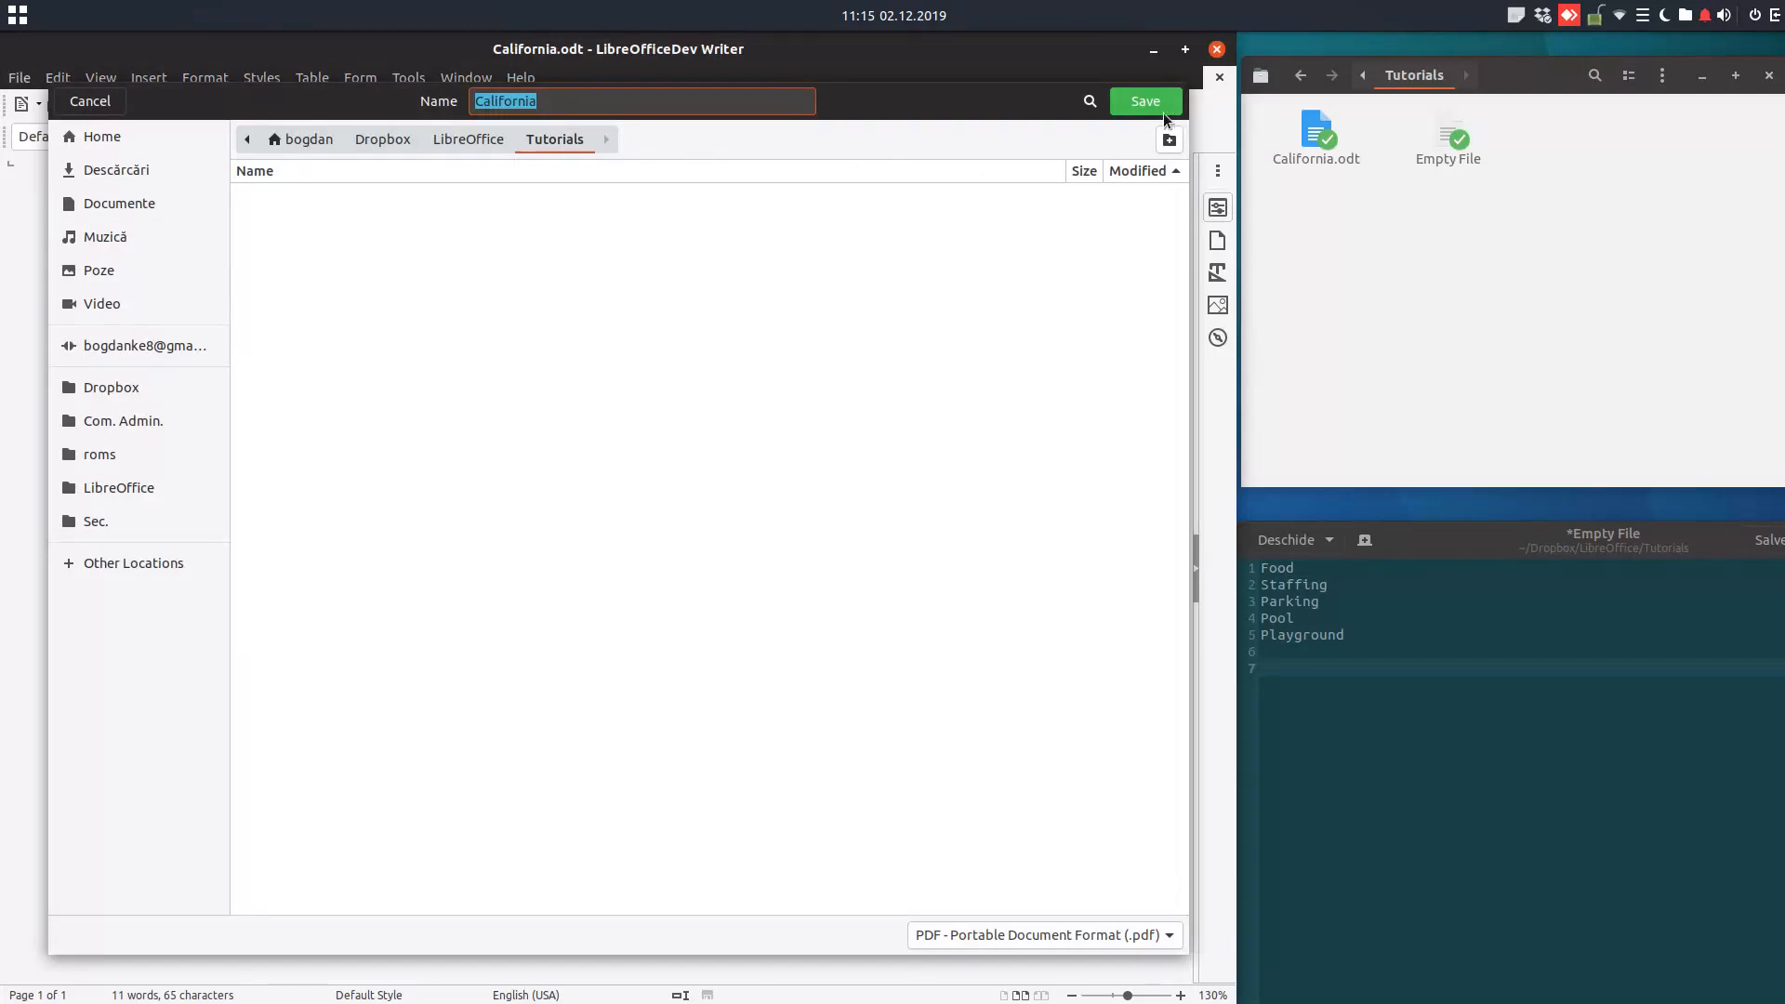
pyautogui.click(1144, 100)
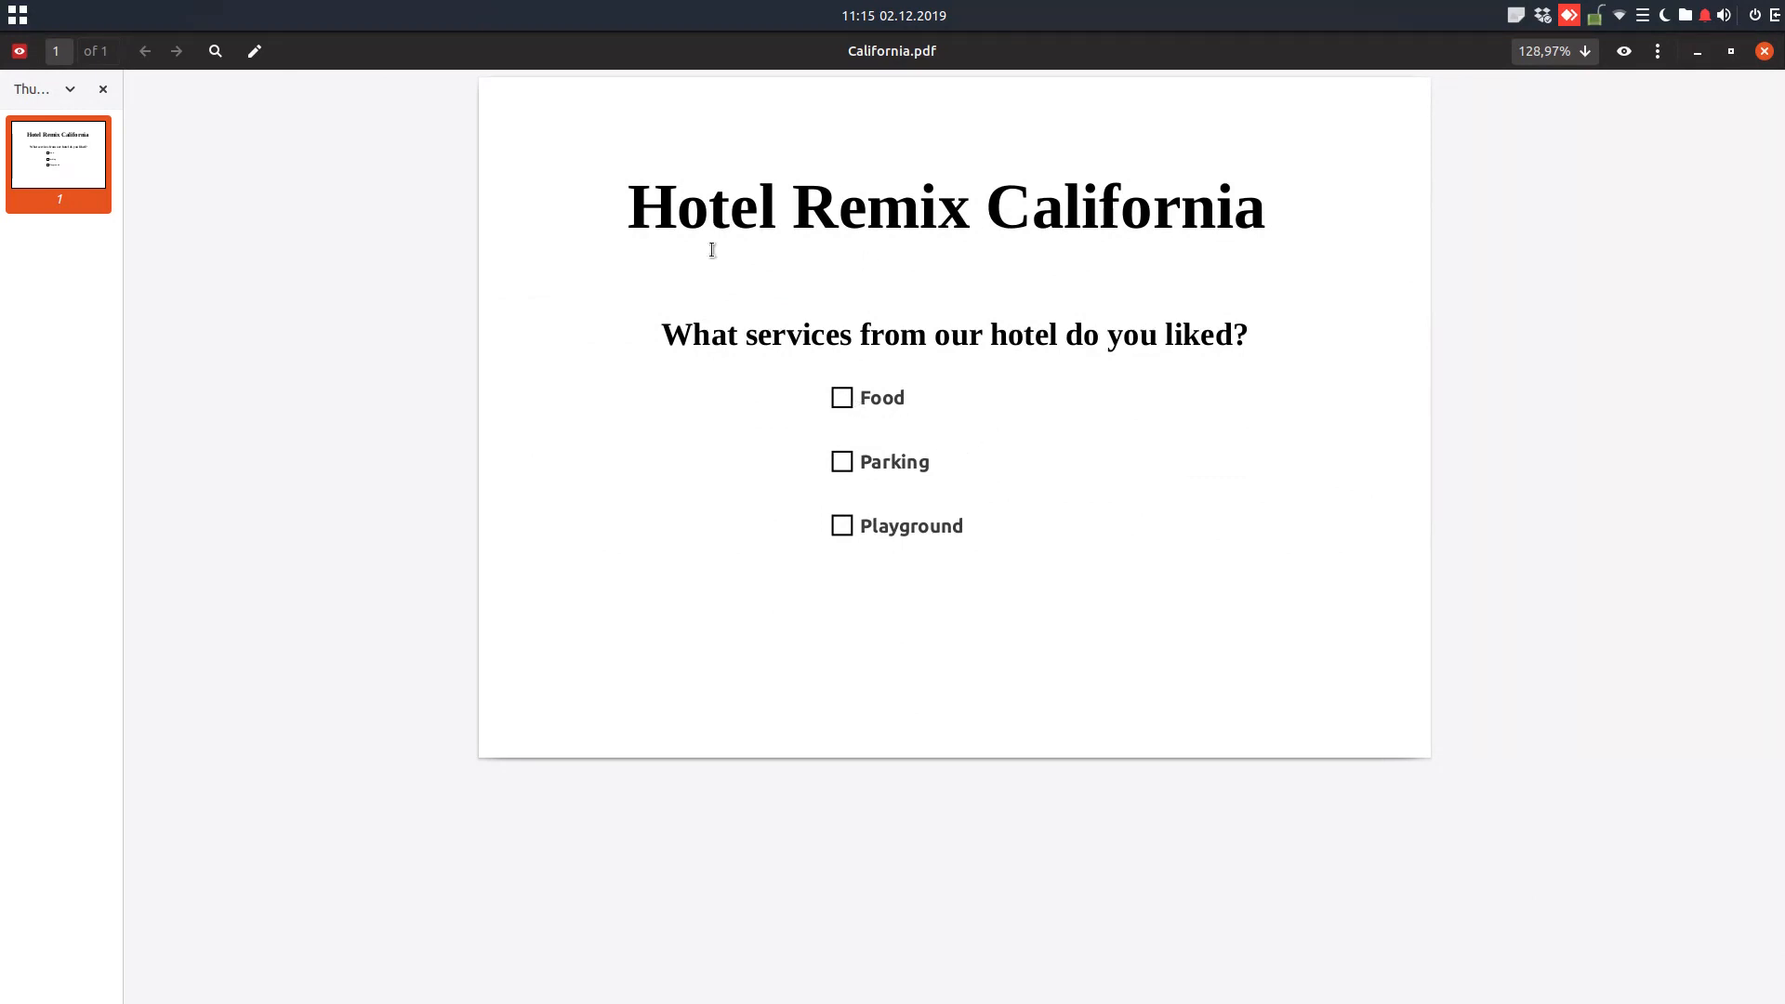
# Tick Food and Parking in California.pdf and close it to get the save-a-copy prompt.
pyautogui.click(840, 398)
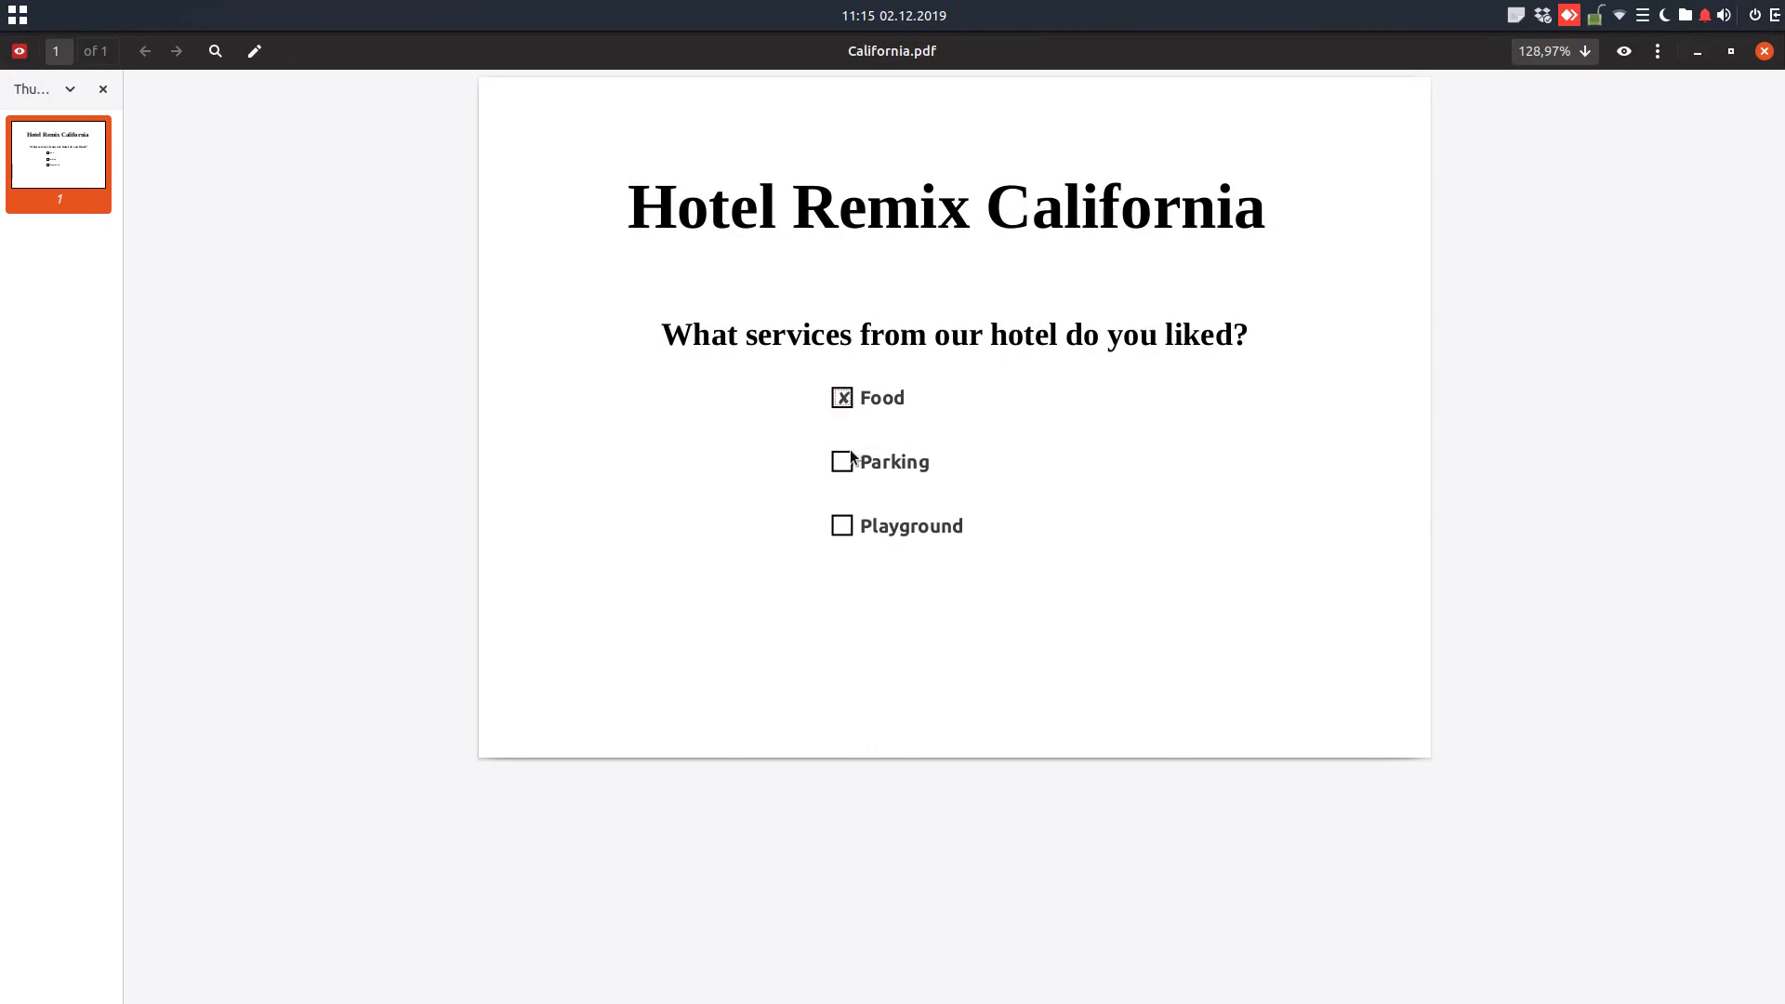
pyautogui.click(841, 461)
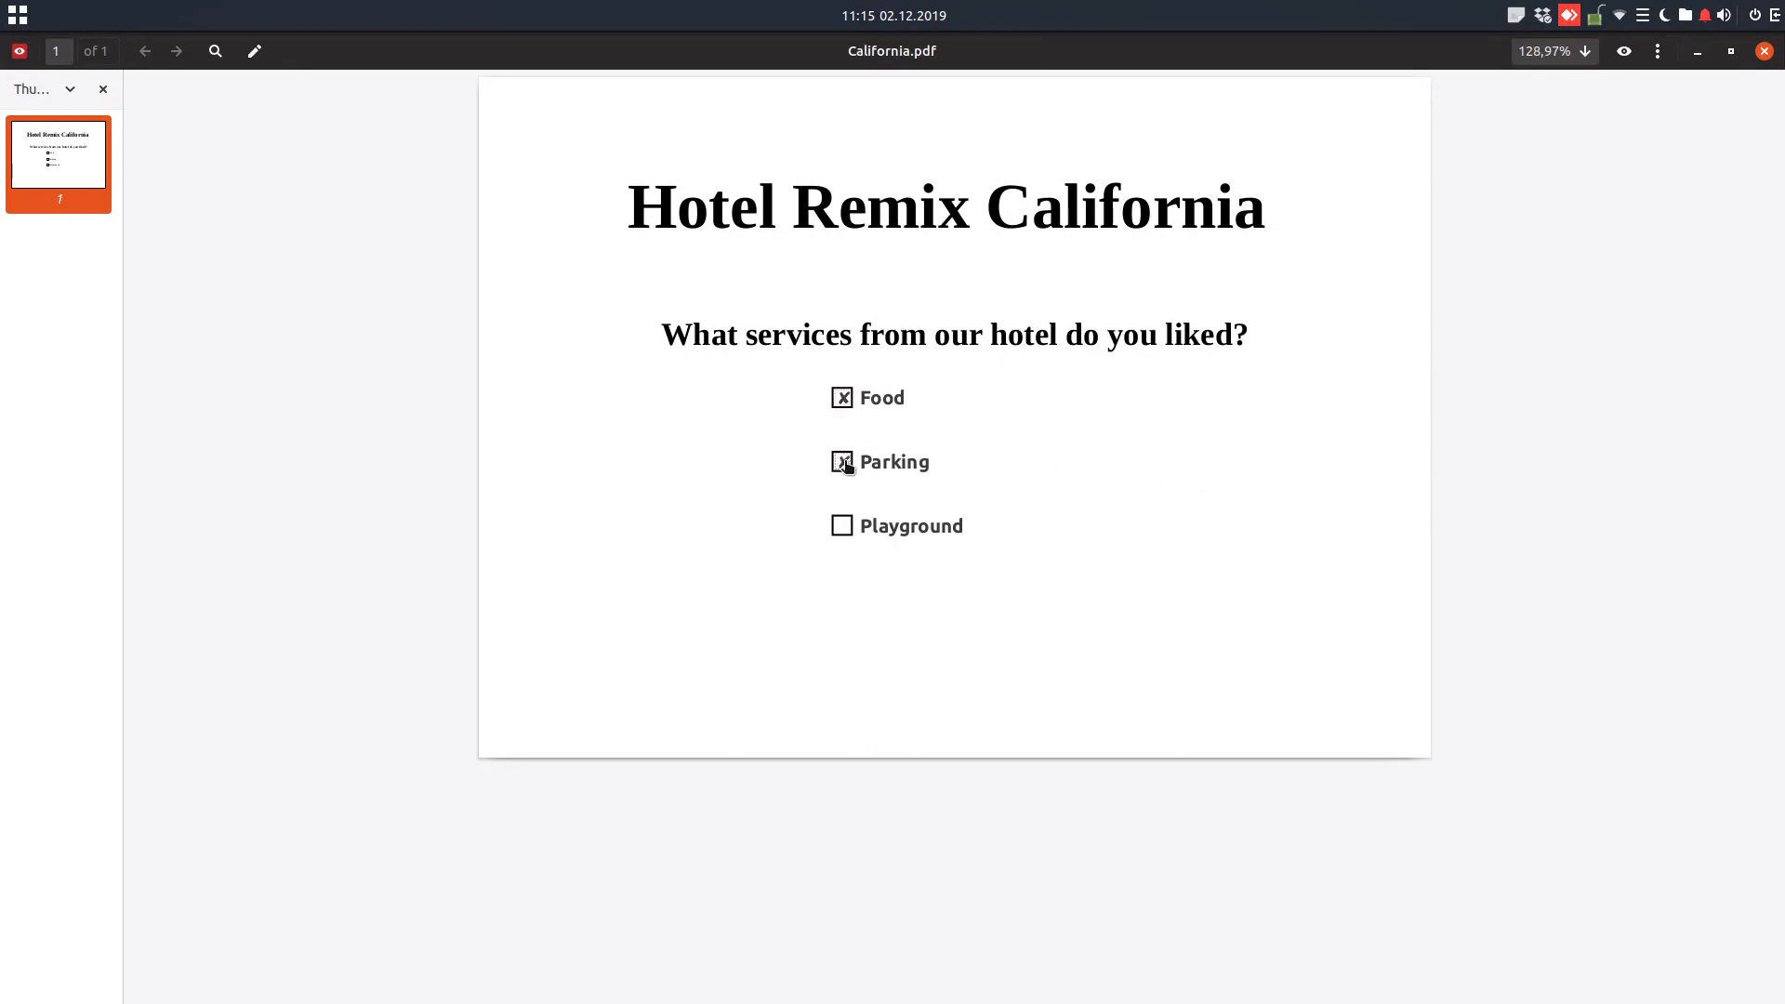
pyautogui.click(841, 463)
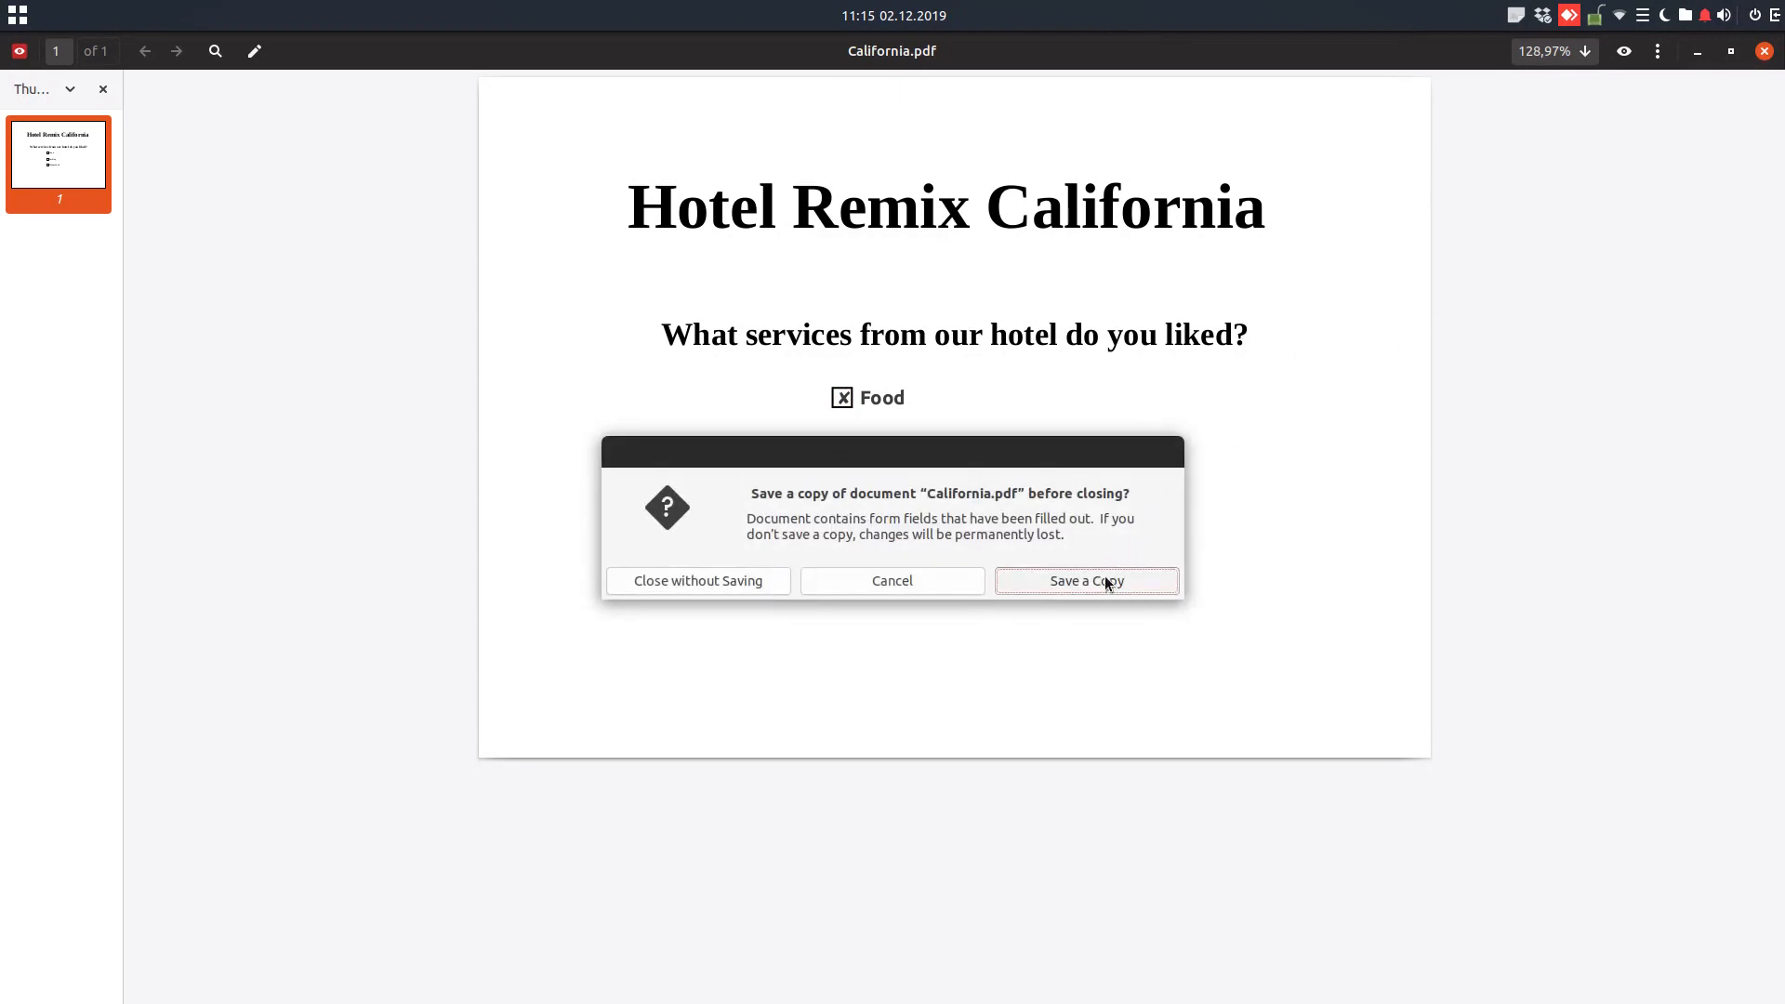
# Save the filled form as a separate copy named my opinion.pdf.
pyautogui.click(1084, 580)
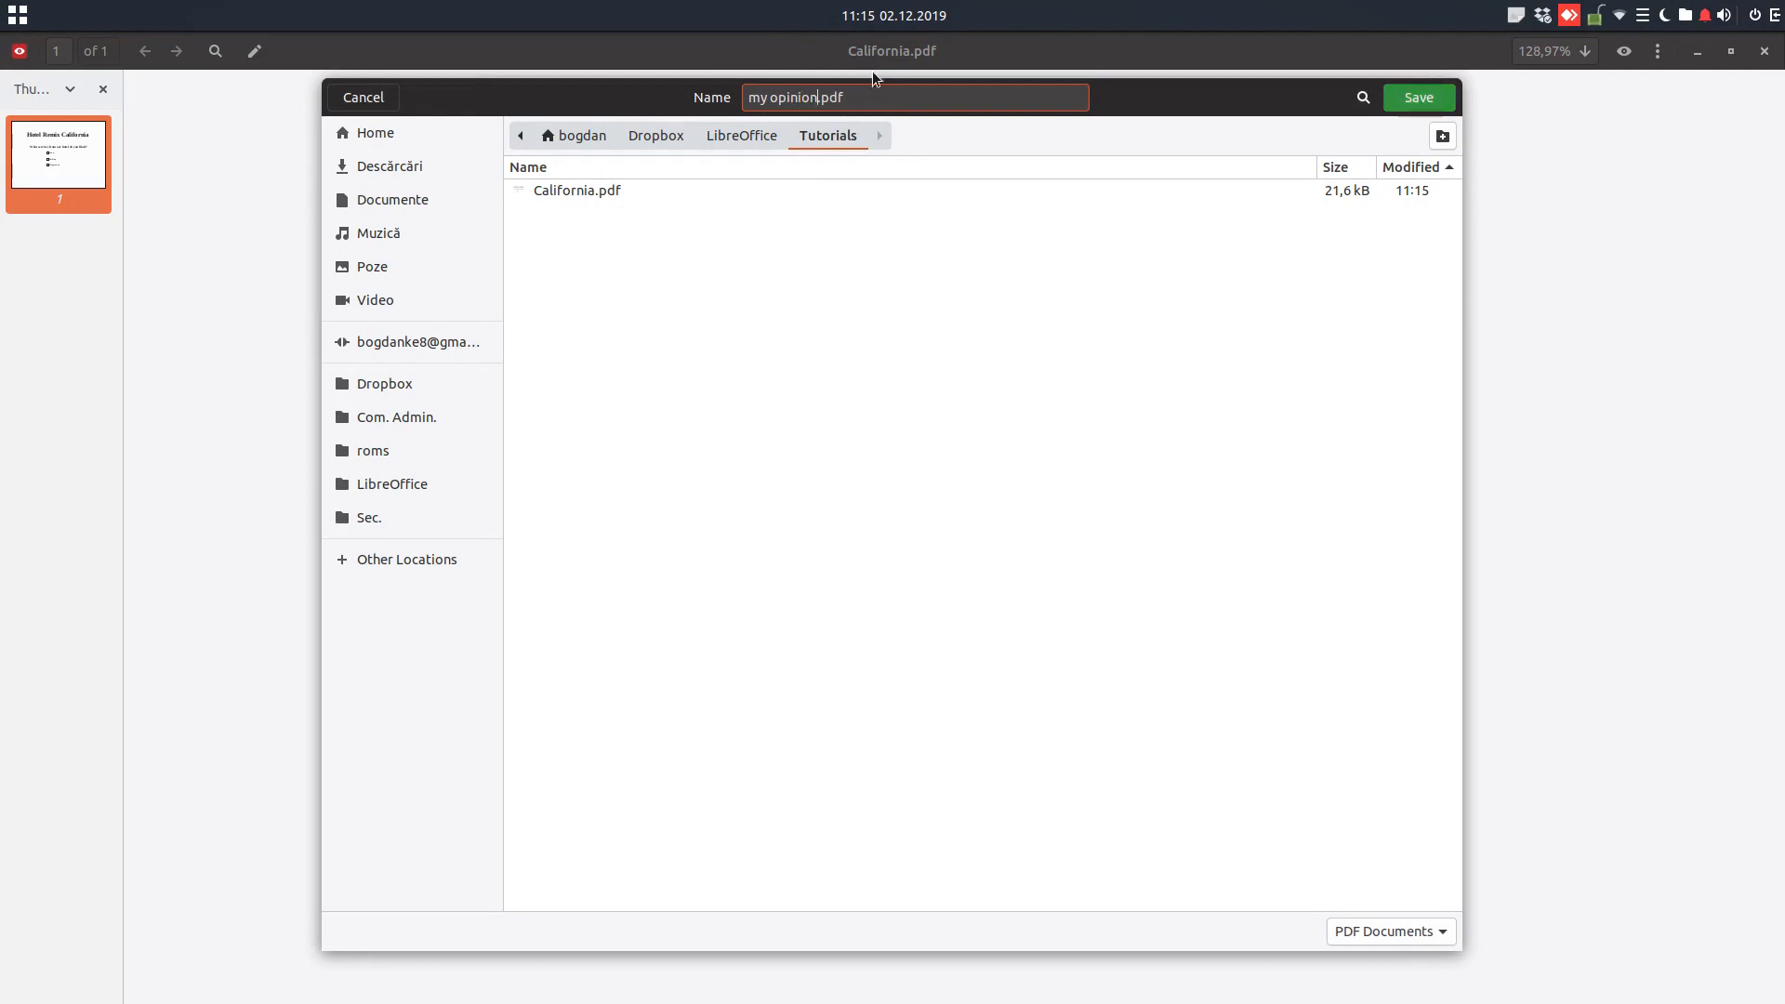
pyautogui.click(1417, 97)
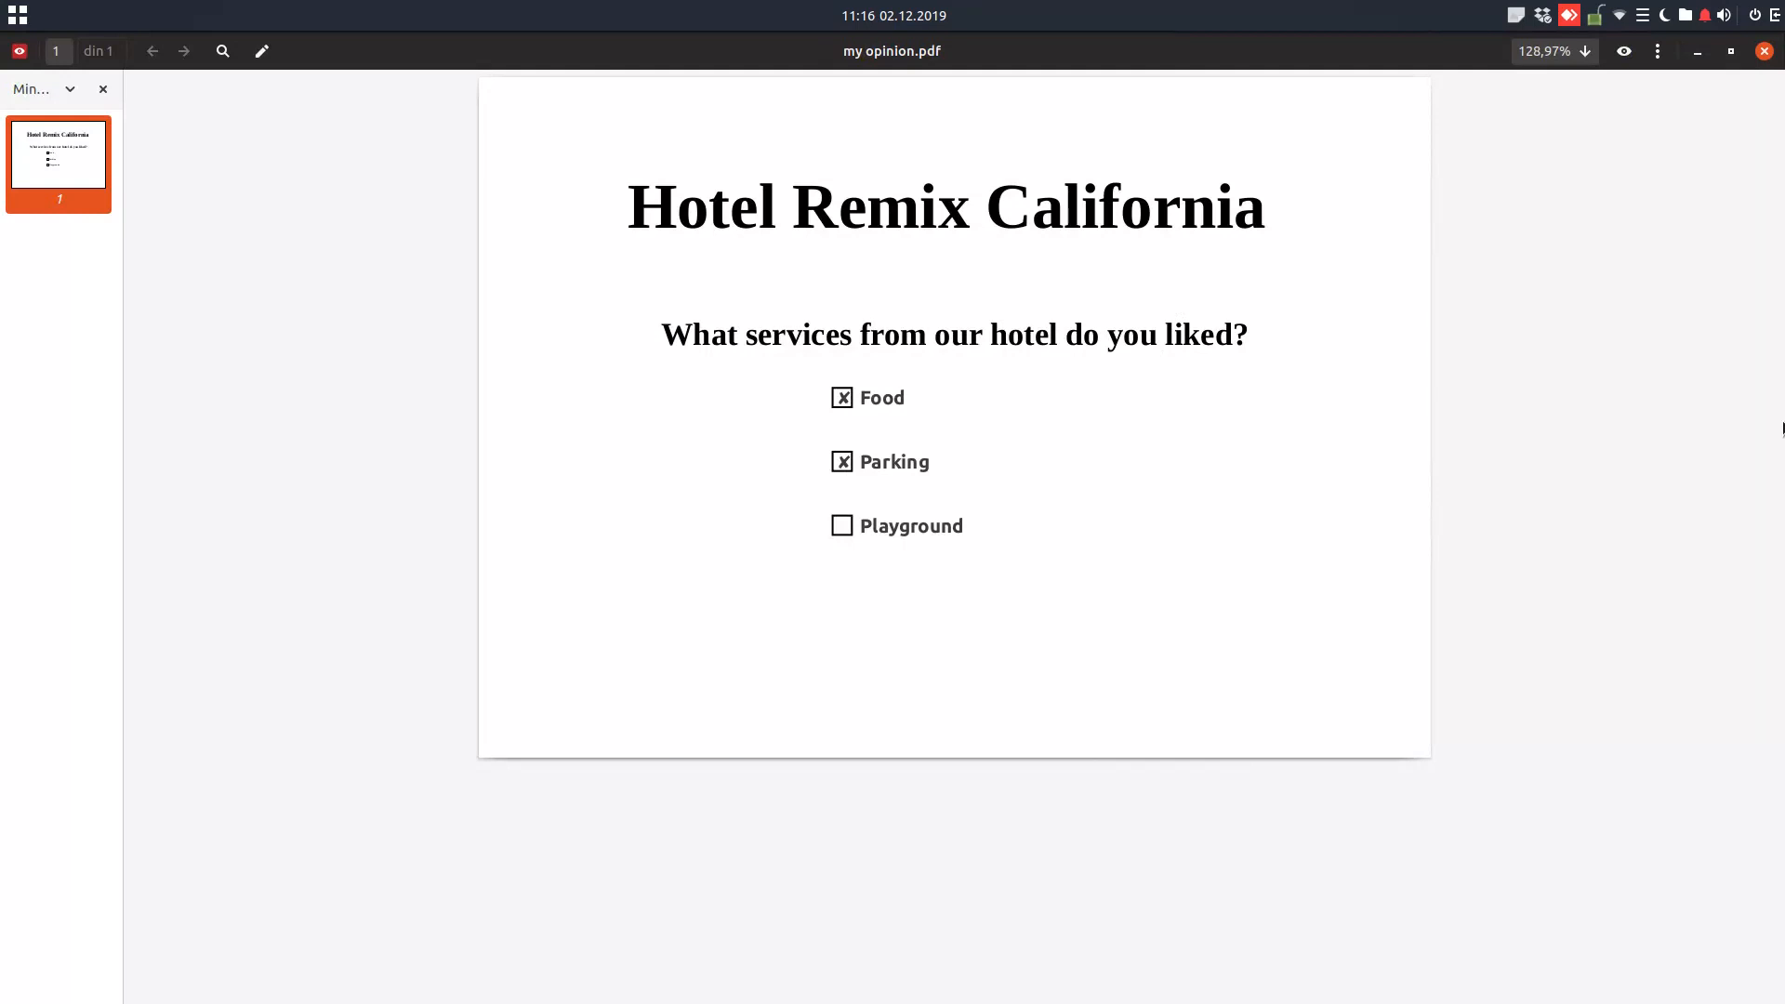
pyautogui.moveTo(1494, 759)
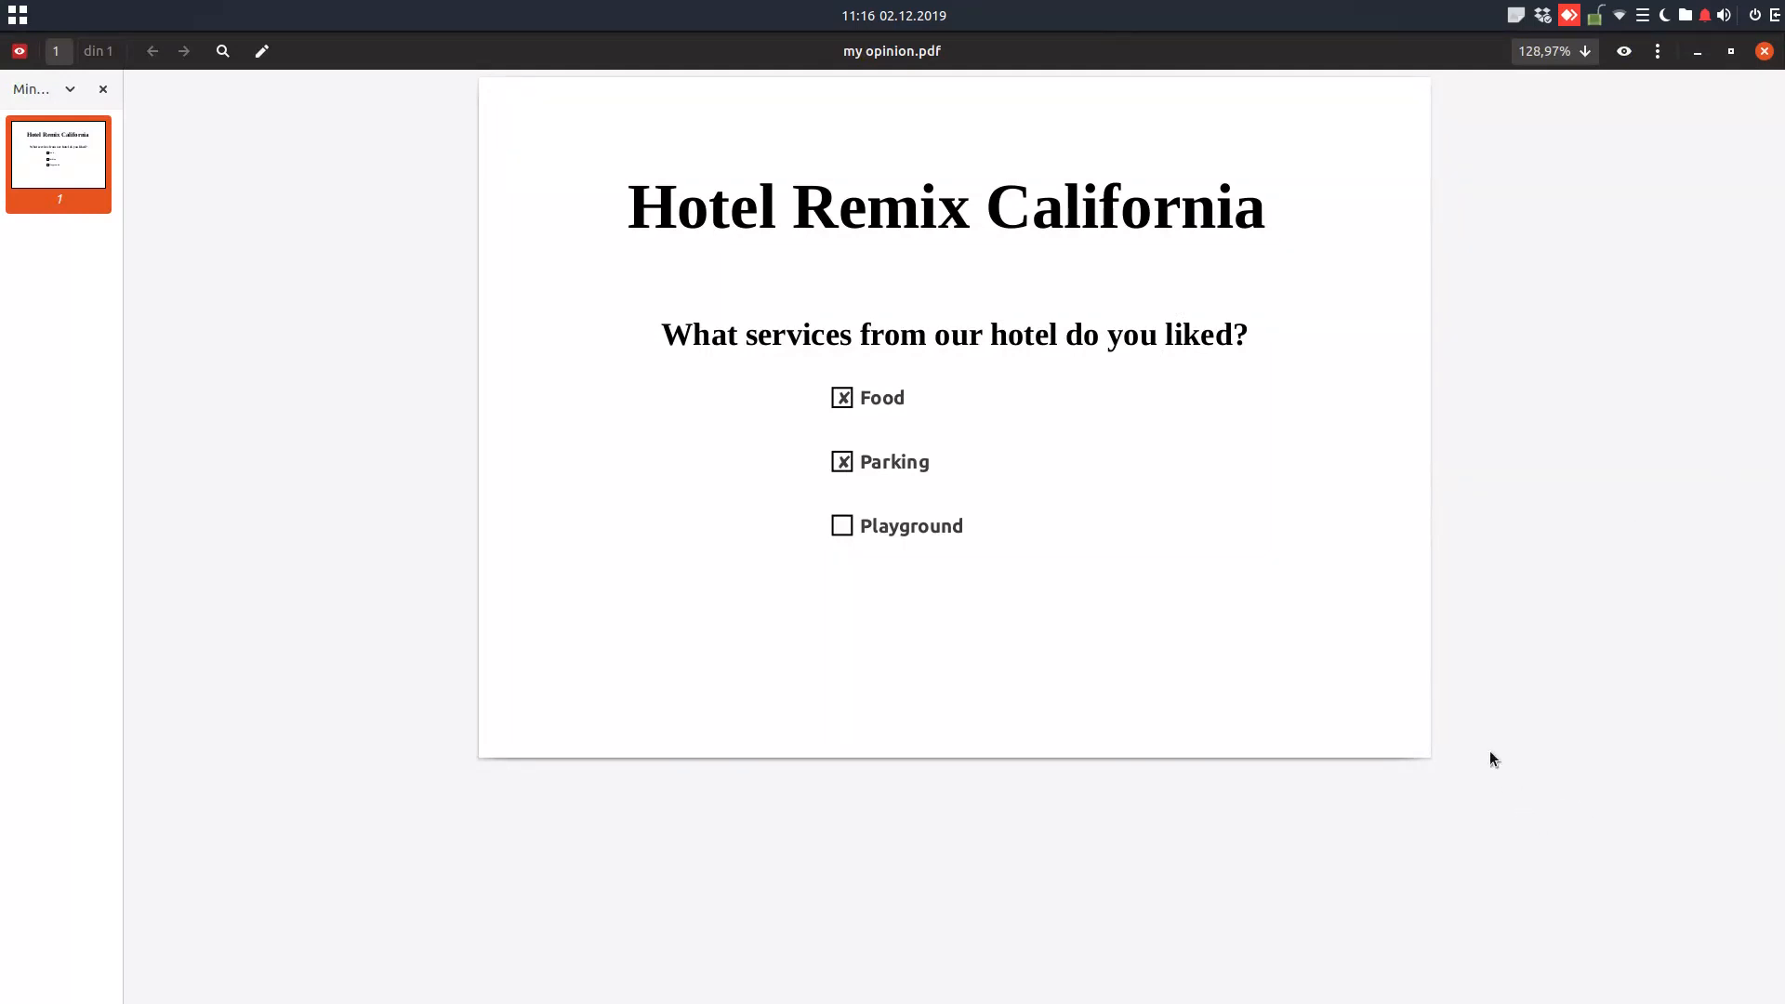
pyautogui.moveTo(924, 505)
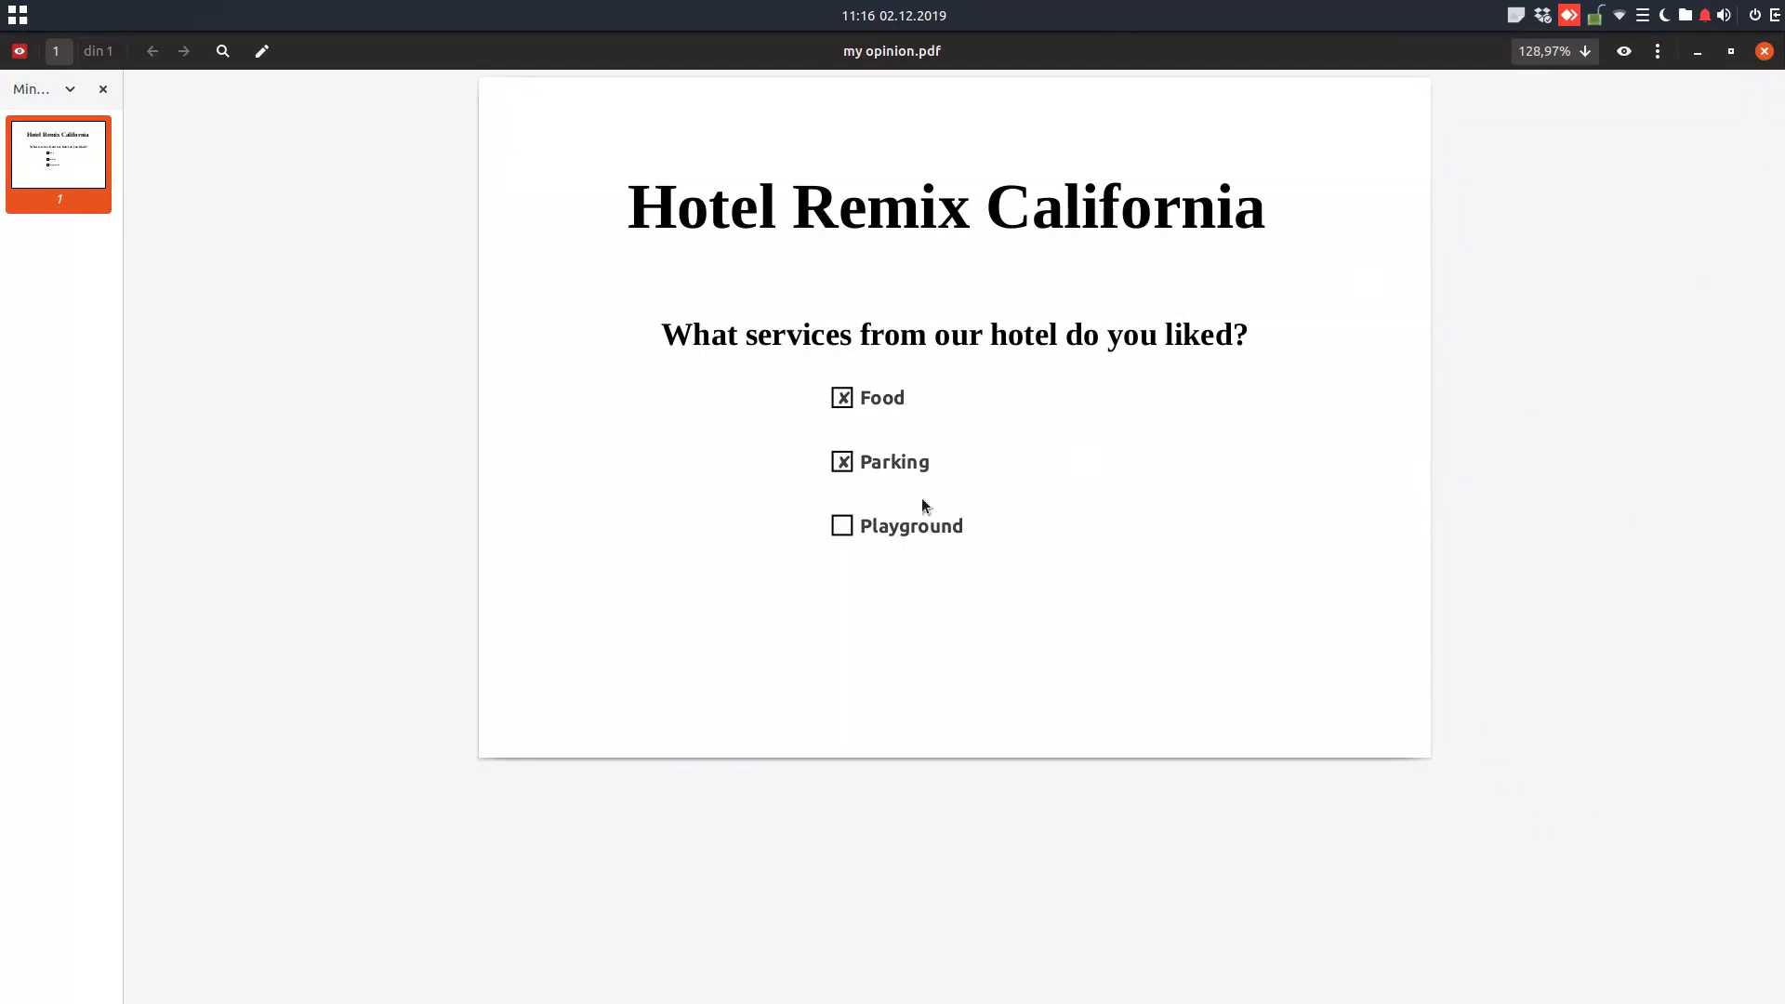
pyautogui.moveTo(794, 617)
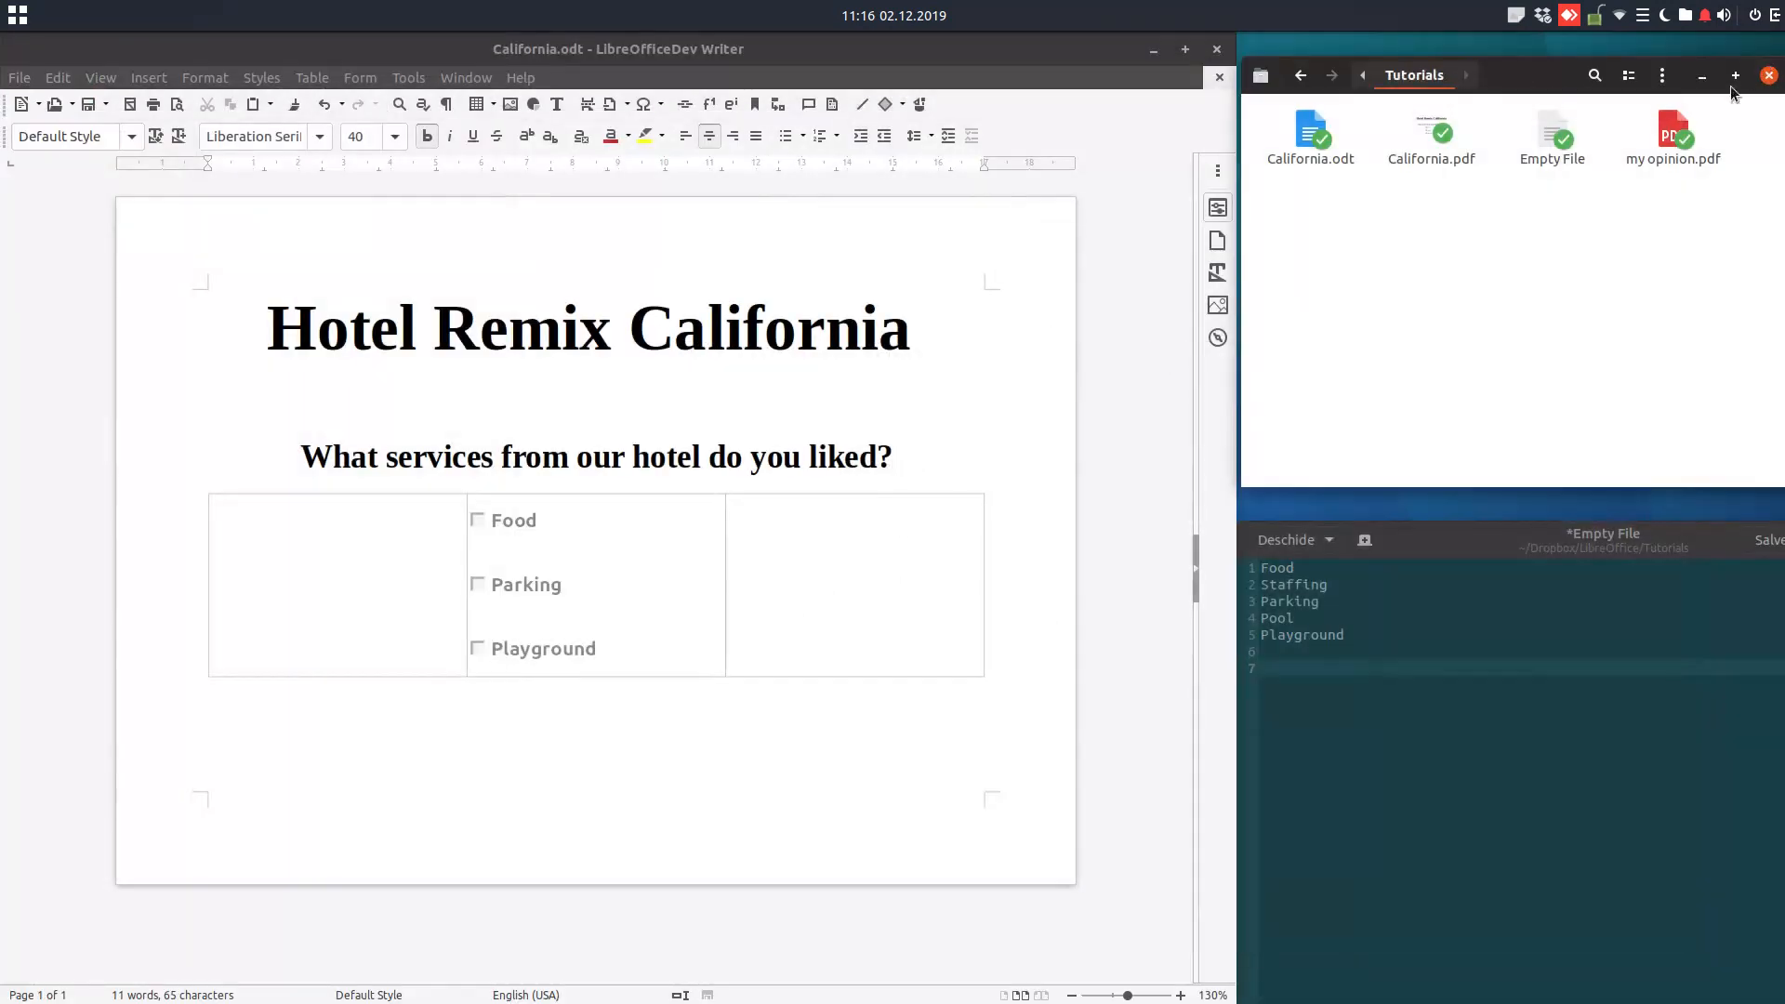
# Set the Food check box background colour to light gray in its control properties.
pyautogui.rightClick(478, 521)
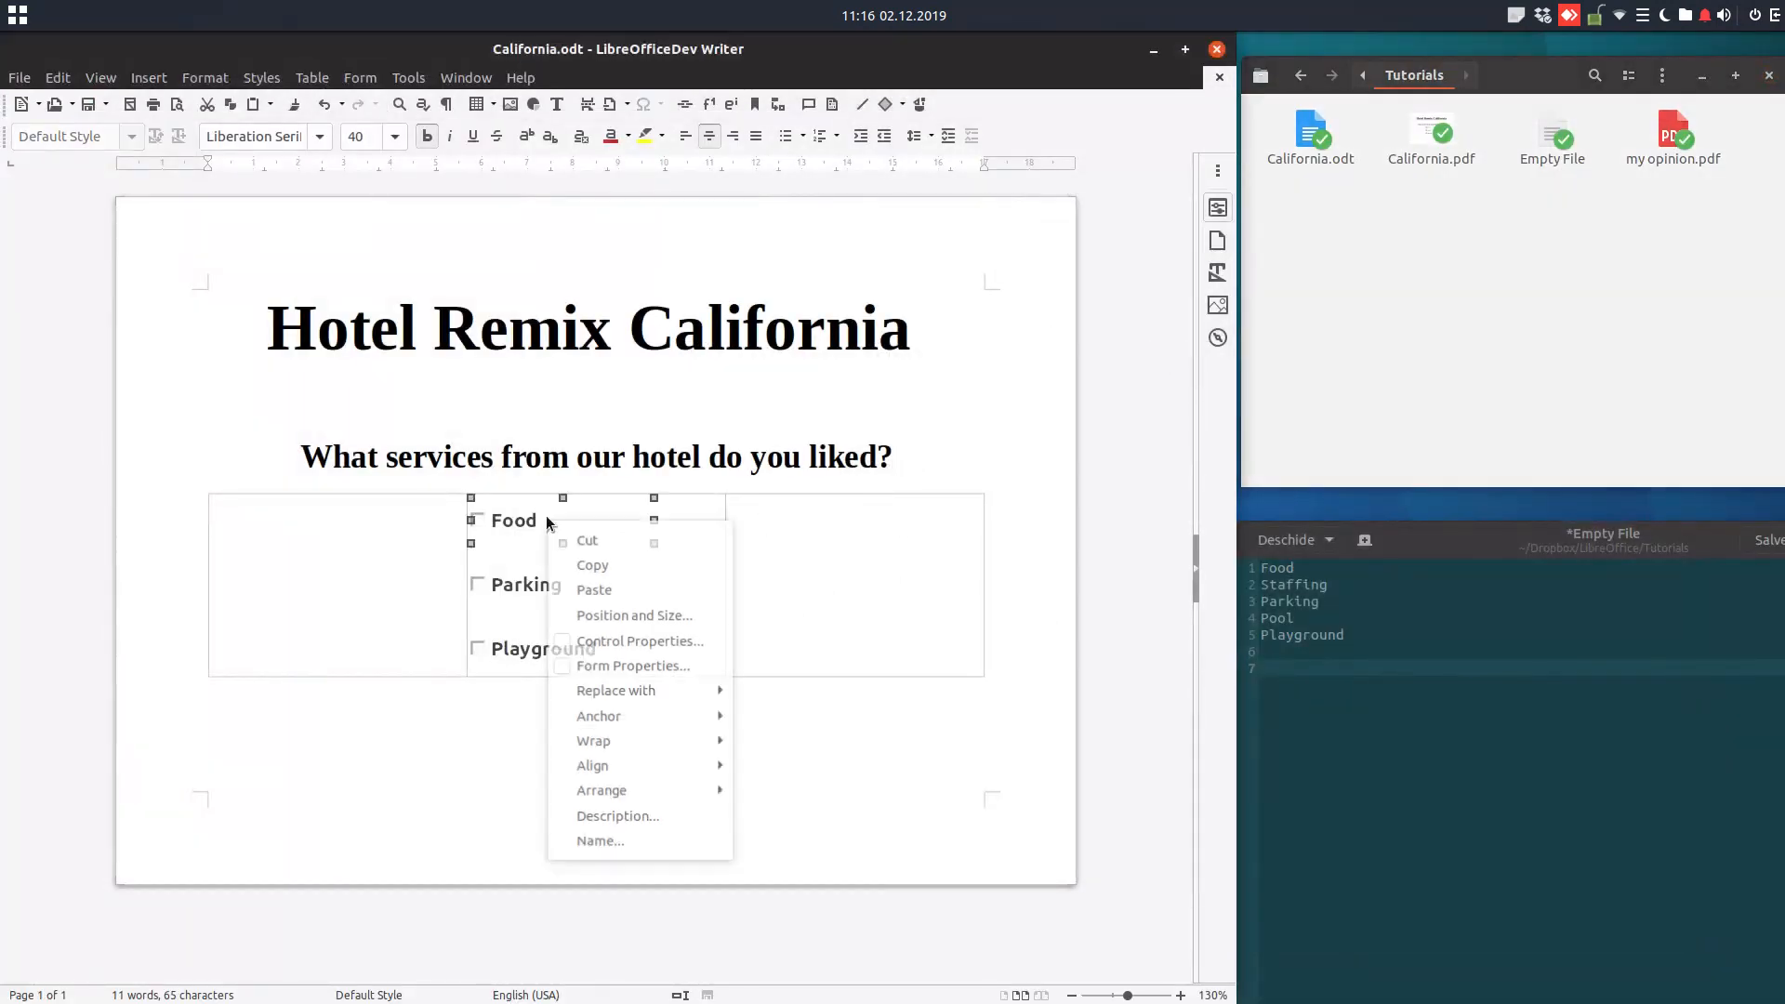
pyautogui.click(638, 640)
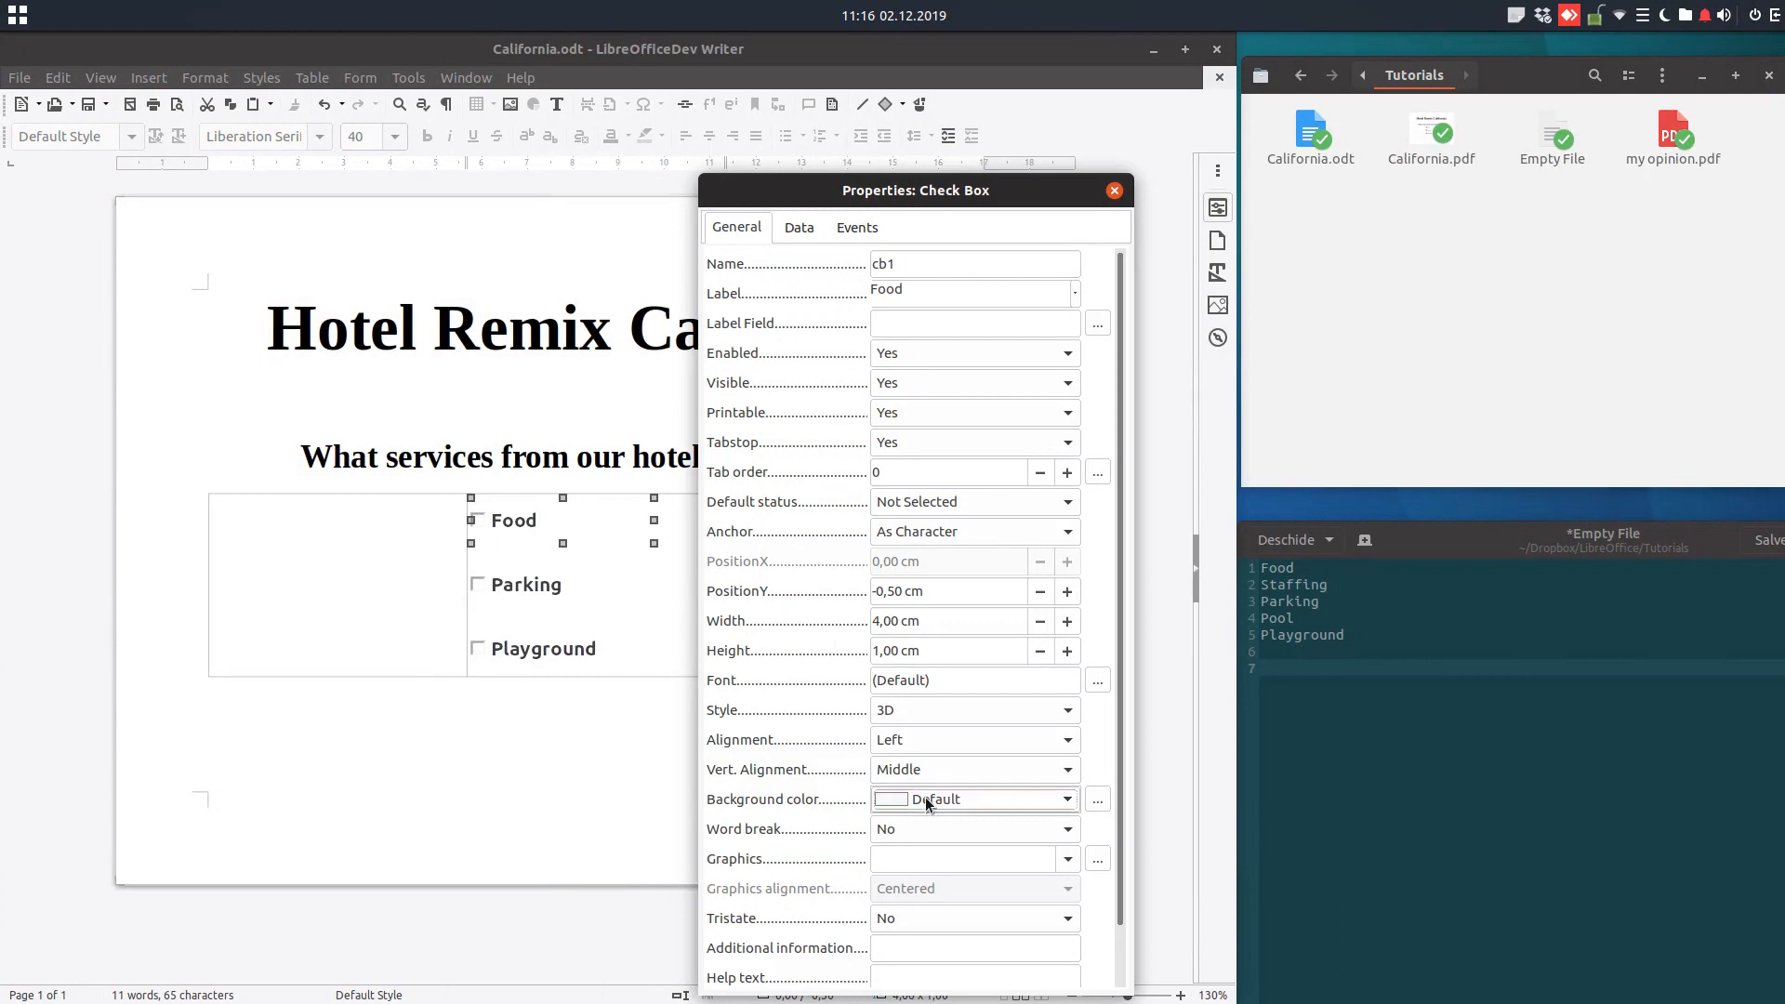
pyautogui.click(1067, 797)
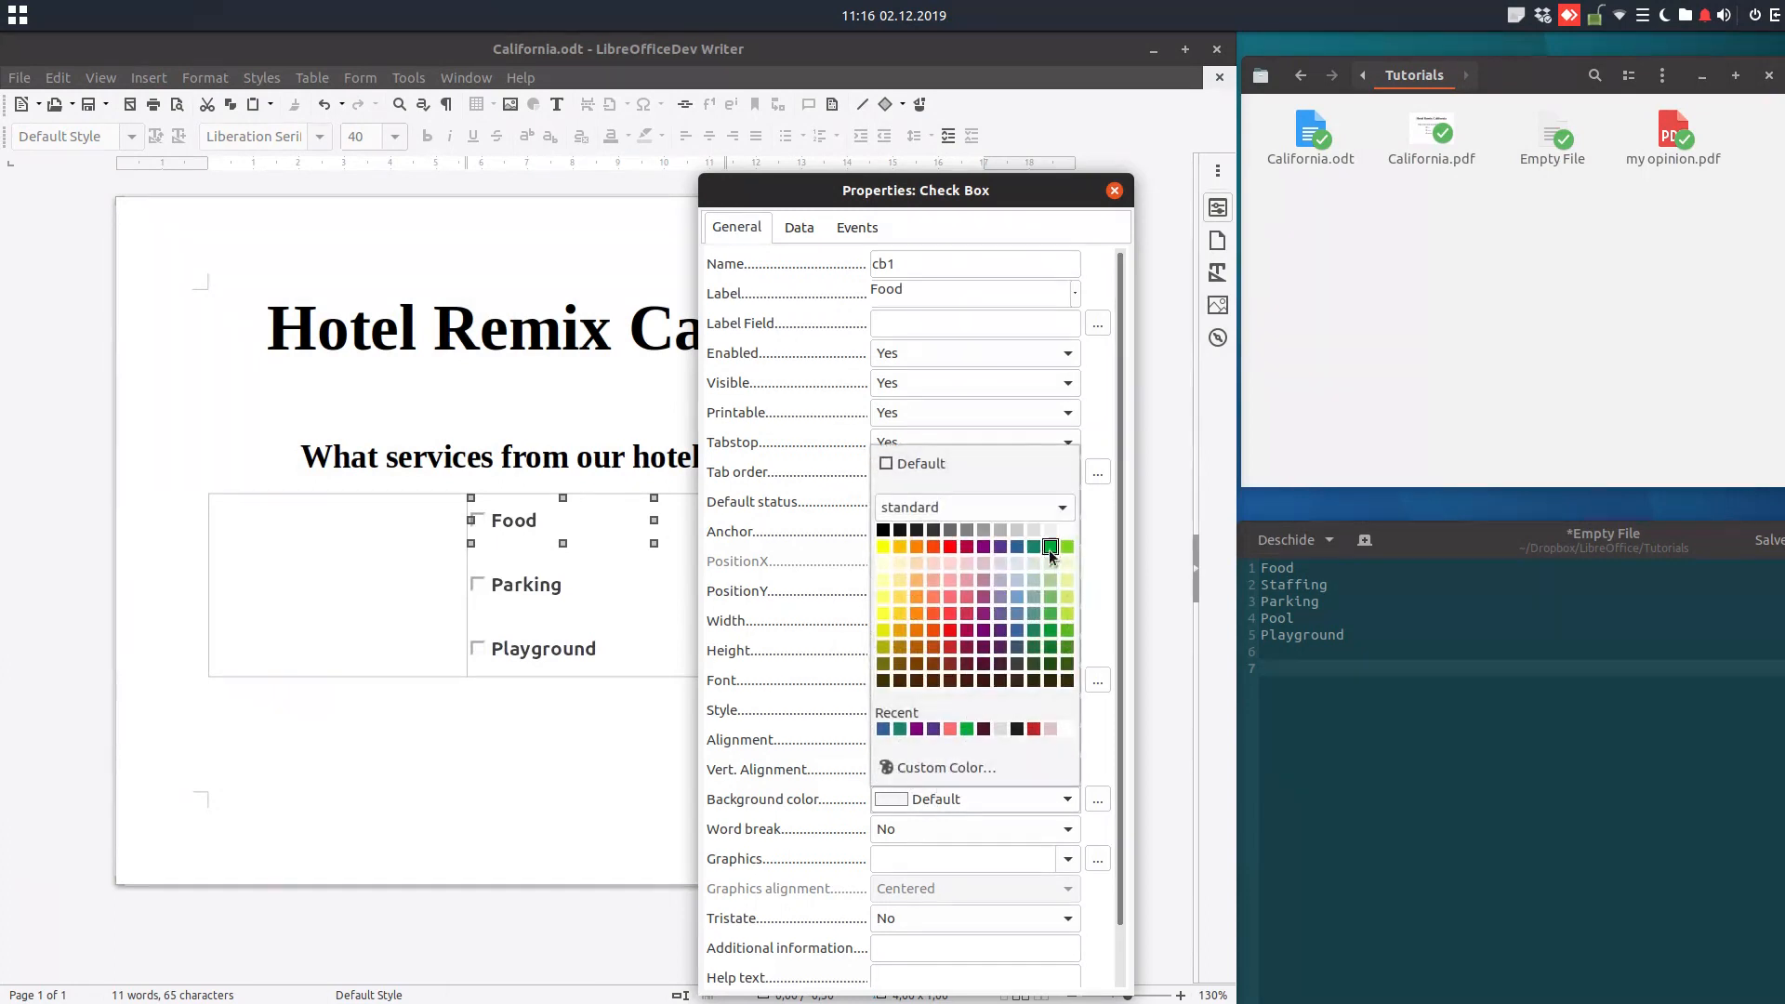
pyautogui.click(1049, 546)
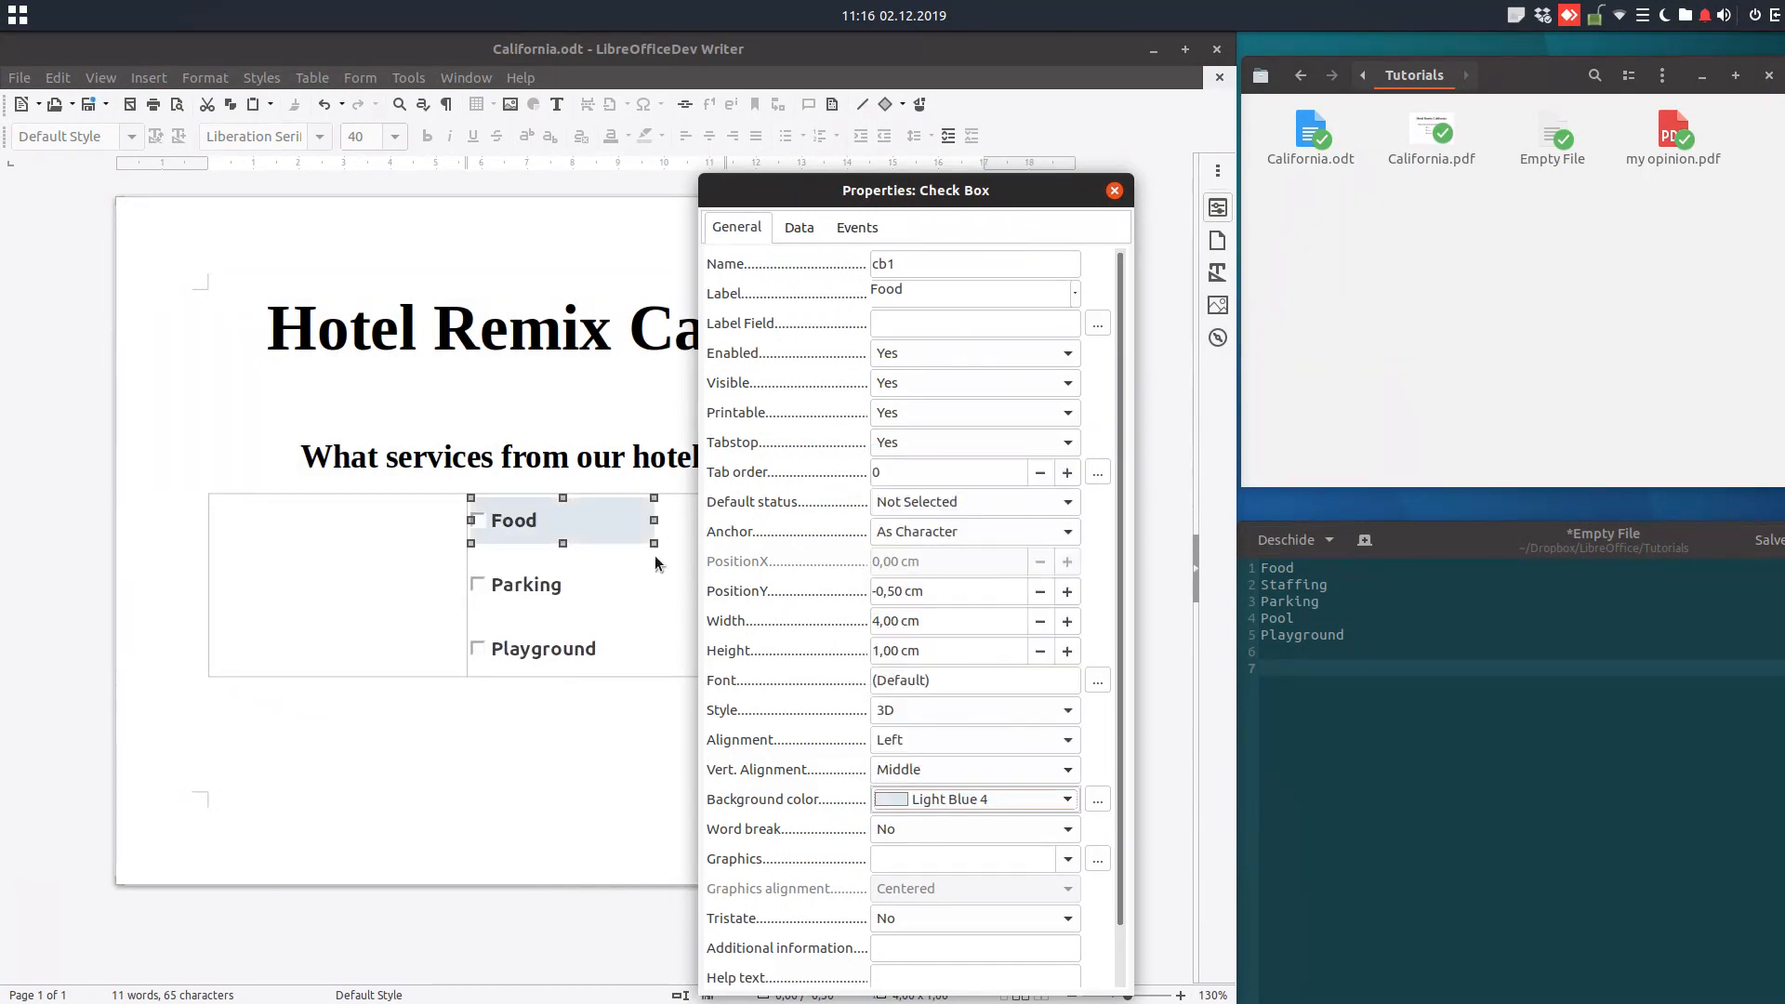
pyautogui.click(1068, 797)
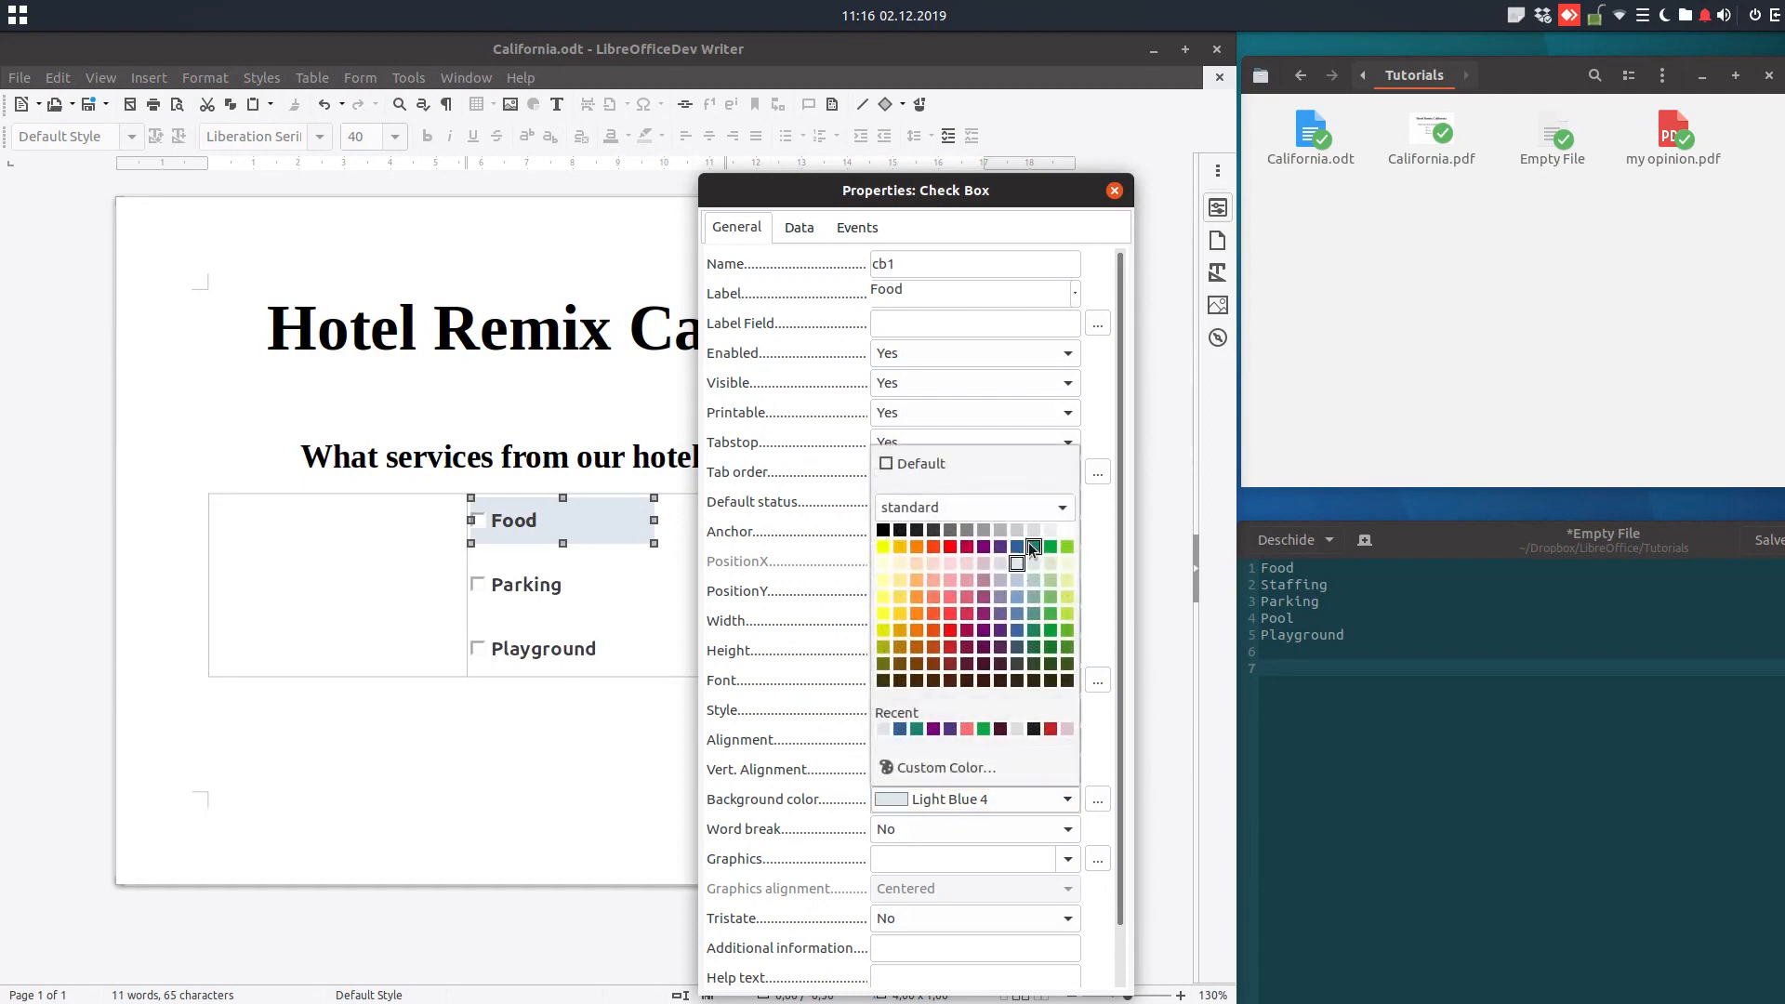
pyautogui.click(1014, 562)
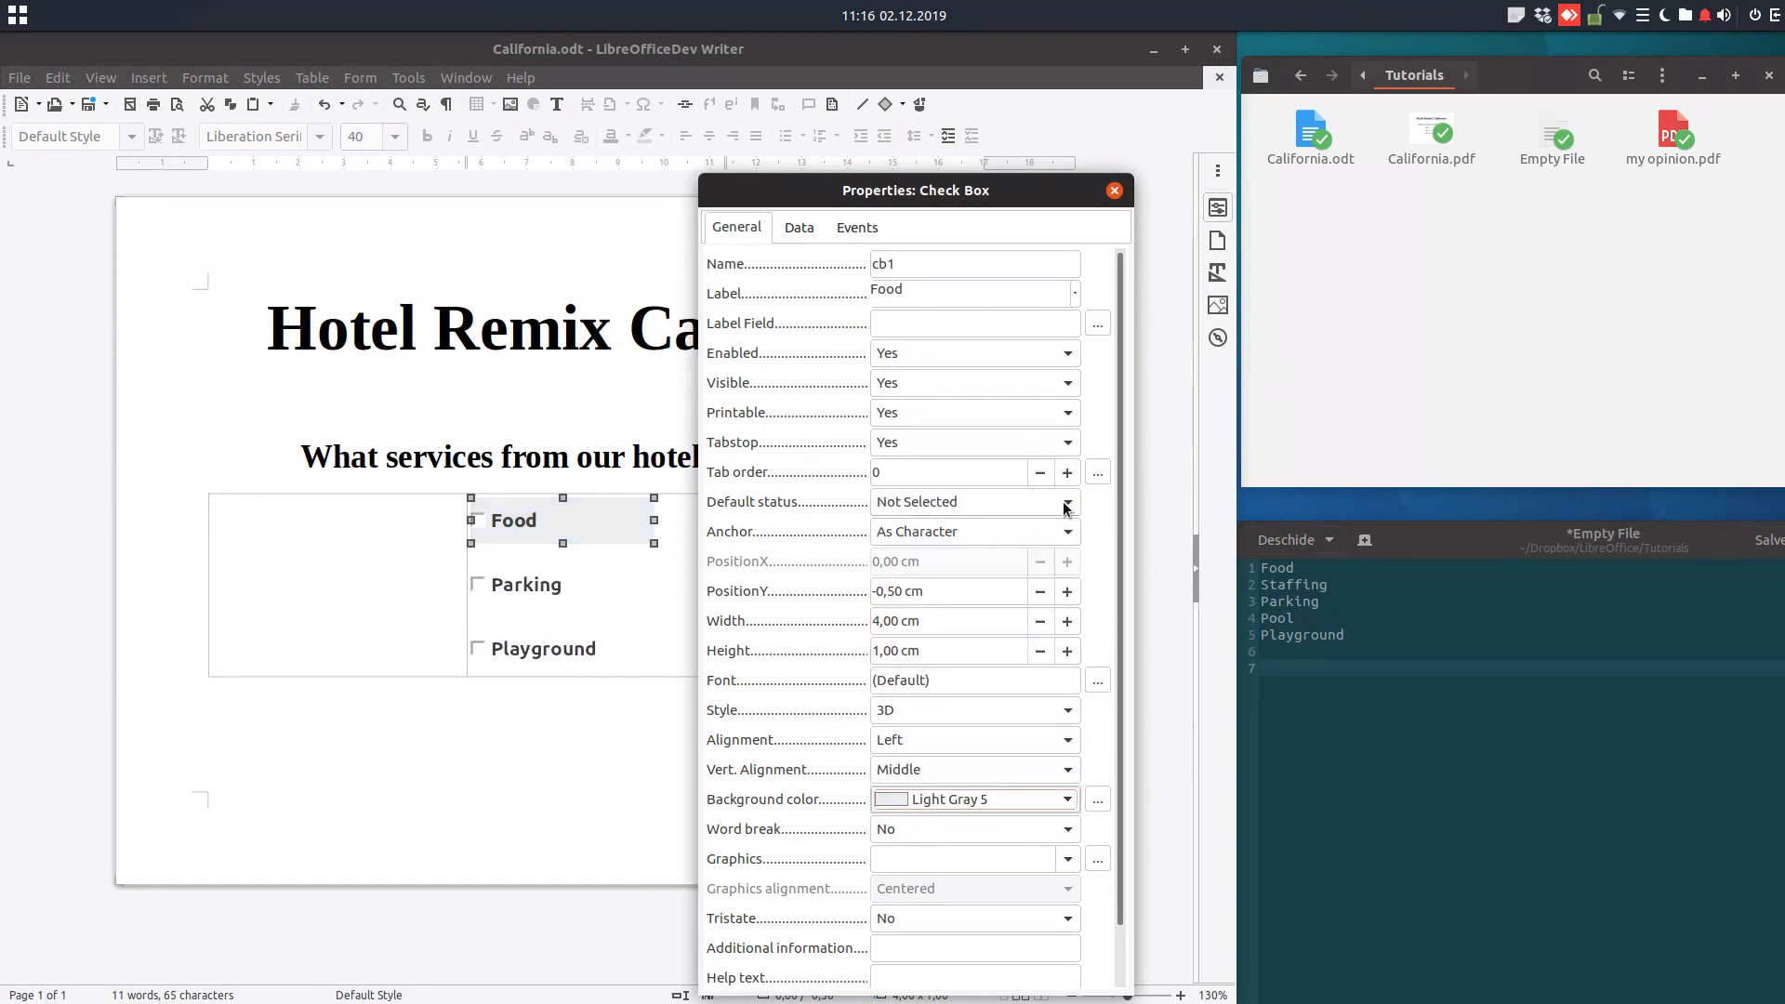
# Deselect the check boxes and return to the table text.
pyautogui.click(543, 647)
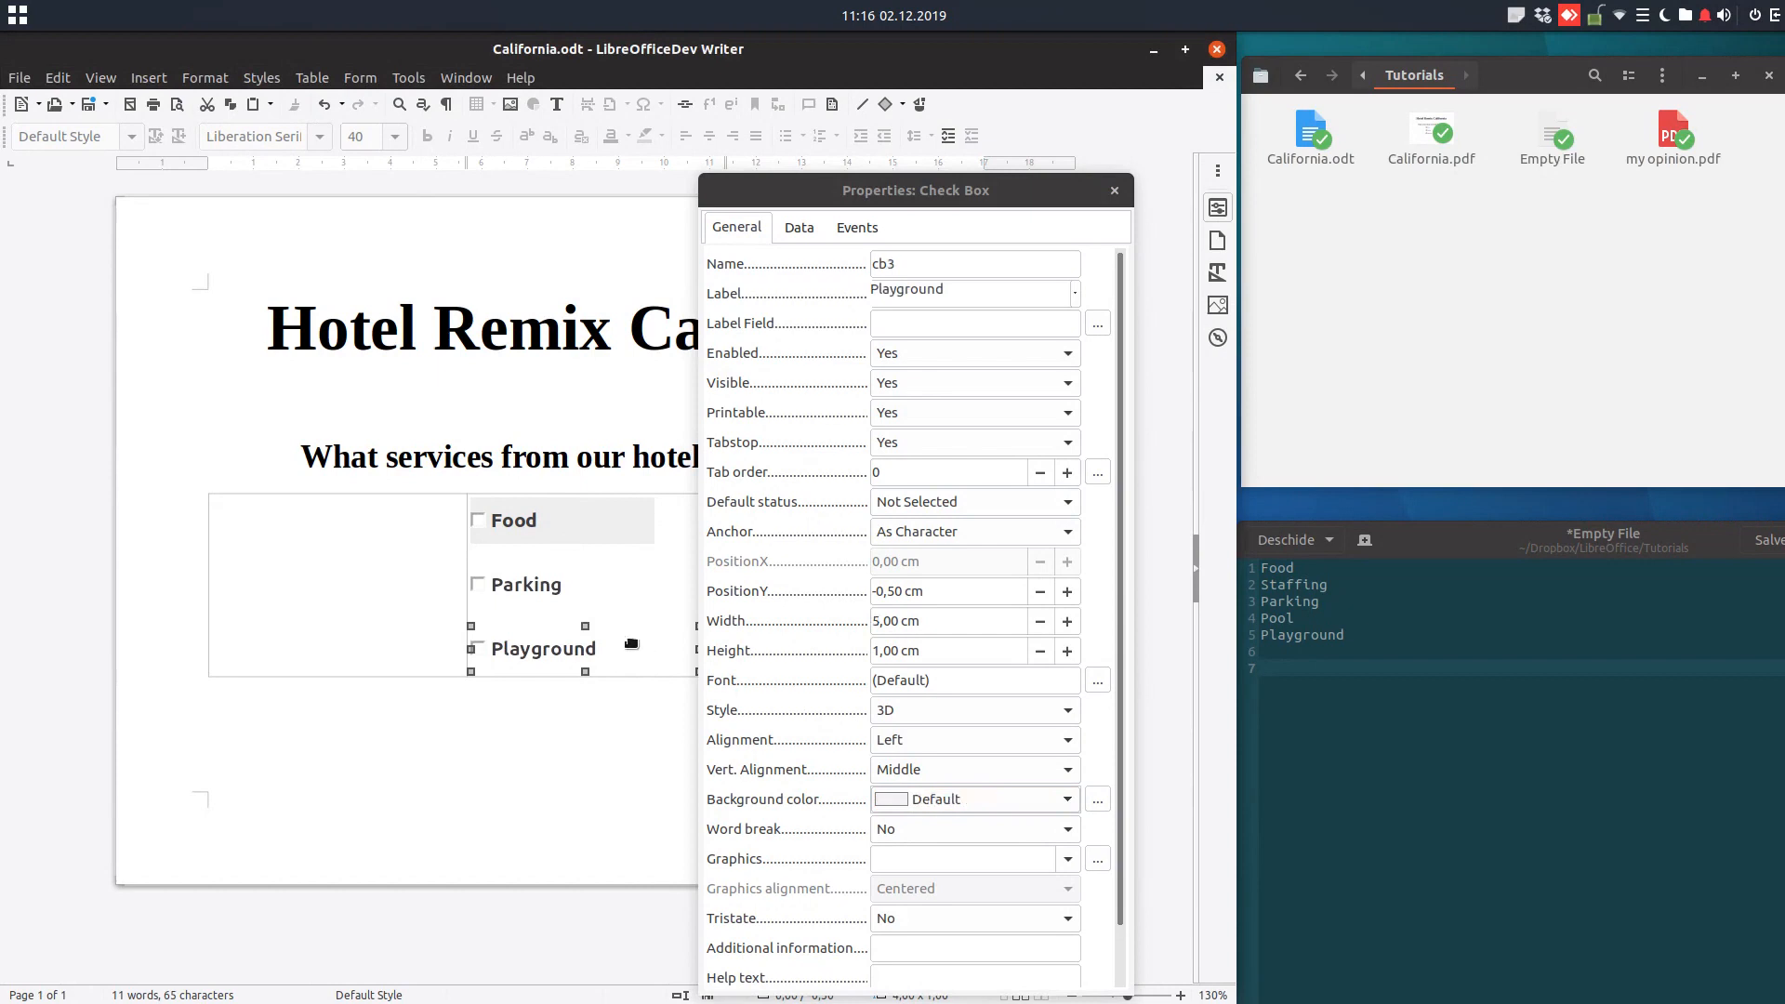
pyautogui.click(541, 547)
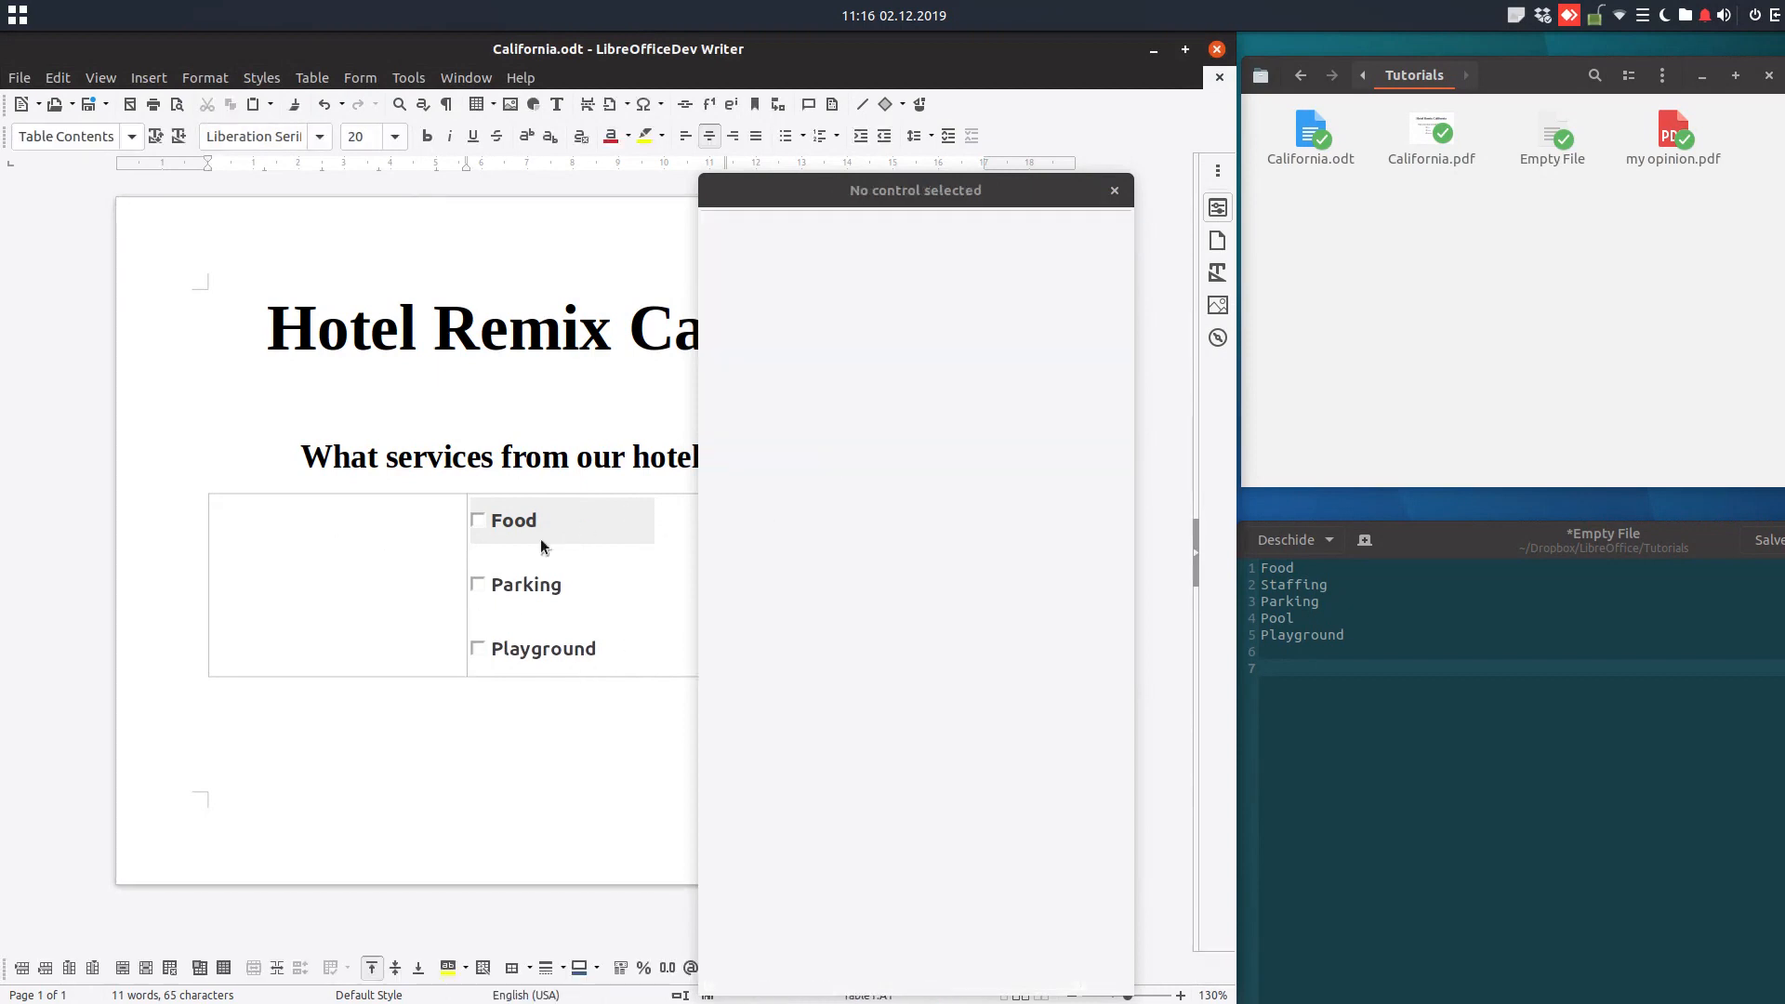
# Give the whole survey table a light gray background via Table Properties.
pyautogui.rightClick(542, 546)
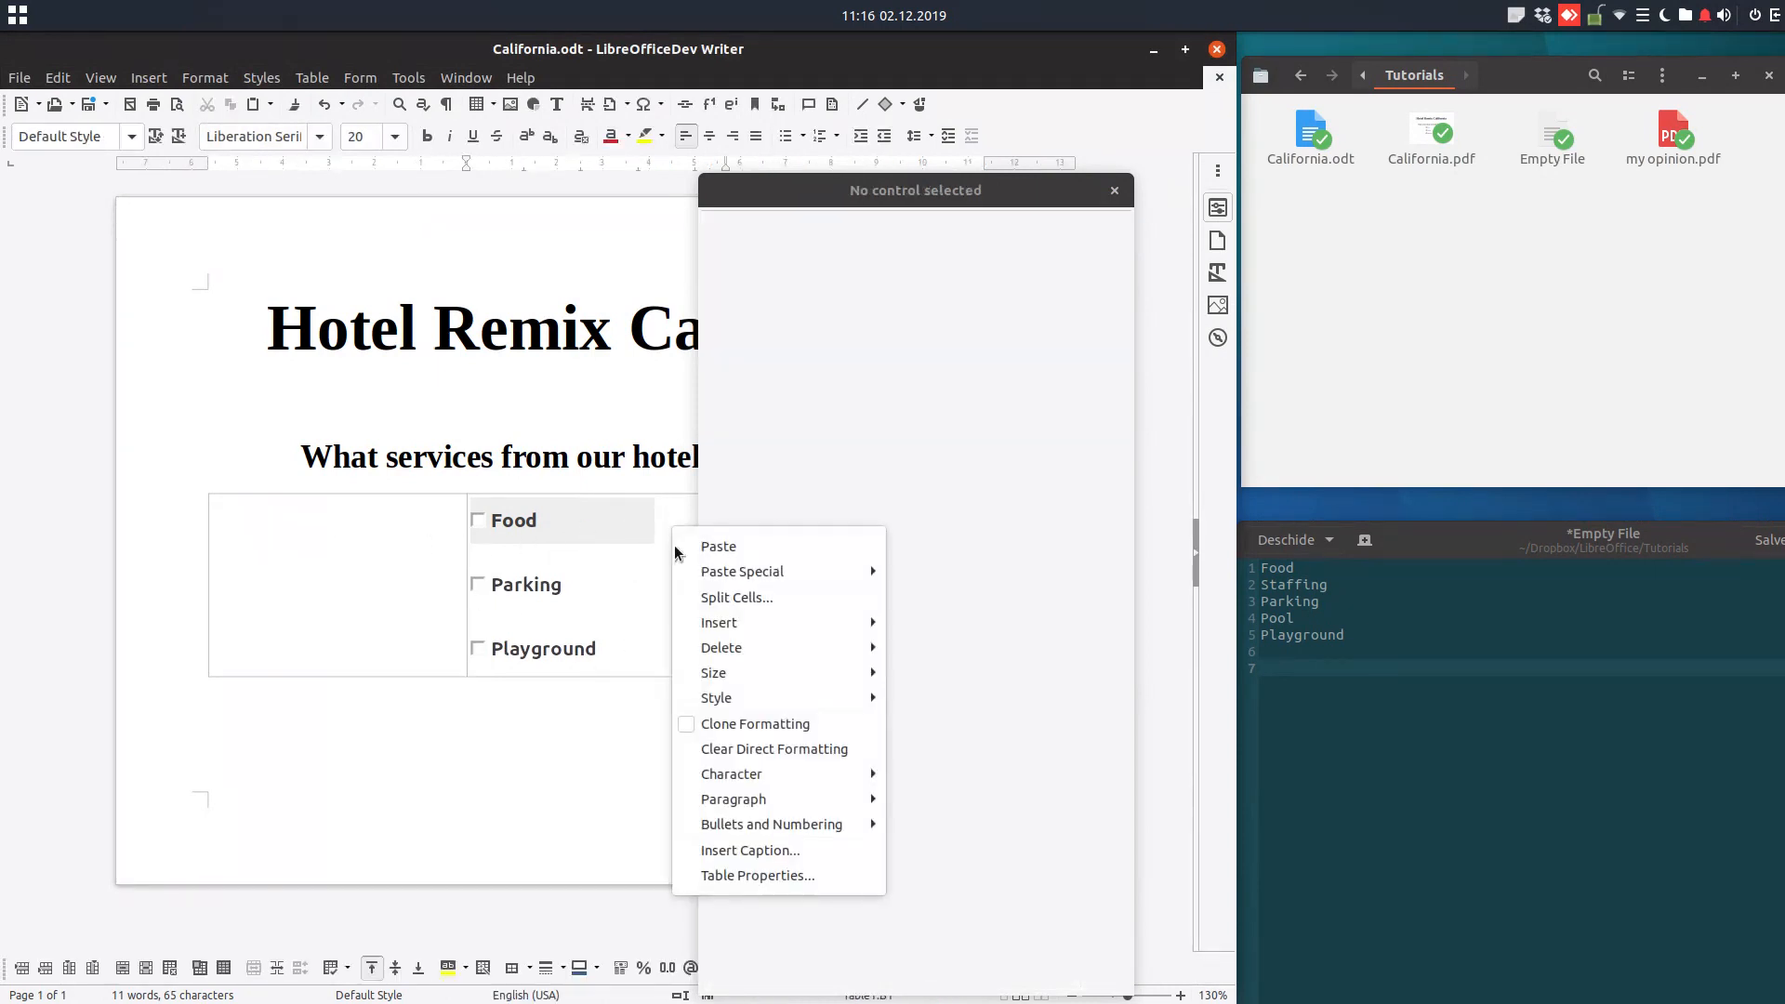
pyautogui.click(757, 876)
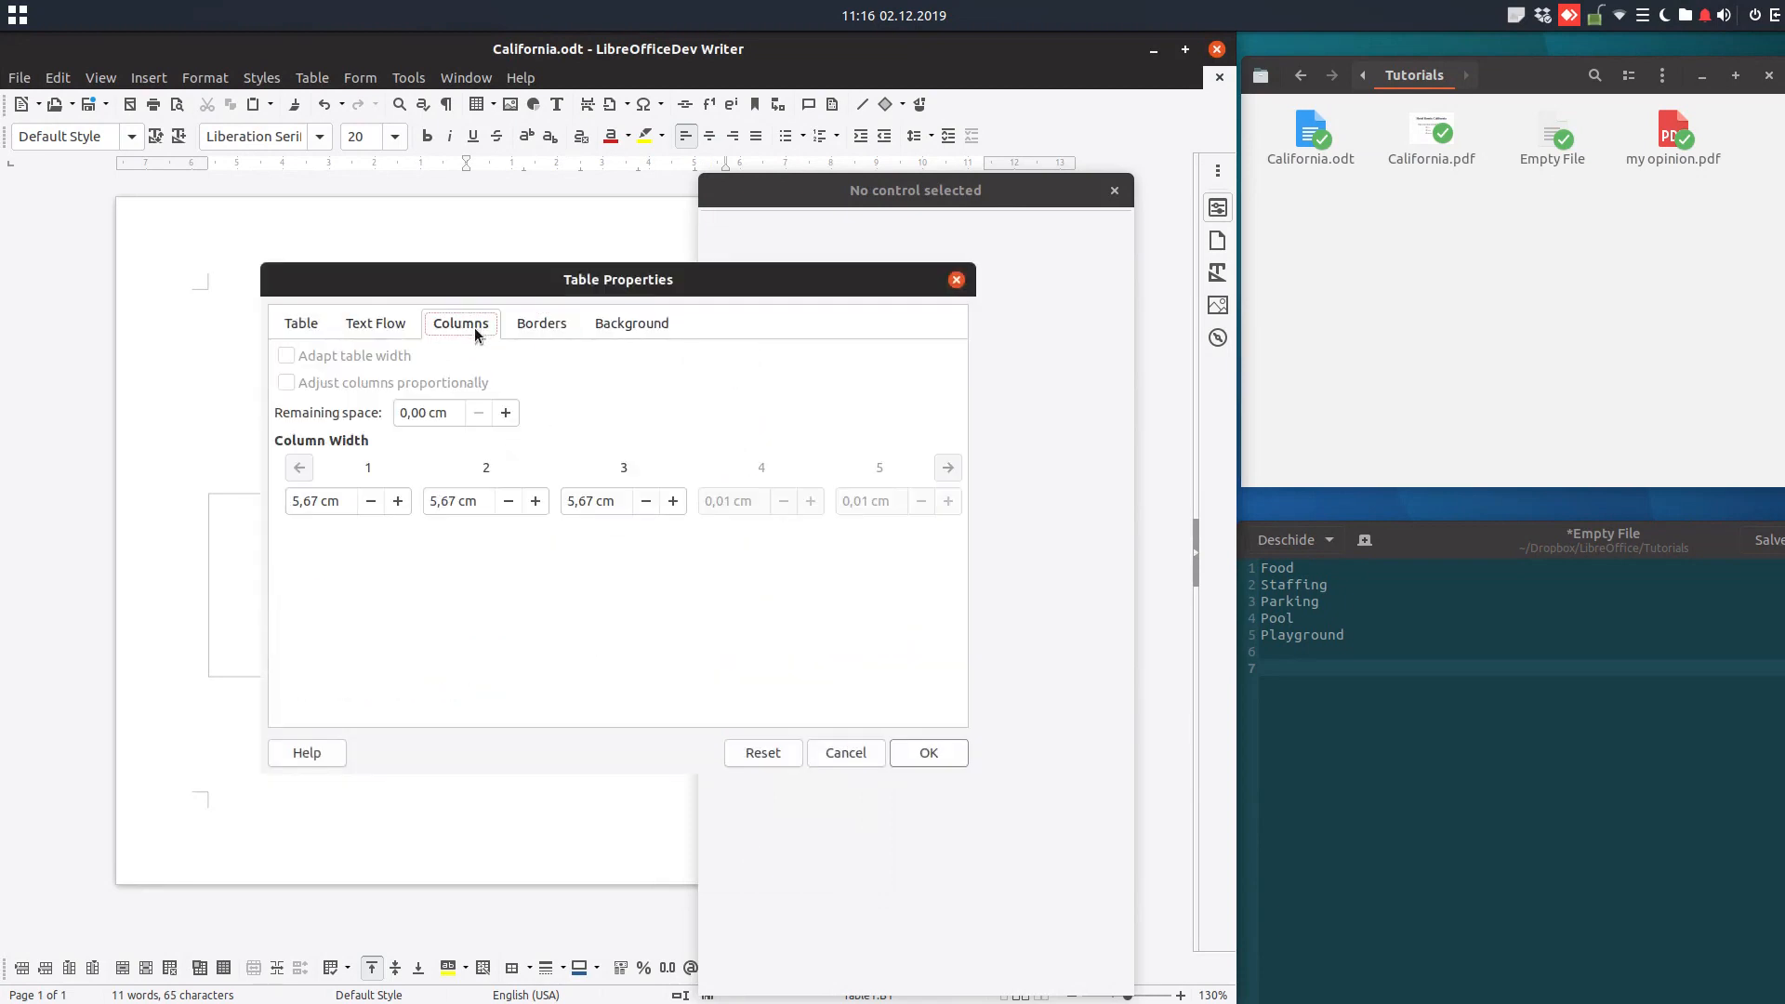
pyautogui.click(631, 323)
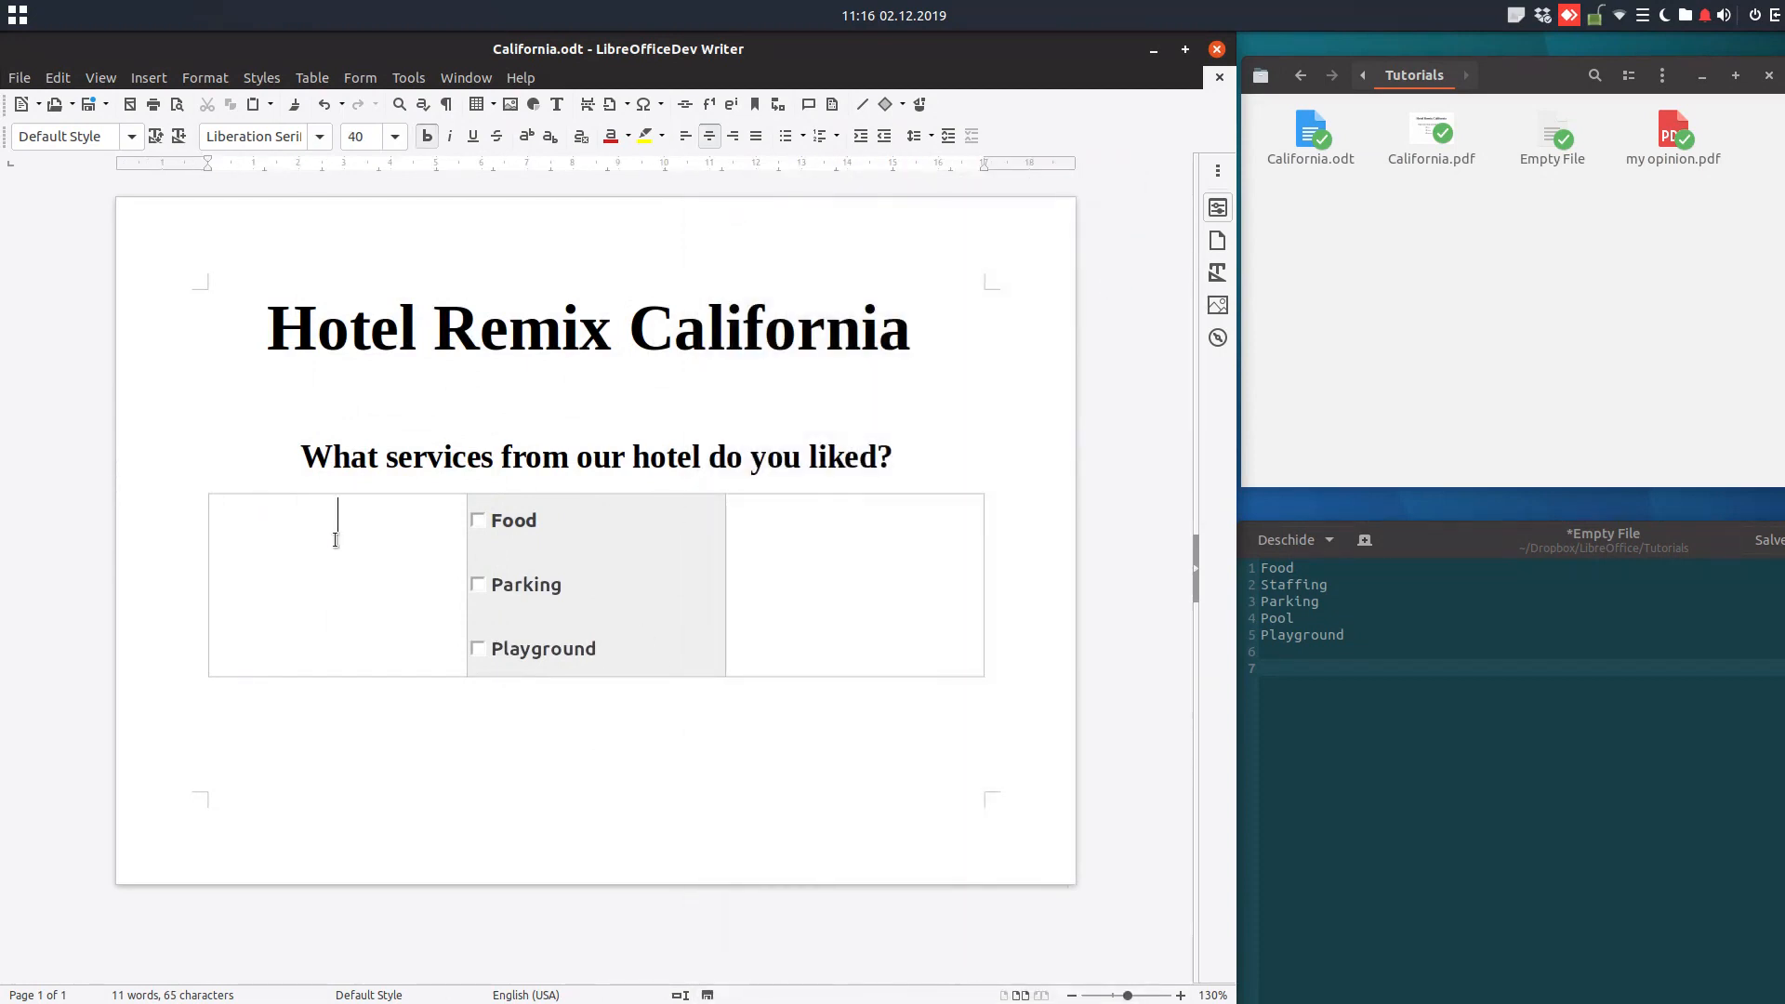
pyautogui.rightClick(335, 539)
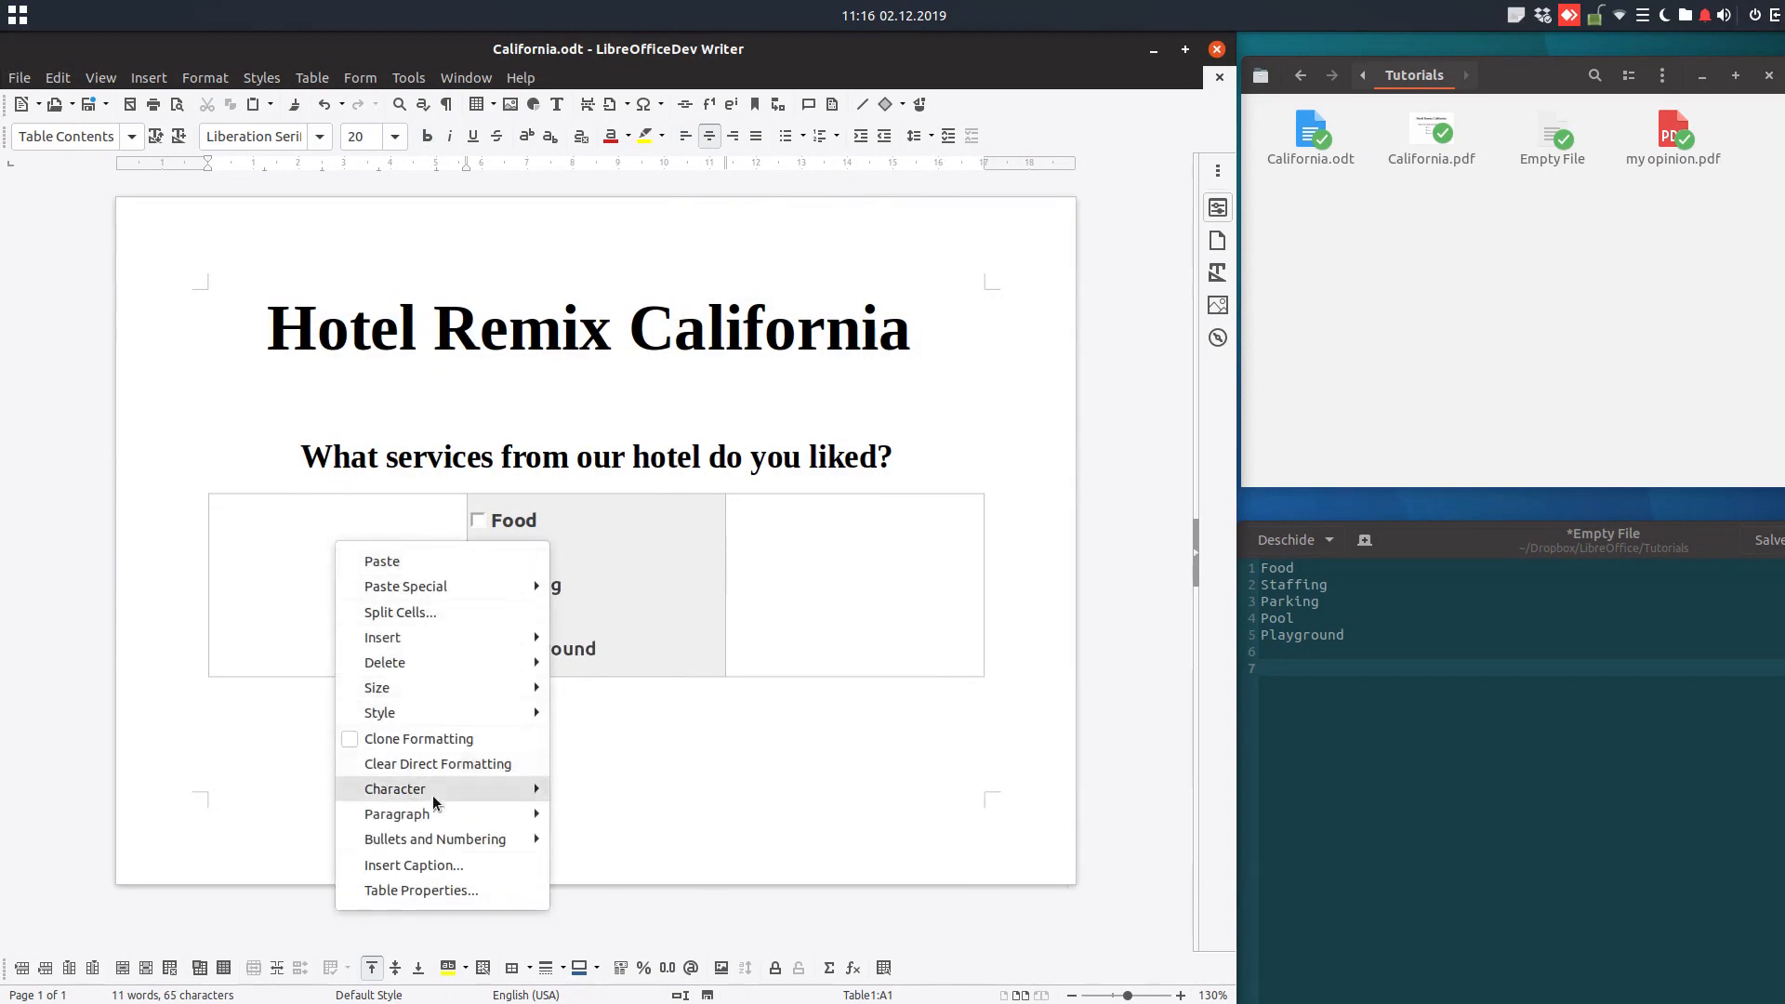
pyautogui.click(420, 891)
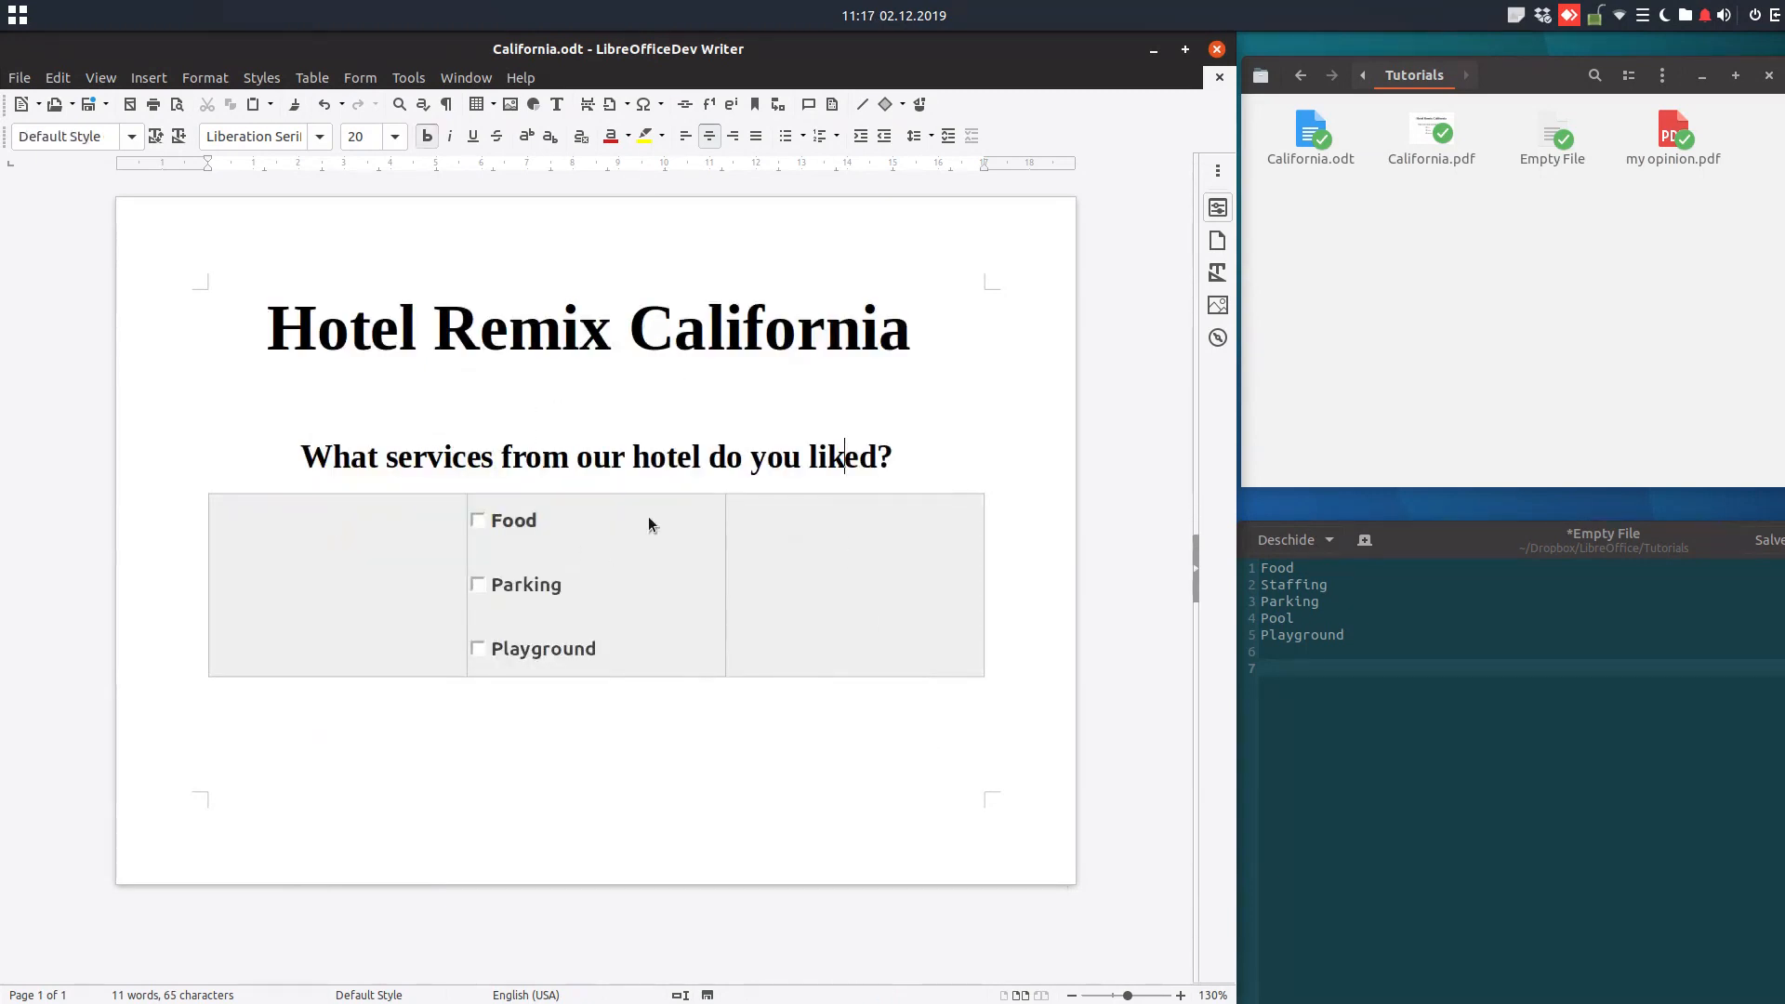
# Preview the page, then set the page style area colour to light gray.
pyautogui.click(152, 104)
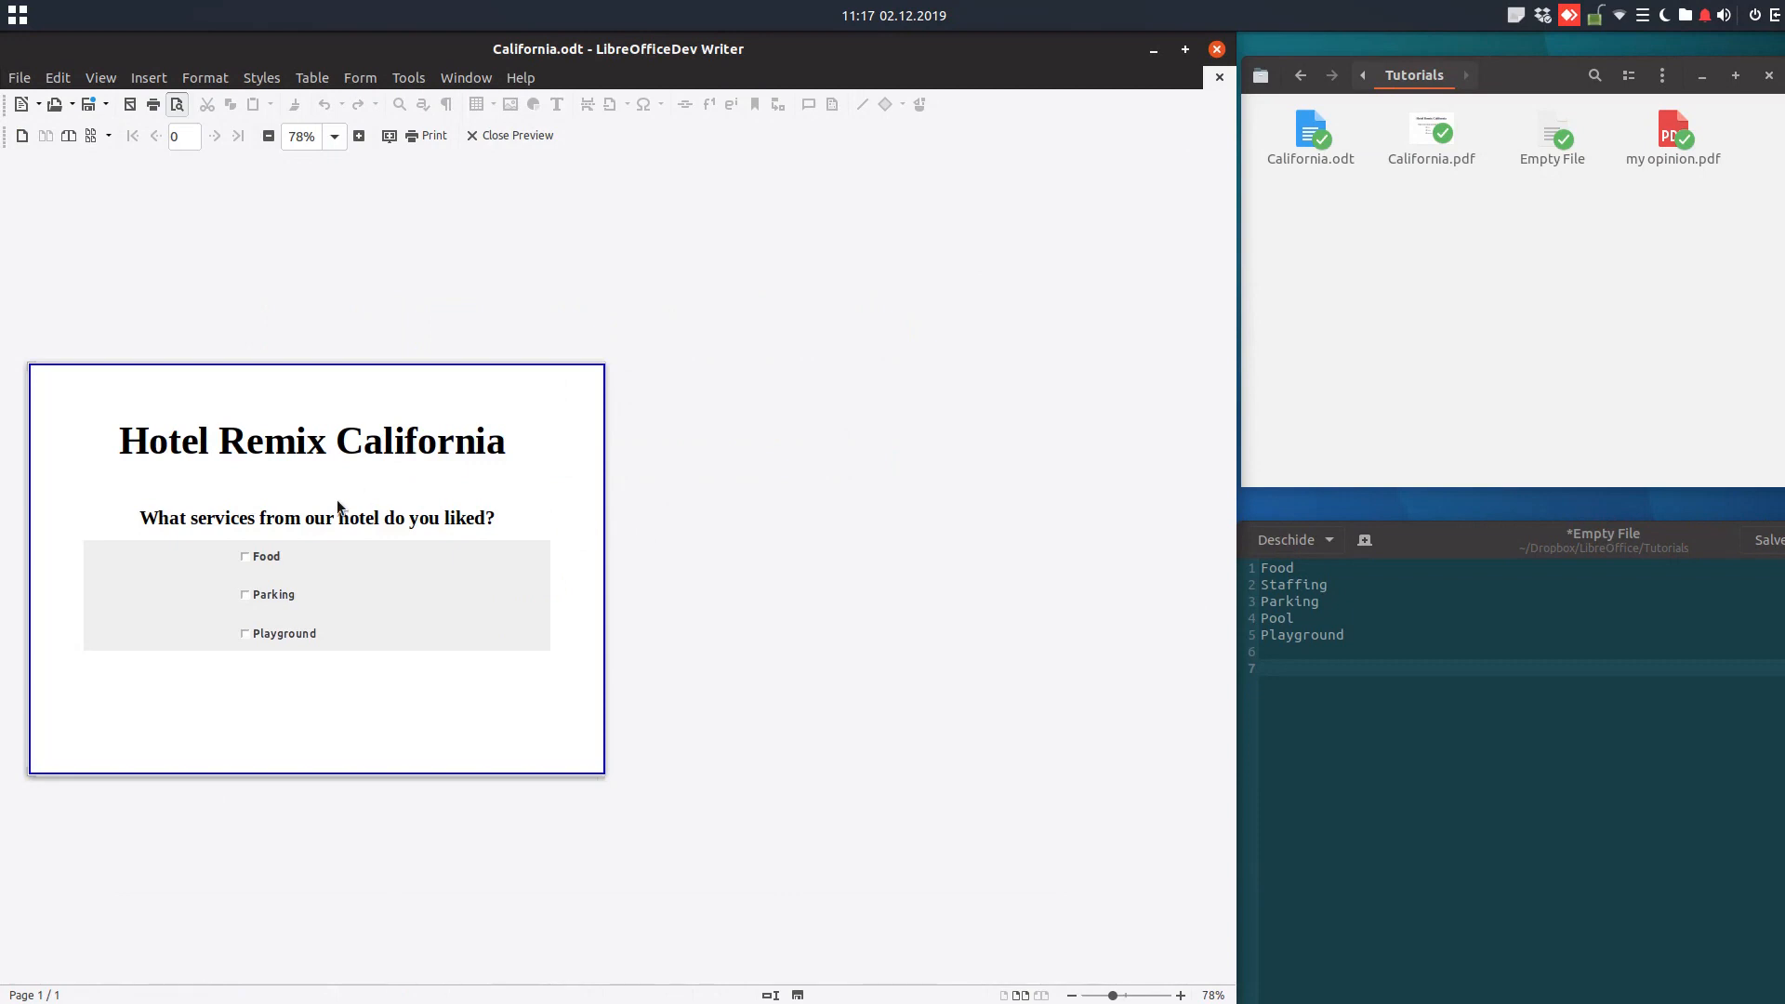
pyautogui.click(509, 136)
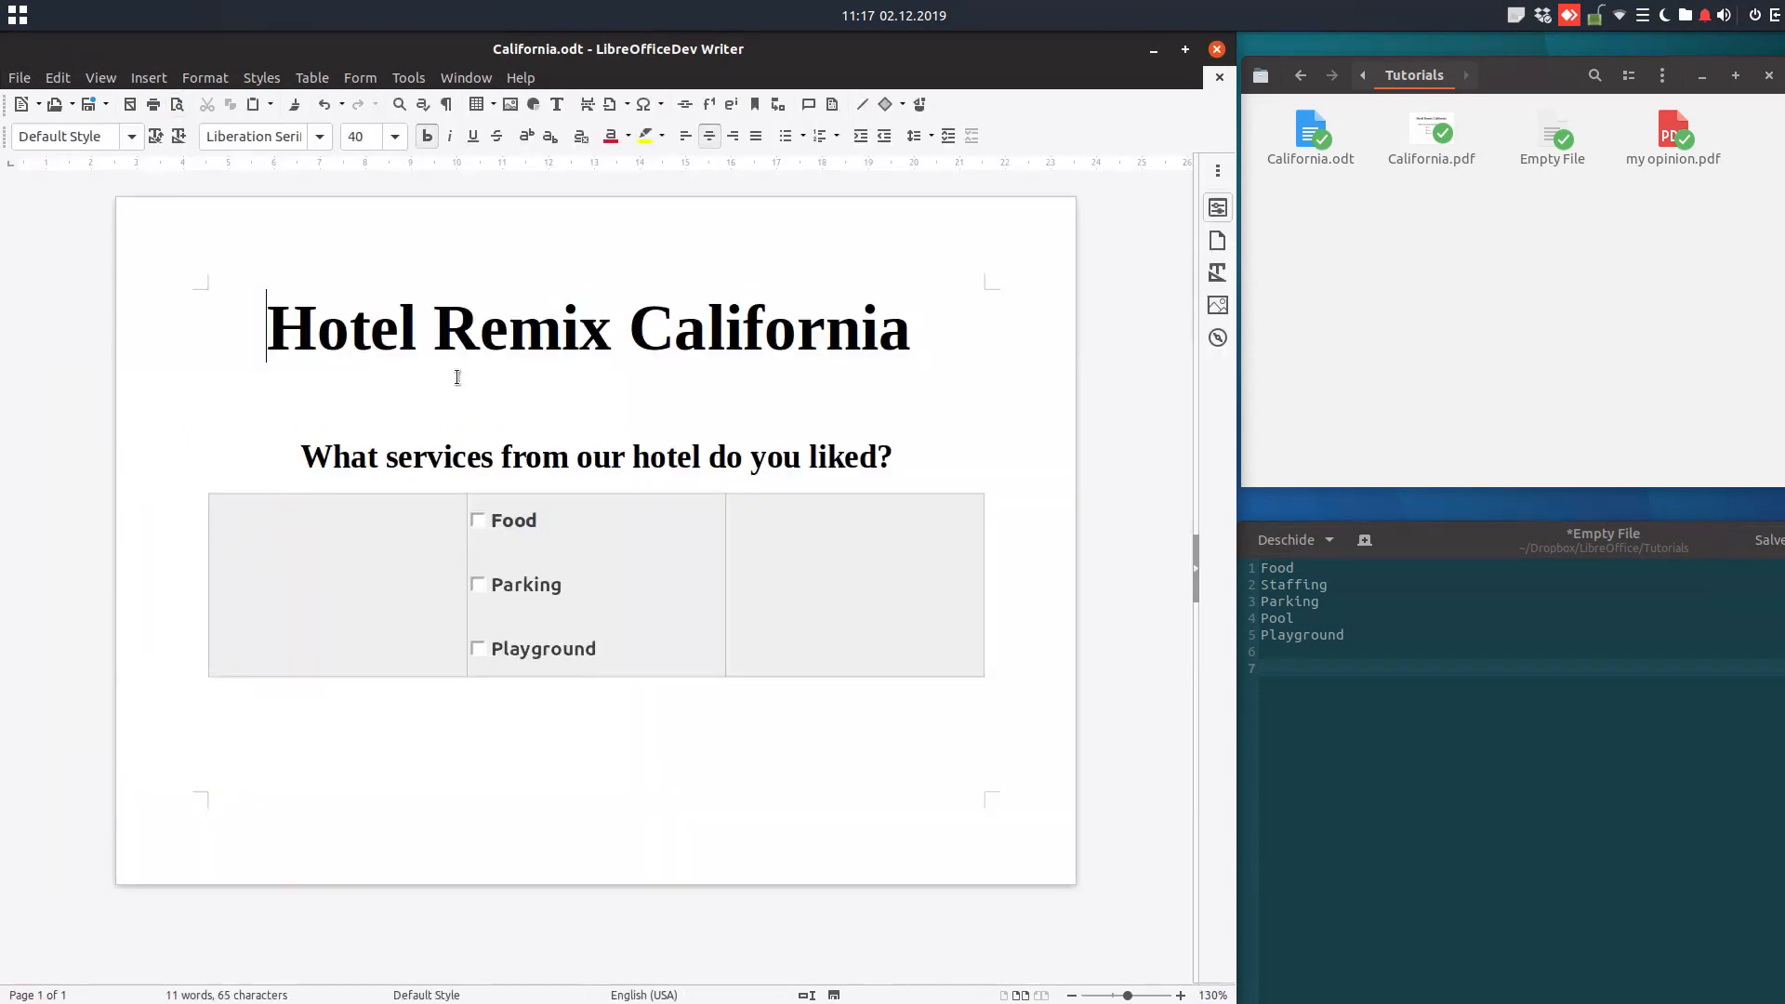
pyautogui.click(19, 78)
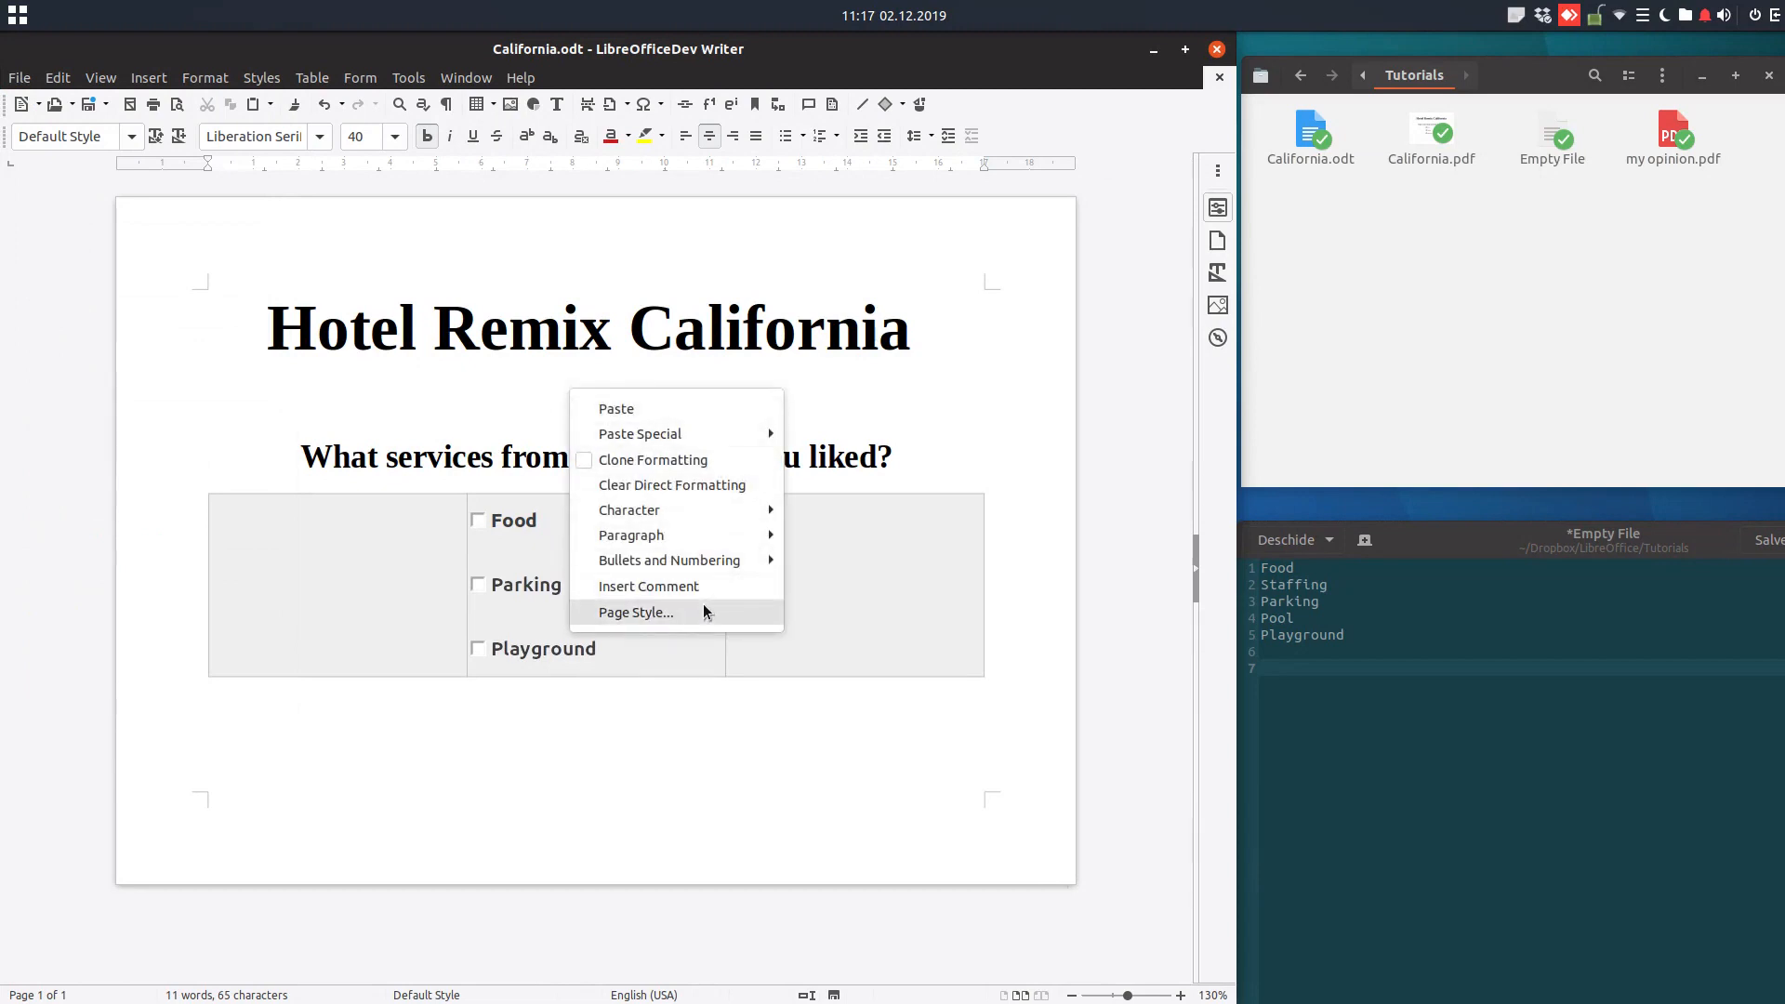
pyautogui.click(635, 612)
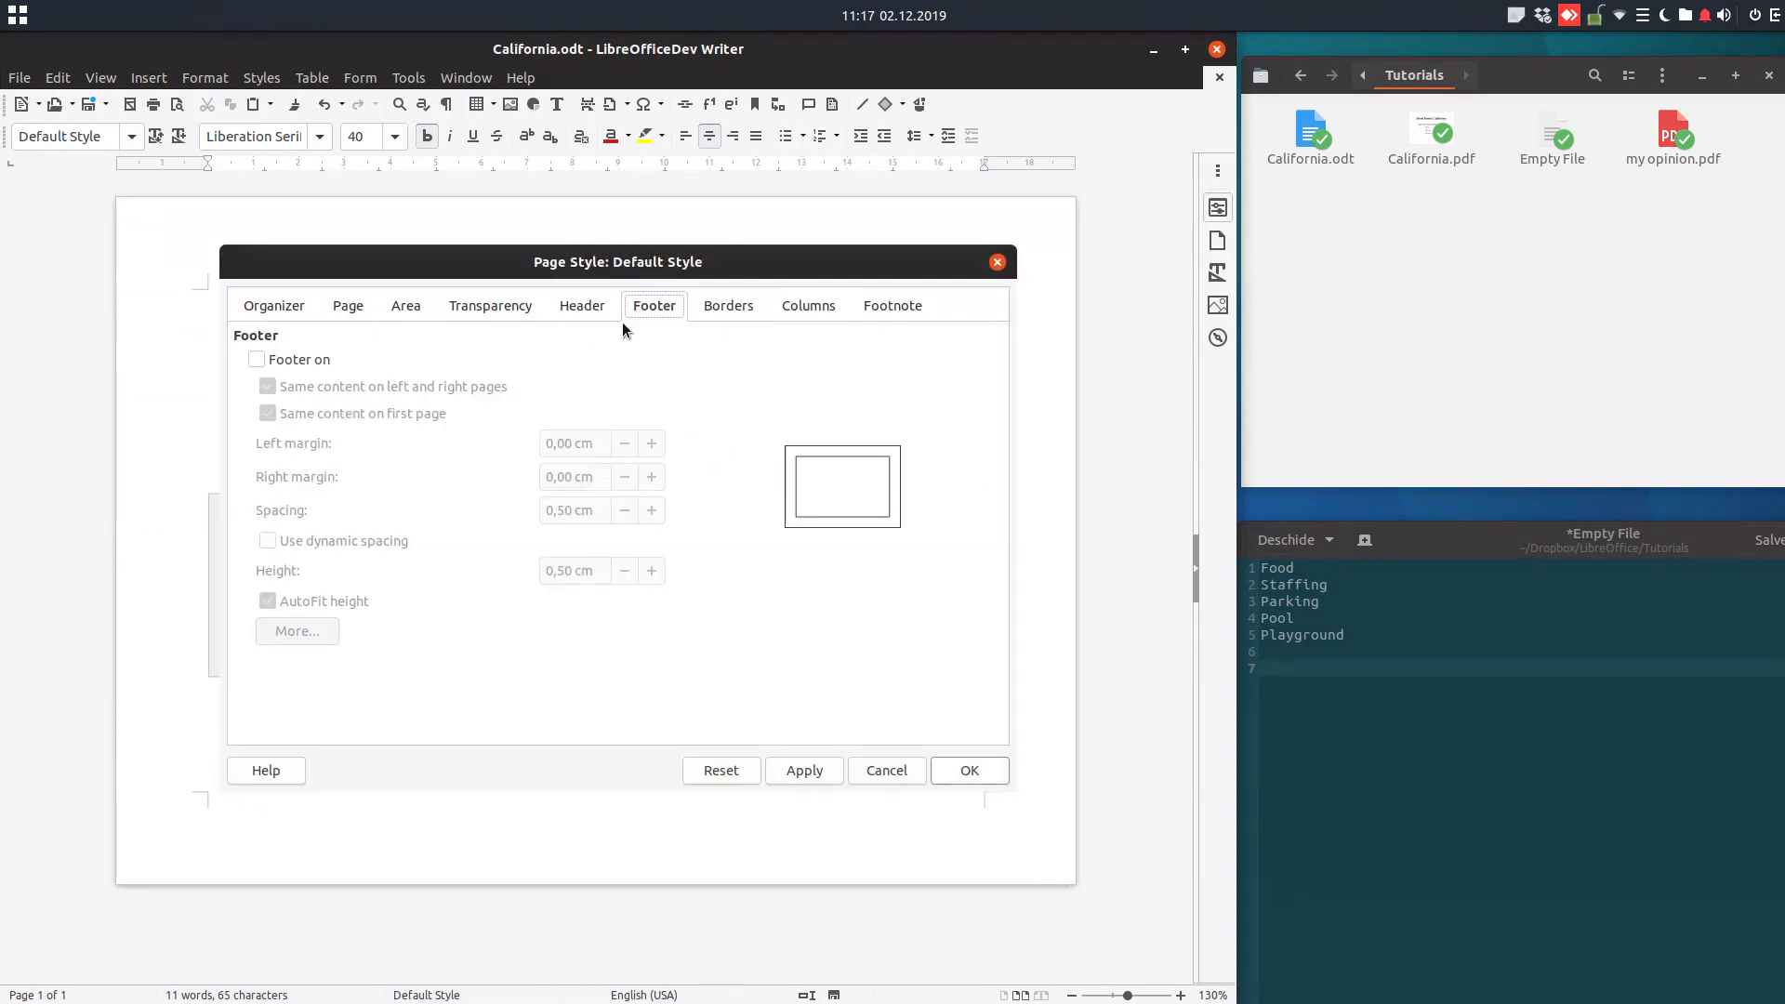
pyautogui.click(348, 305)
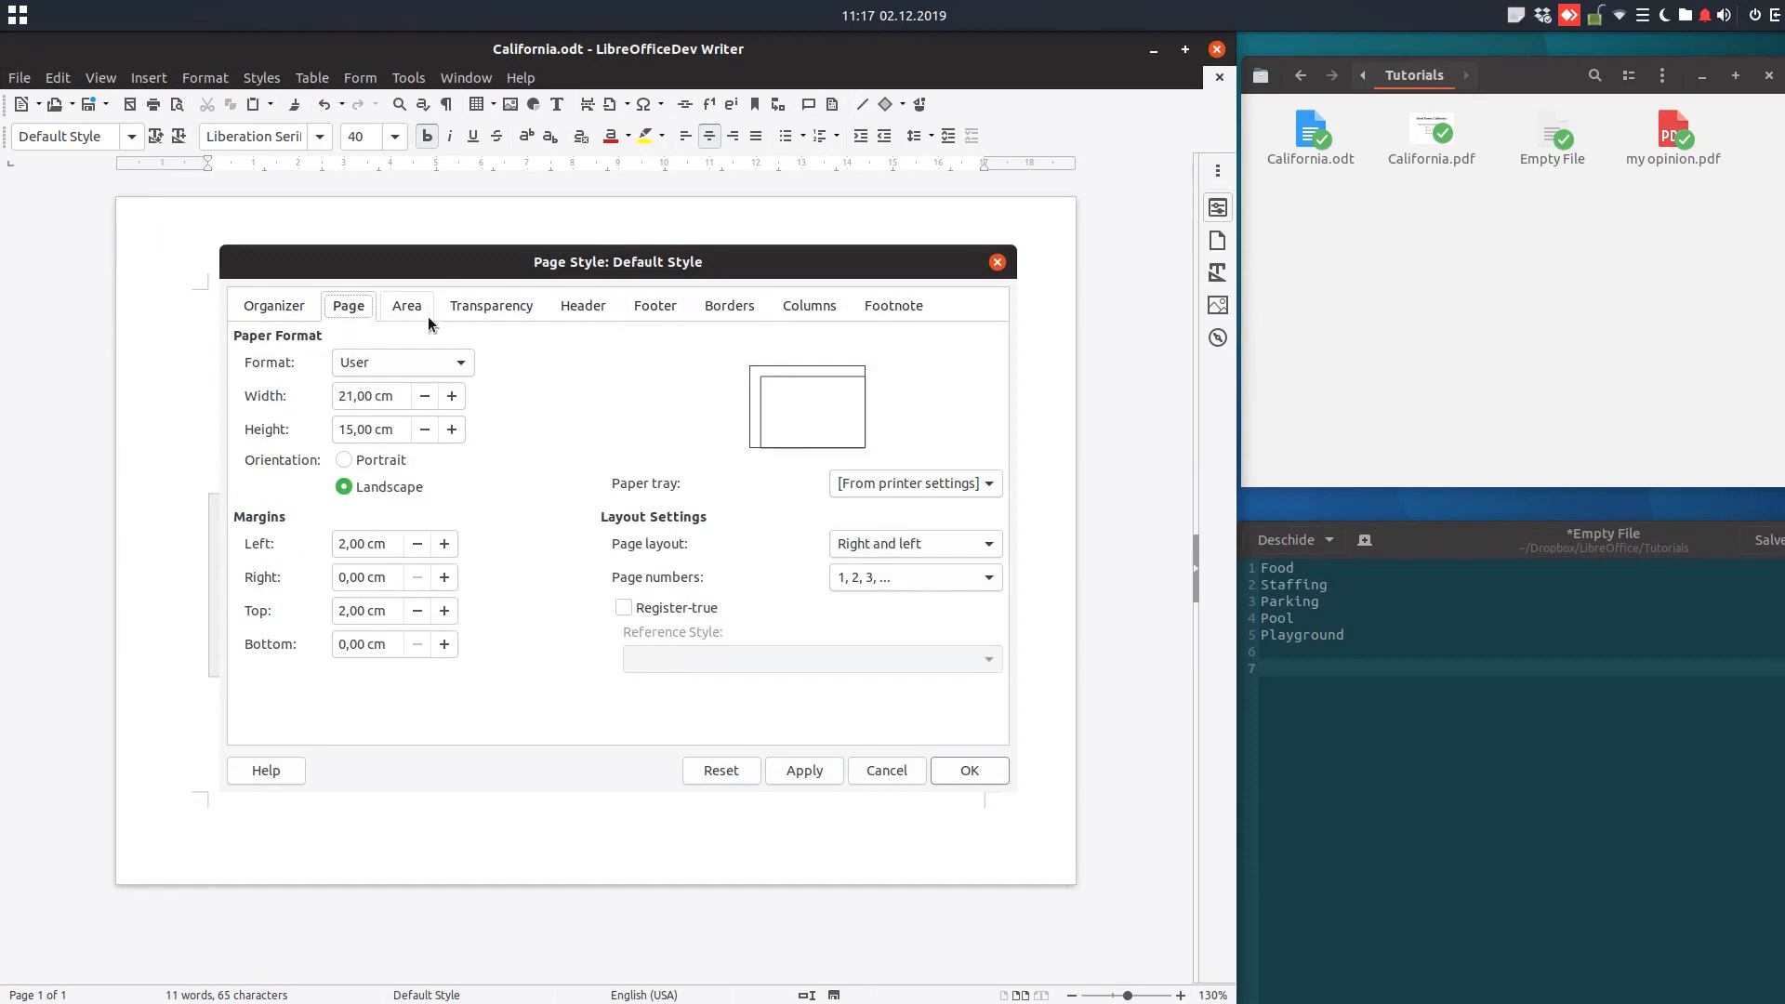
pyautogui.click(406, 305)
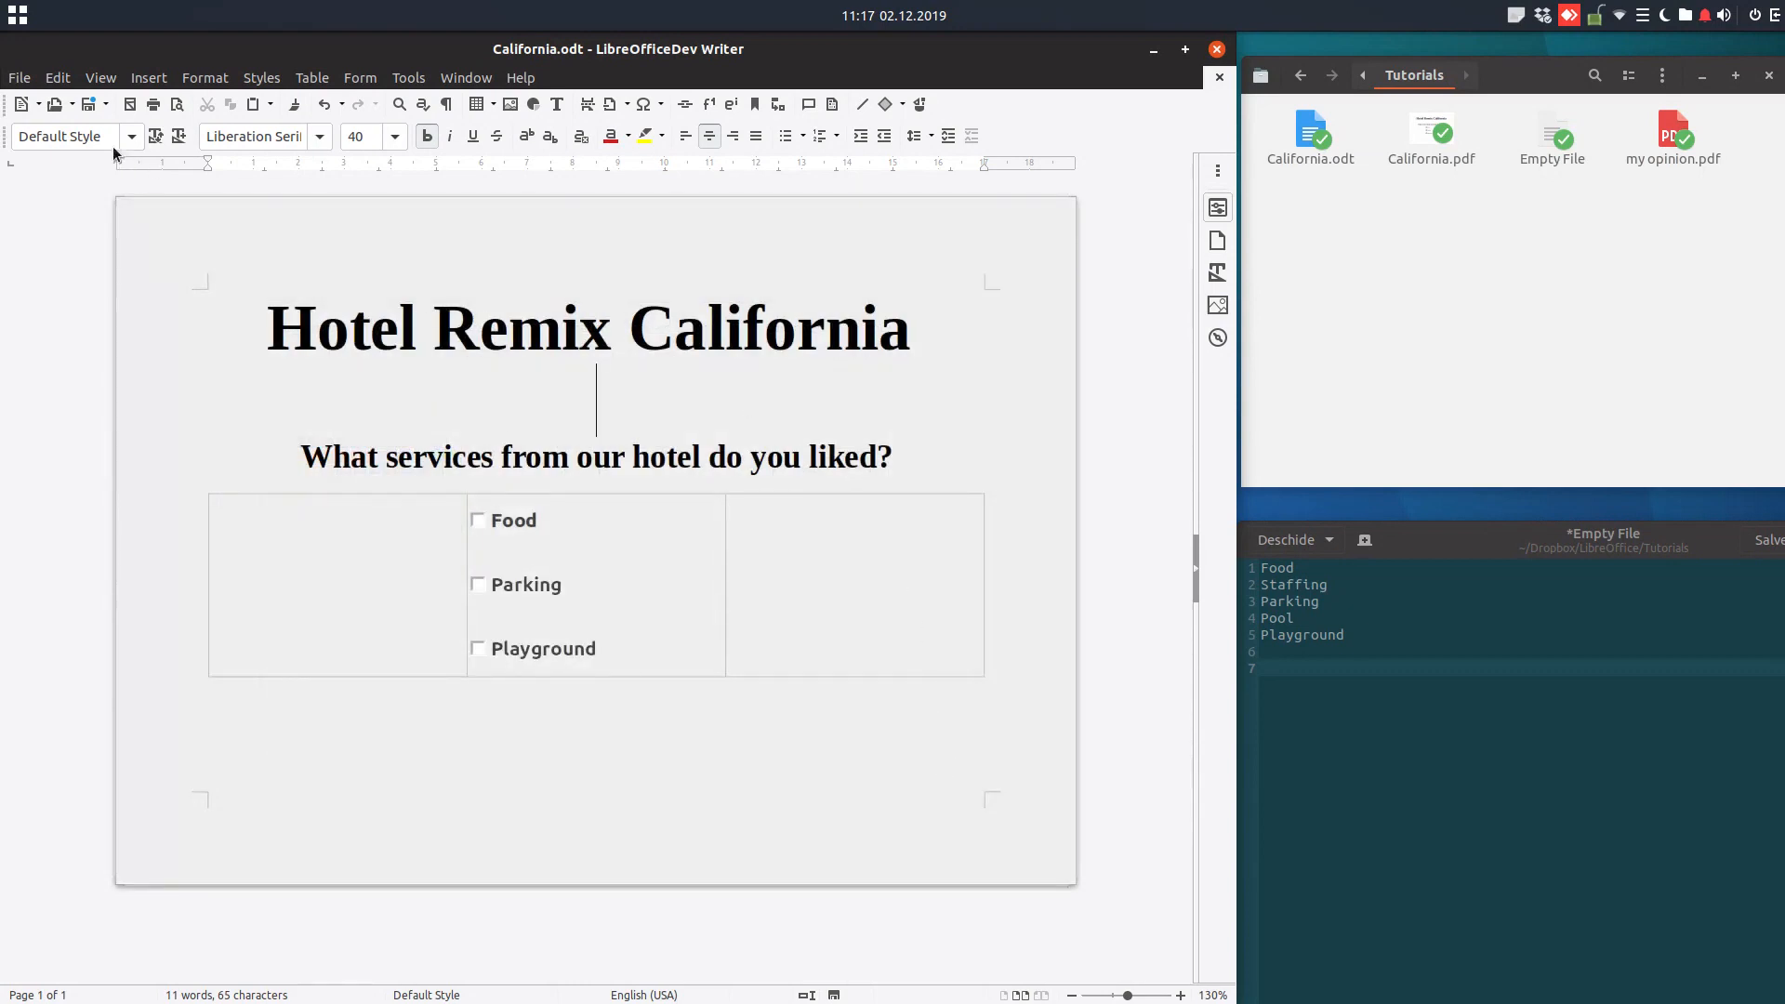
# Re-export the survey as the fillable PDF California2.pdf and switch back to Writer.
pyautogui.click(18, 78)
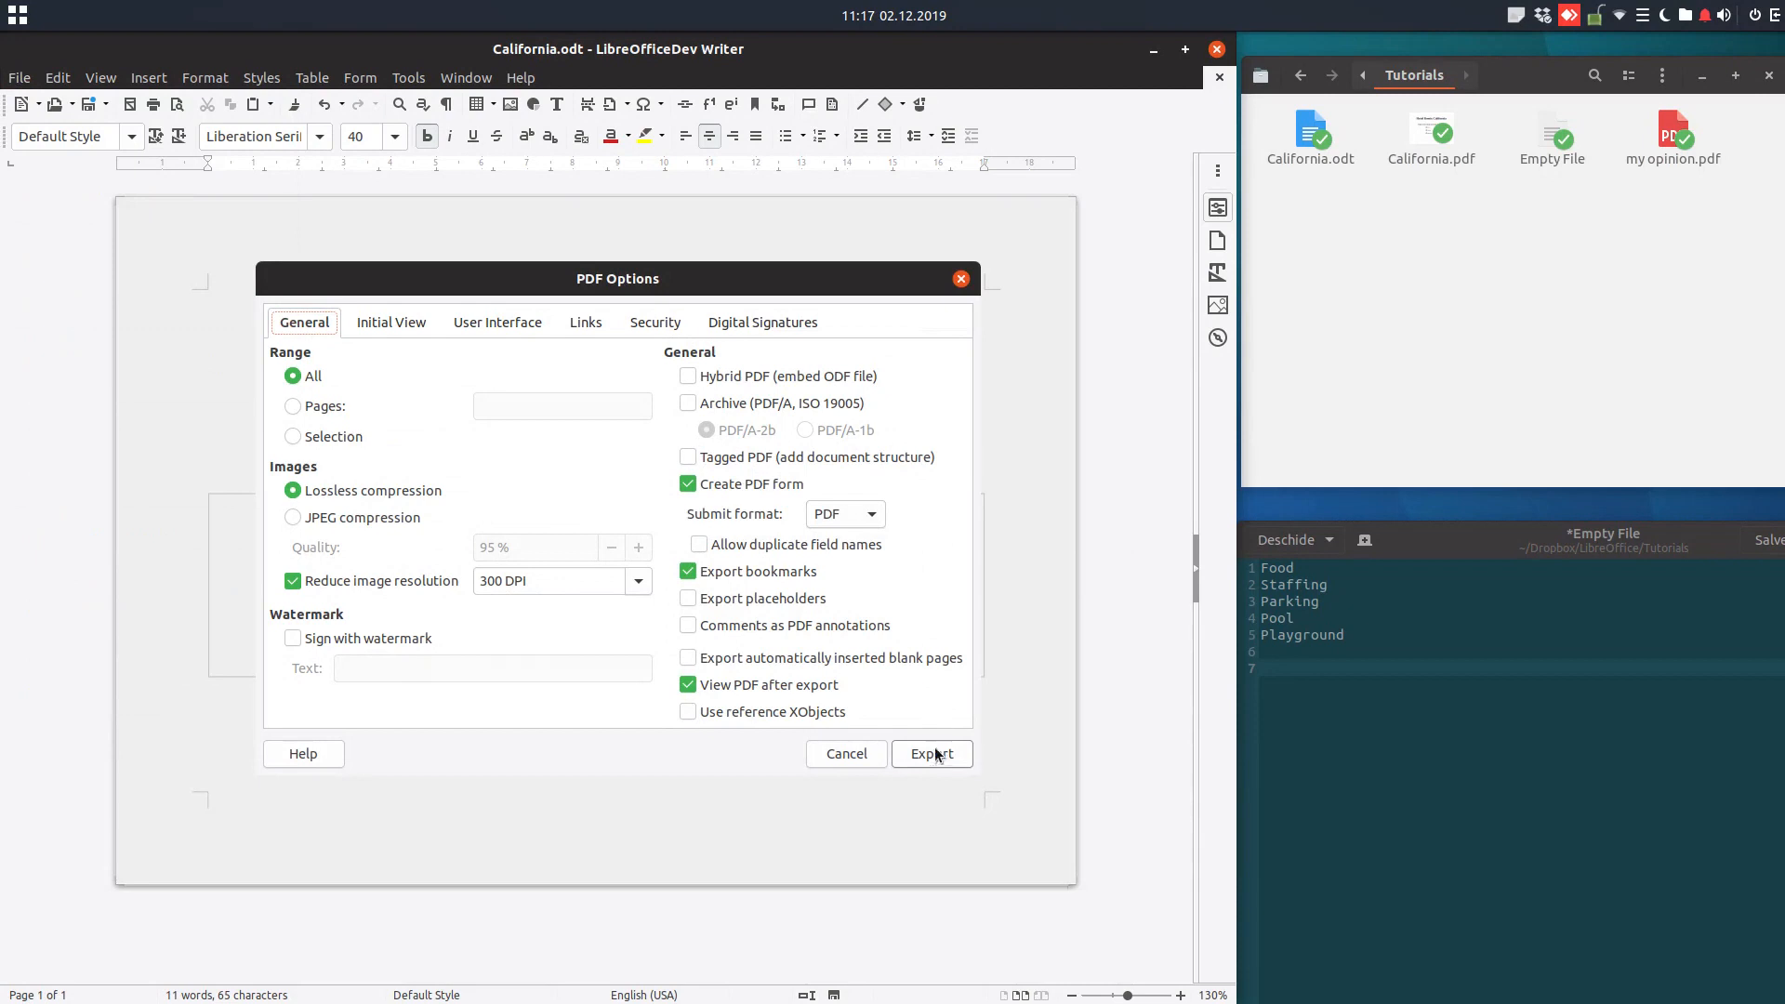
pyautogui.click(932, 753)
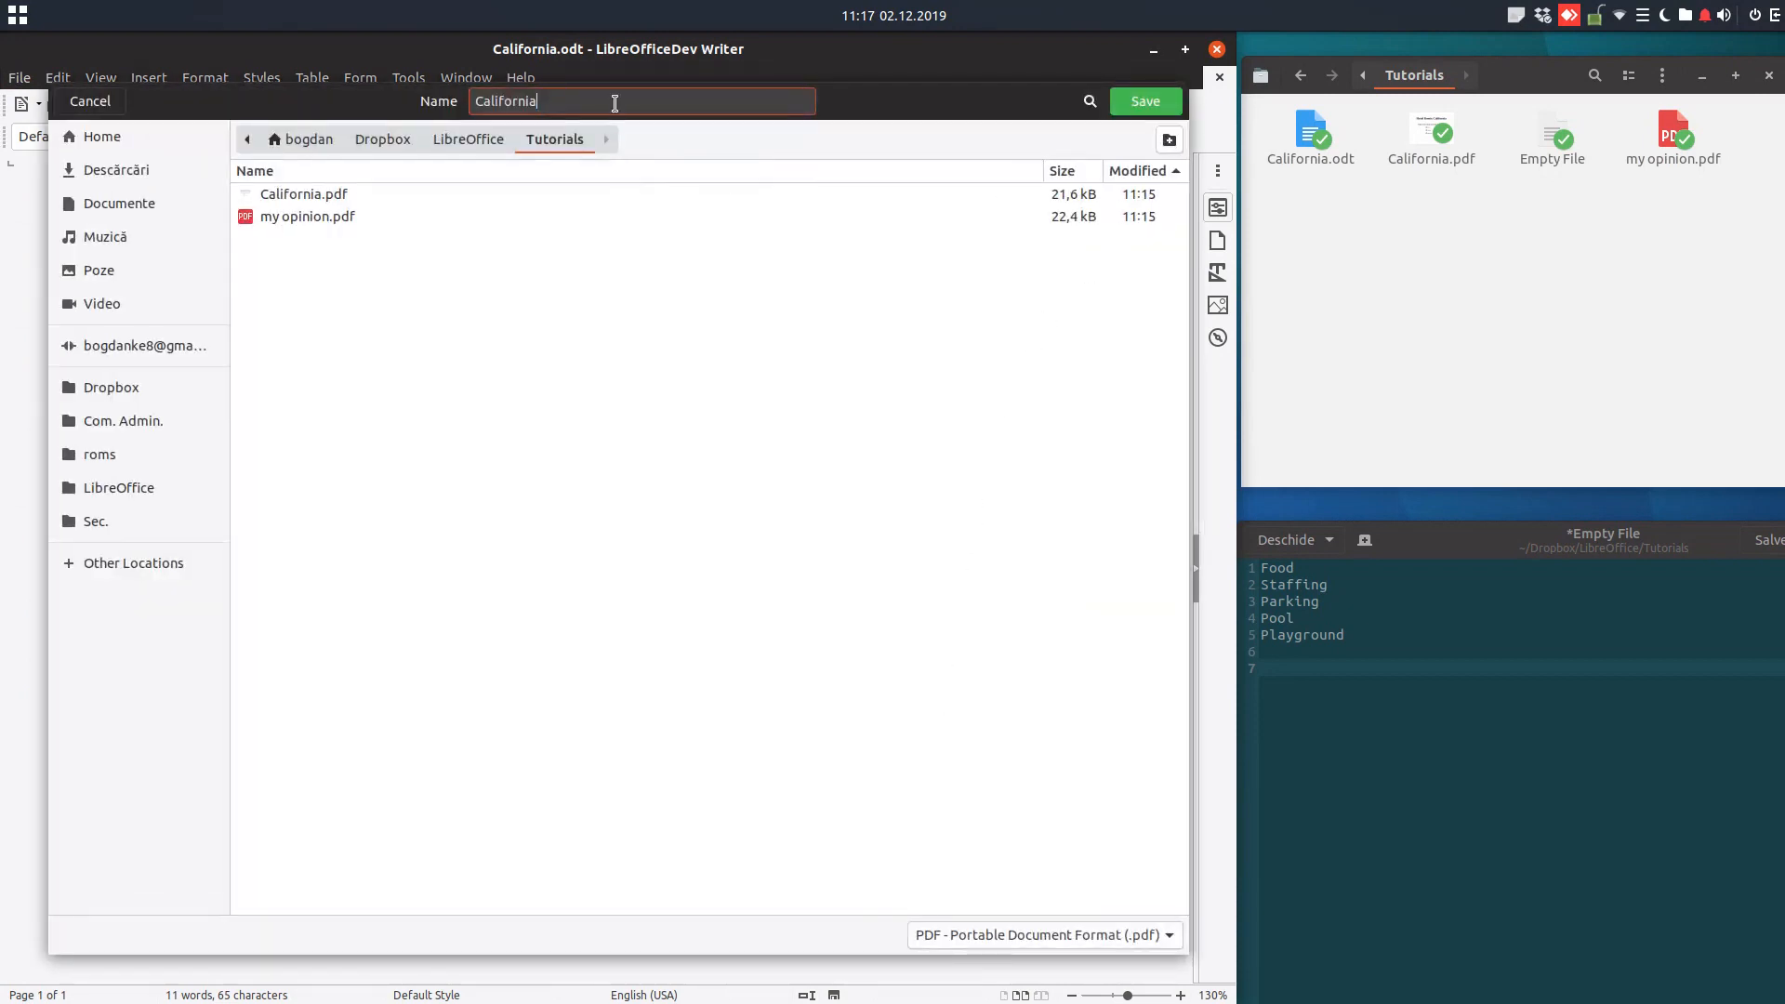
pyautogui.click(1144, 100)
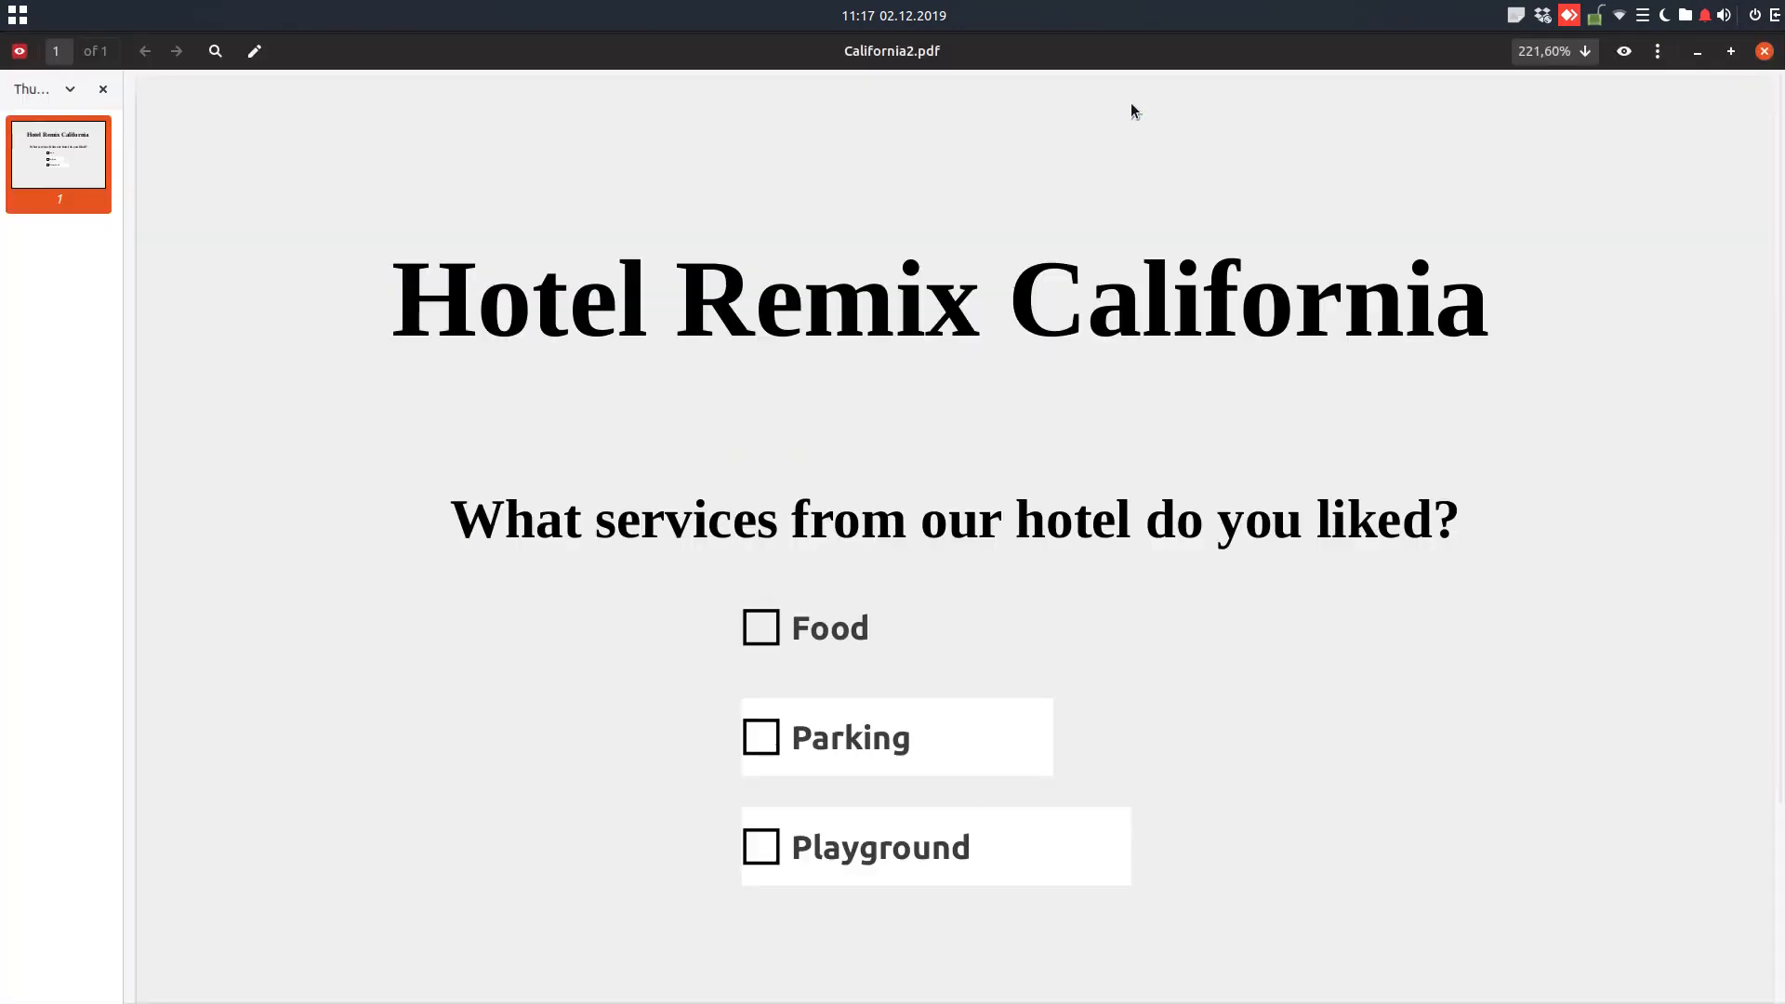
pyautogui.click(1585, 52)
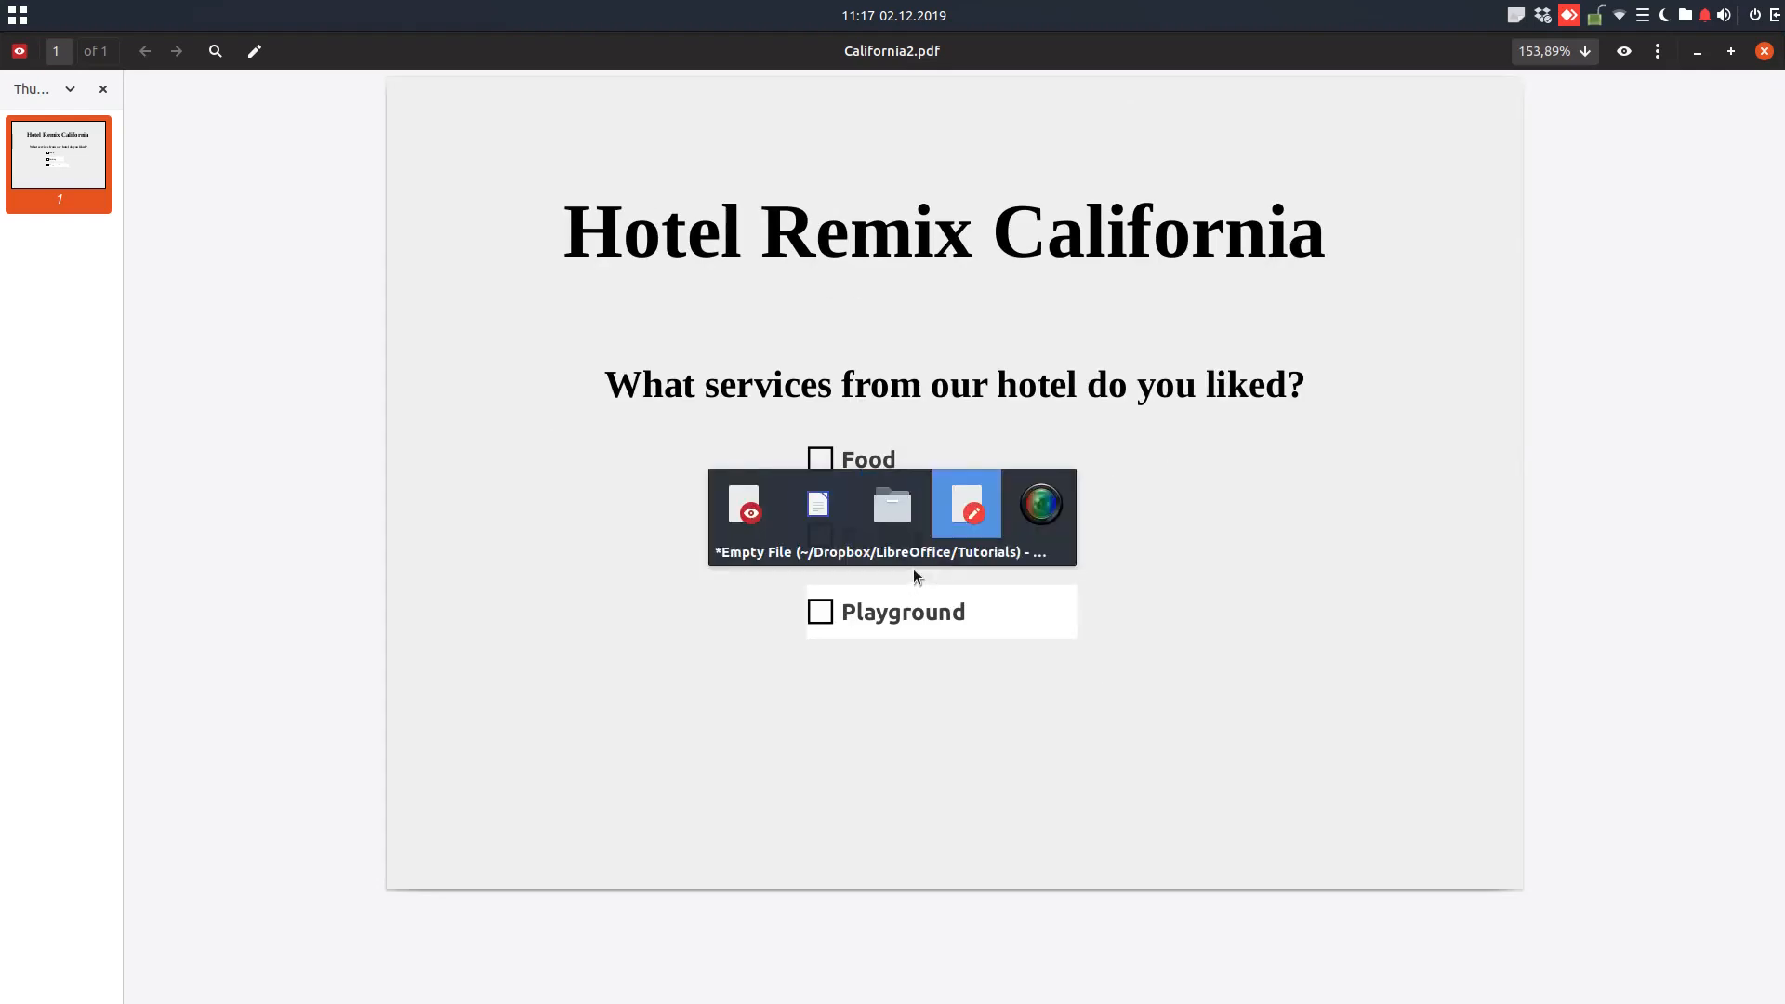
pyautogui.click(965, 504)
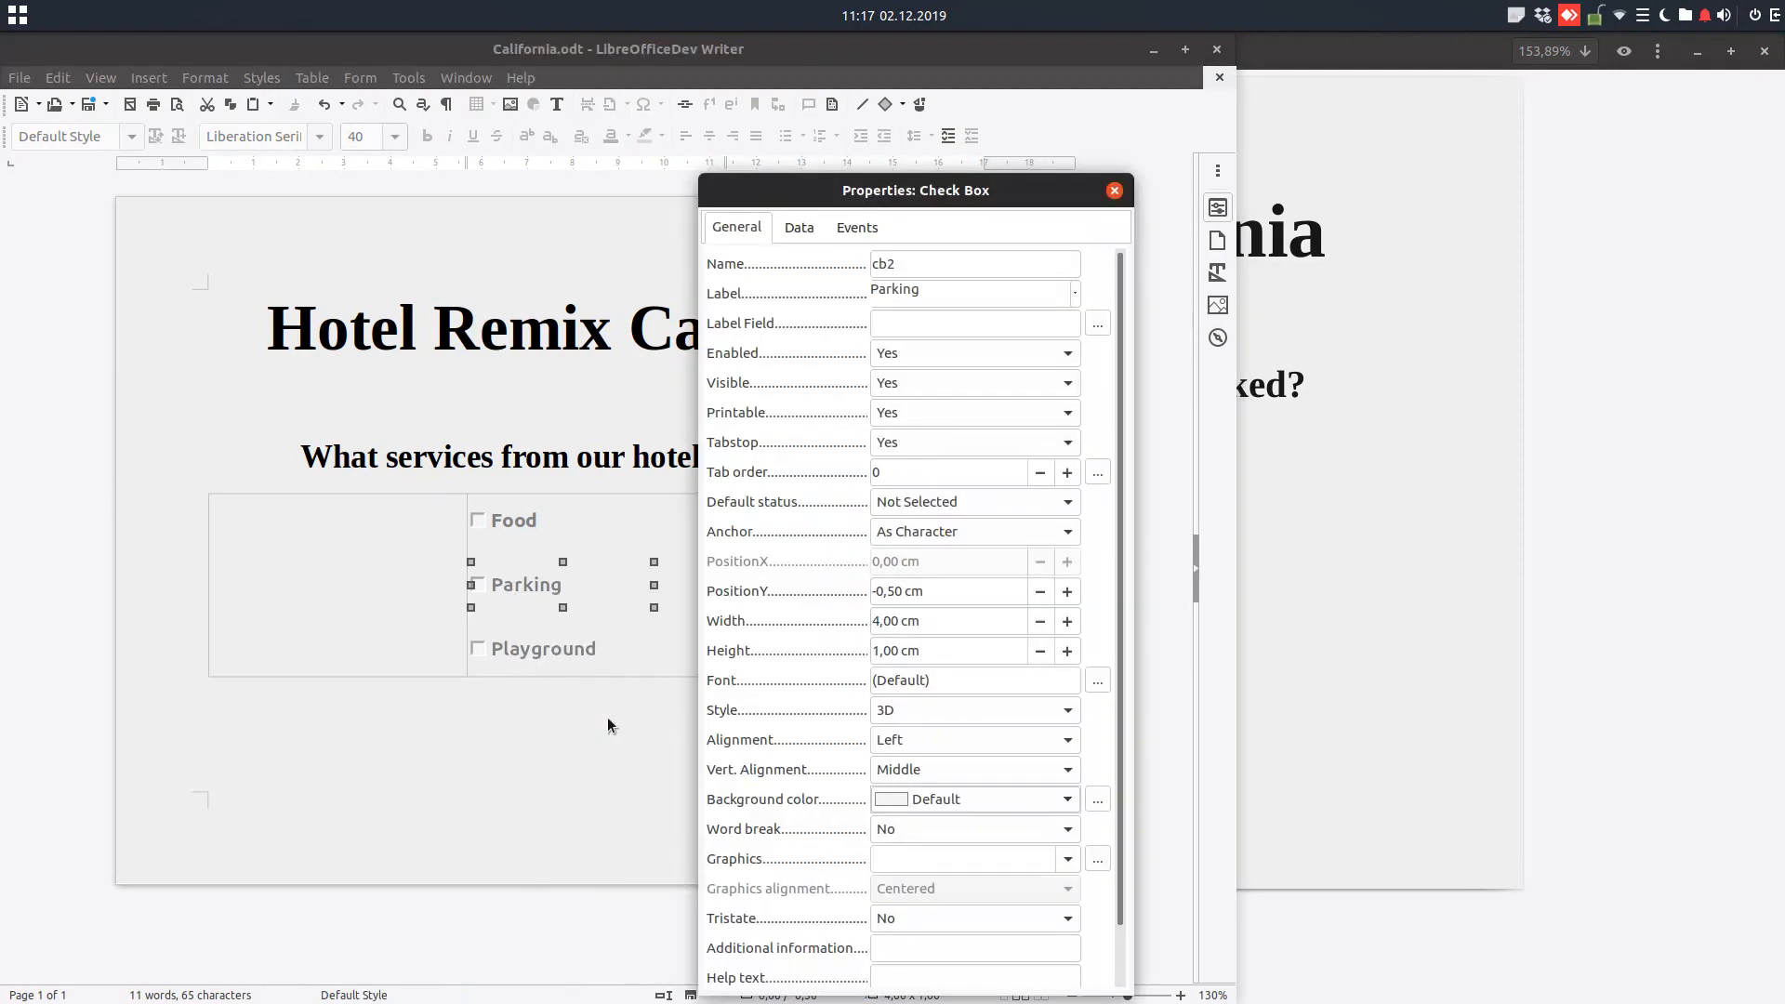
# Set the Background color of the Parking and Playground check boxes to light gray.
pyautogui.click(1096, 798)
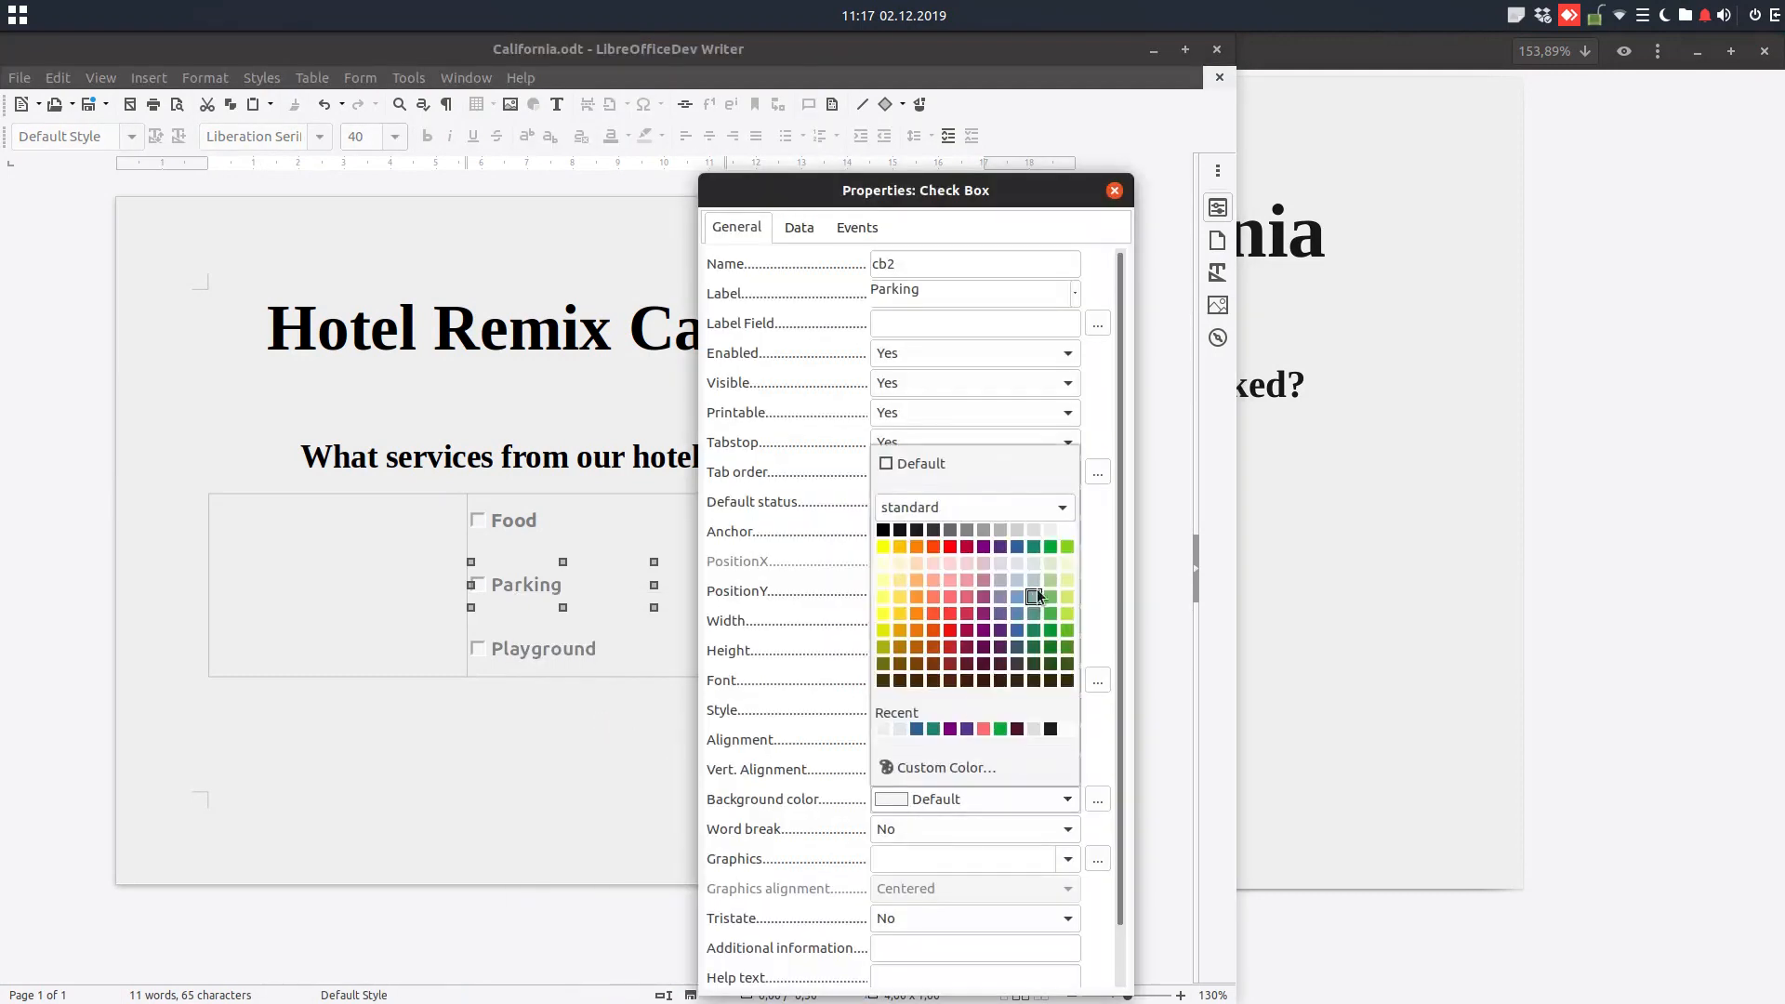
pyautogui.click(1036, 580)
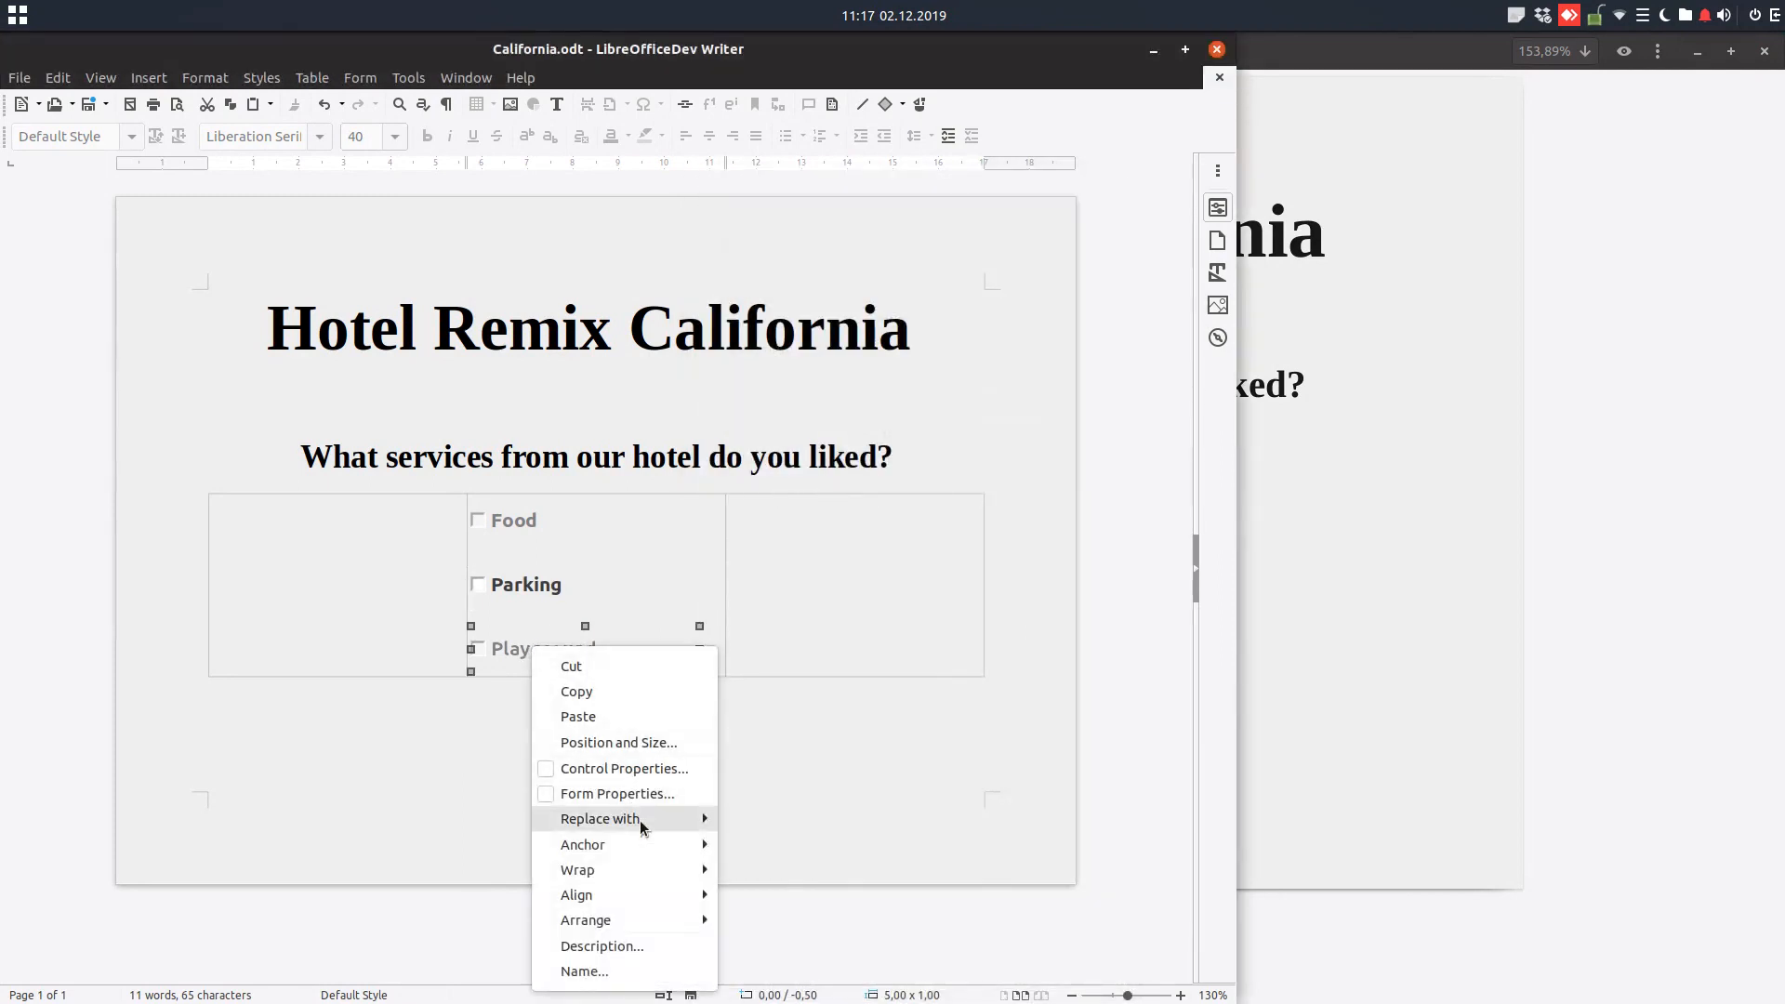
pyautogui.click(625, 768)
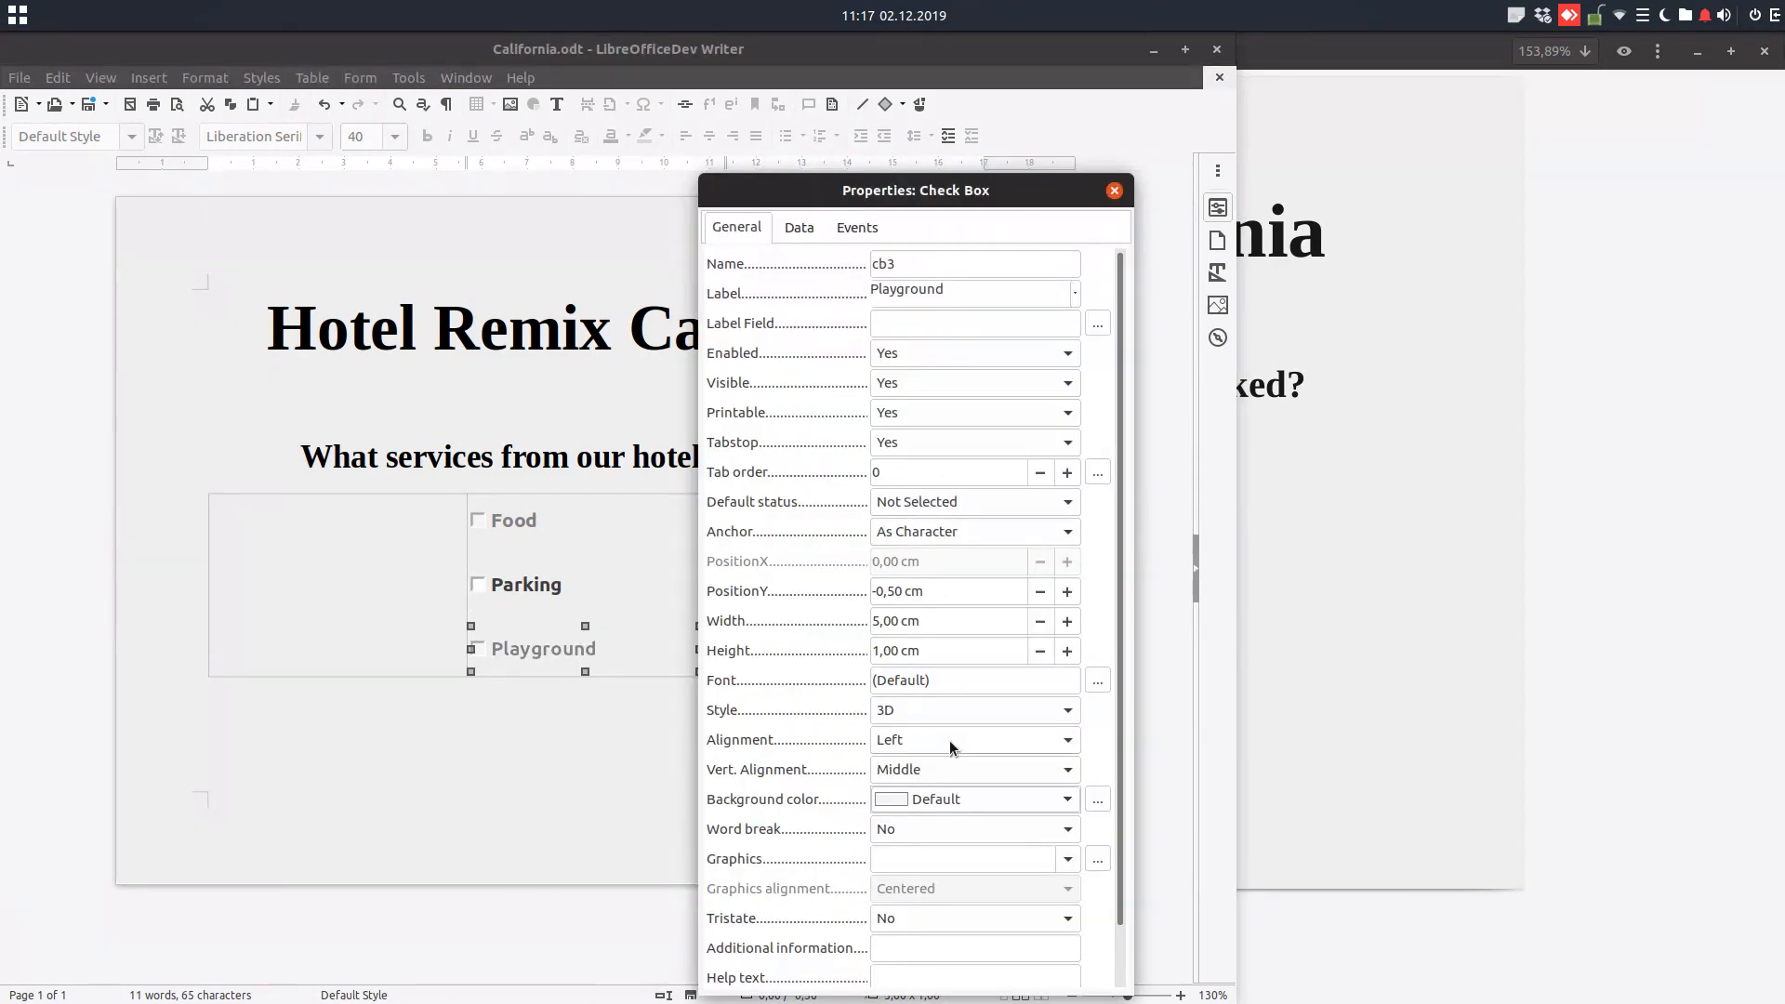
pyautogui.click(1066, 797)
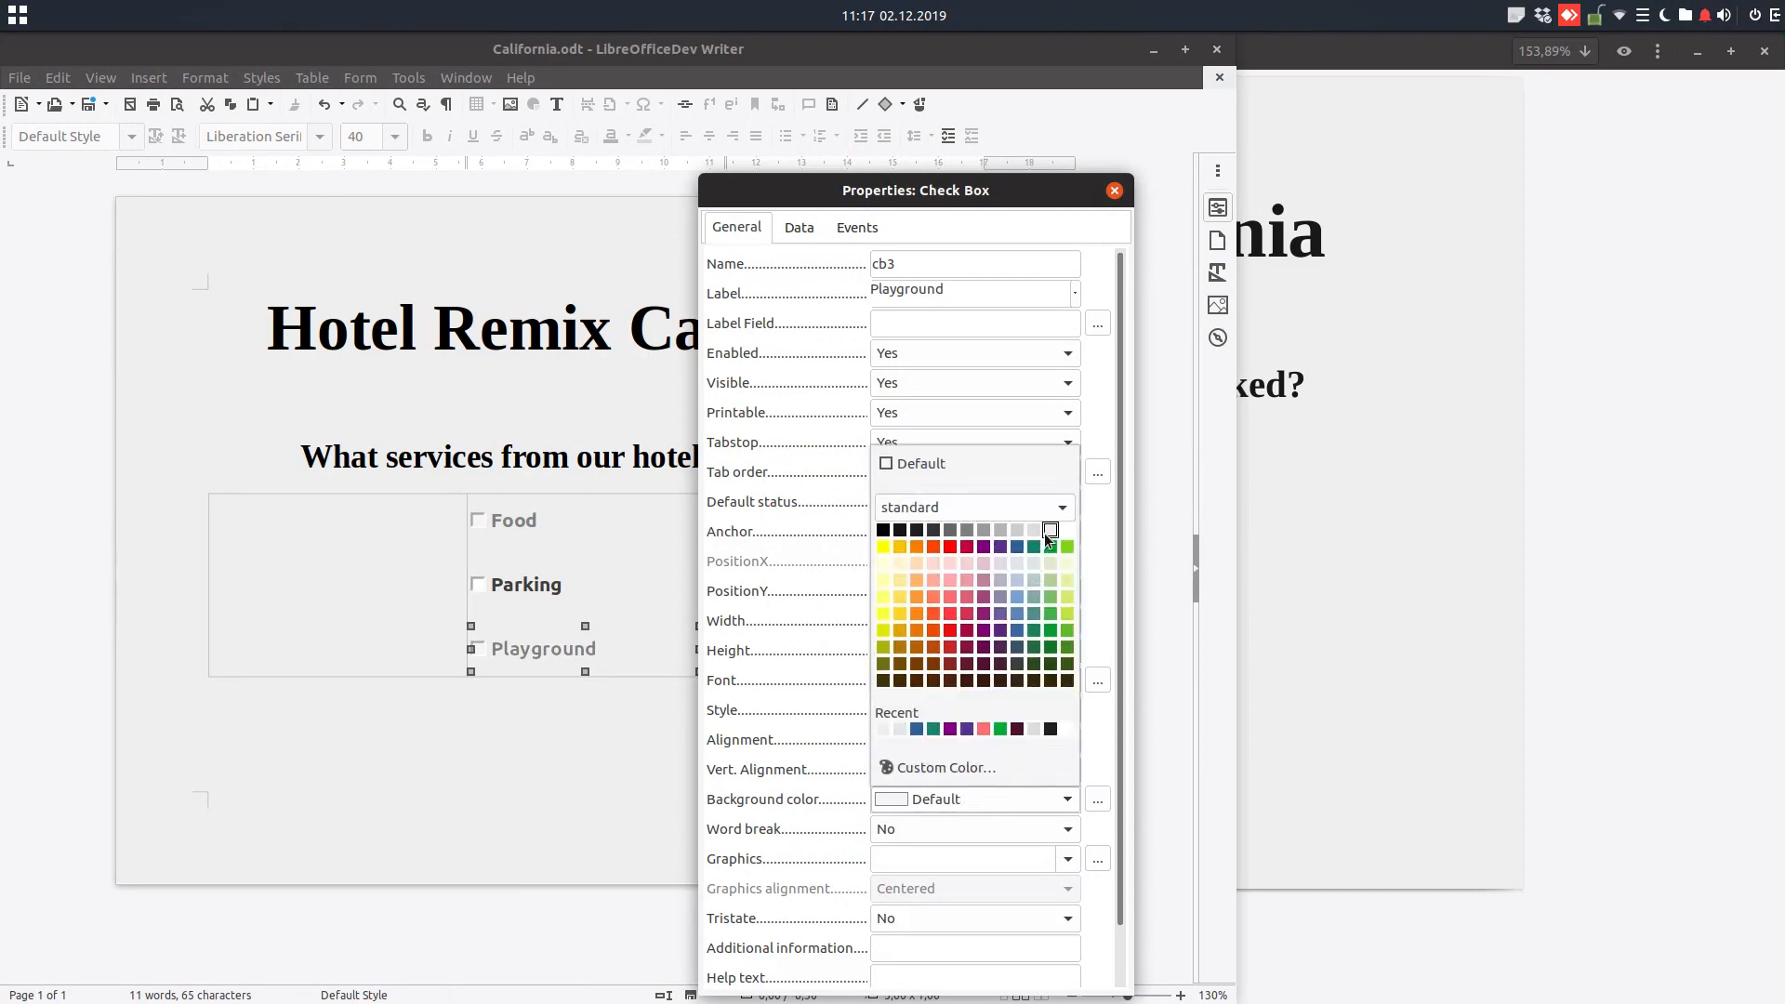
pyautogui.click(1114, 190)
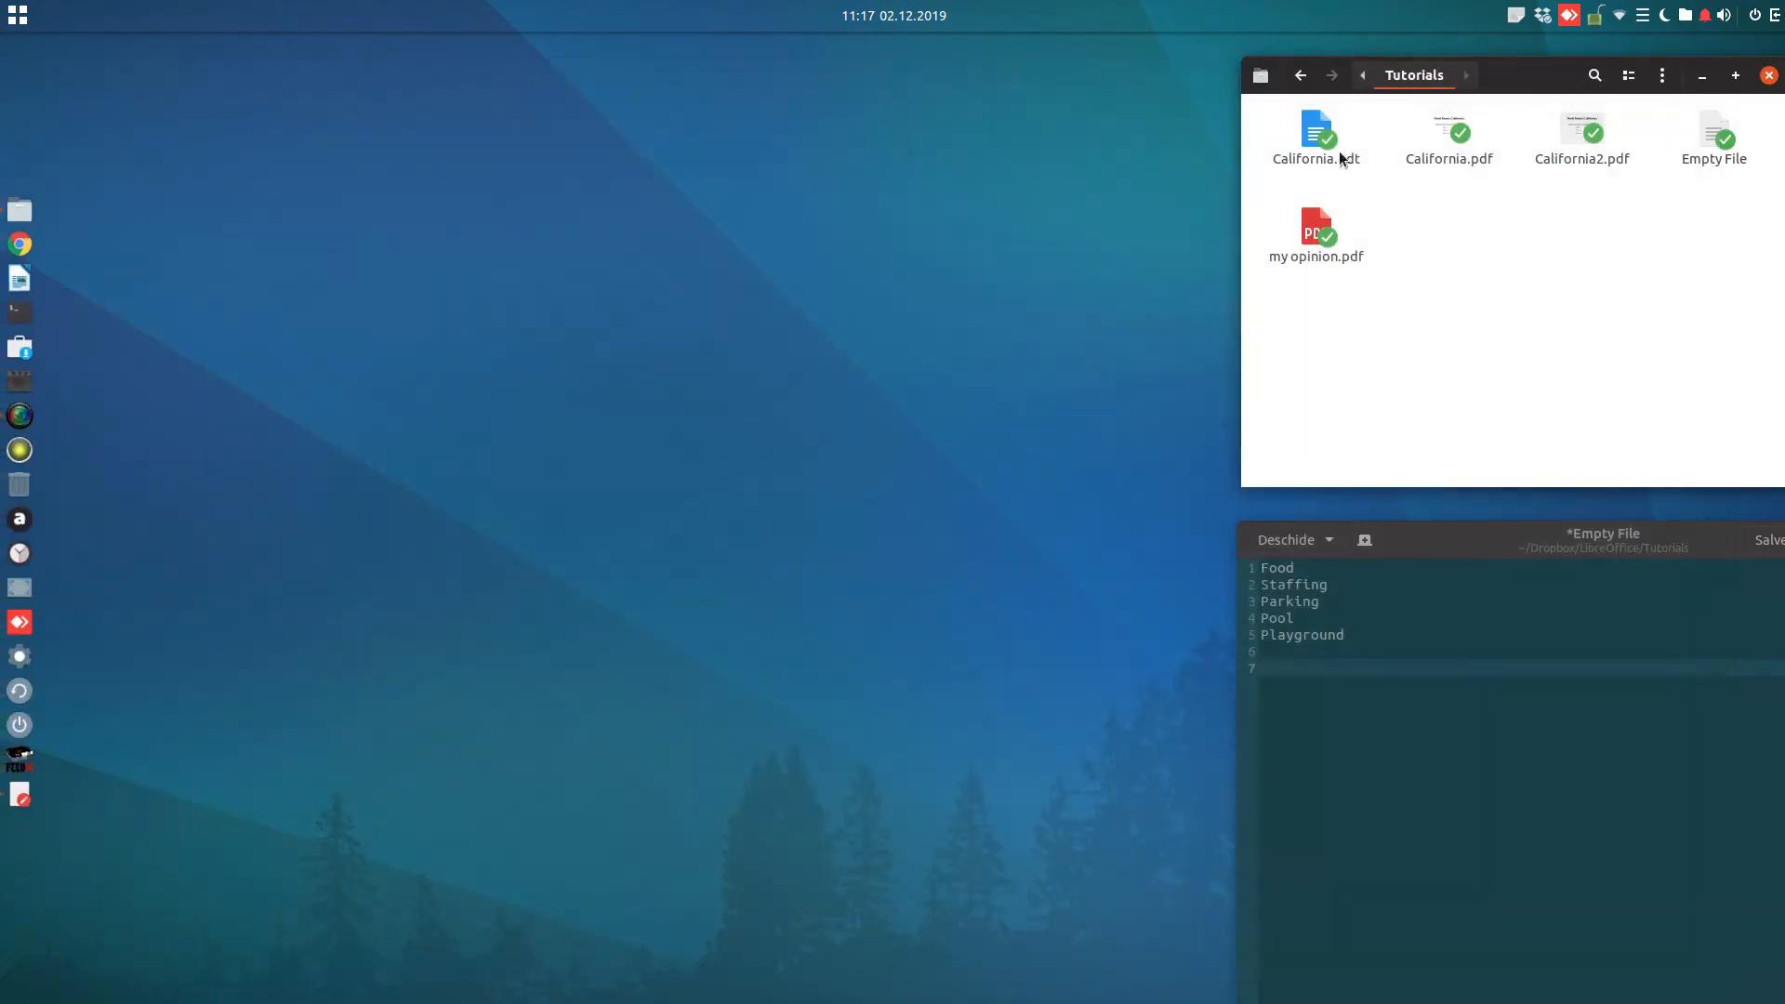
# Reopen California.odt in Writer and start exporting it as PDF.
pyautogui.click(1317, 136)
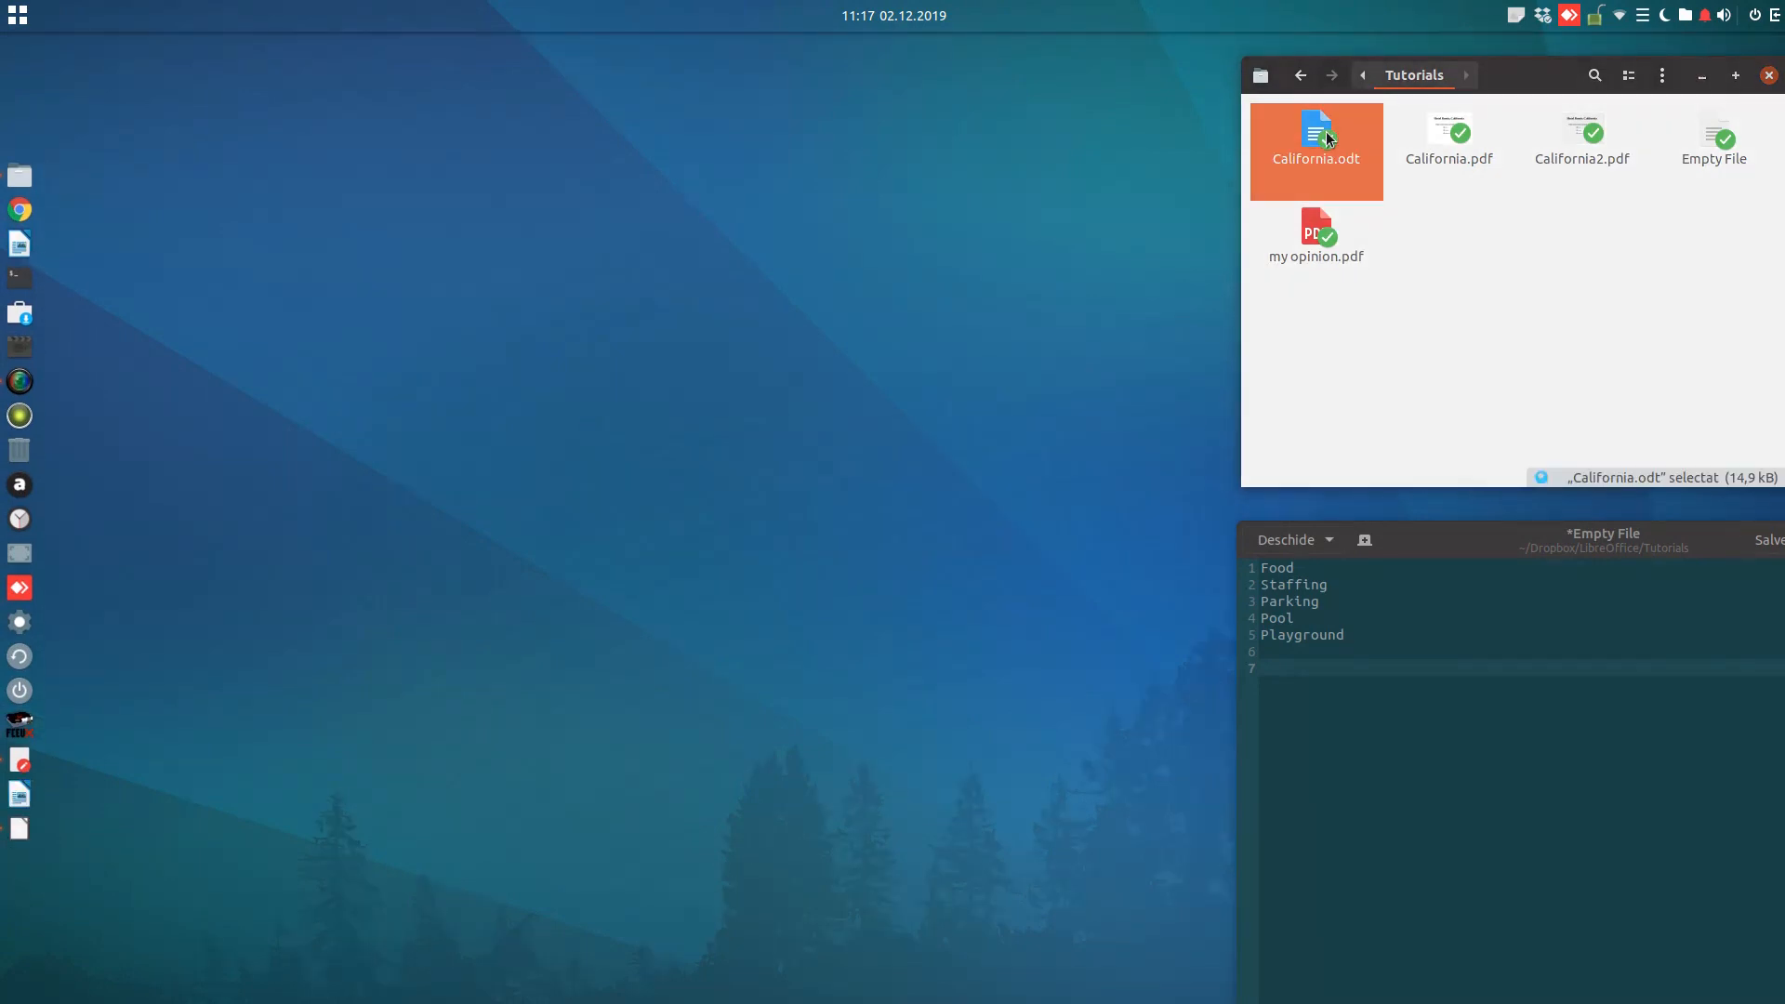
pyautogui.doubleClick(1314, 130)
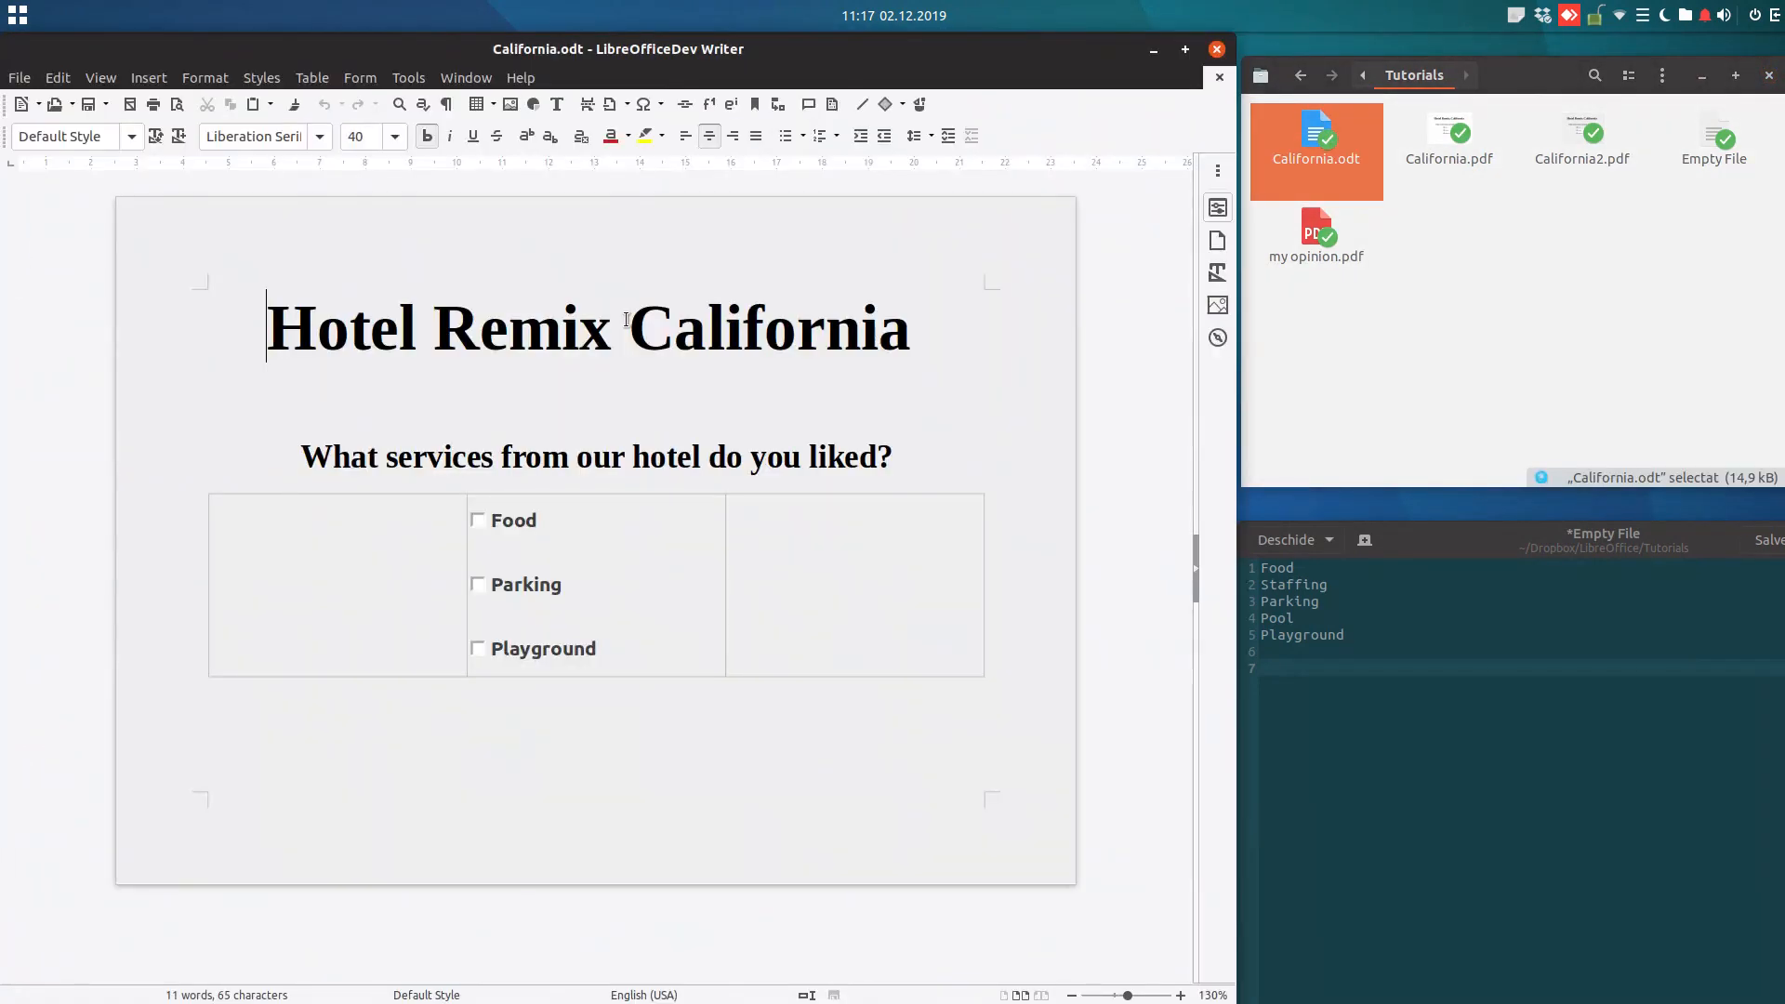
pyautogui.click(19, 78)
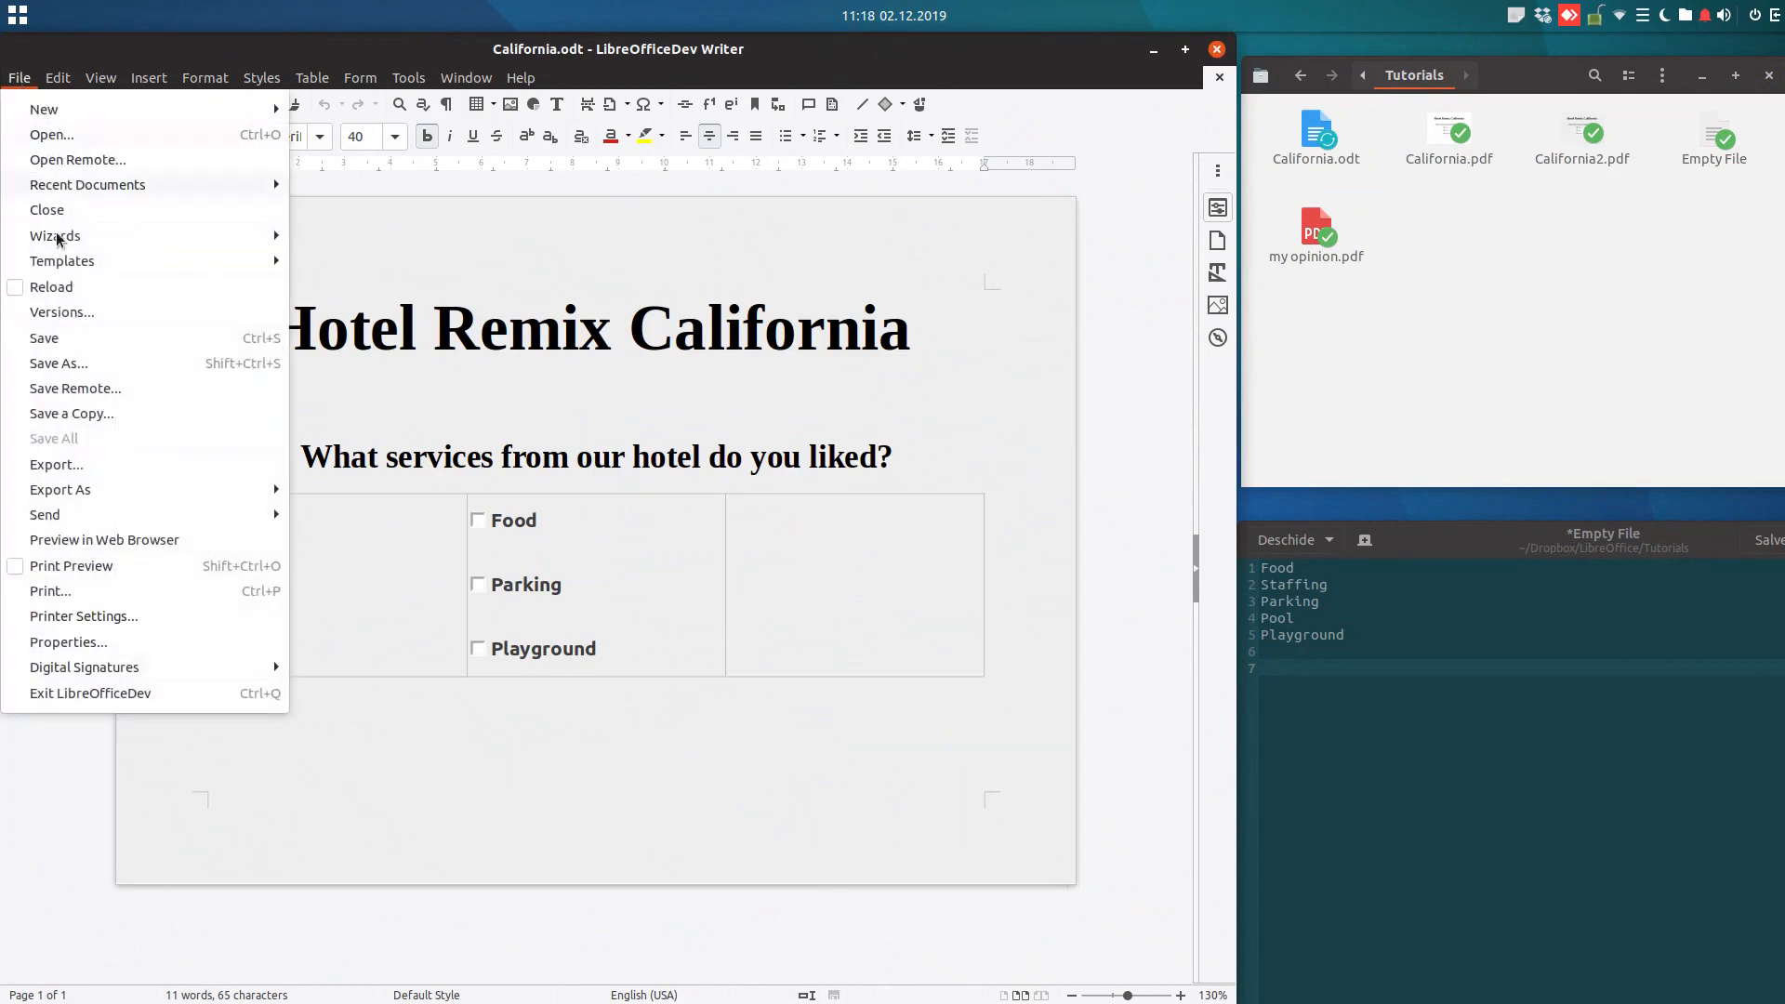
pyautogui.click(57, 465)
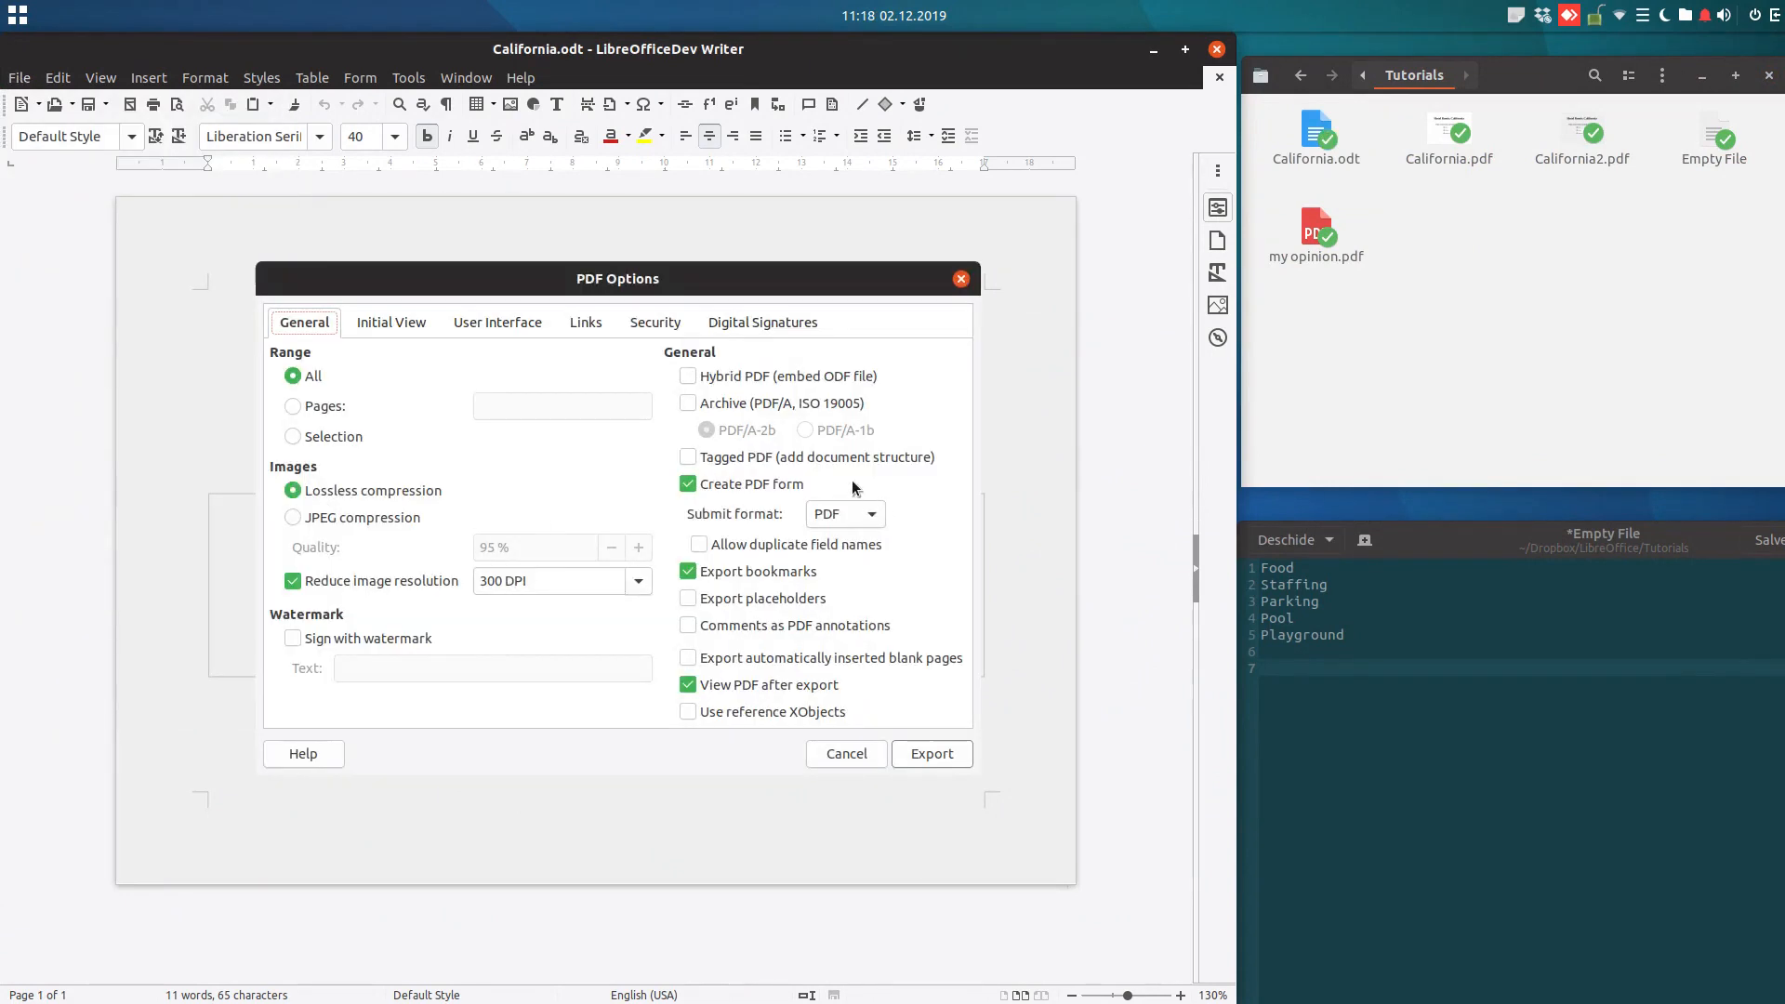
# Export the survey over the existing California2.pdf with the default PDF settings.
pyautogui.click(931, 753)
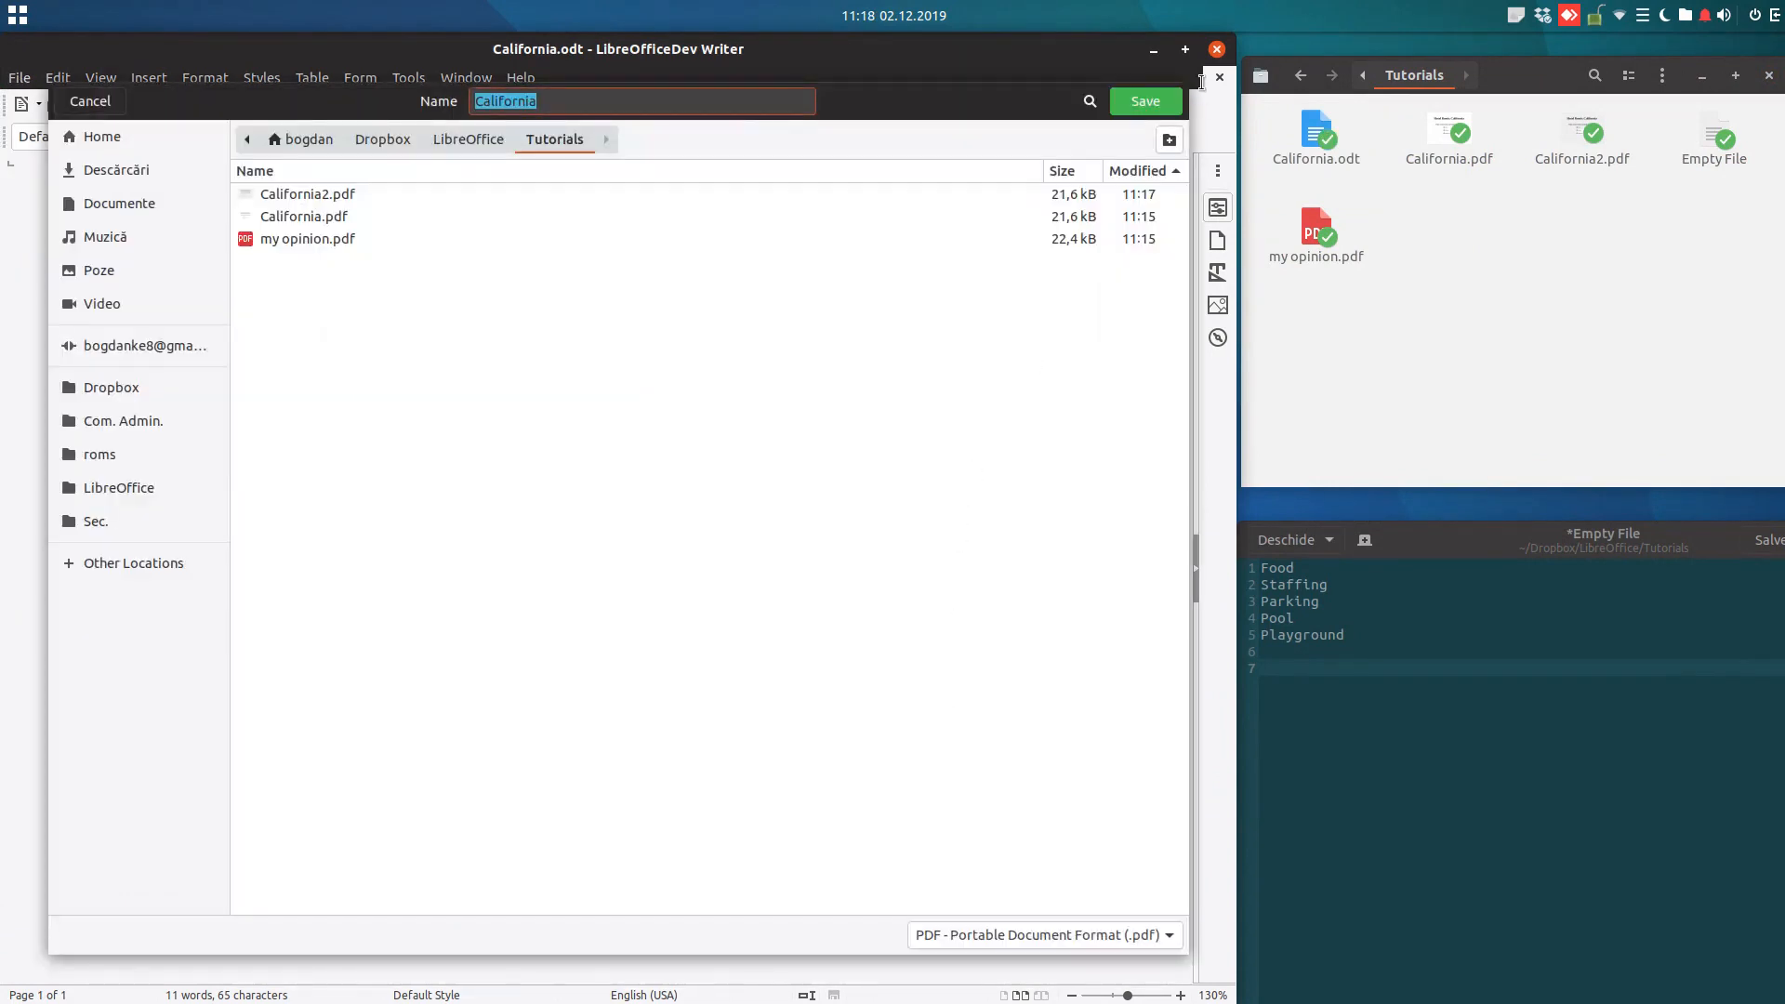
pyautogui.click(307, 193)
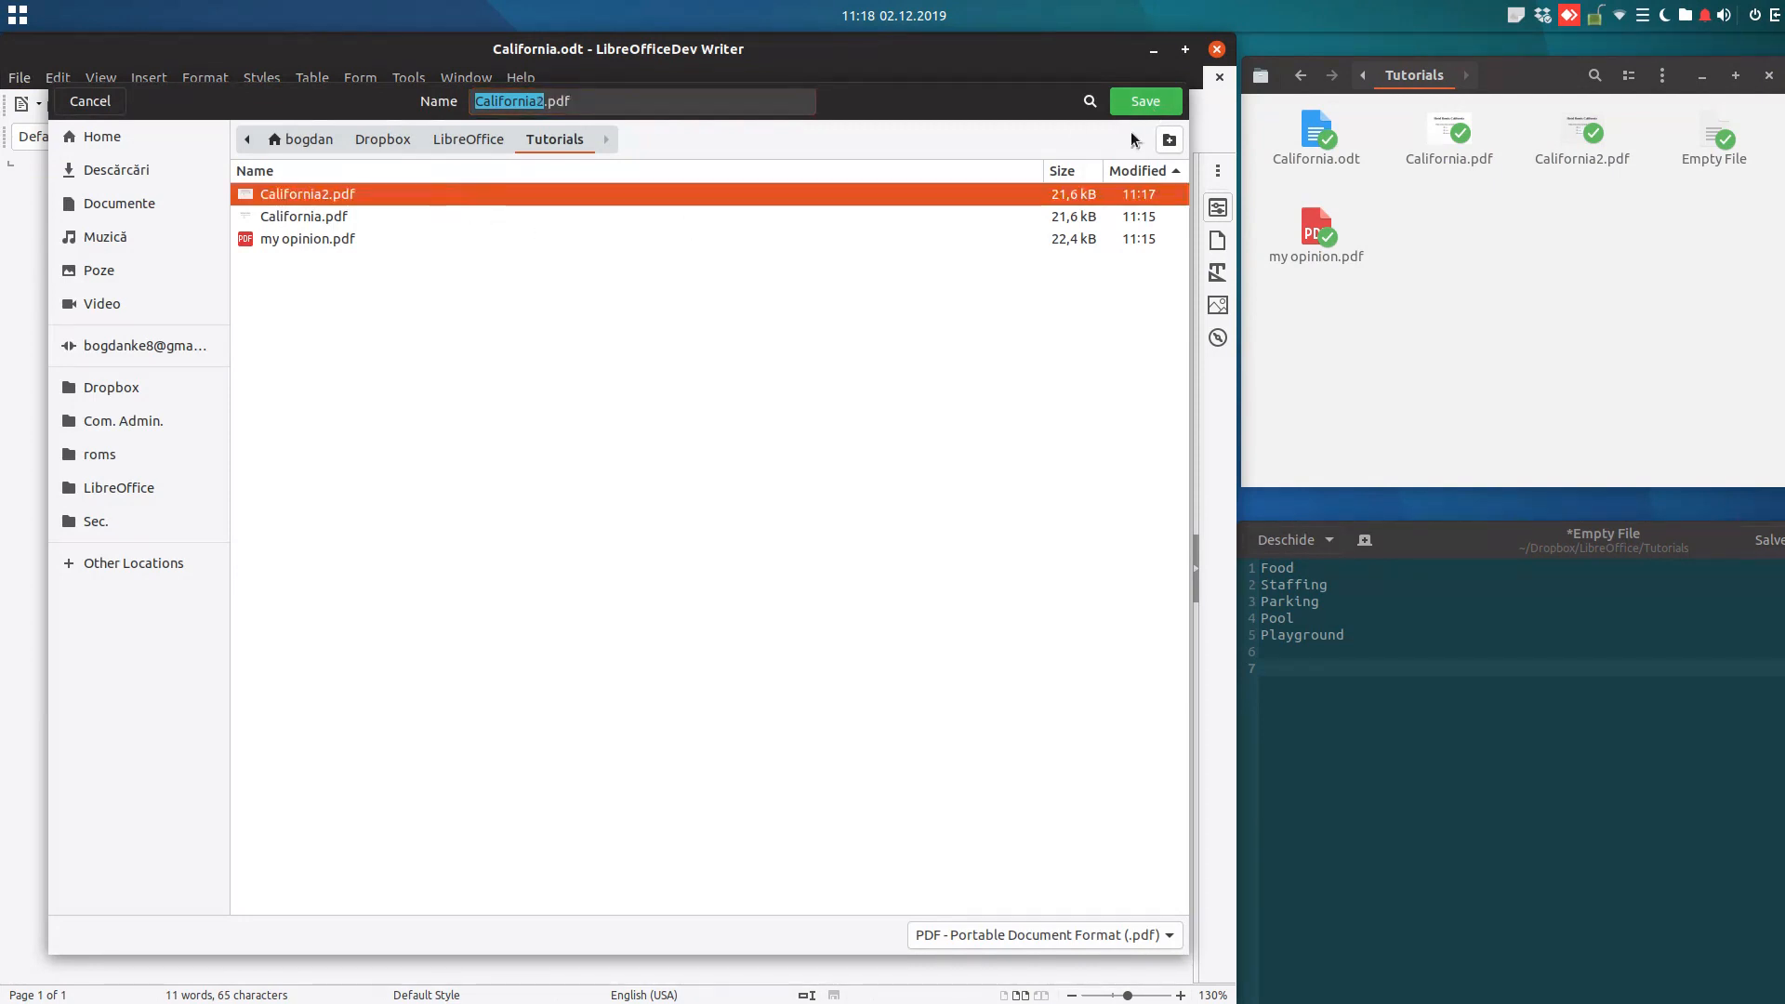
pyautogui.click(1144, 100)
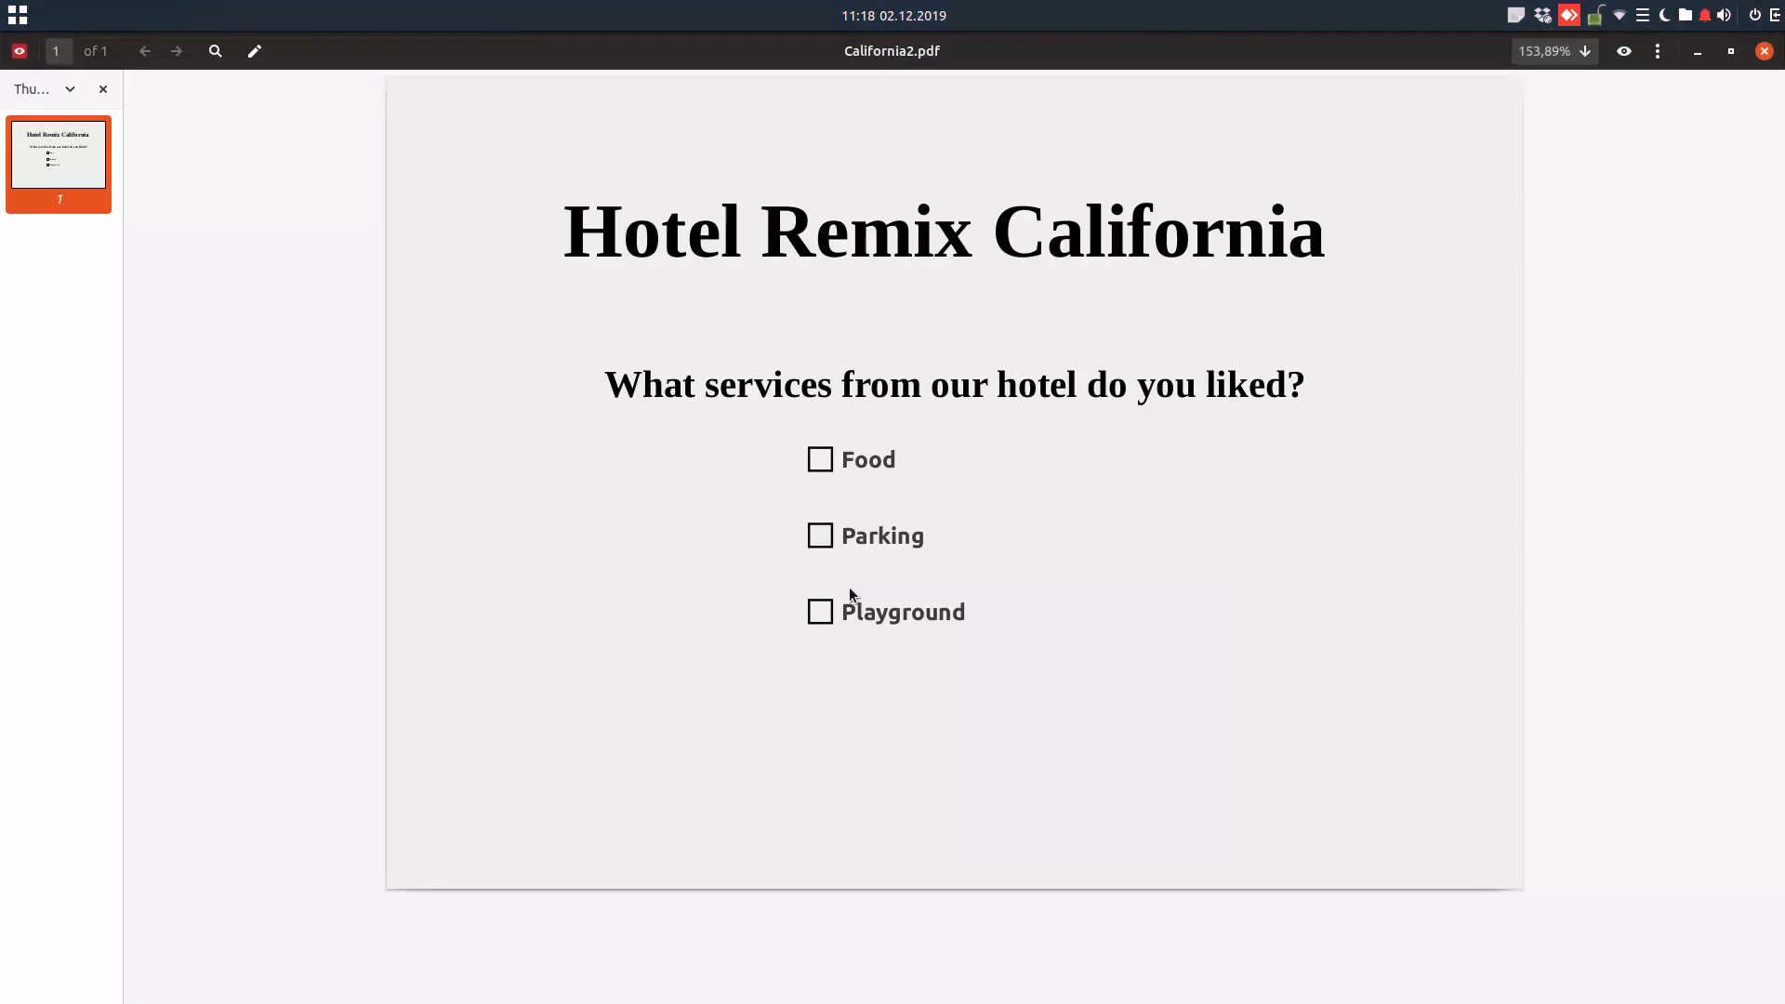
pyautogui.moveTo(839, 472)
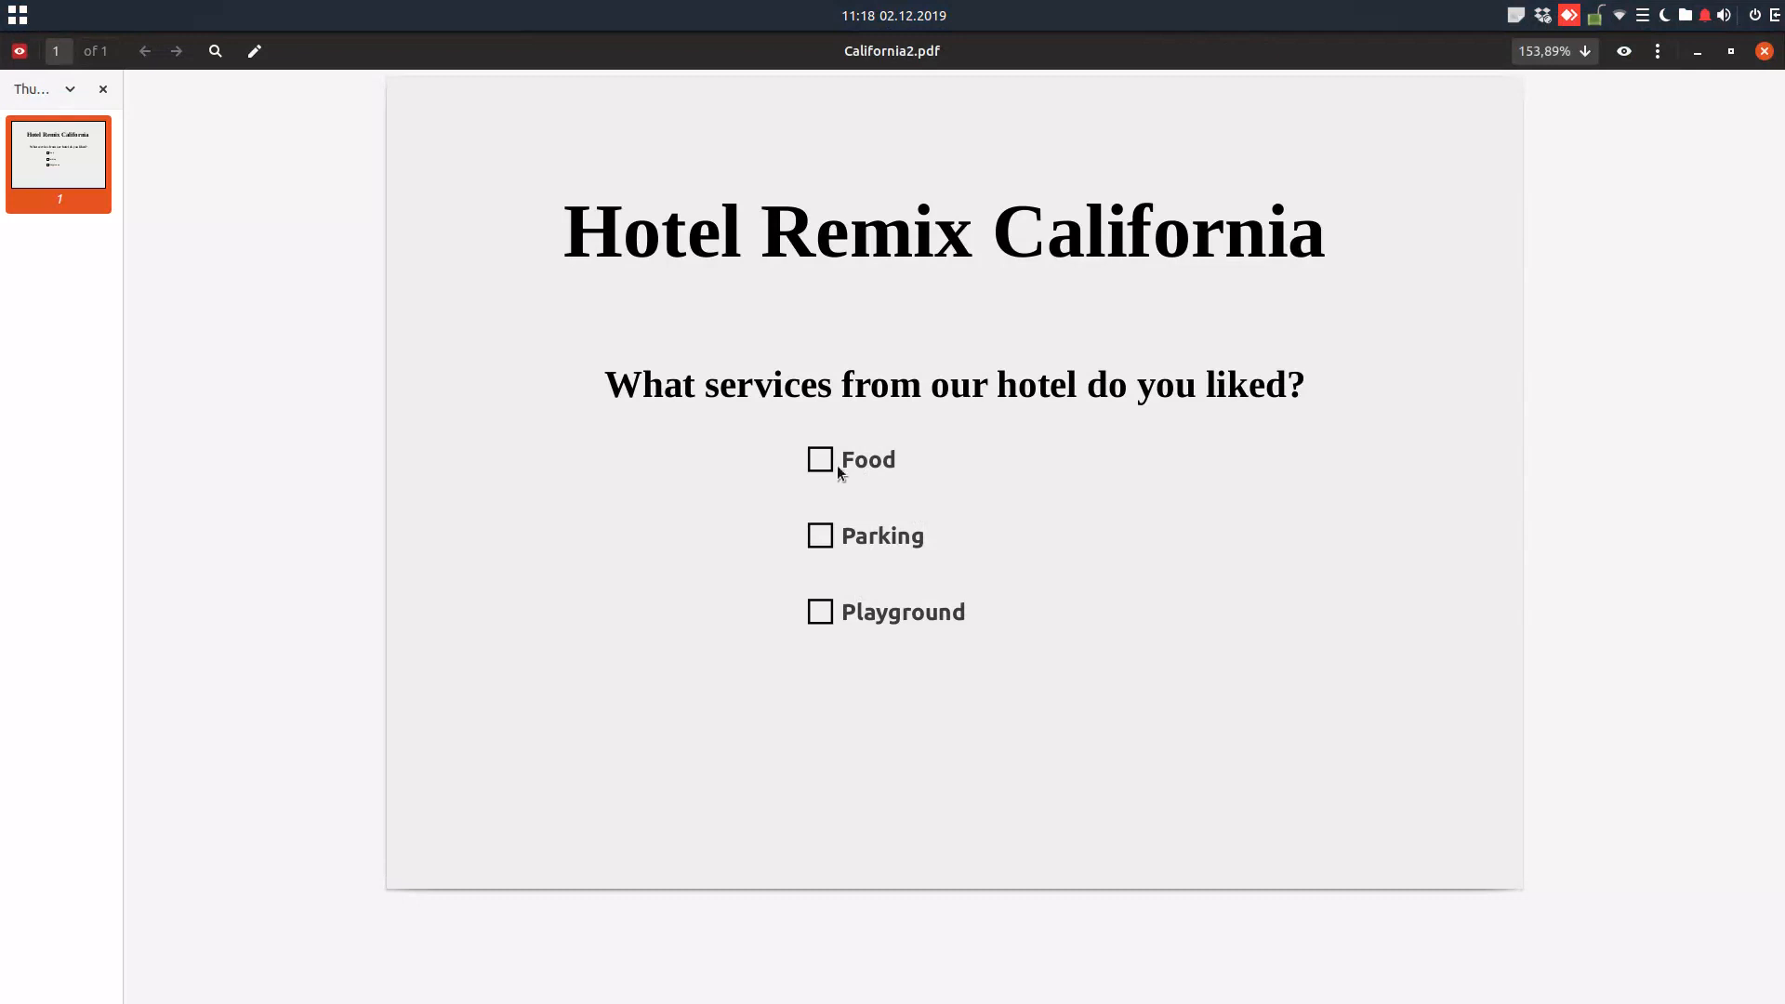
# Tick Food in the survey form and save the filled-in form as a separate copy.
pyautogui.click(820, 612)
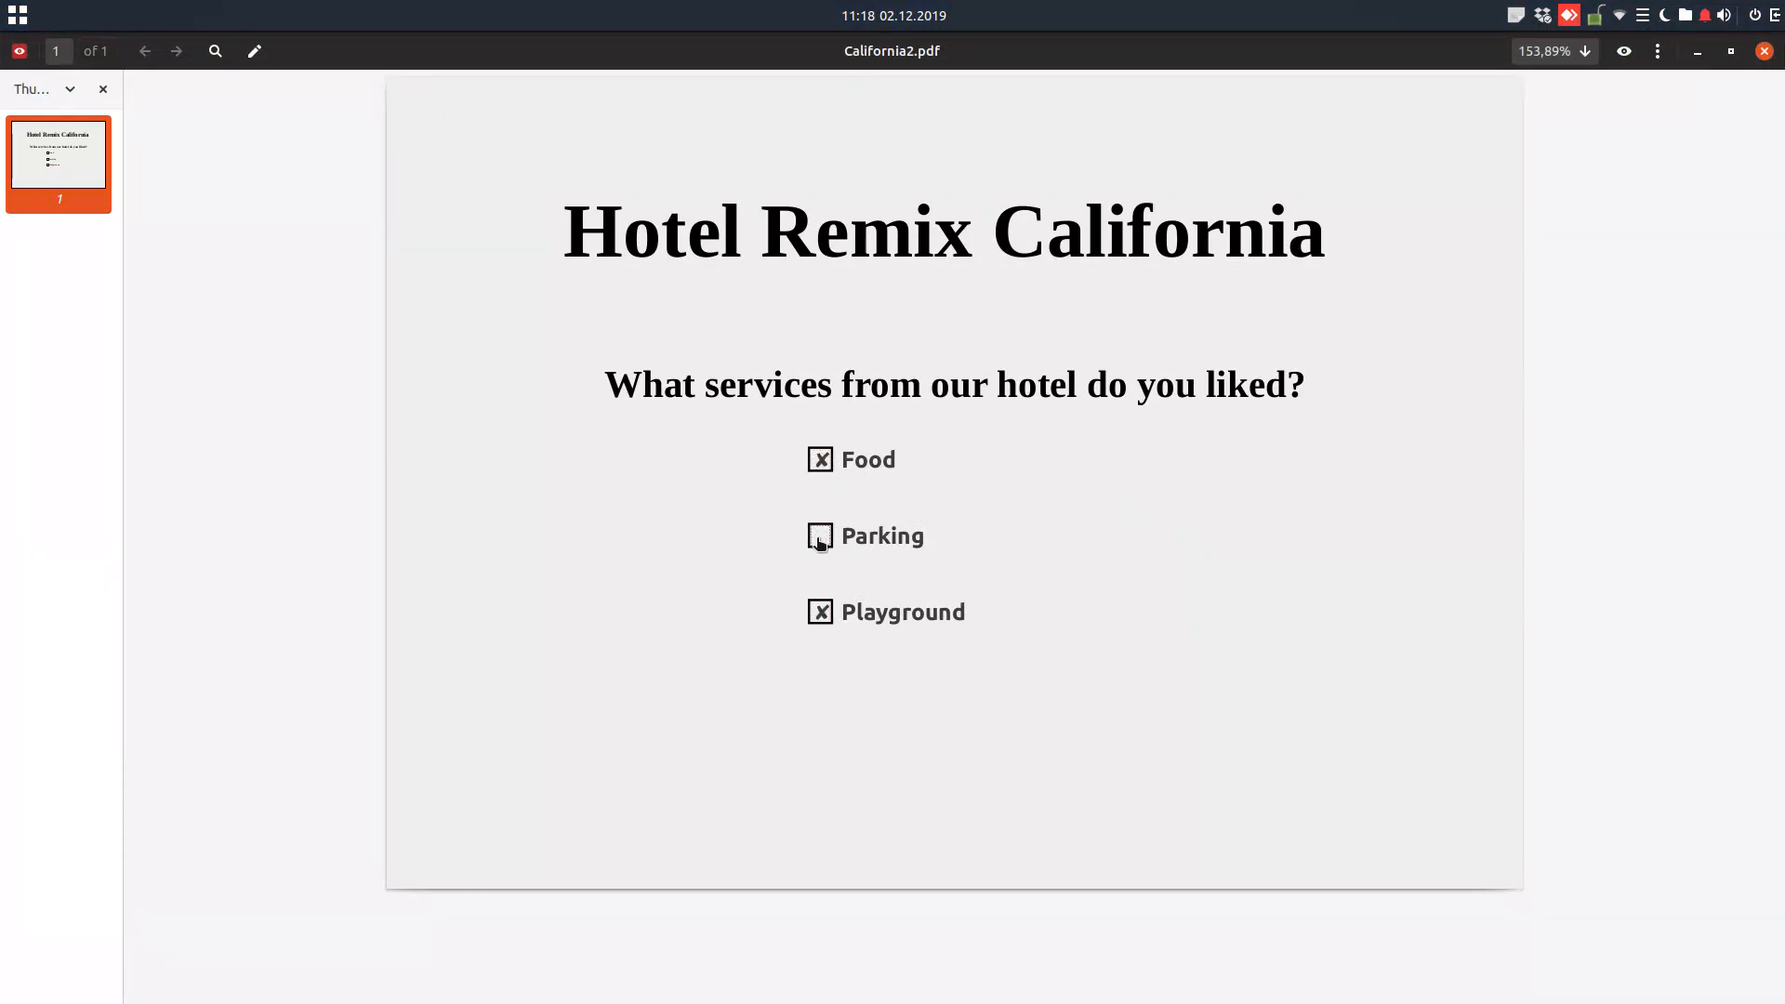
pyautogui.click(1767, 52)
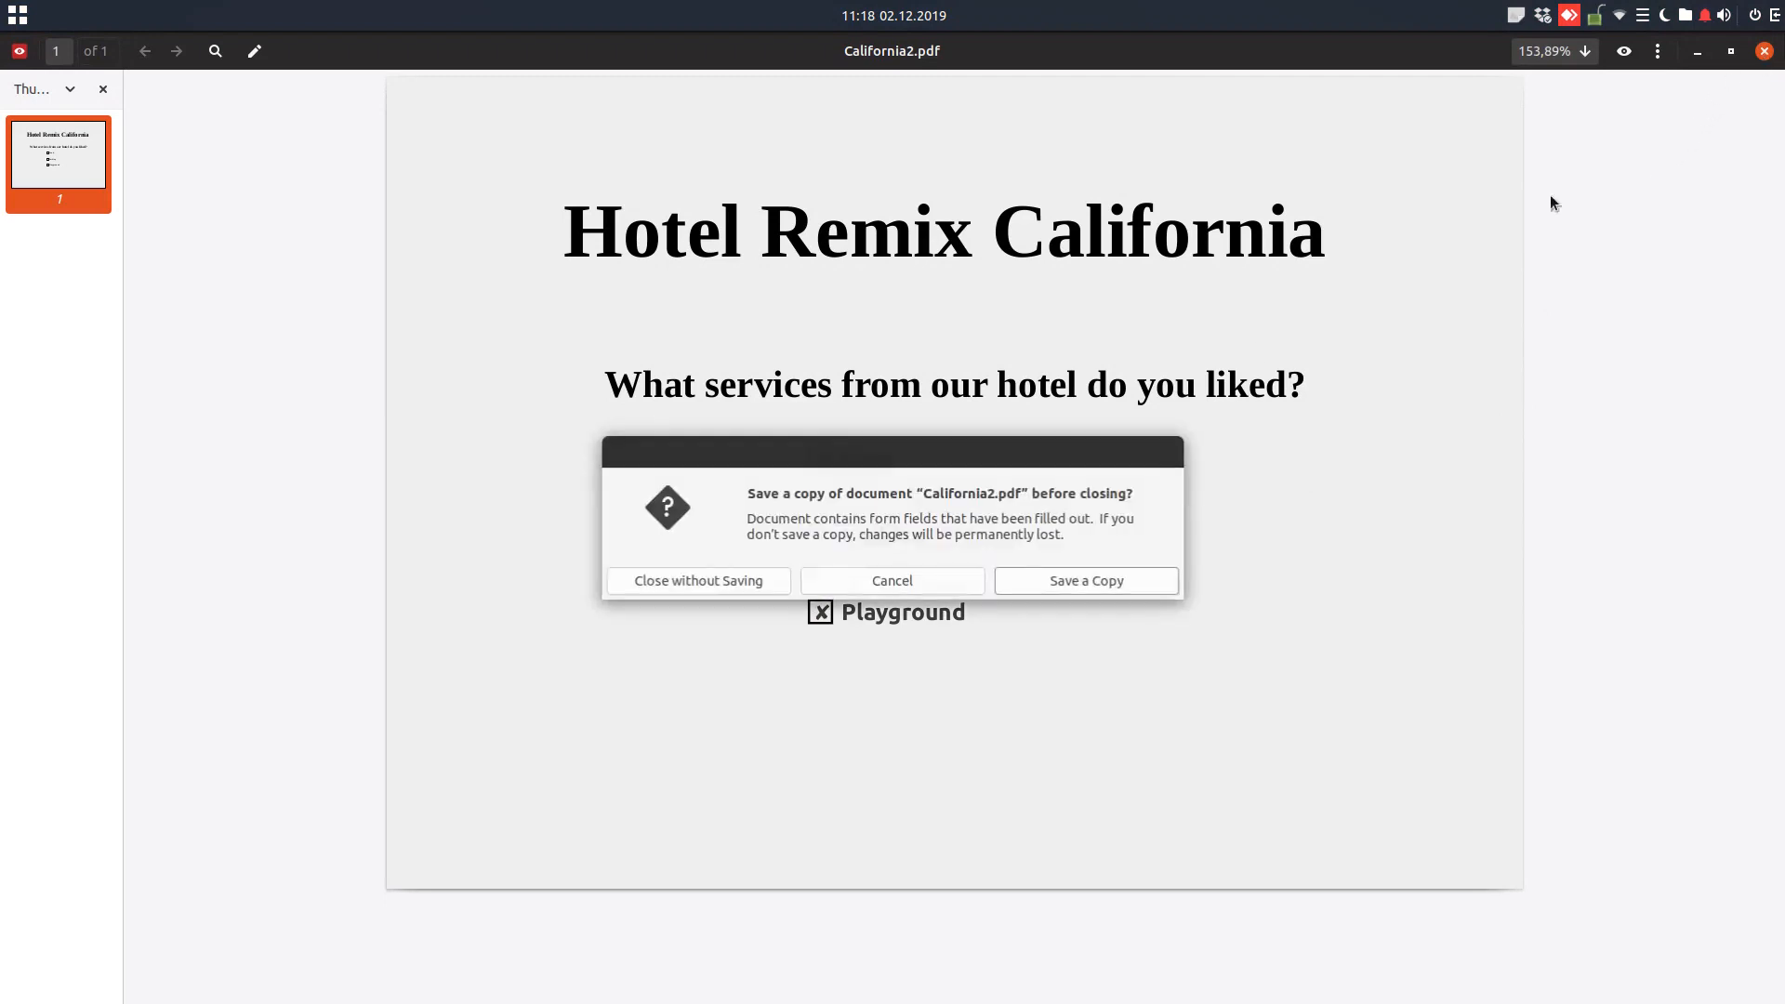
pyautogui.click(1082, 580)
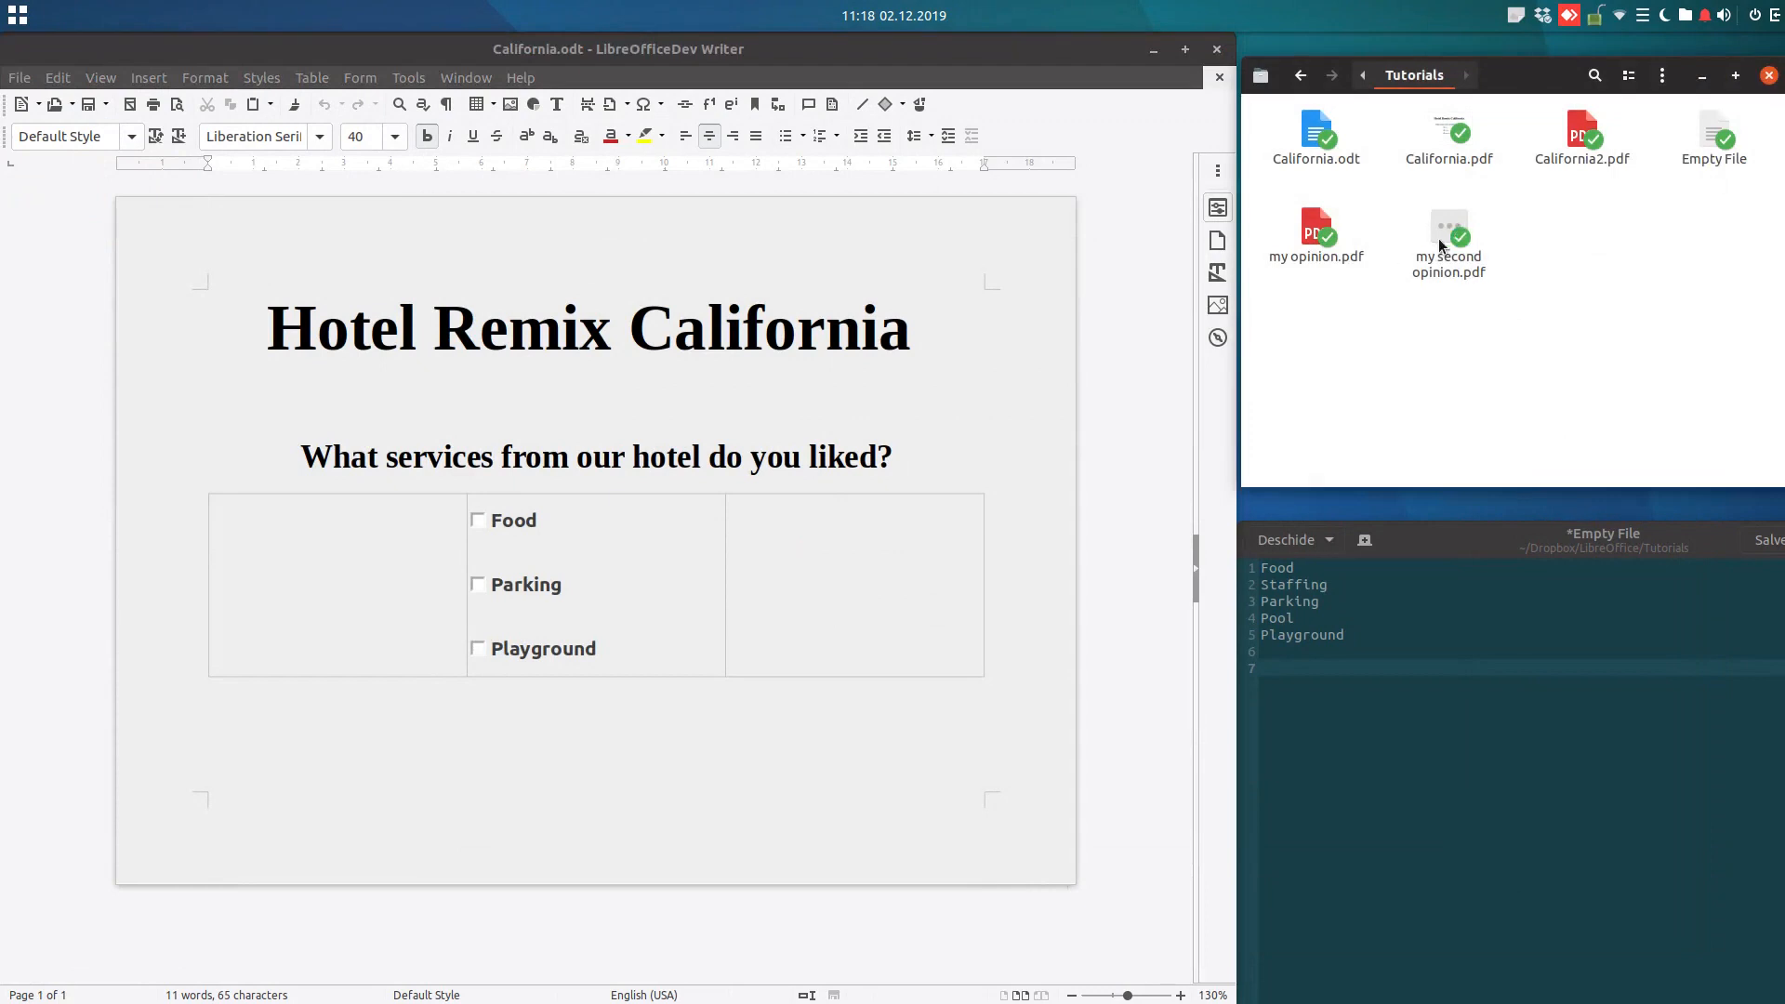
# Select the filled-in copy my second opinion.pdf in the Tutorials folder.
pyautogui.doubleClick(1447, 234)
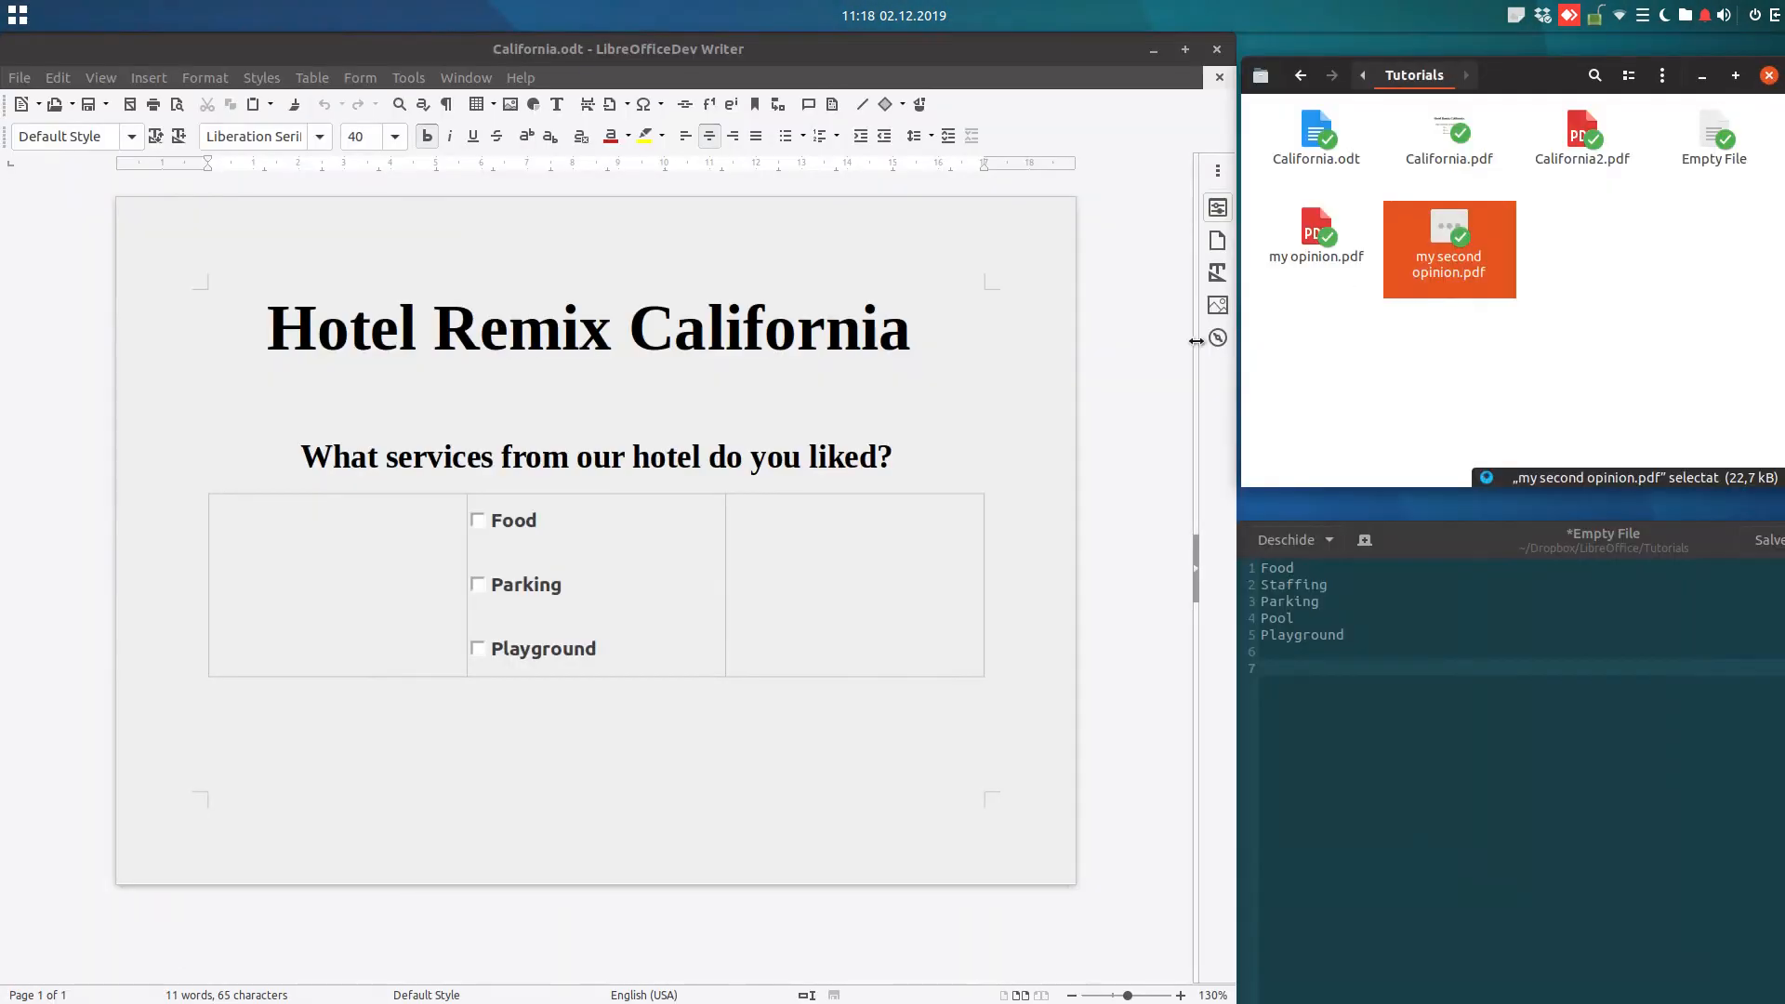
pyautogui.moveTo(1382, 348)
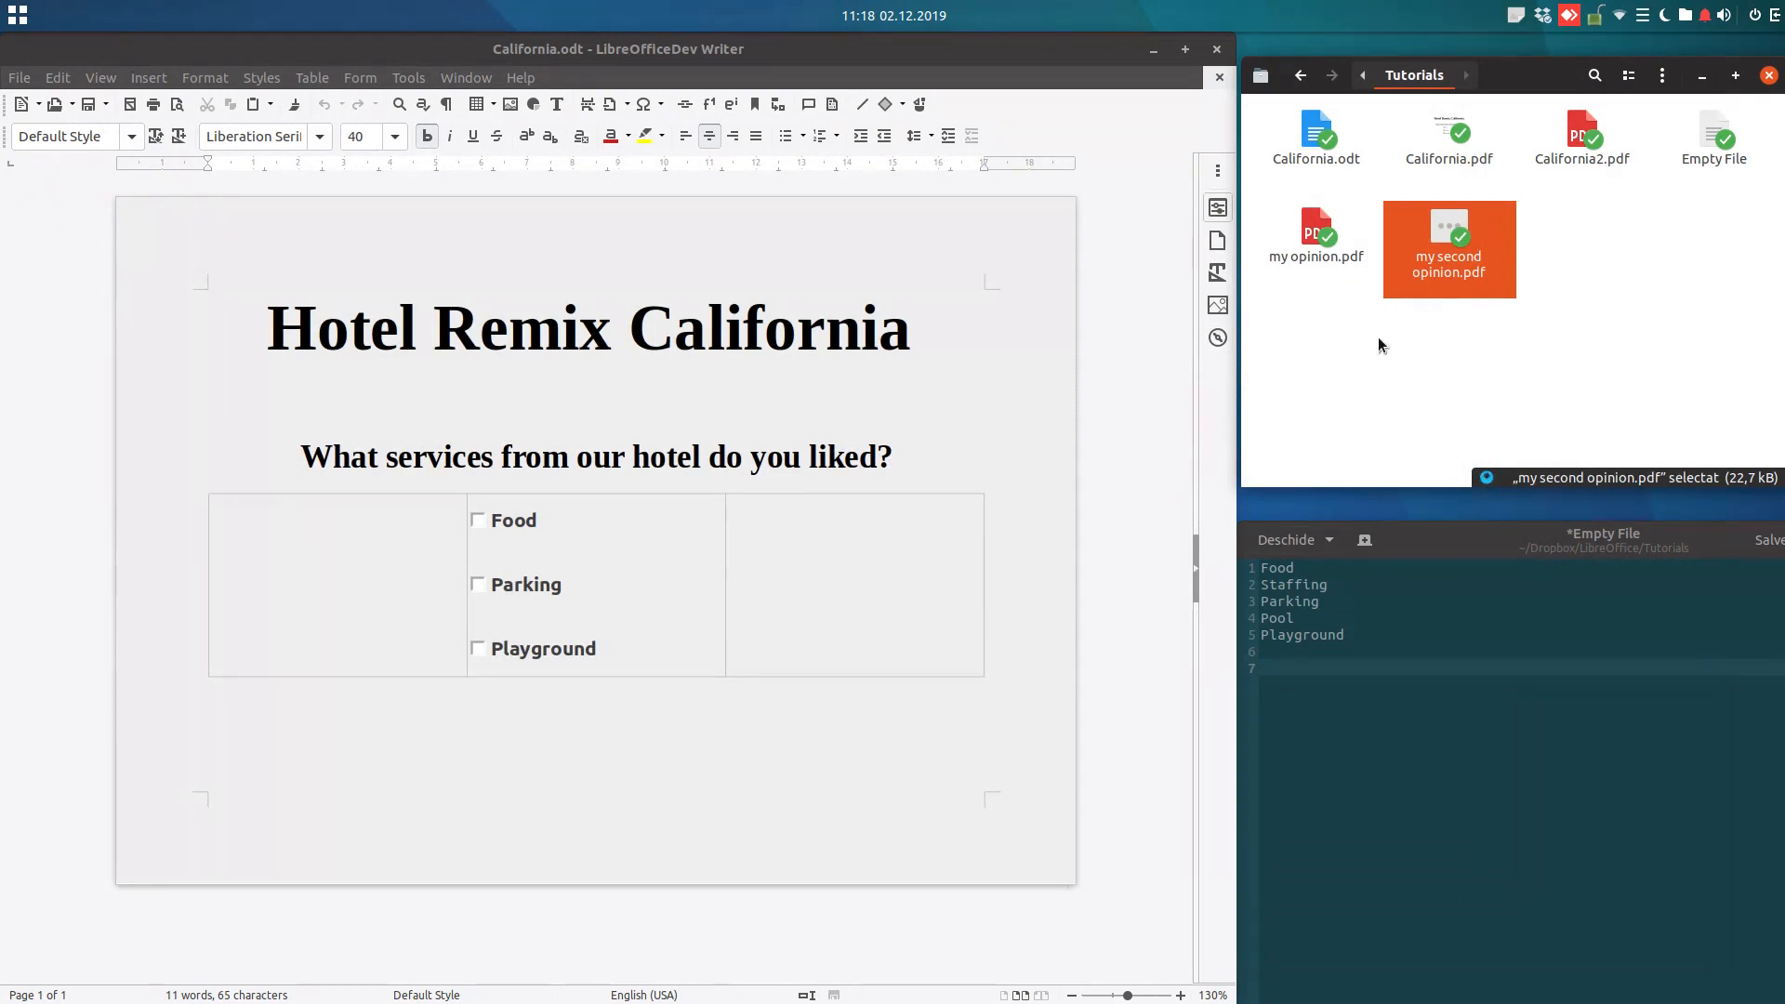